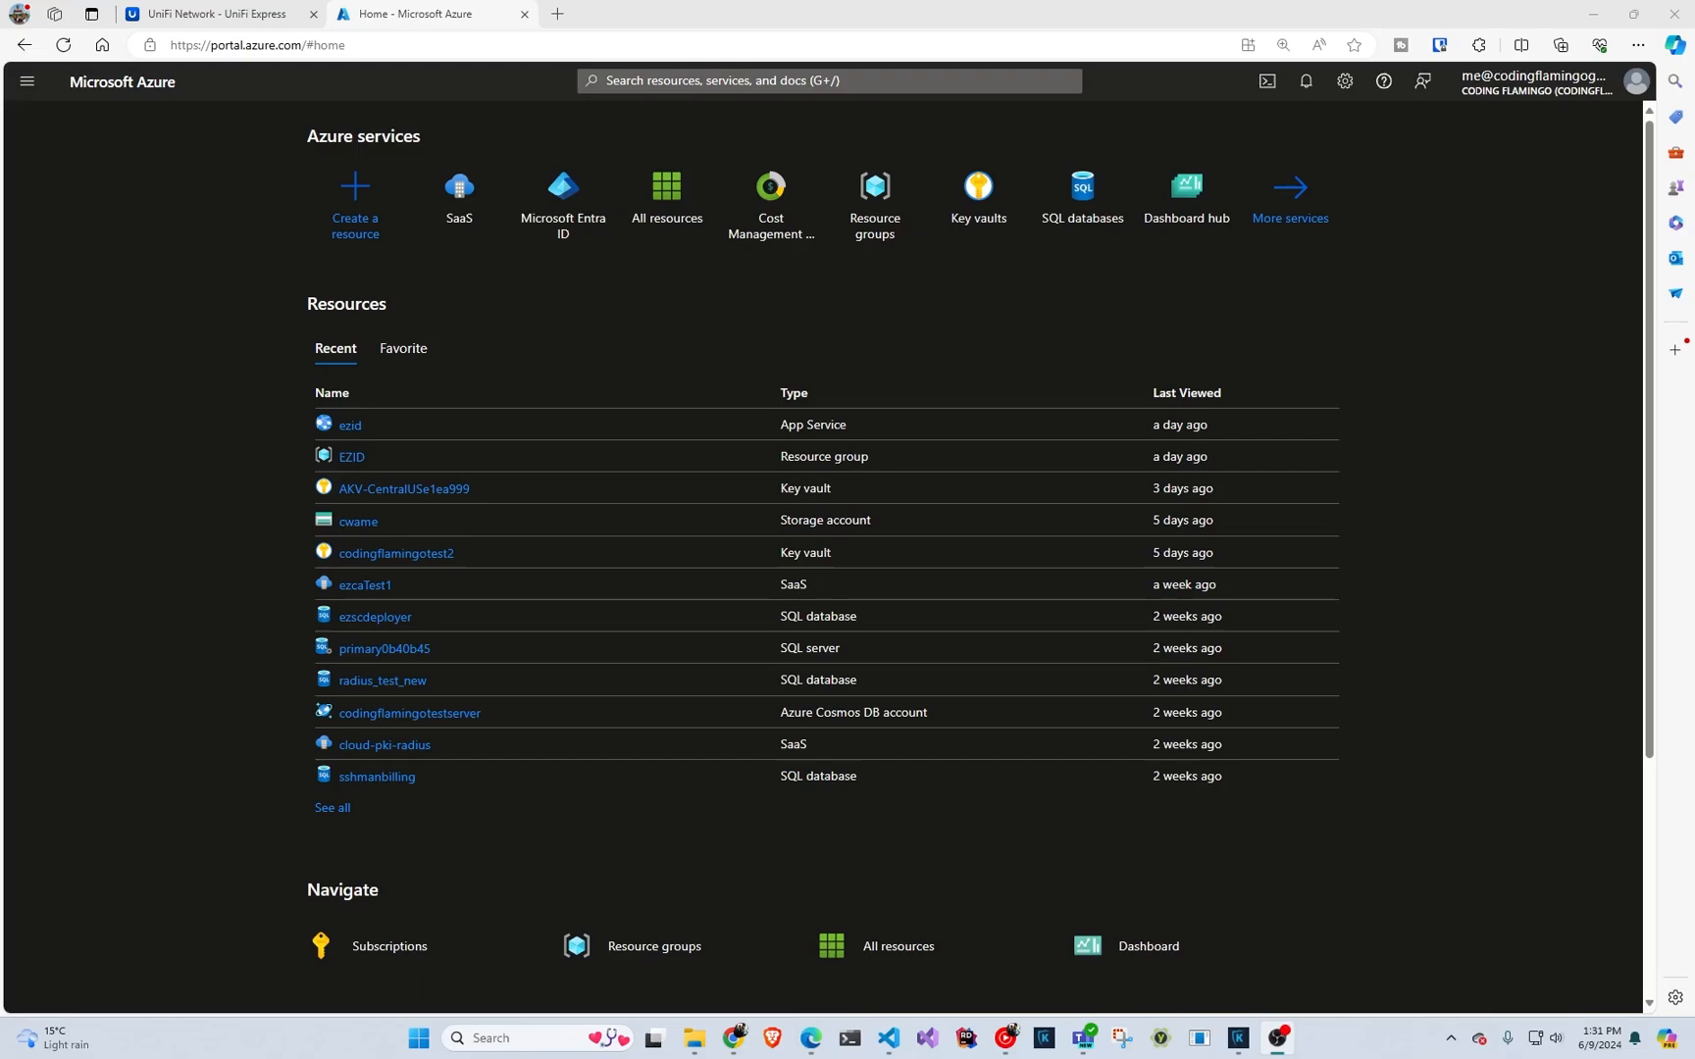
mouse_move(350, 64)
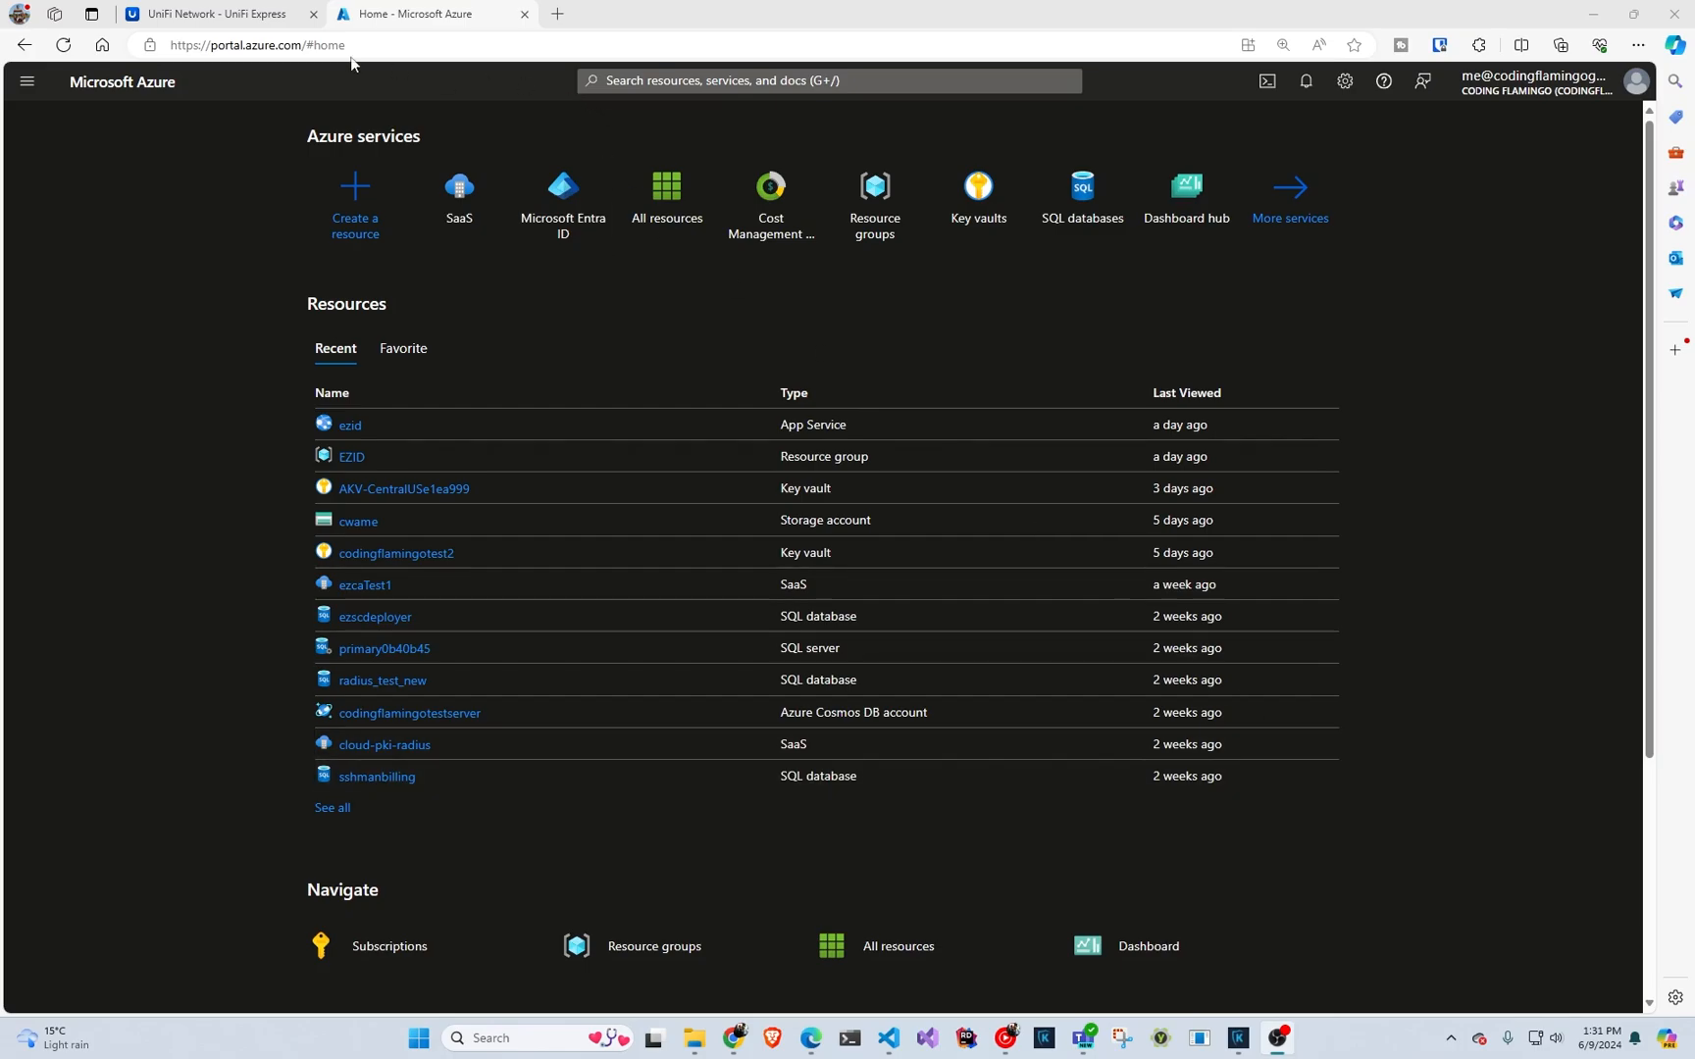
- Switch to the UniFi tab showing the network's four existing RADIUS profiles
left_click(211, 13)
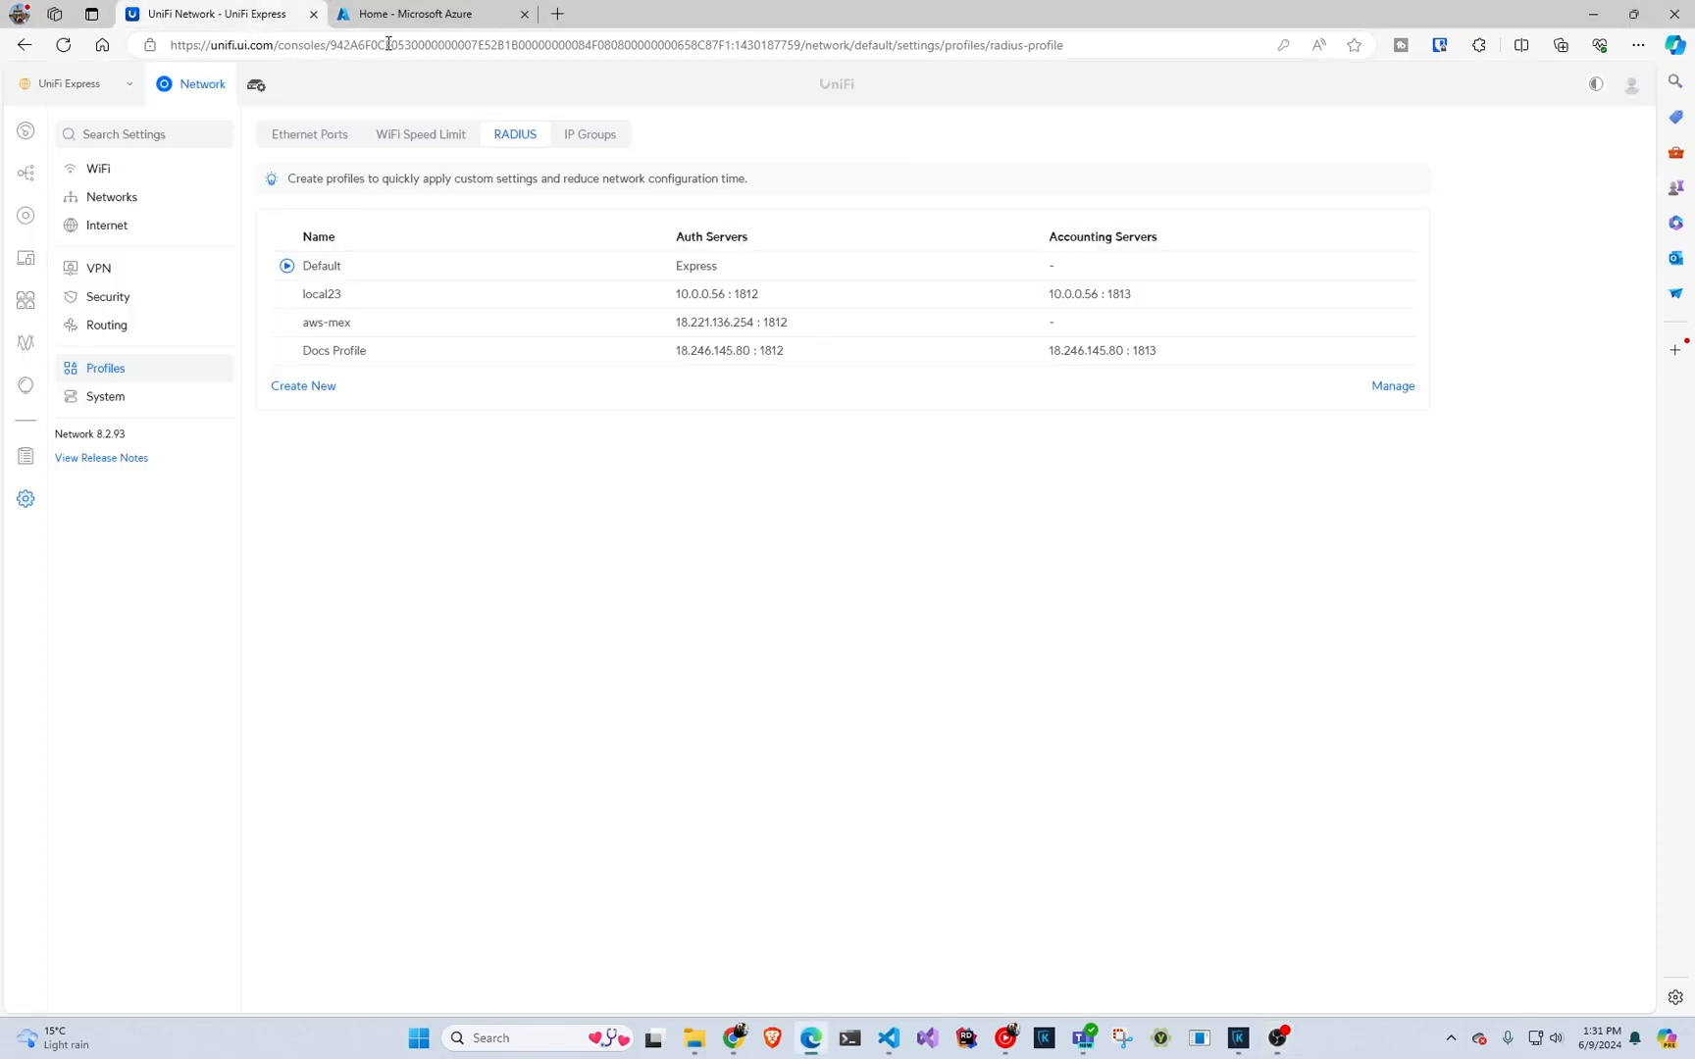
mouse_move(430, 12)
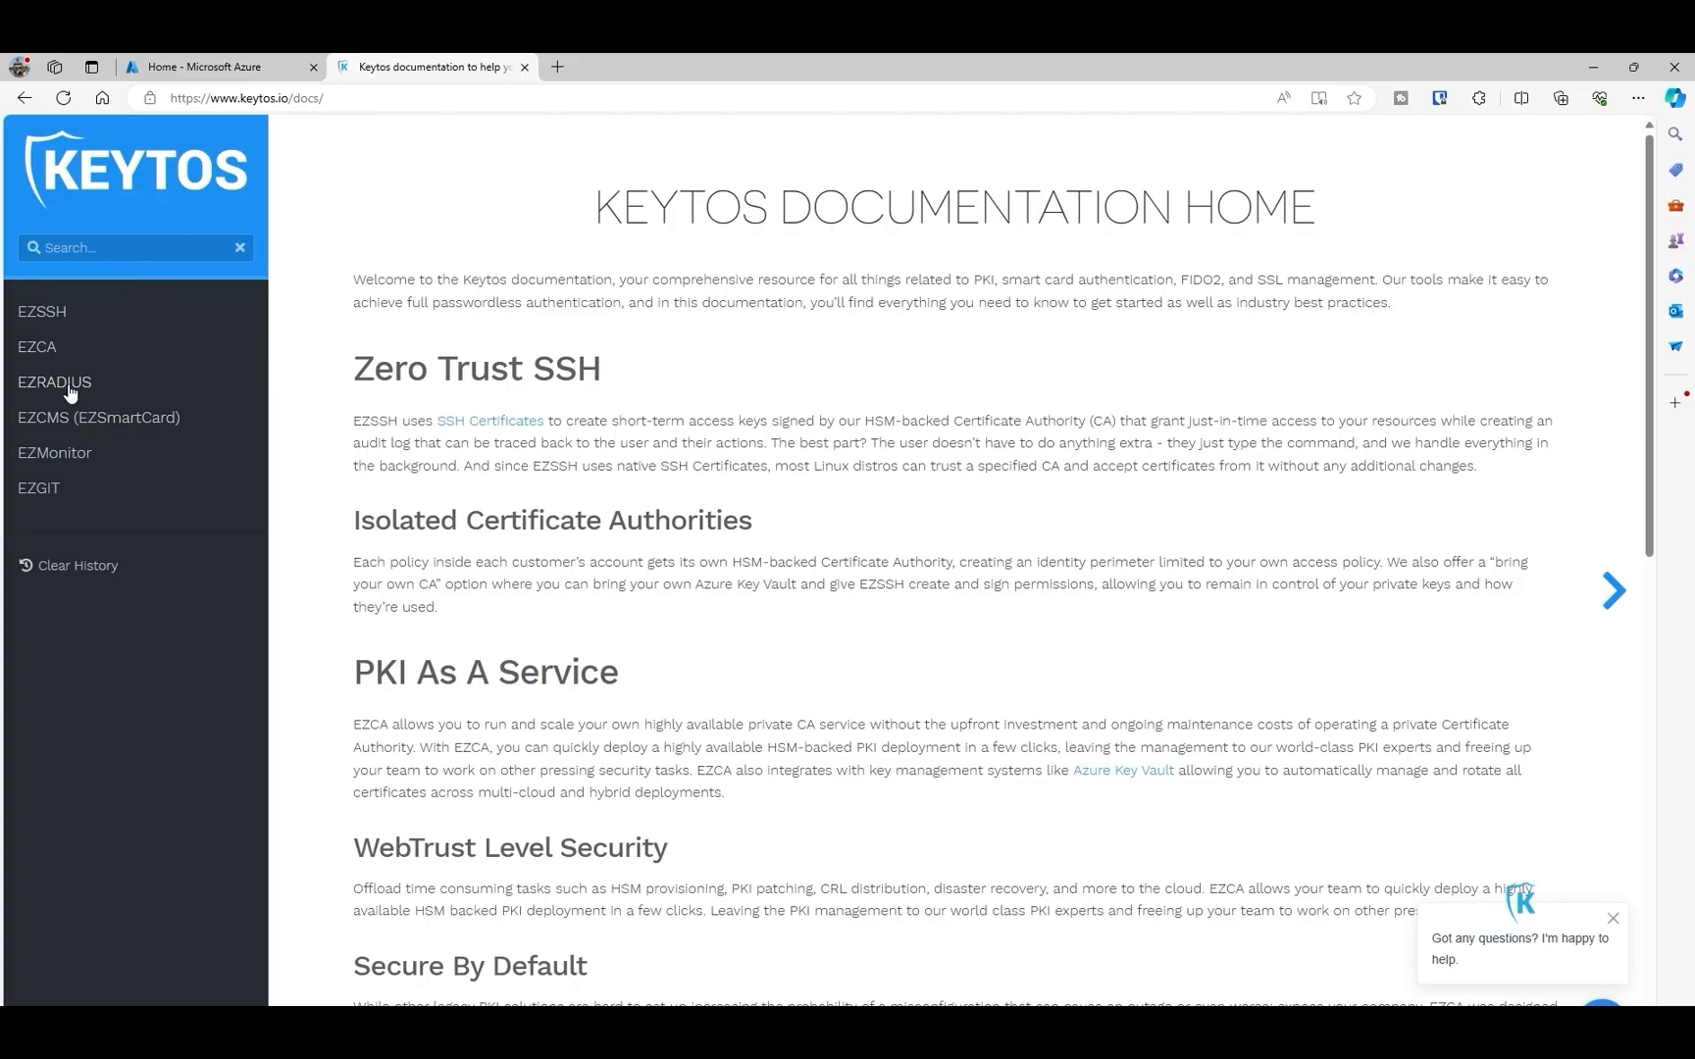
- Open the Registering the EZRADIUS App guide and accept the Keytos Client permissions
left_click(54, 382)
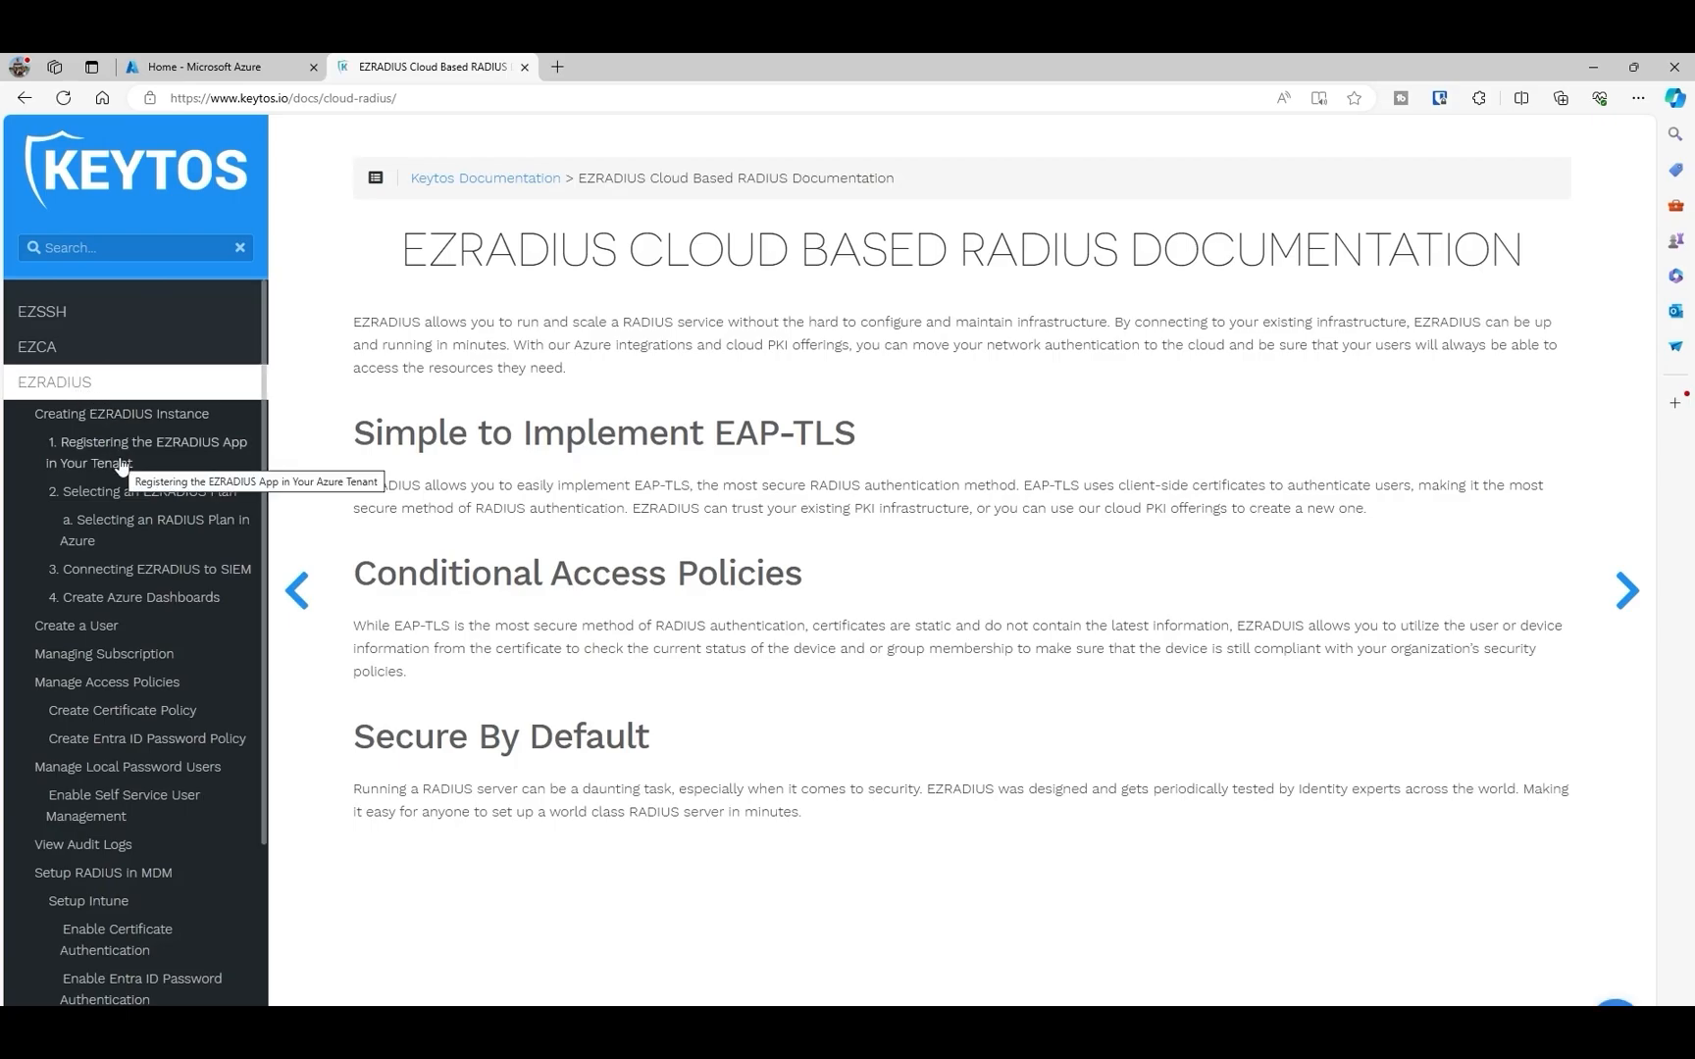
left_click(146, 452)
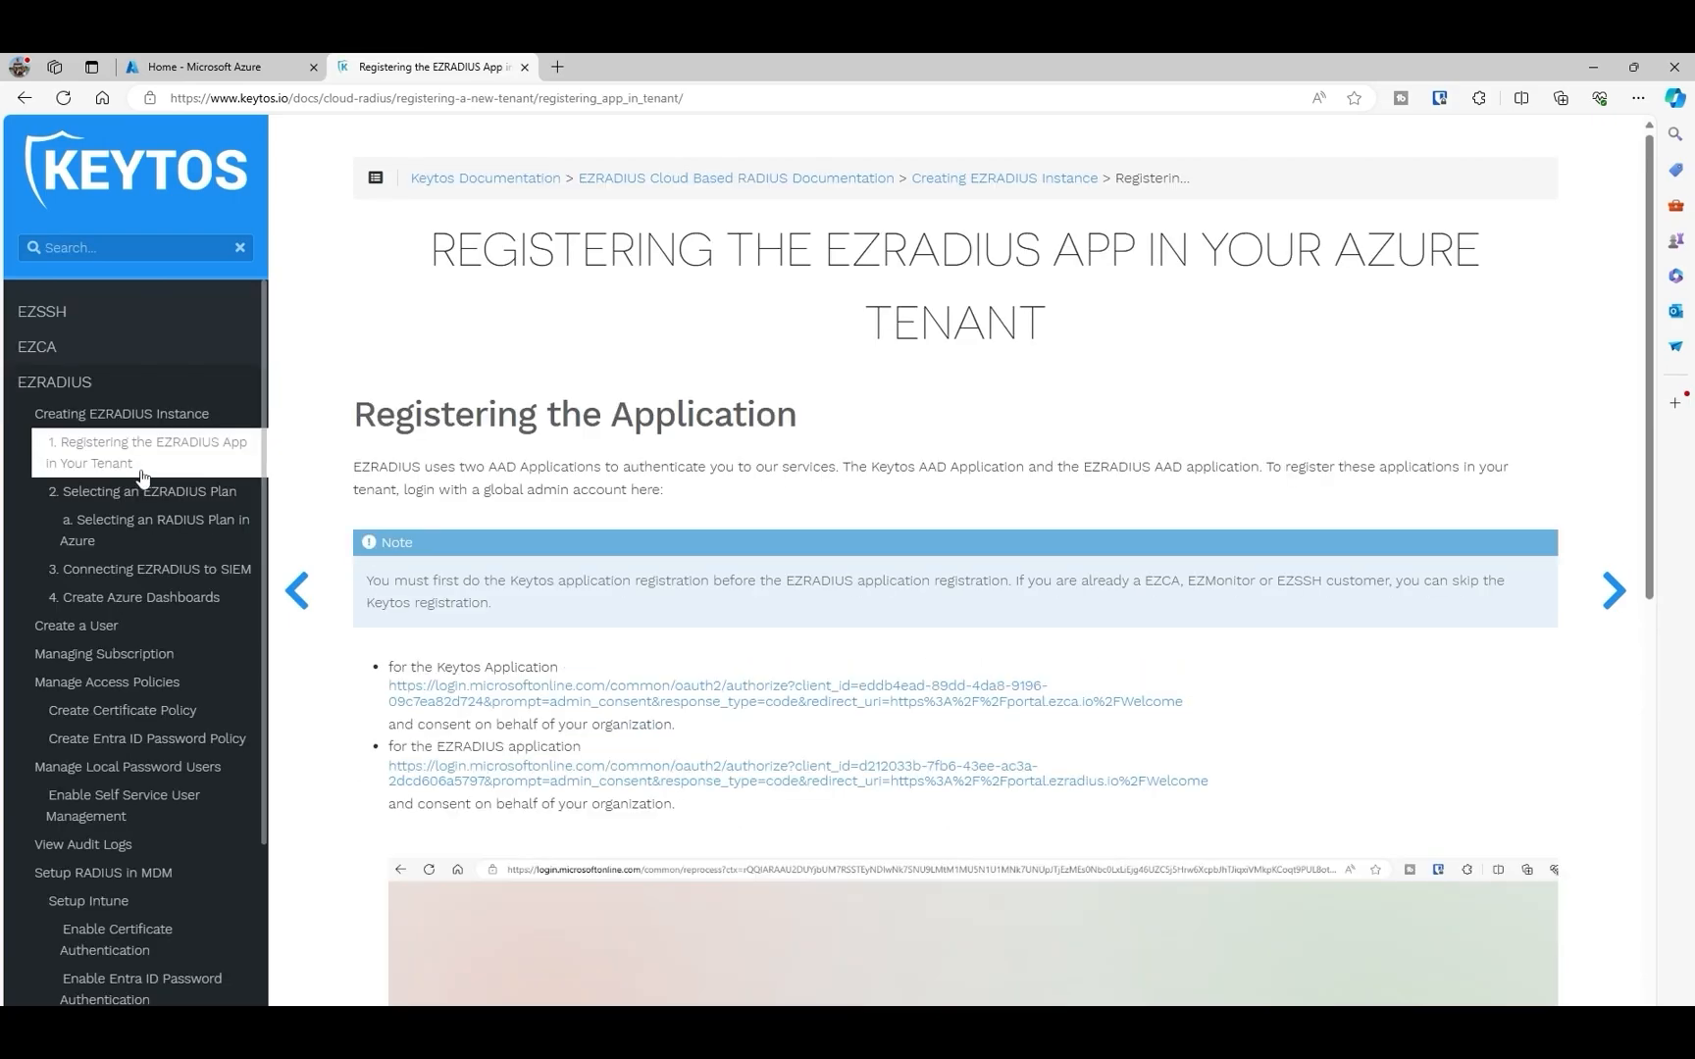
scroll("down", 3)
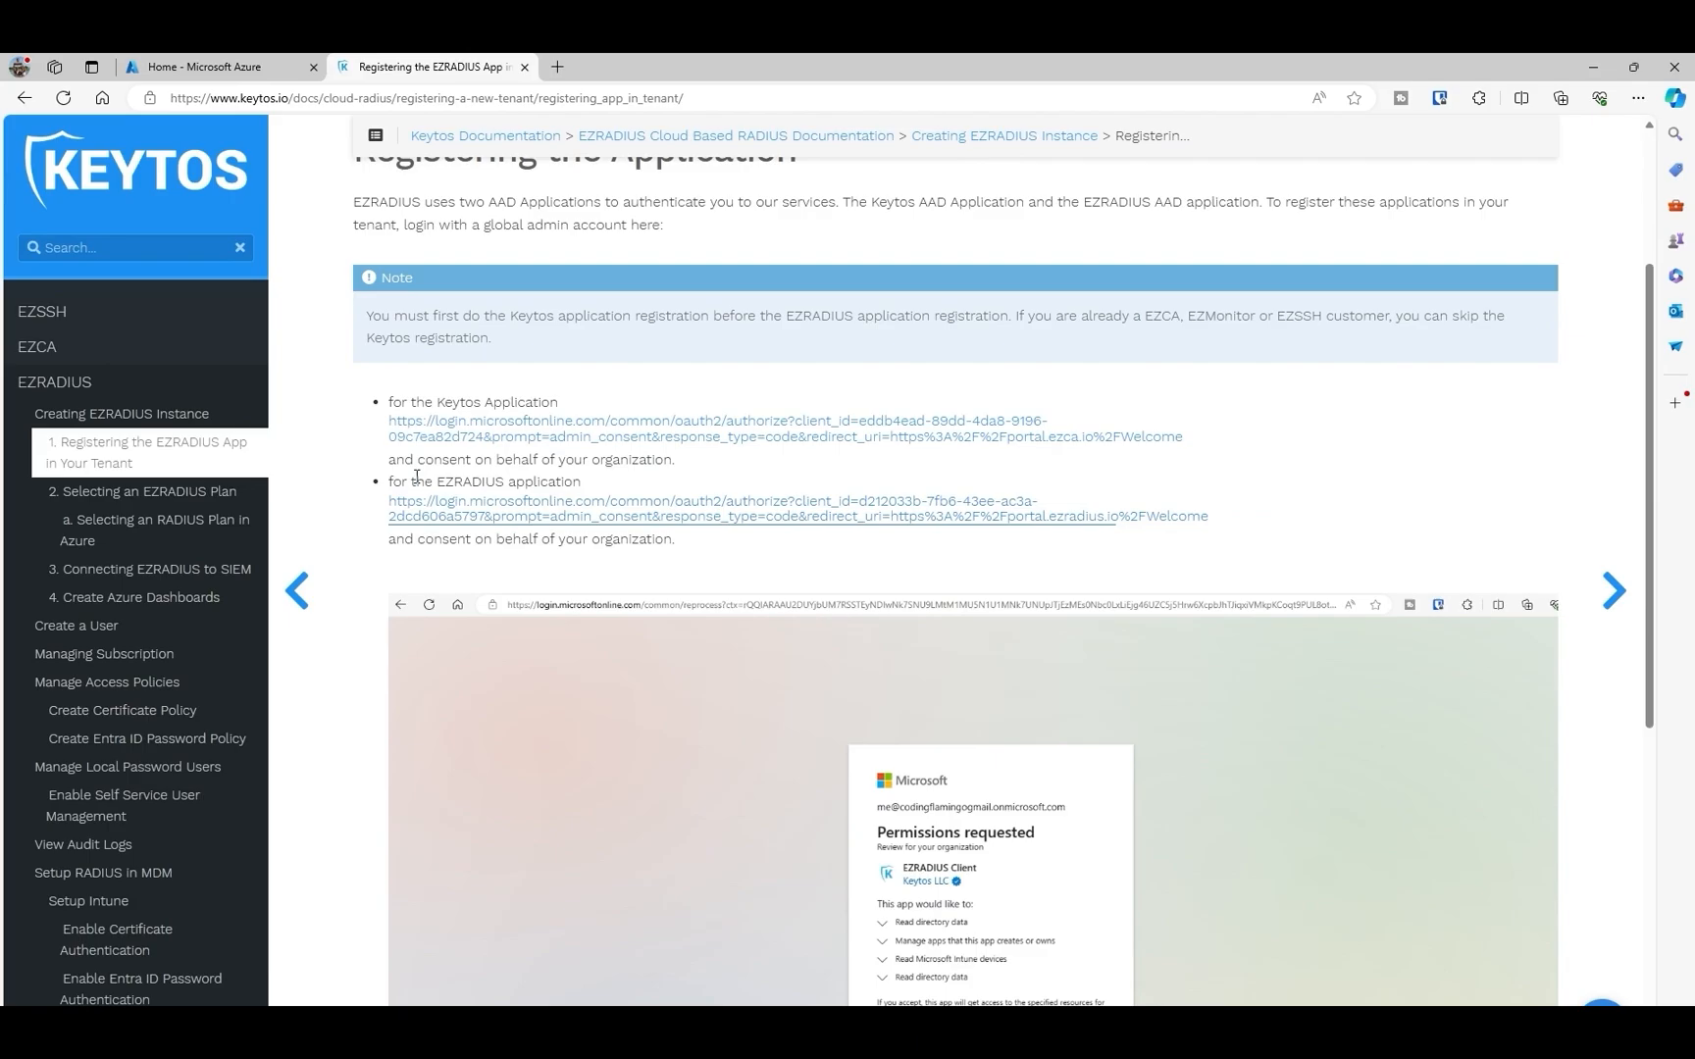
mouse_move(460, 449)
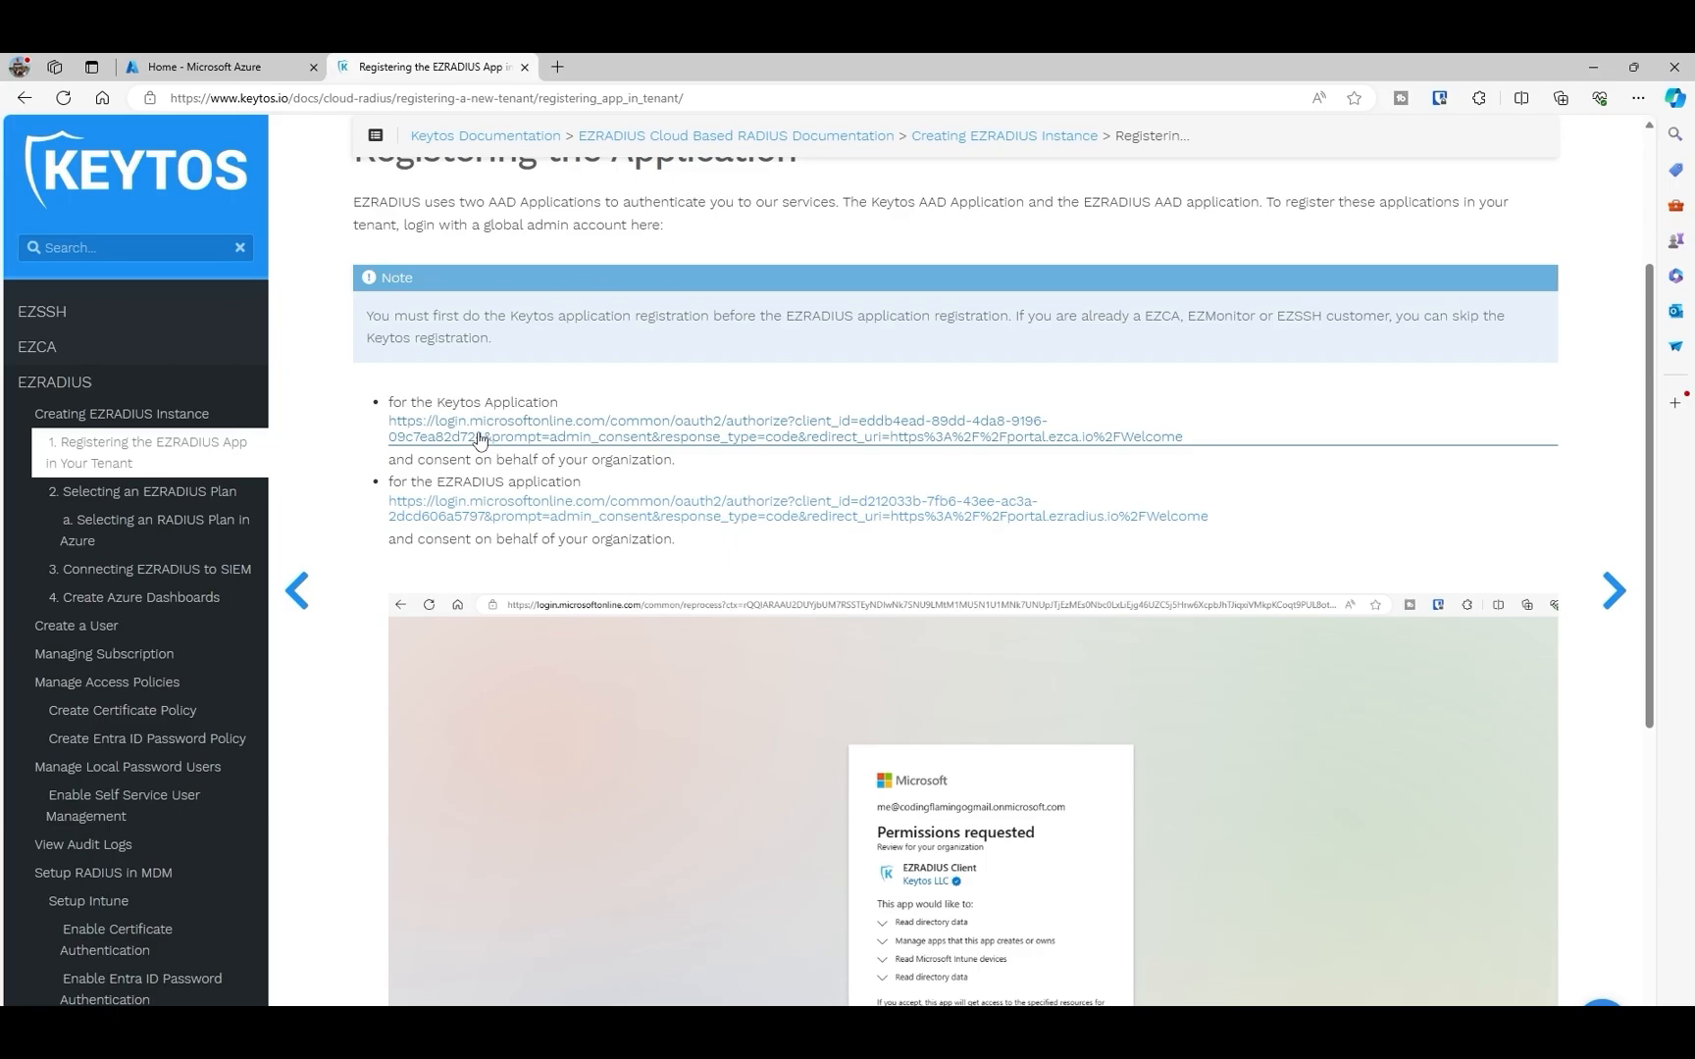
mouse_move(484, 431)
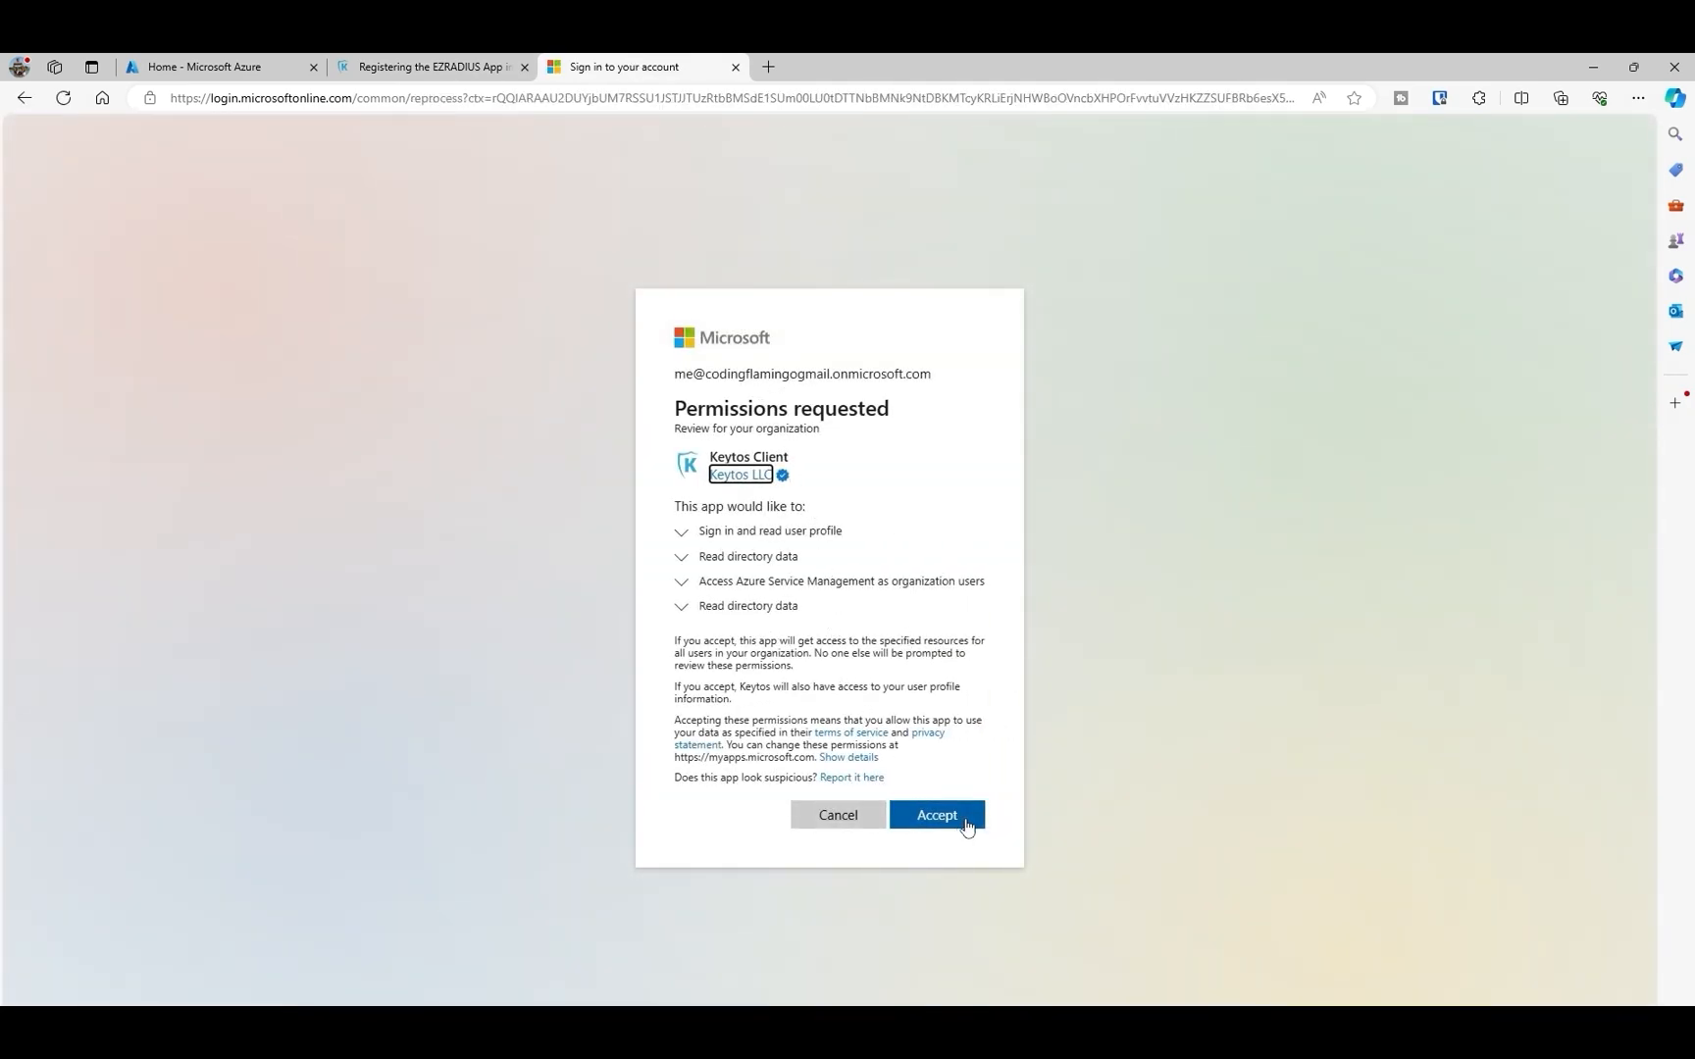
left_click(935, 814)
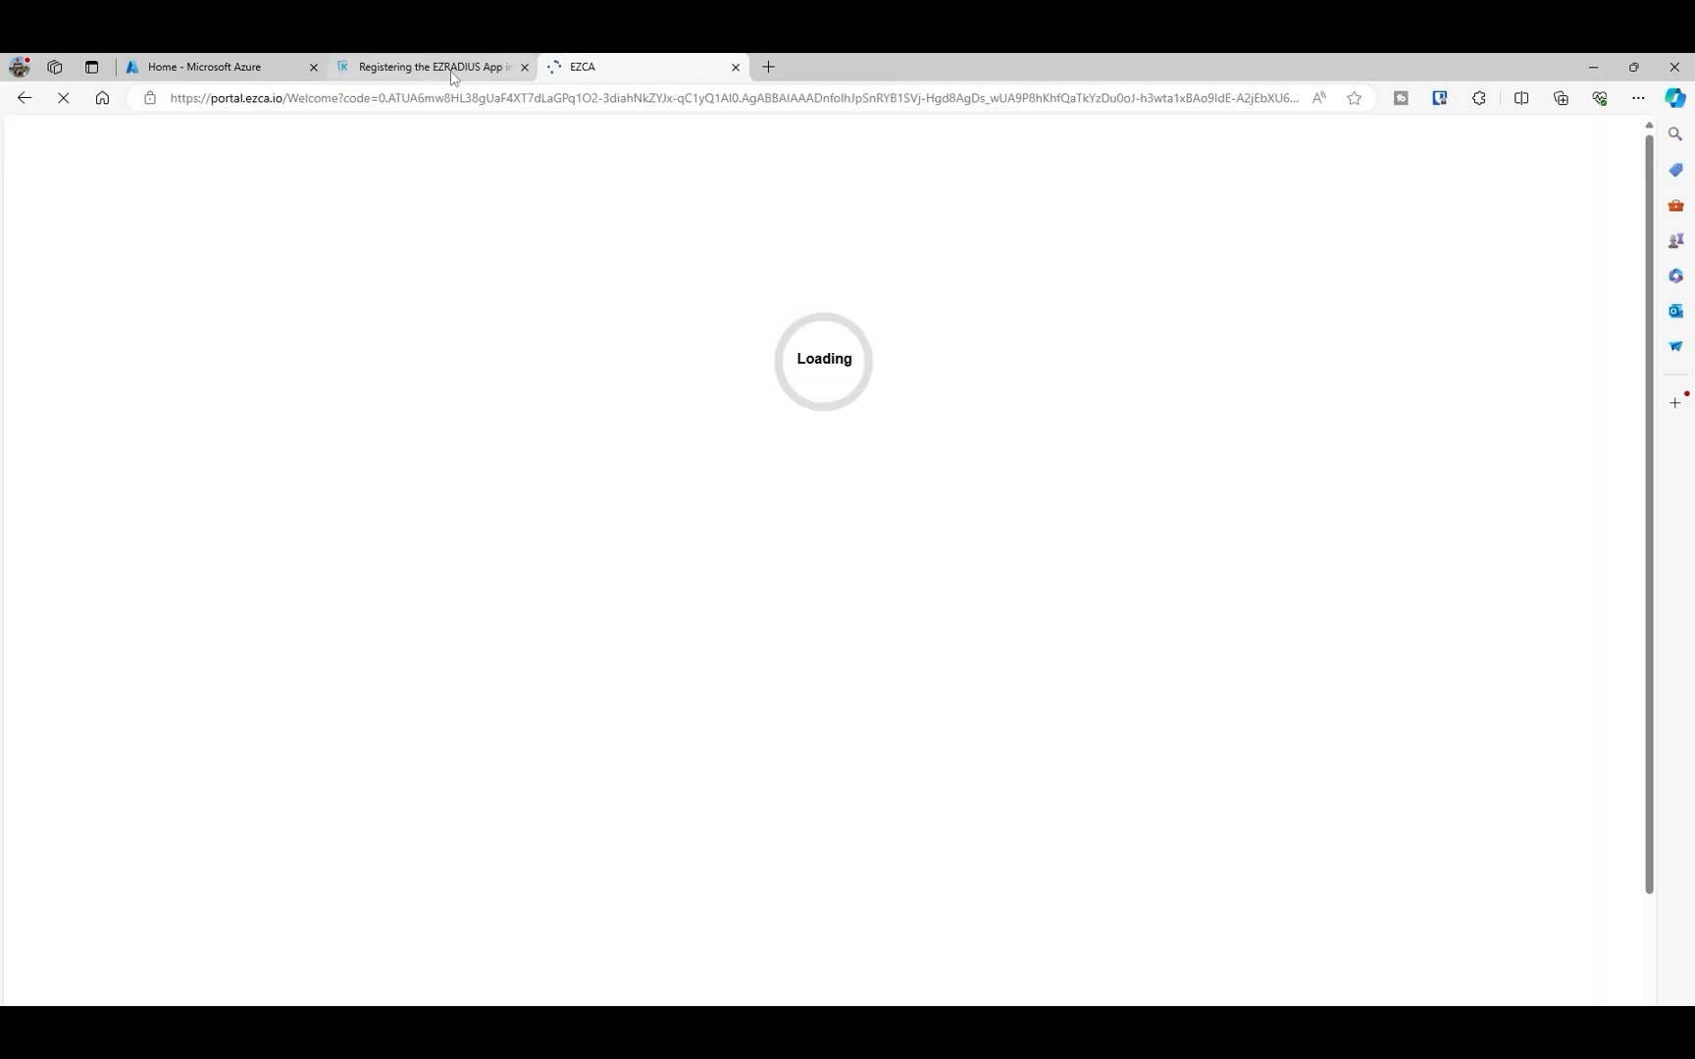
left_click(433, 66)
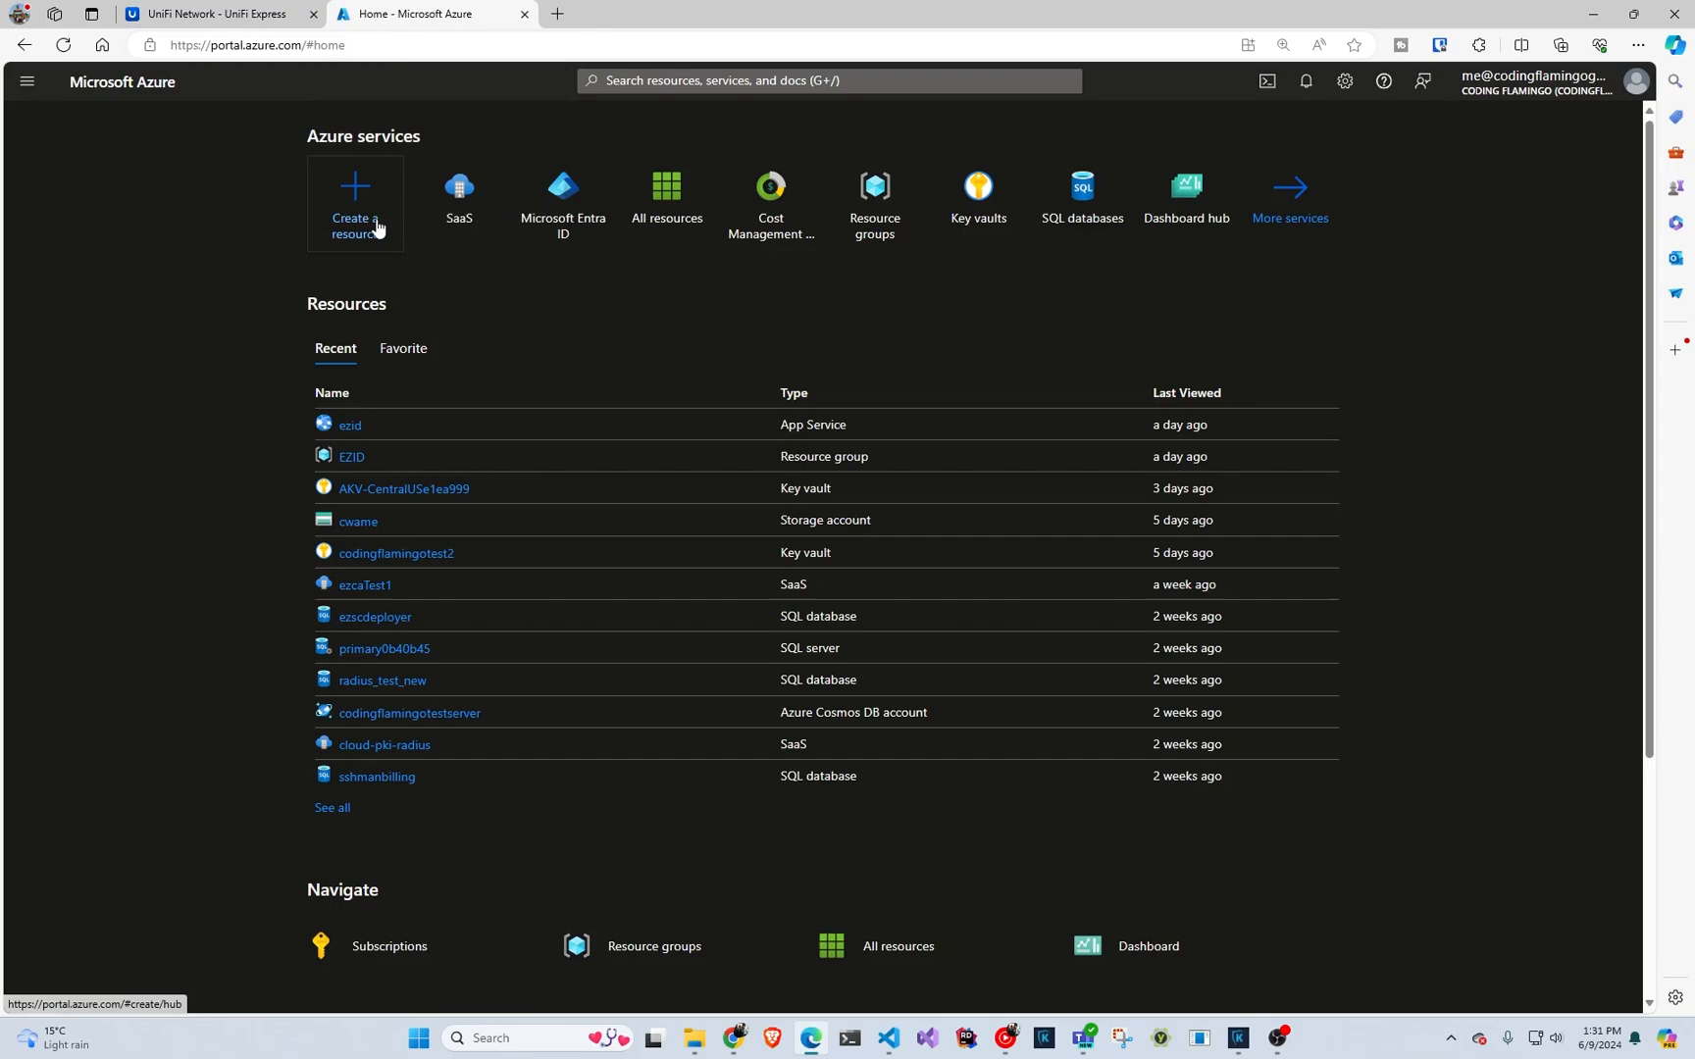
mouse_move(373, 222)
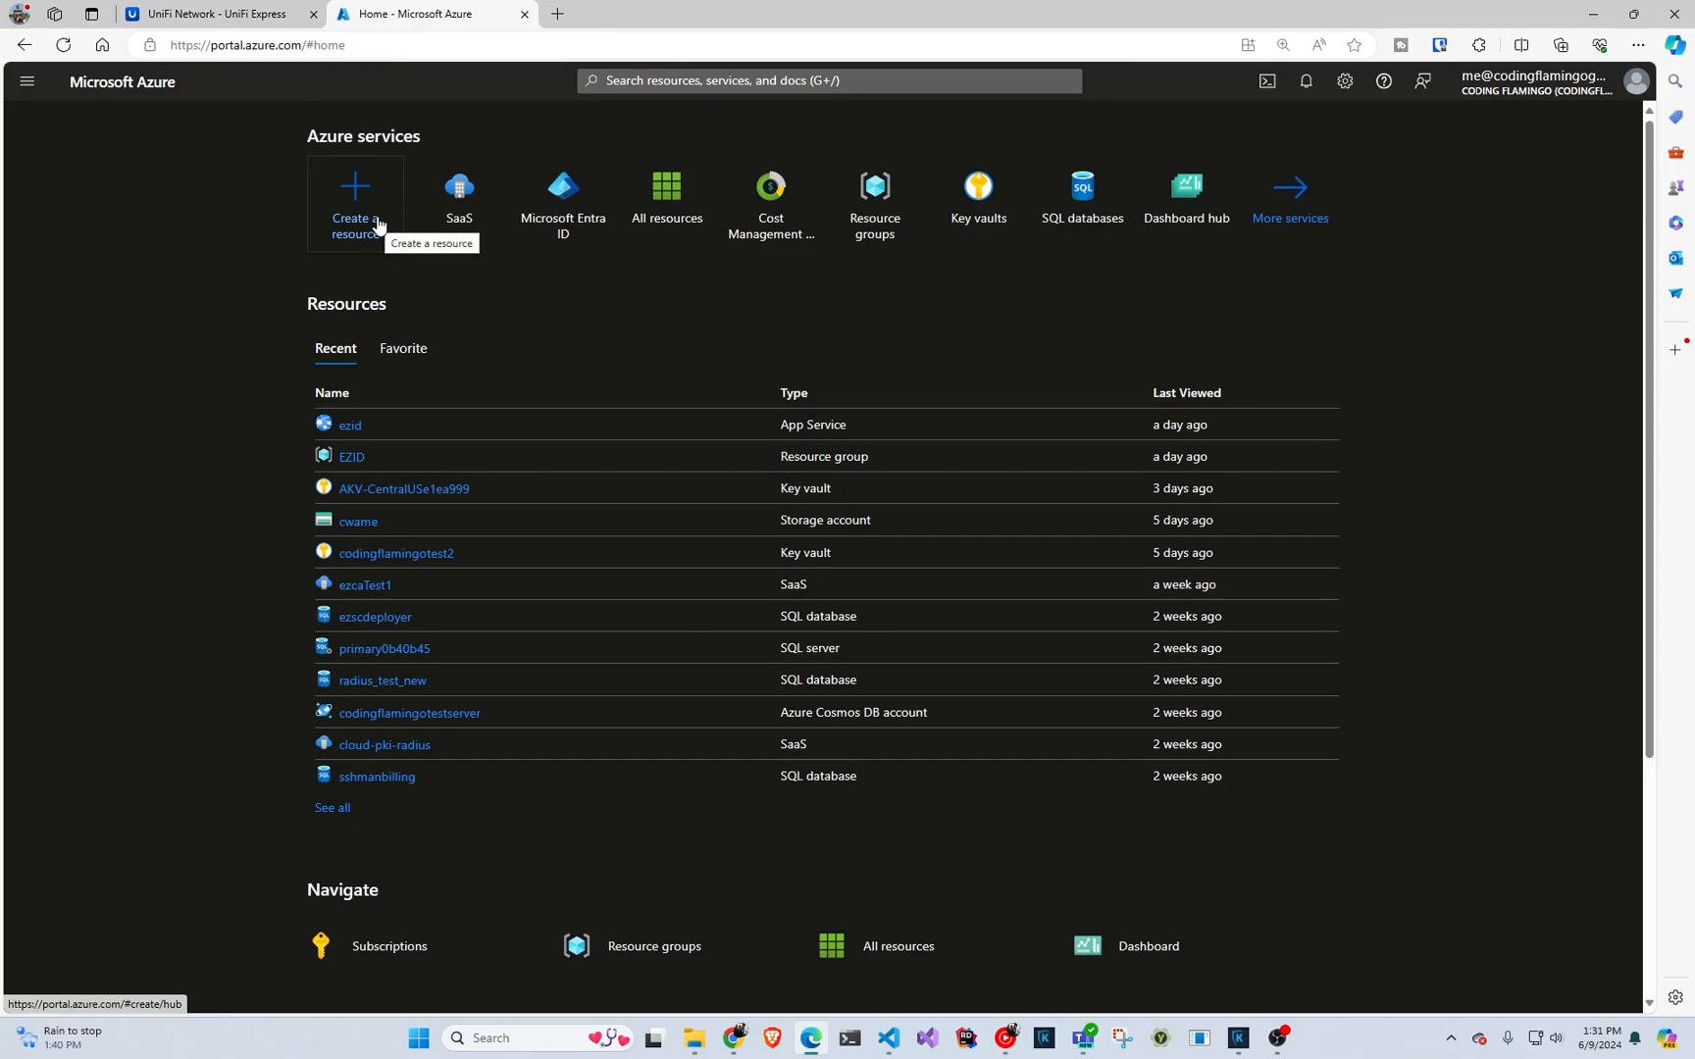
- Find the EZ RADIUS Marketplace offer and subscribe using the Internal Test Plan
left_click(354, 195)
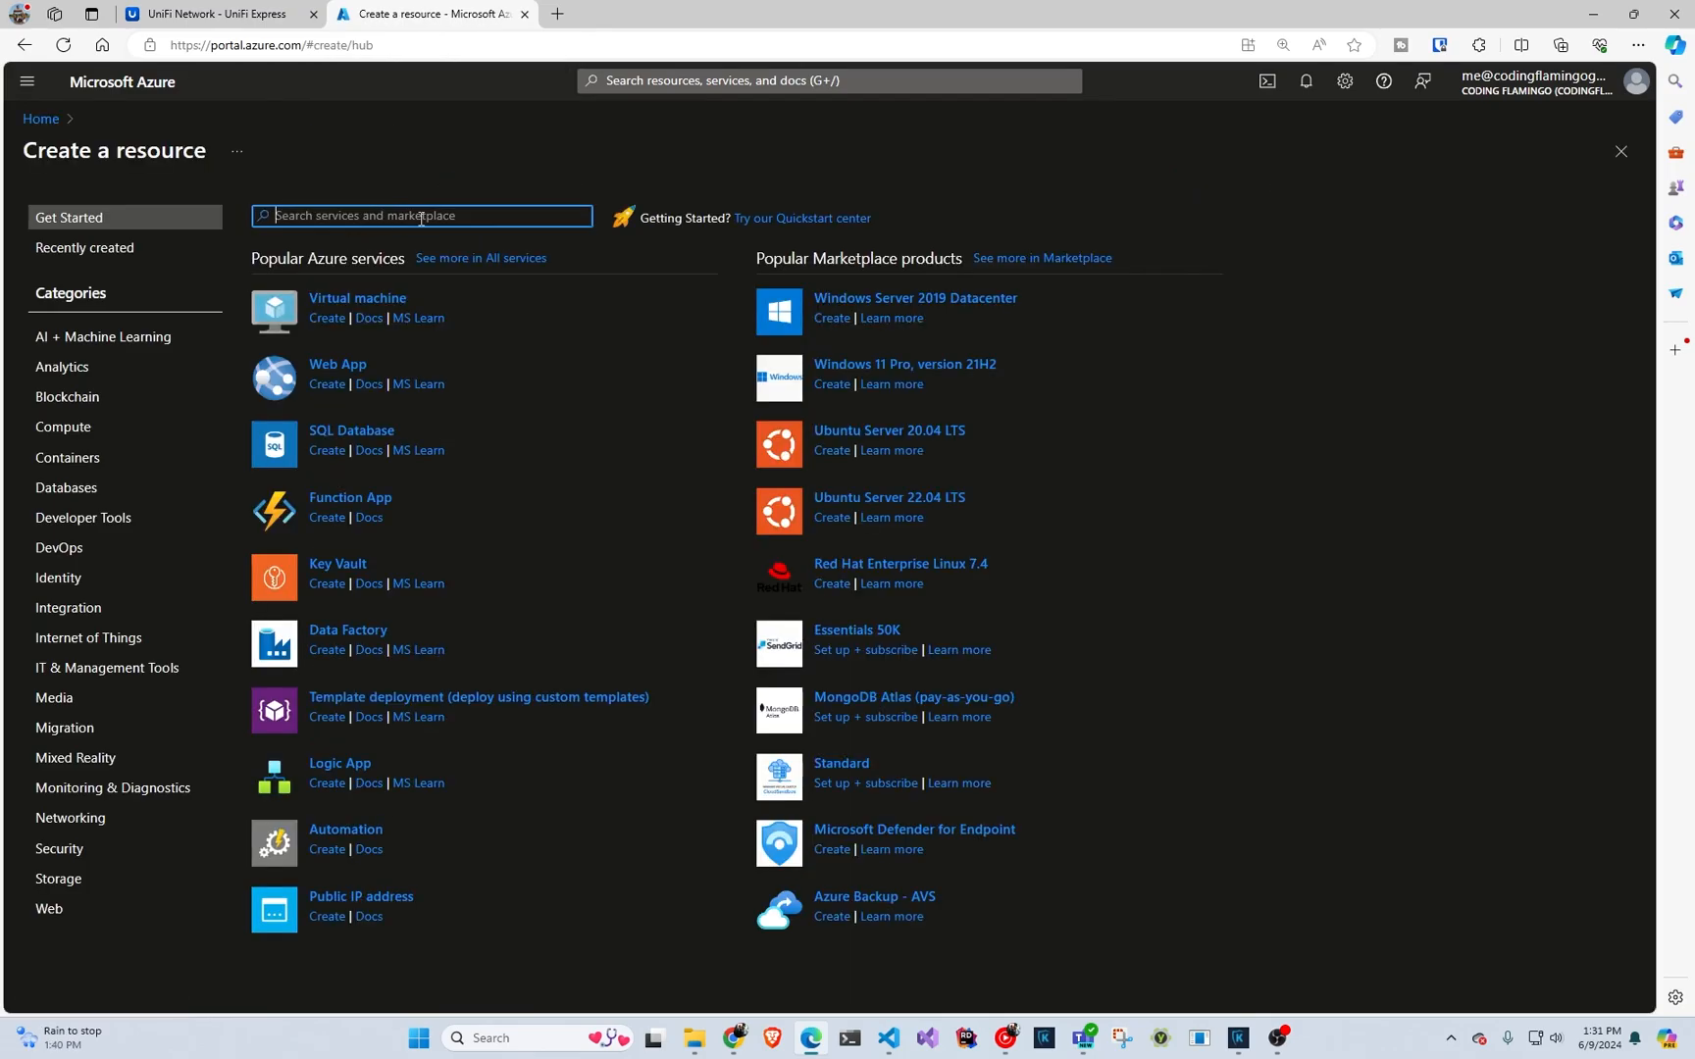
type("ez ra")
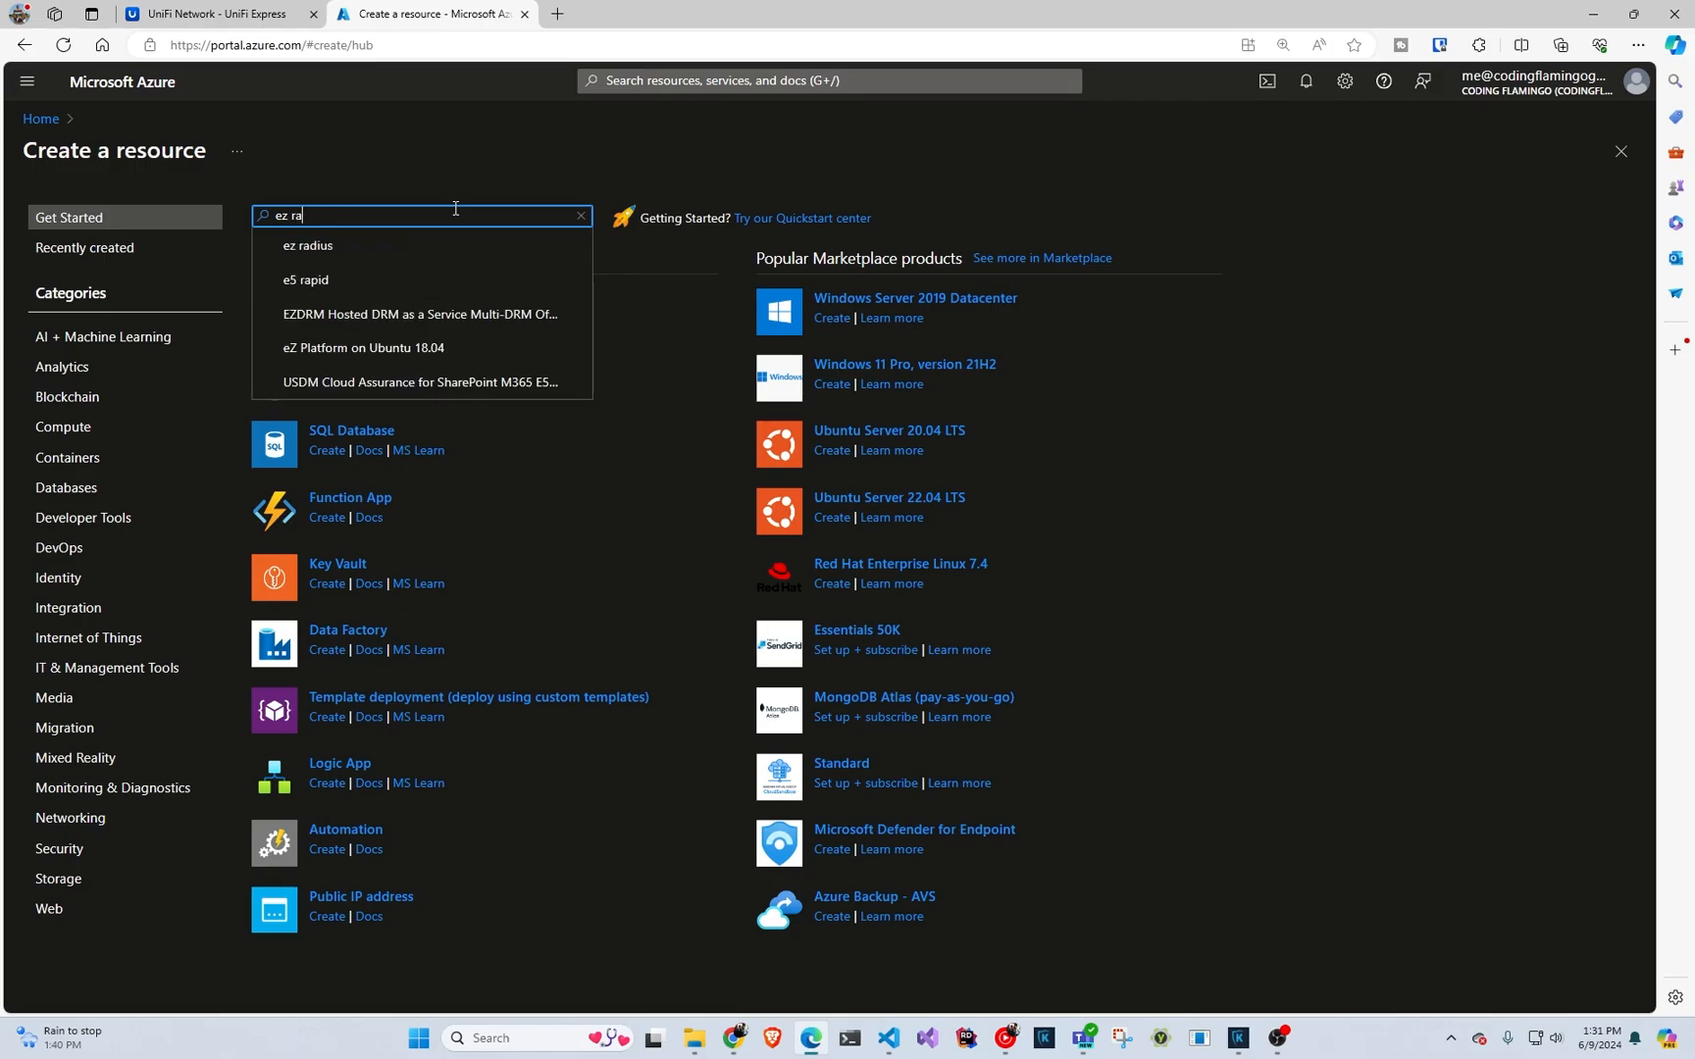
left_click(309, 245)
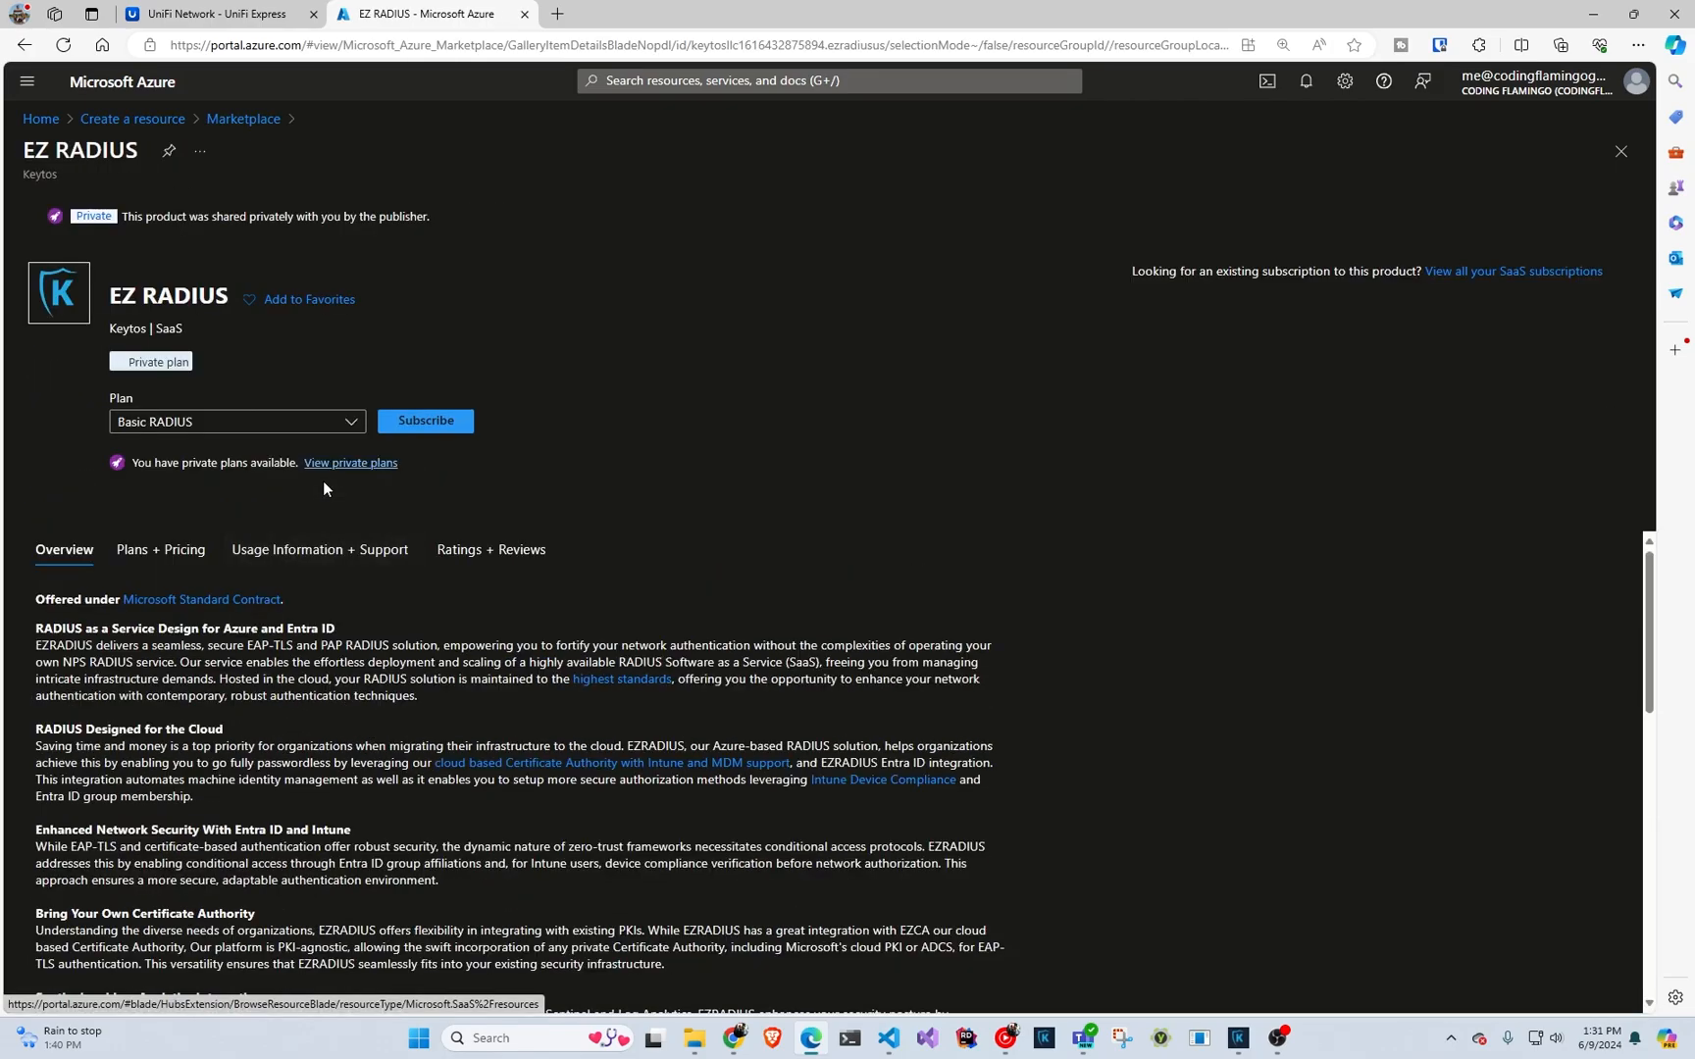
mouse_move(314, 487)
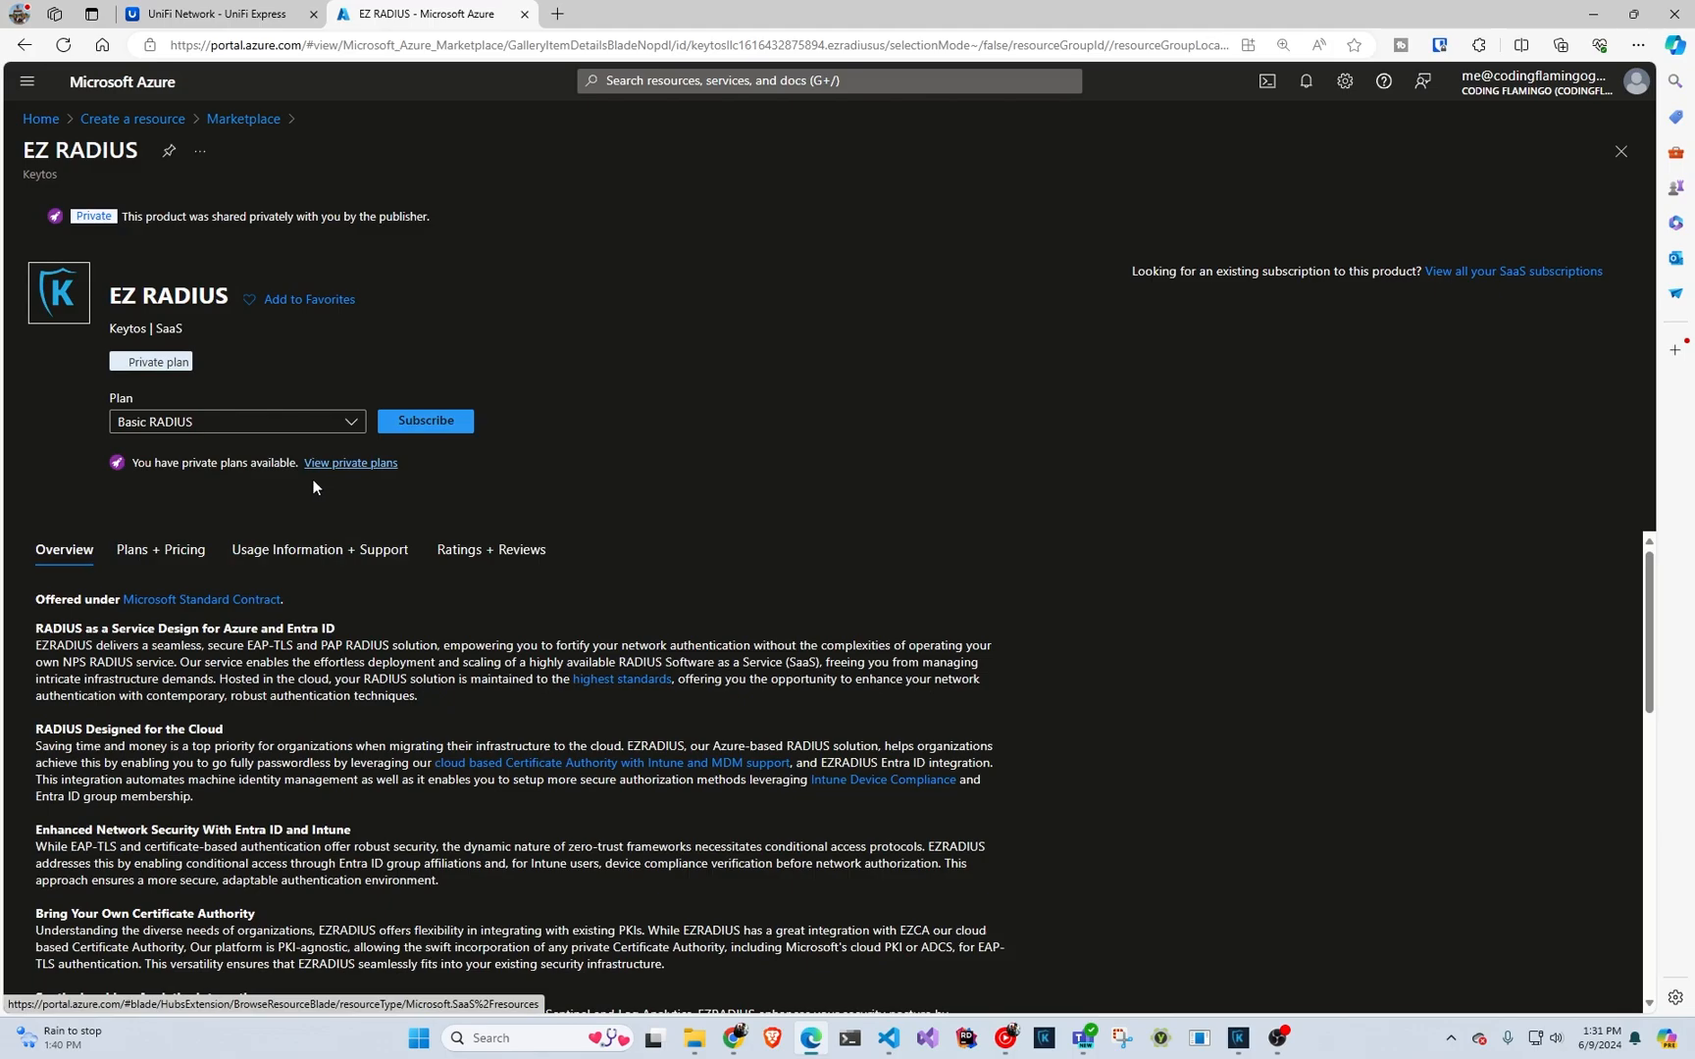
mouse_move(299, 493)
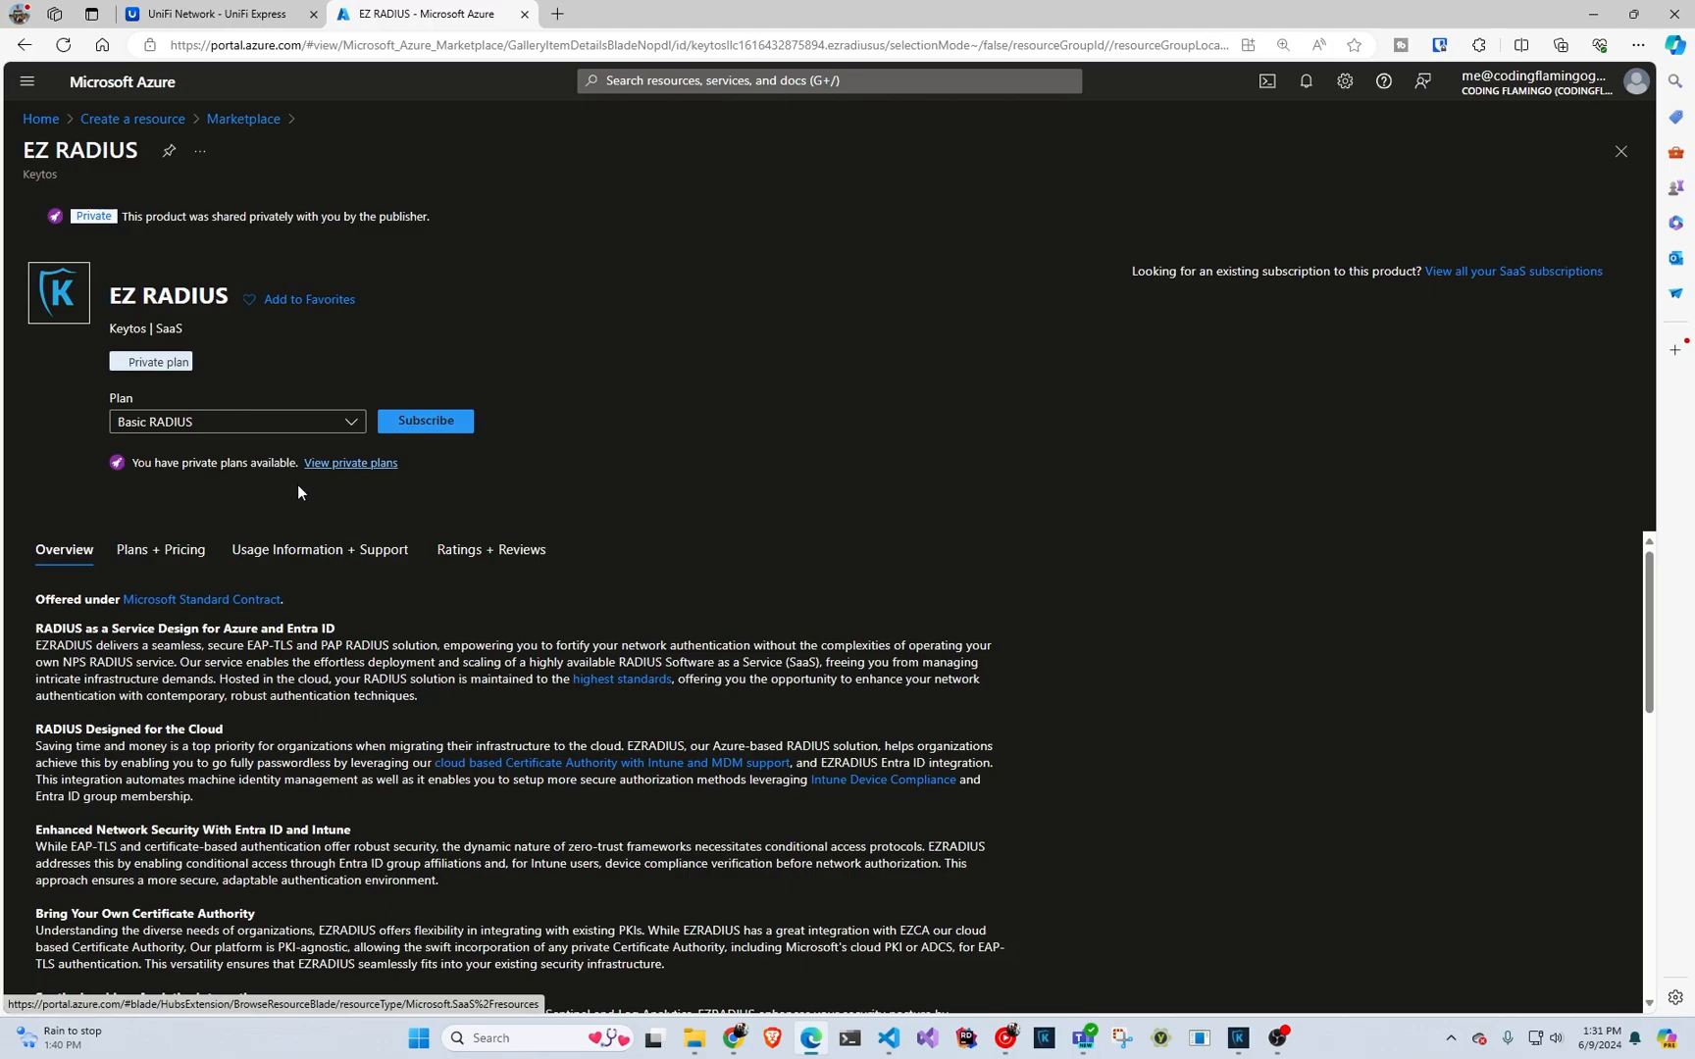
mouse_move(259, 493)
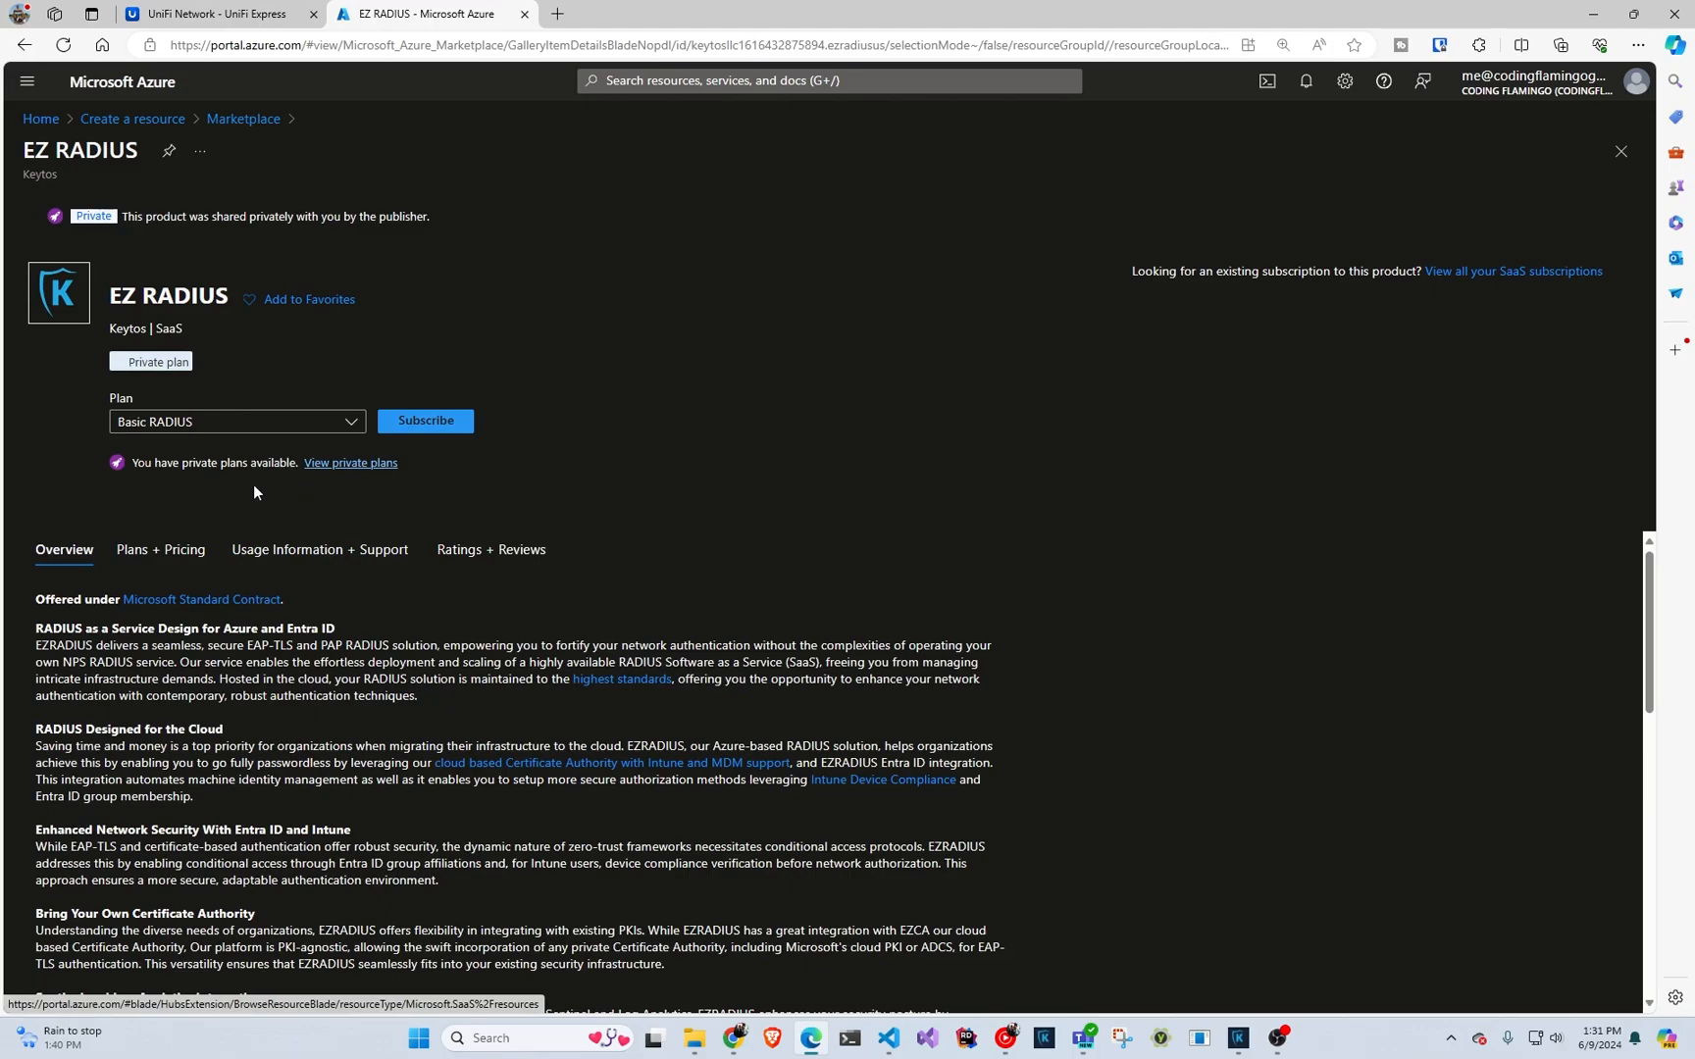
mouse_move(237, 448)
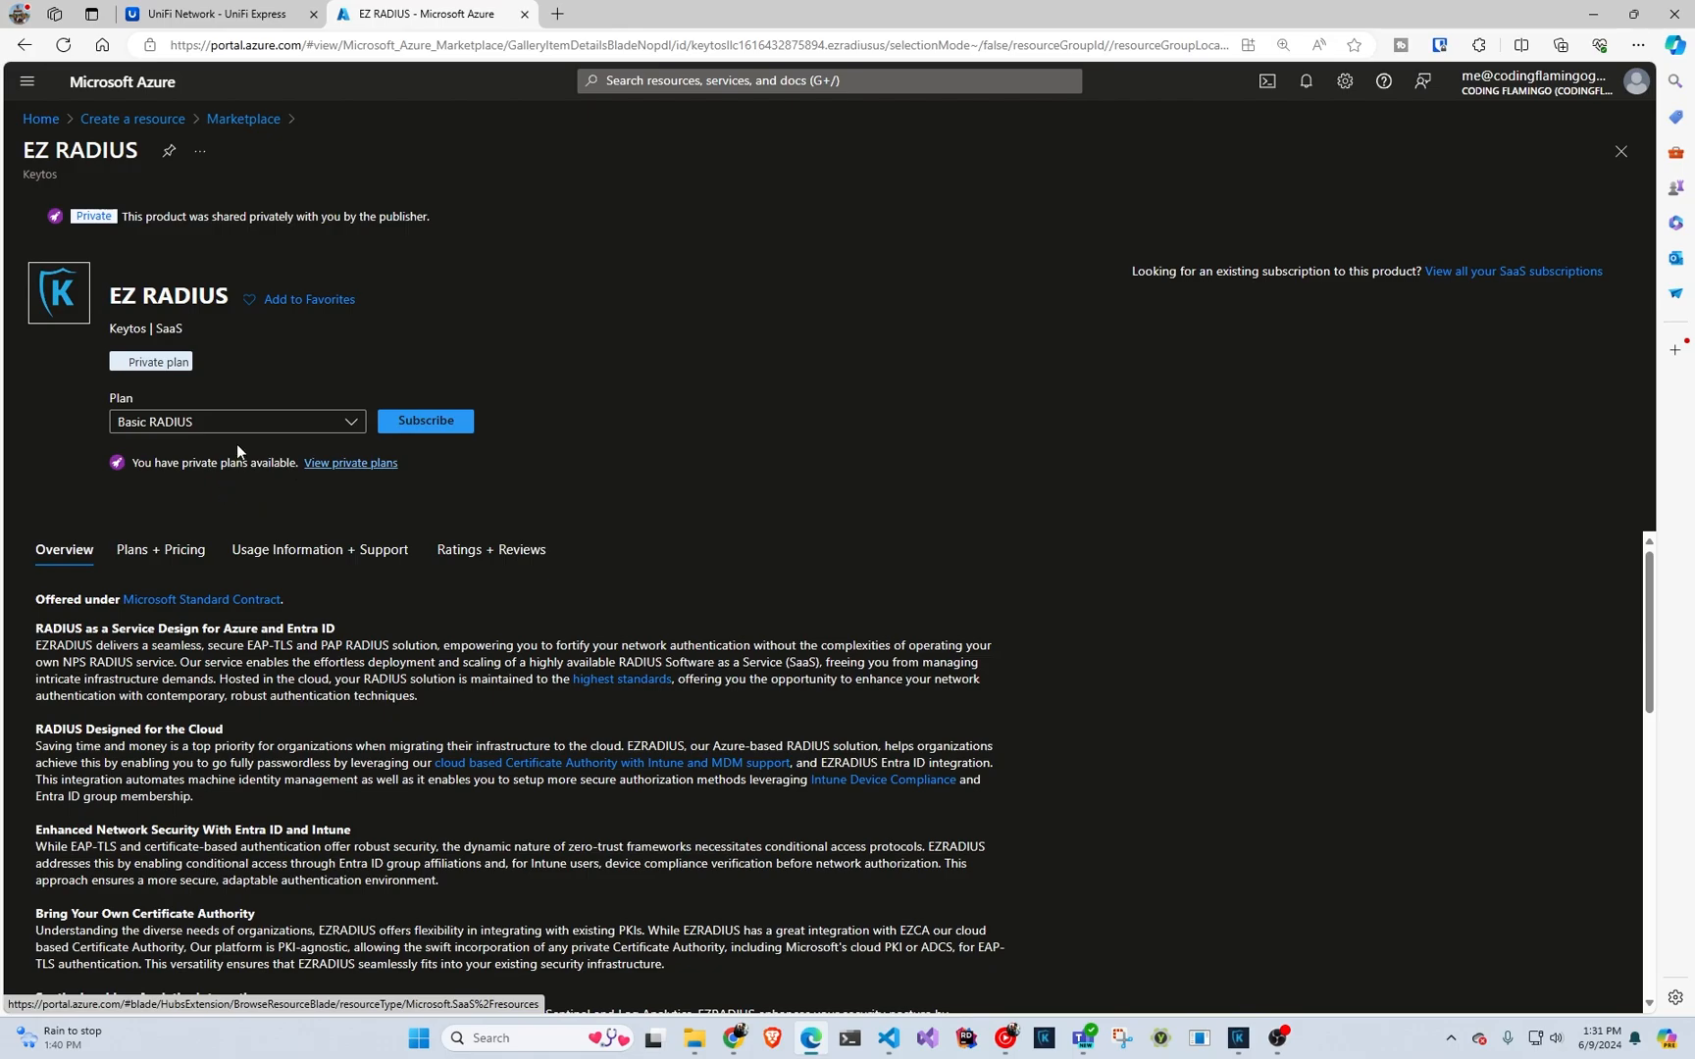
left_click(235, 422)
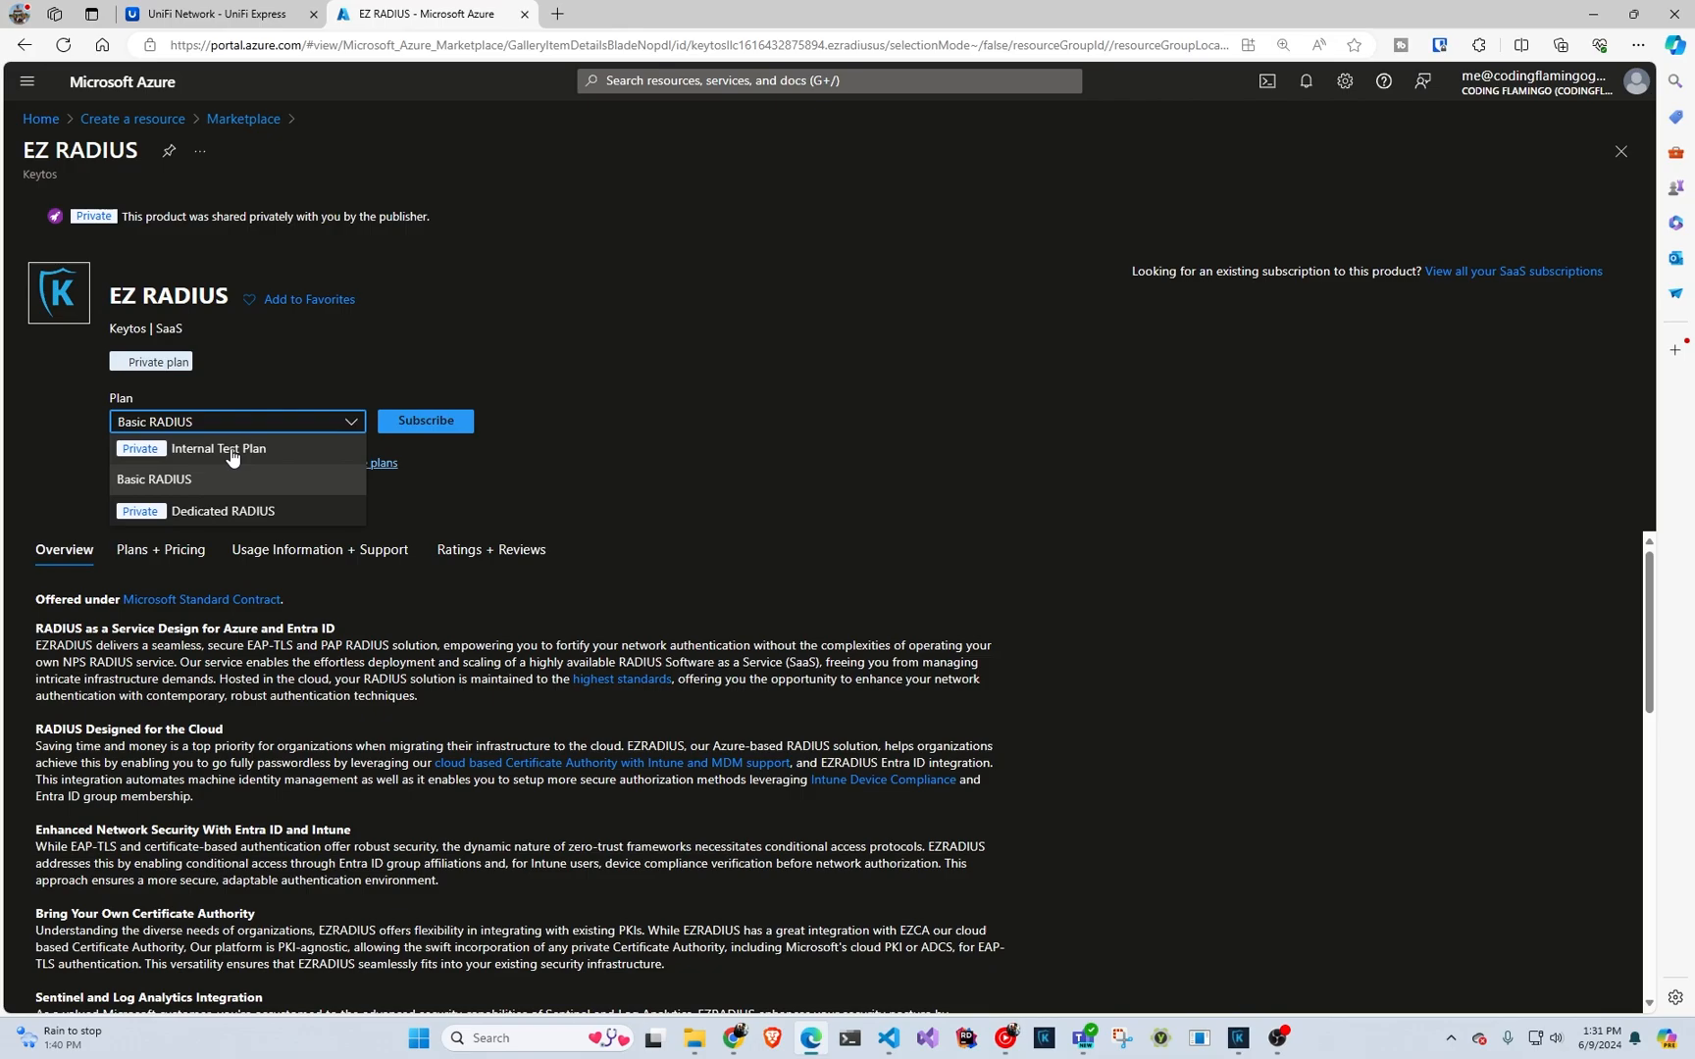
left_click(220, 447)
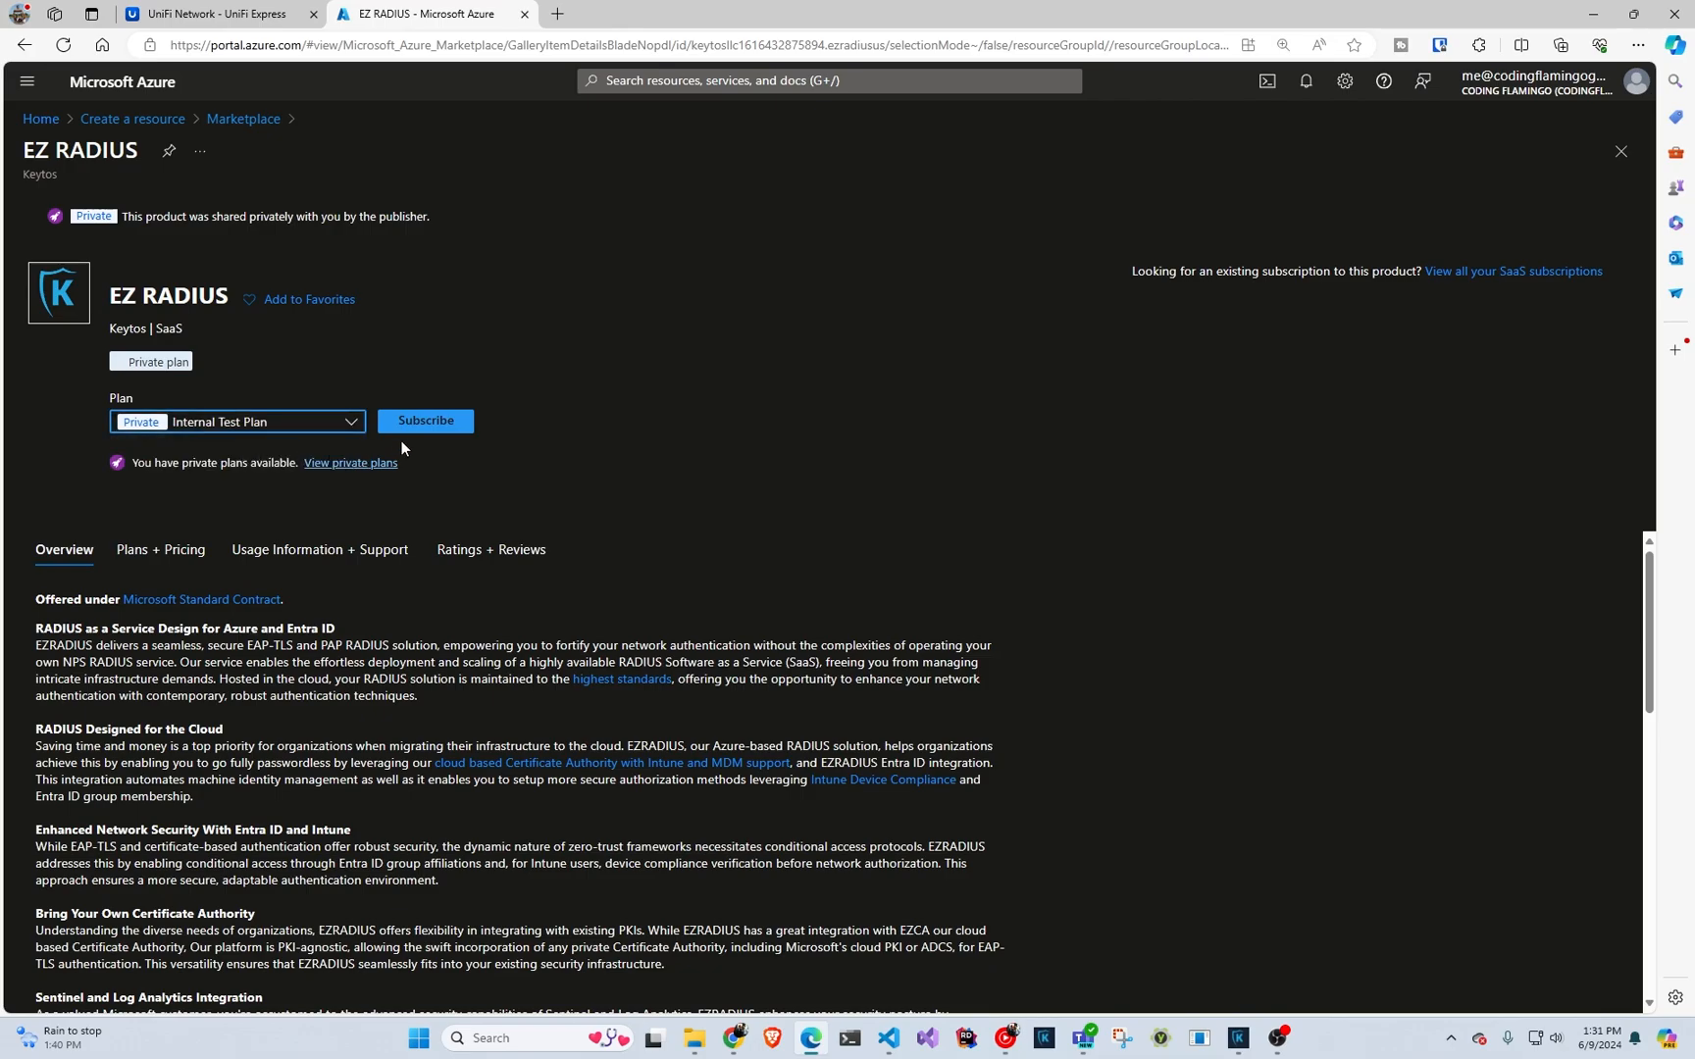
left_click(424, 420)
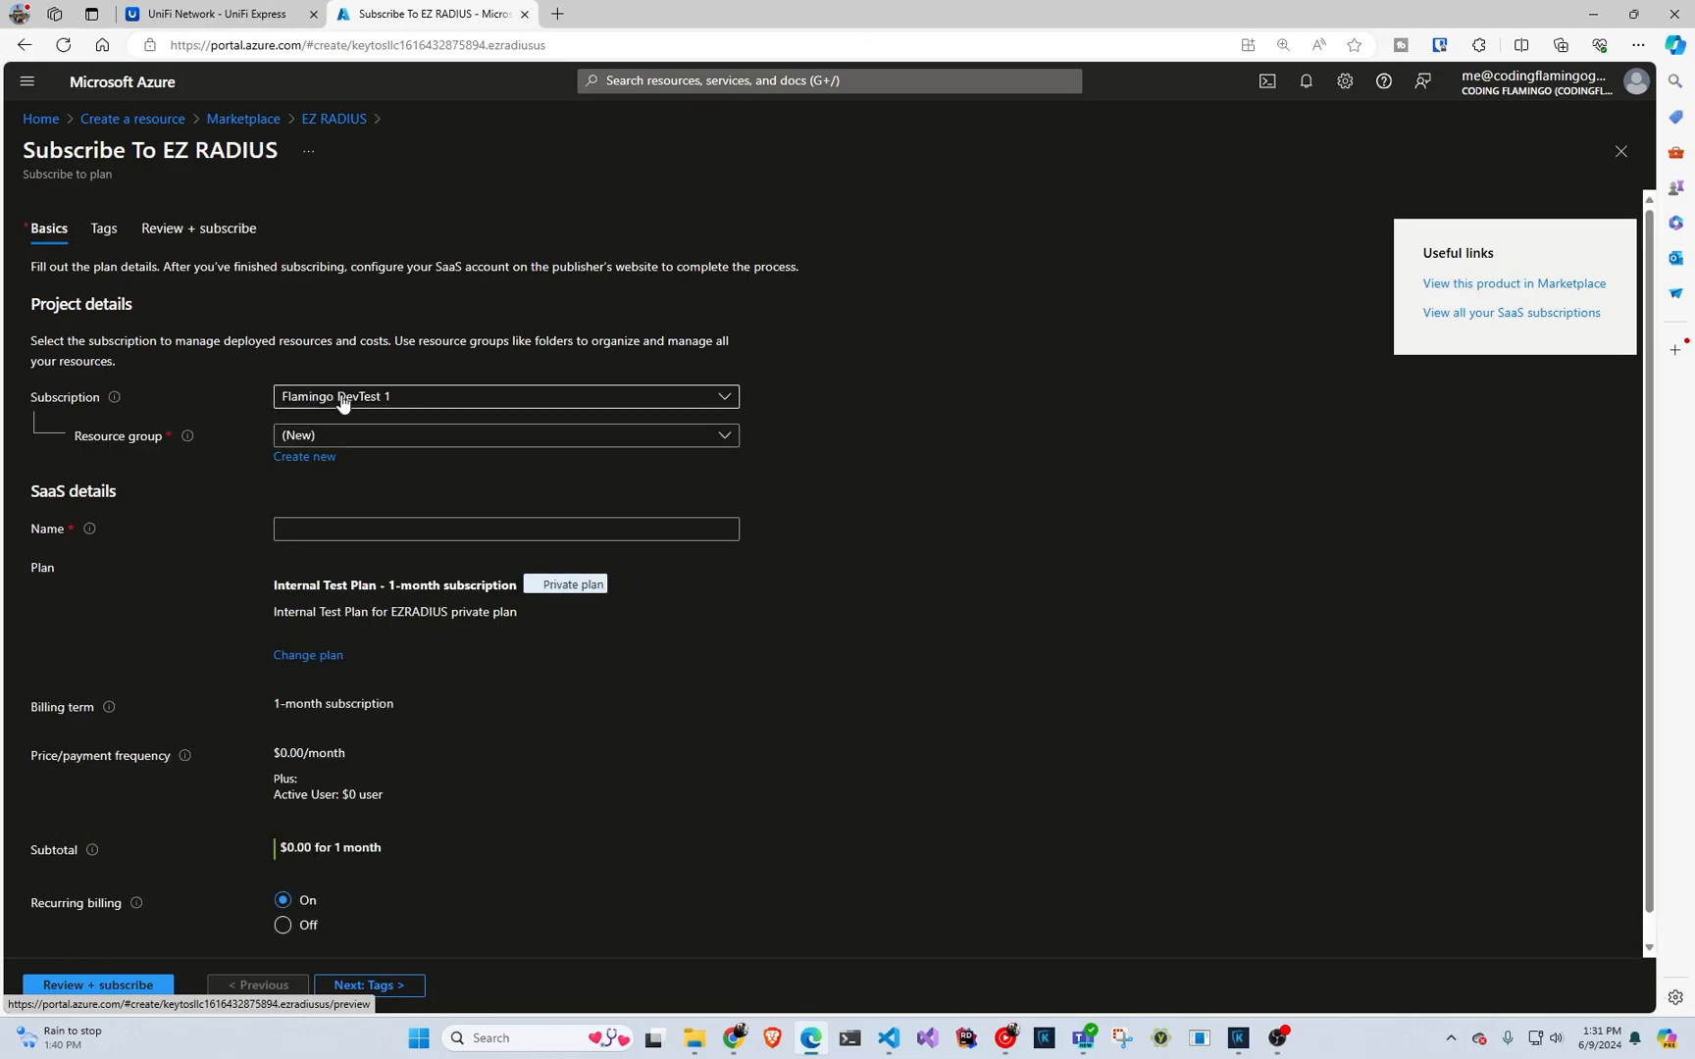
- Put the subscription in the test resource group and name it CloudRadius
left_click(505, 434)
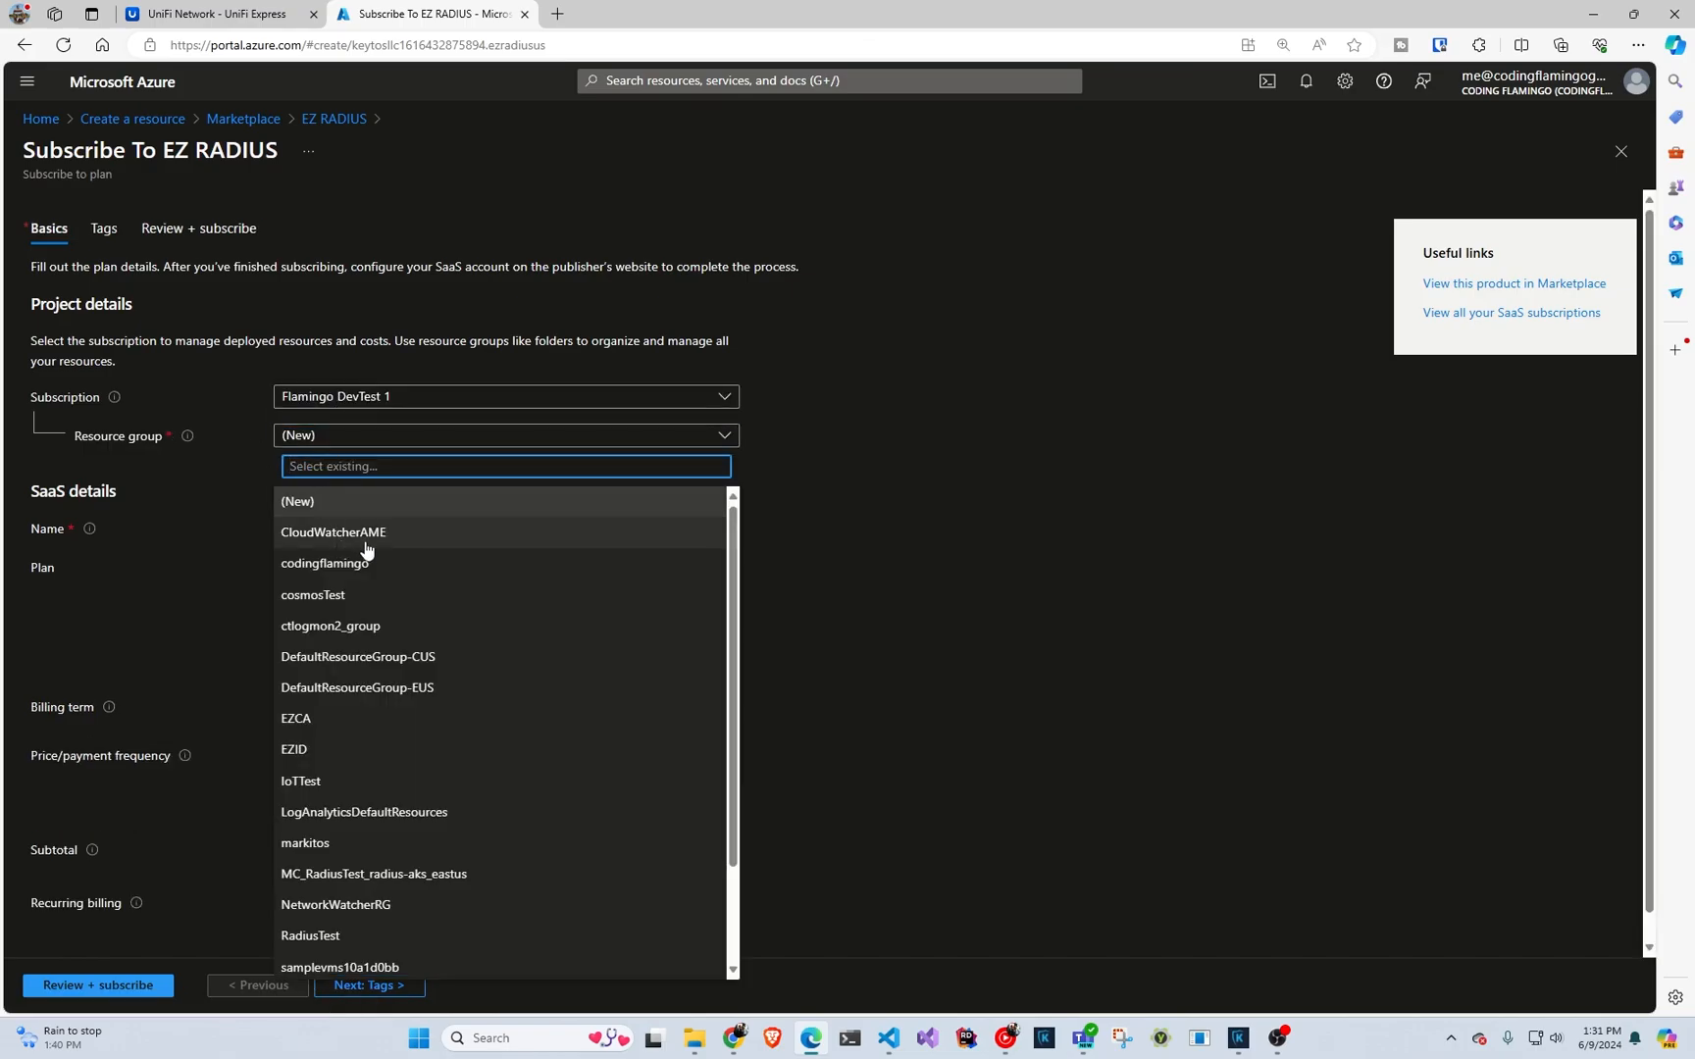
scroll("down", 3)
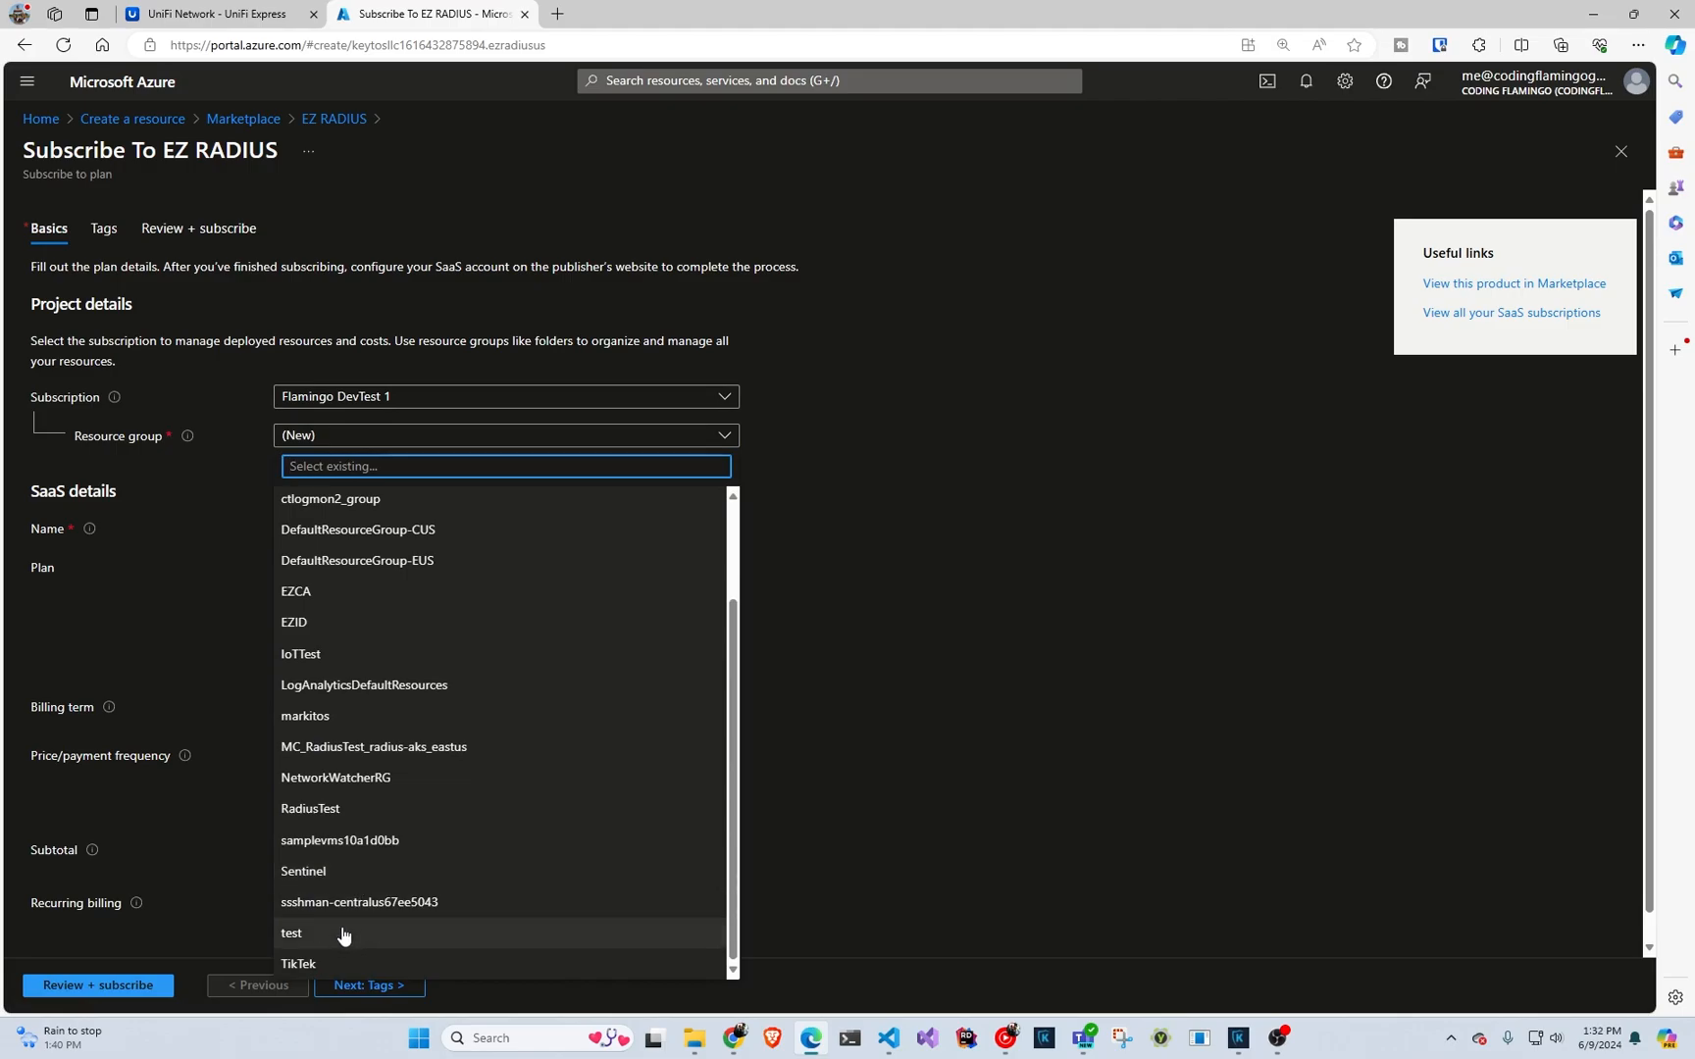
left_click(291, 933)
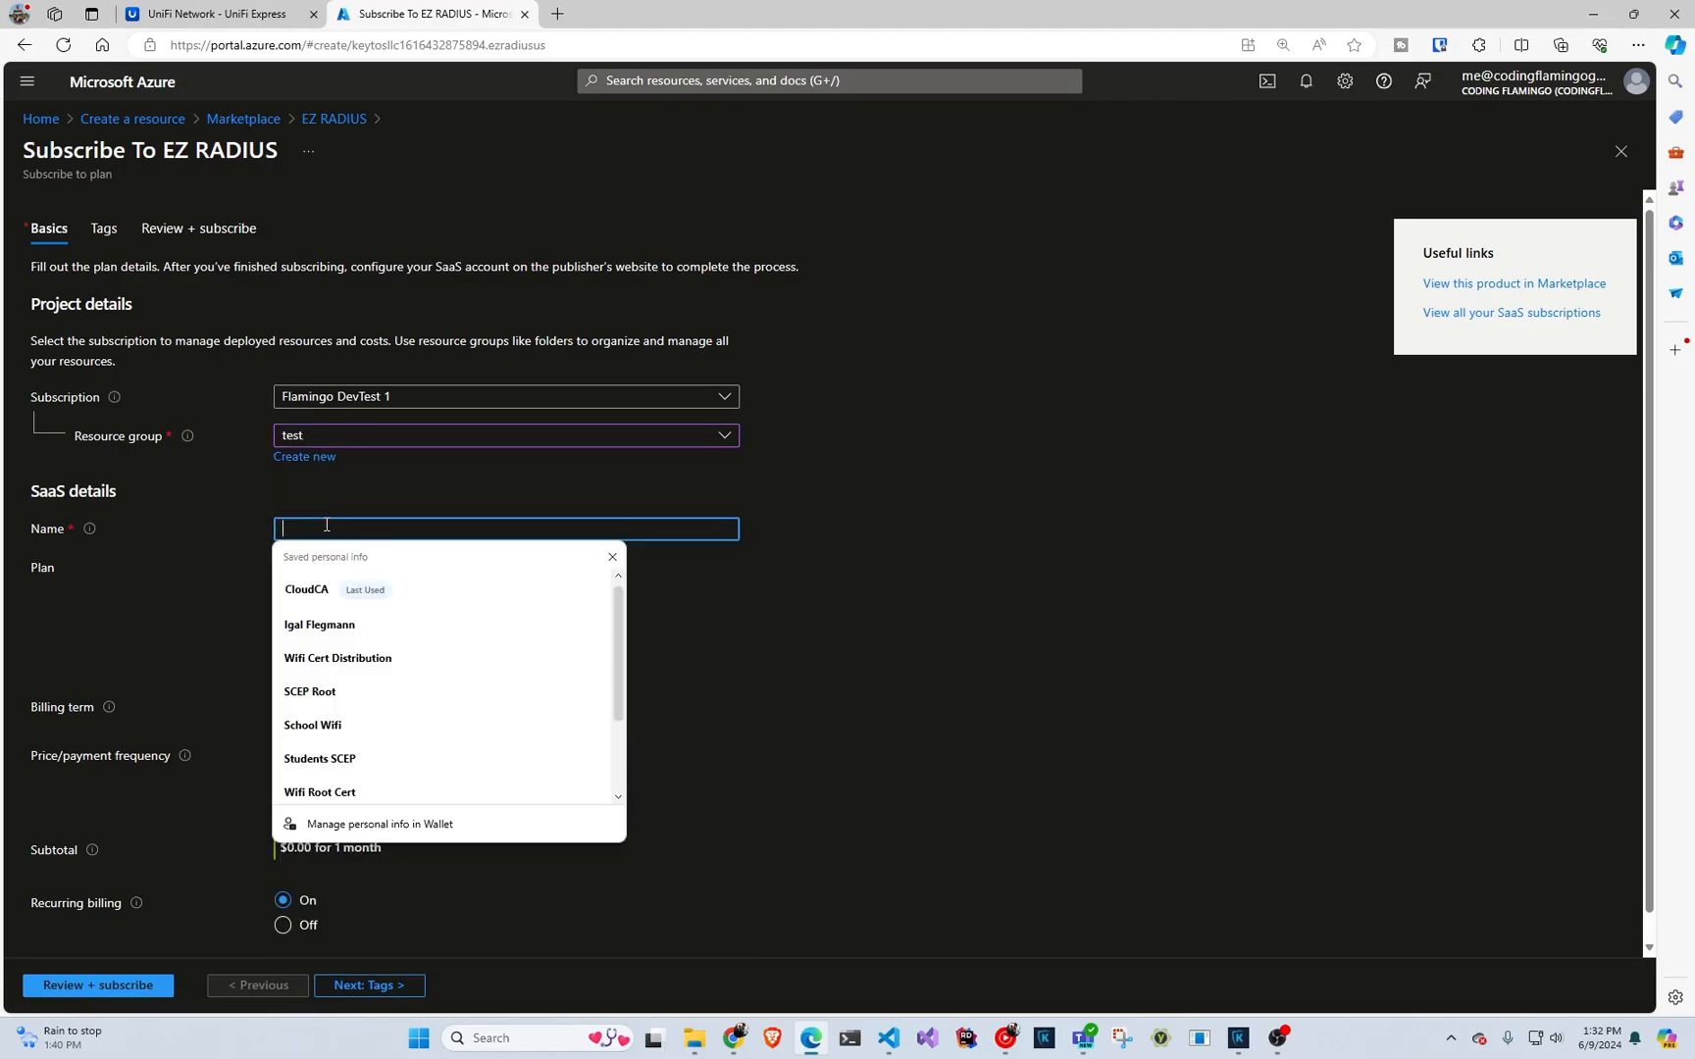
mouse_move(341, 511)
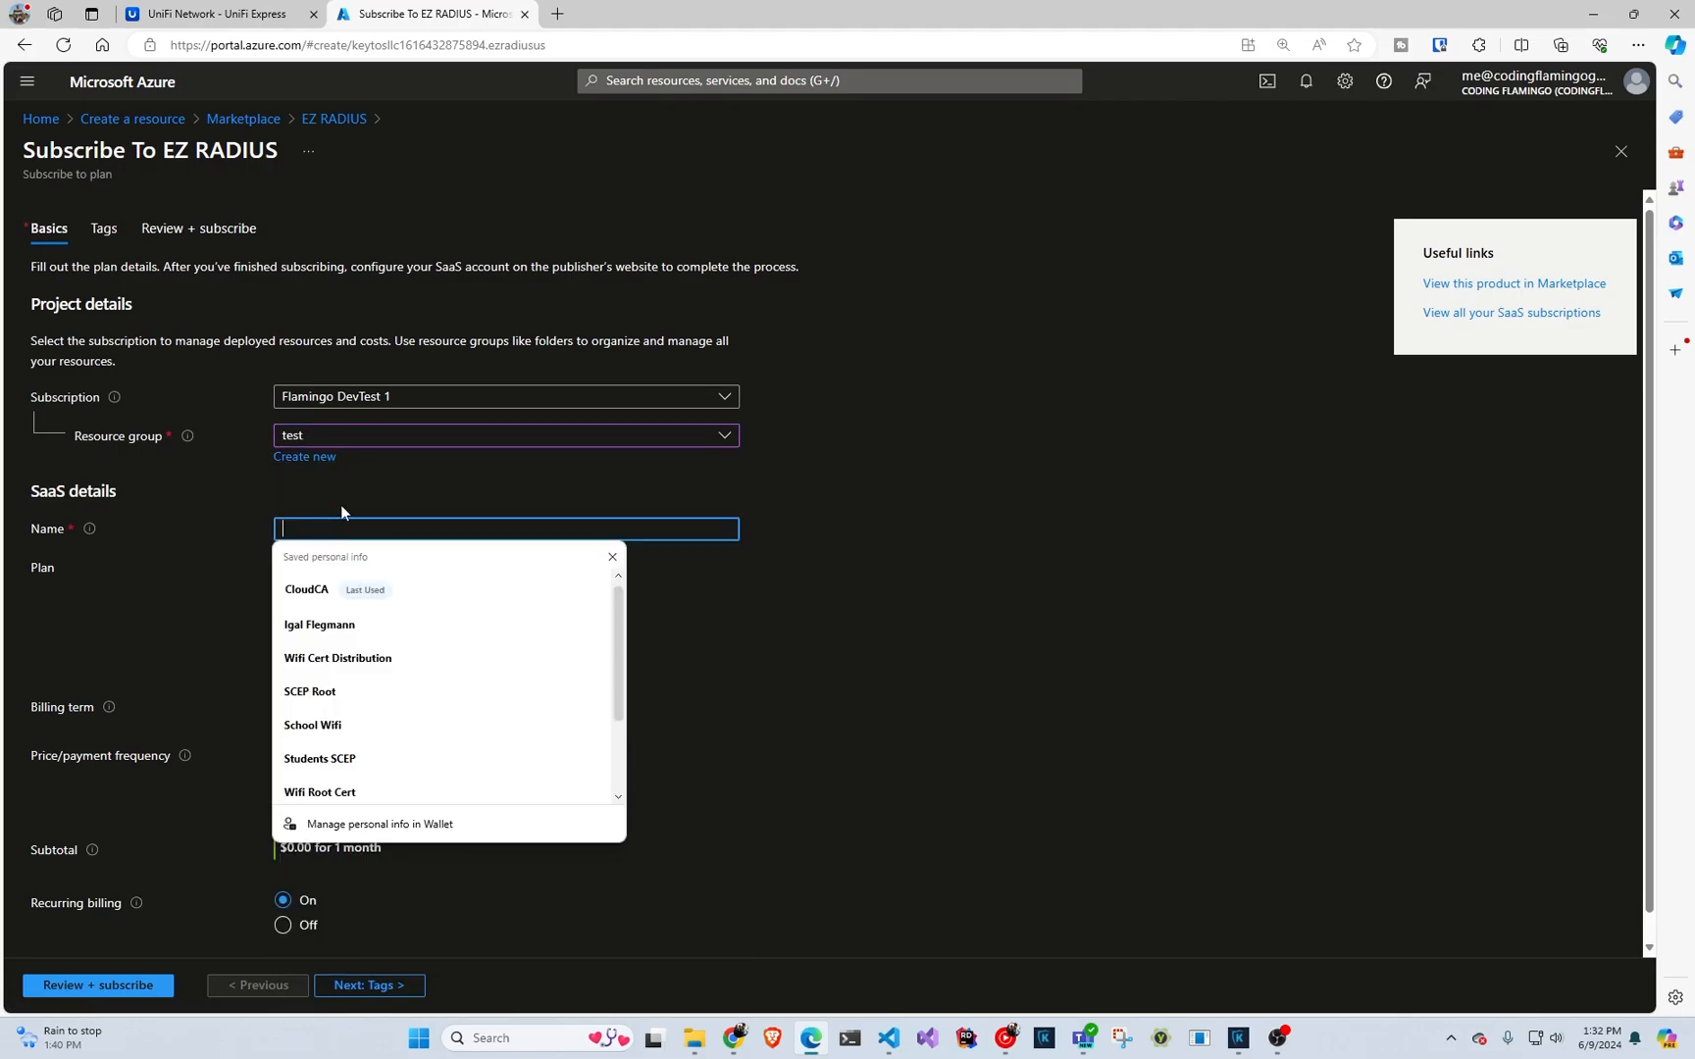
mouse_move(361, 421)
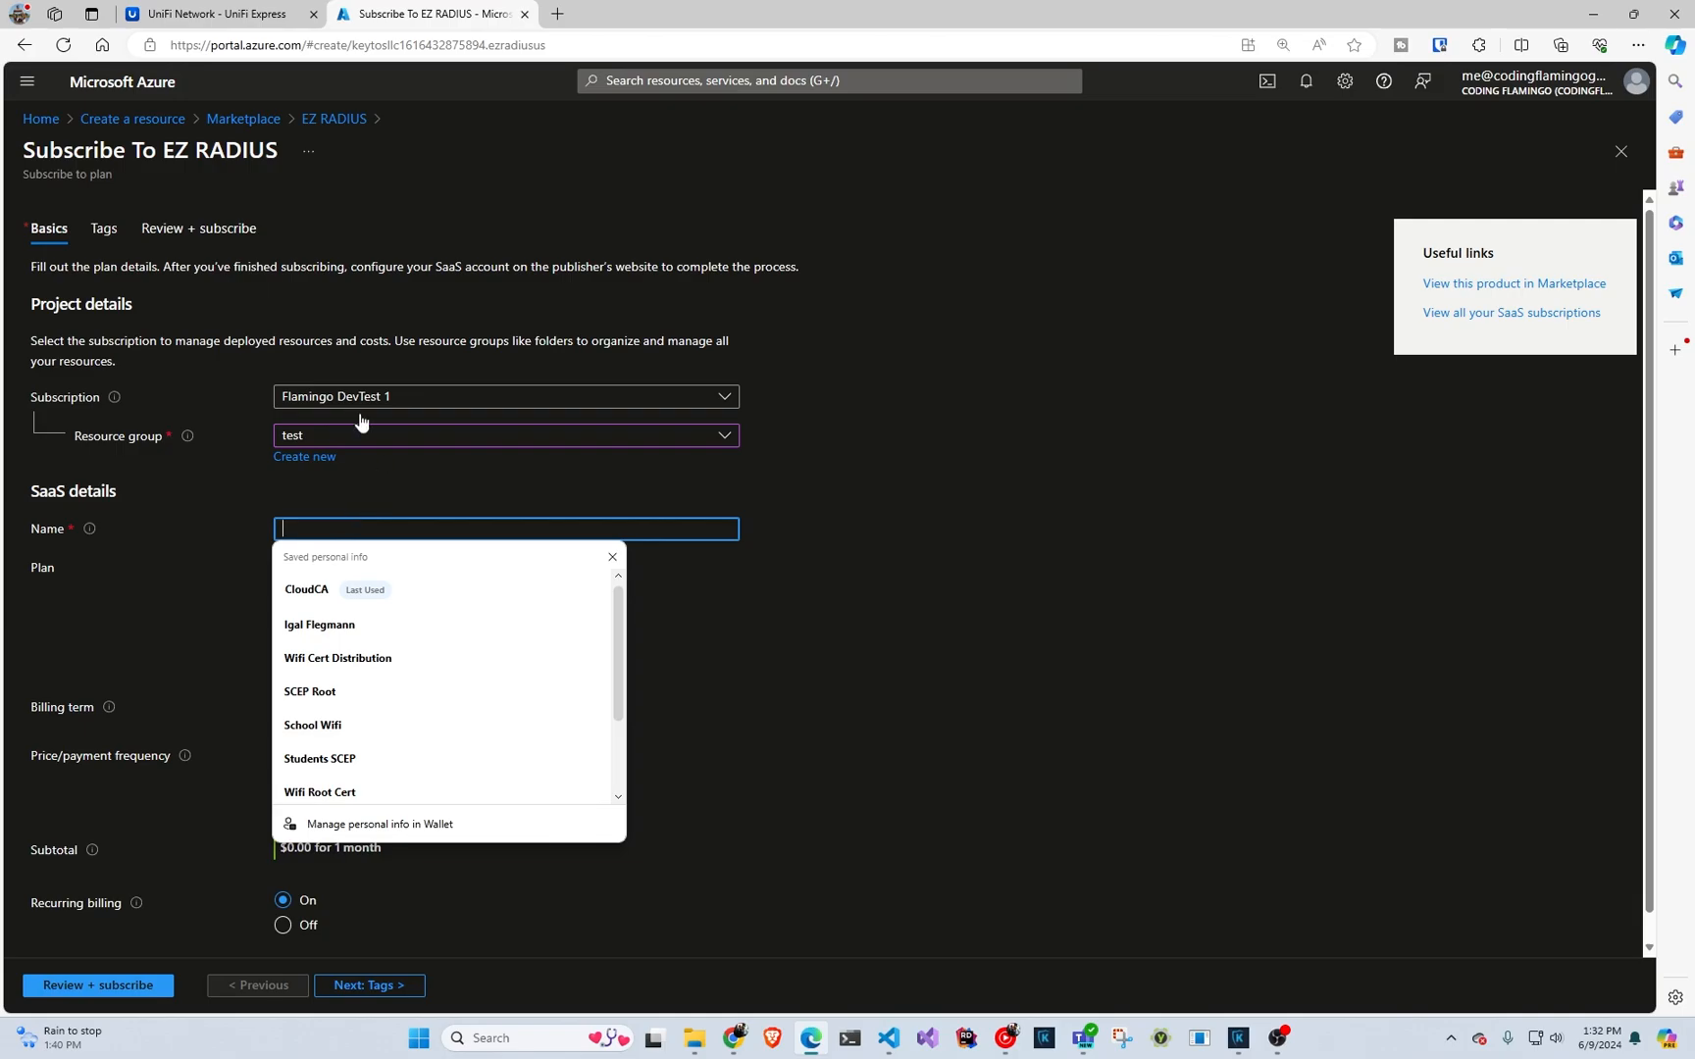
mouse_move(814, 438)
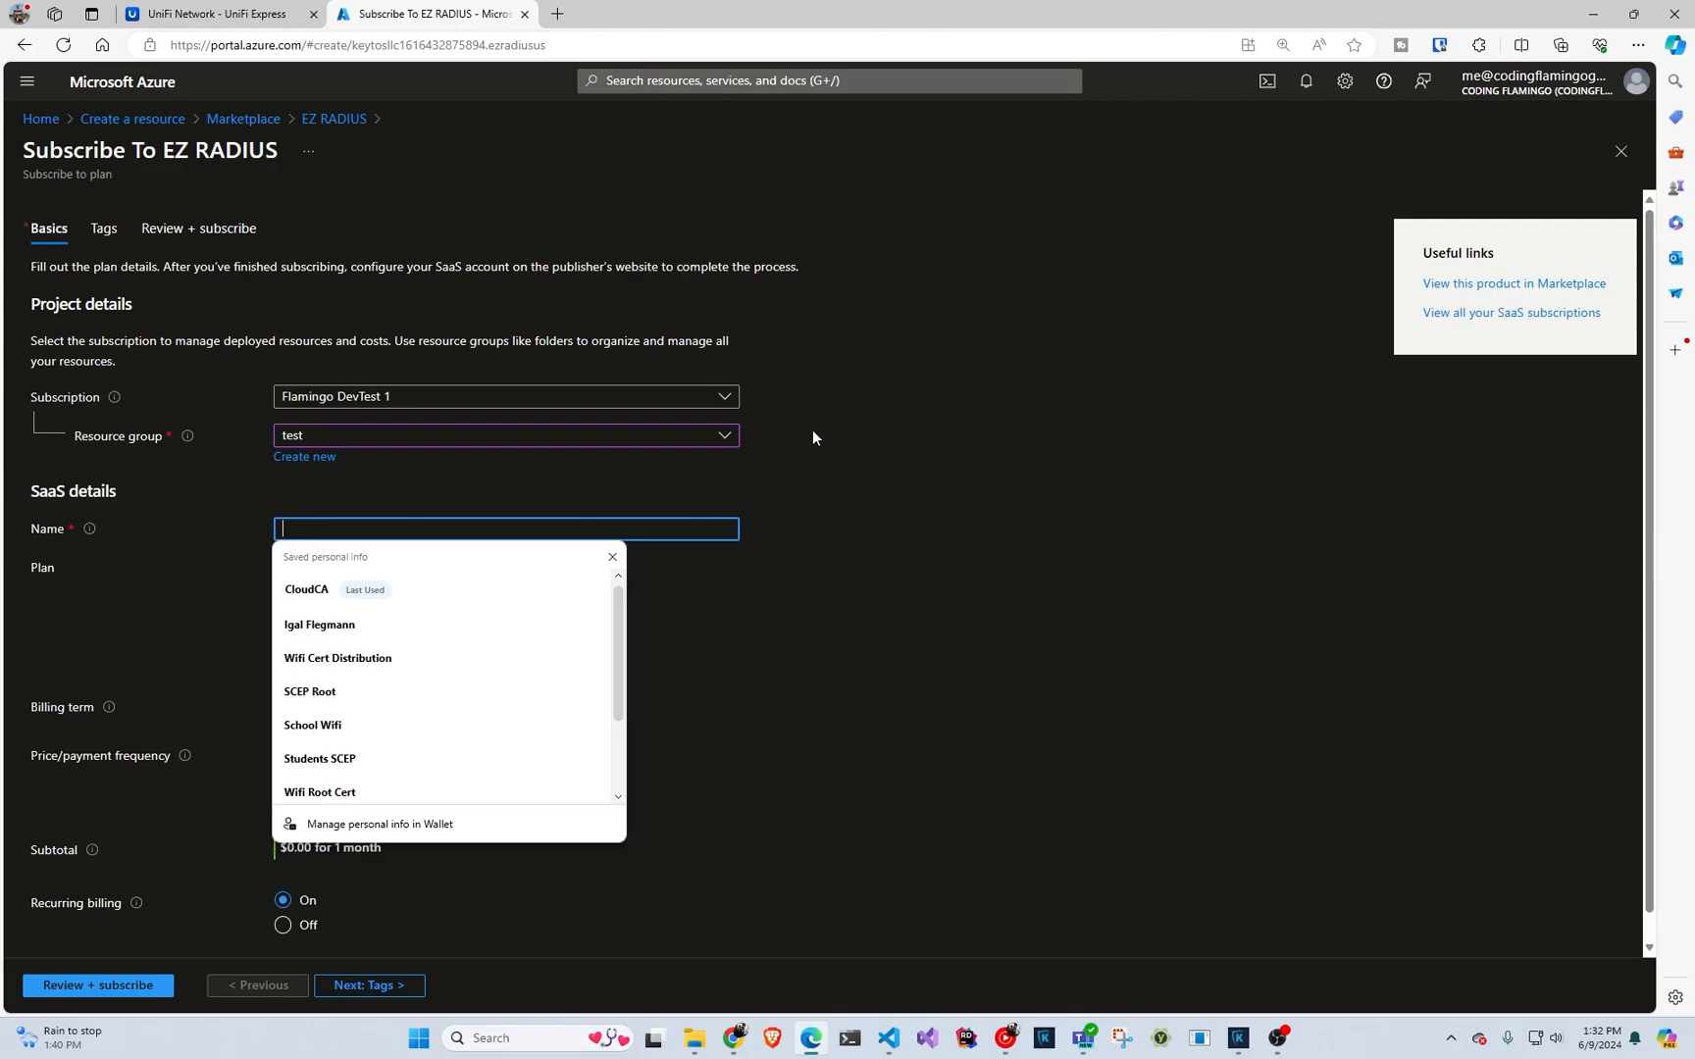
type("CloudRadius")
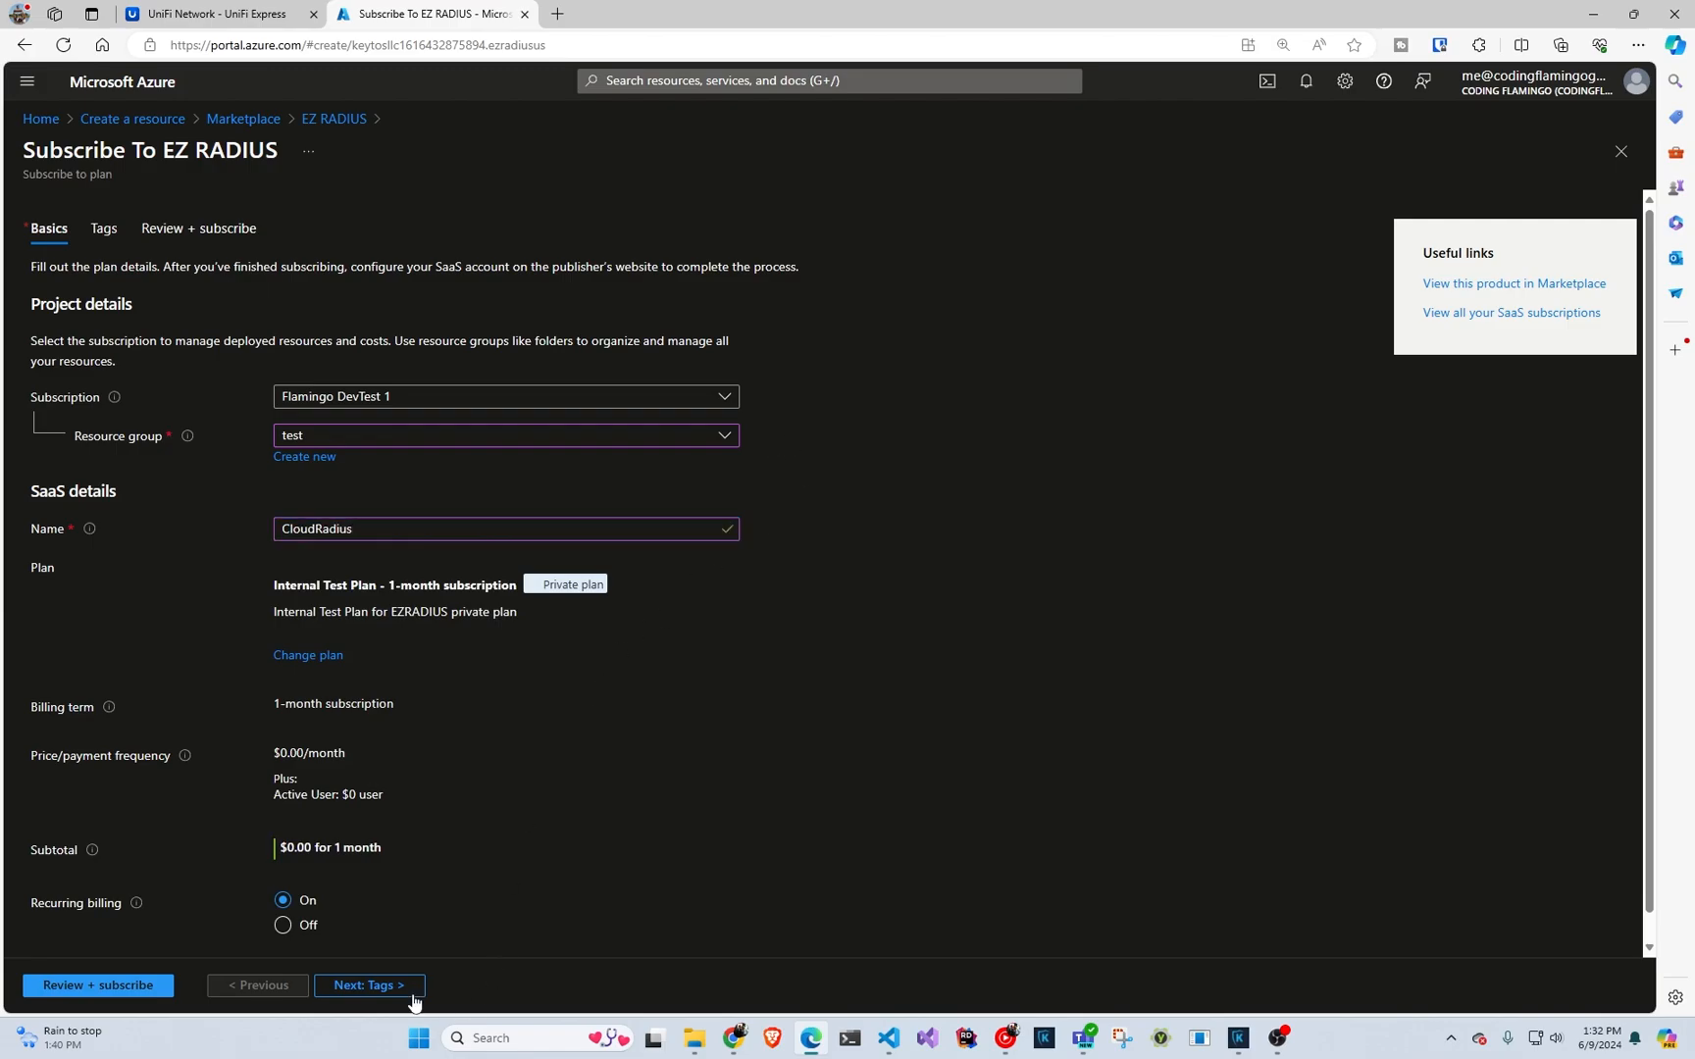
- Review and submit the subscription, then continue to configure the account with the publisher
left_click(368, 985)
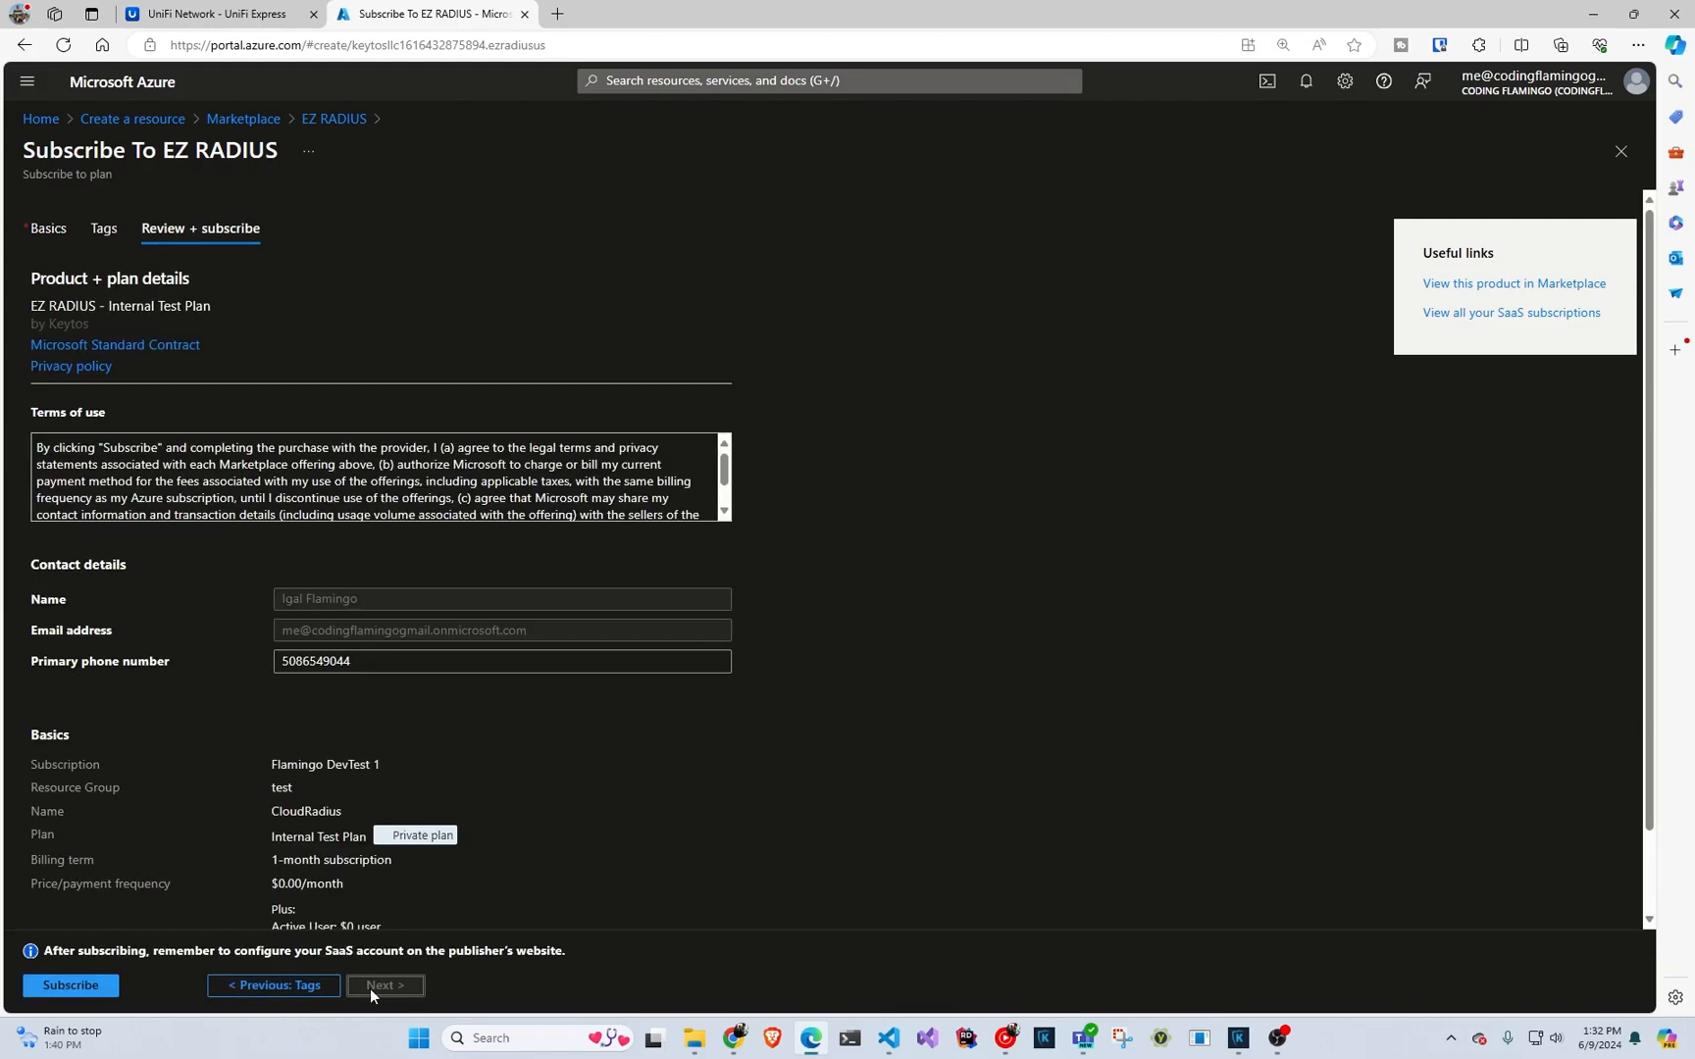
left_click(70, 985)
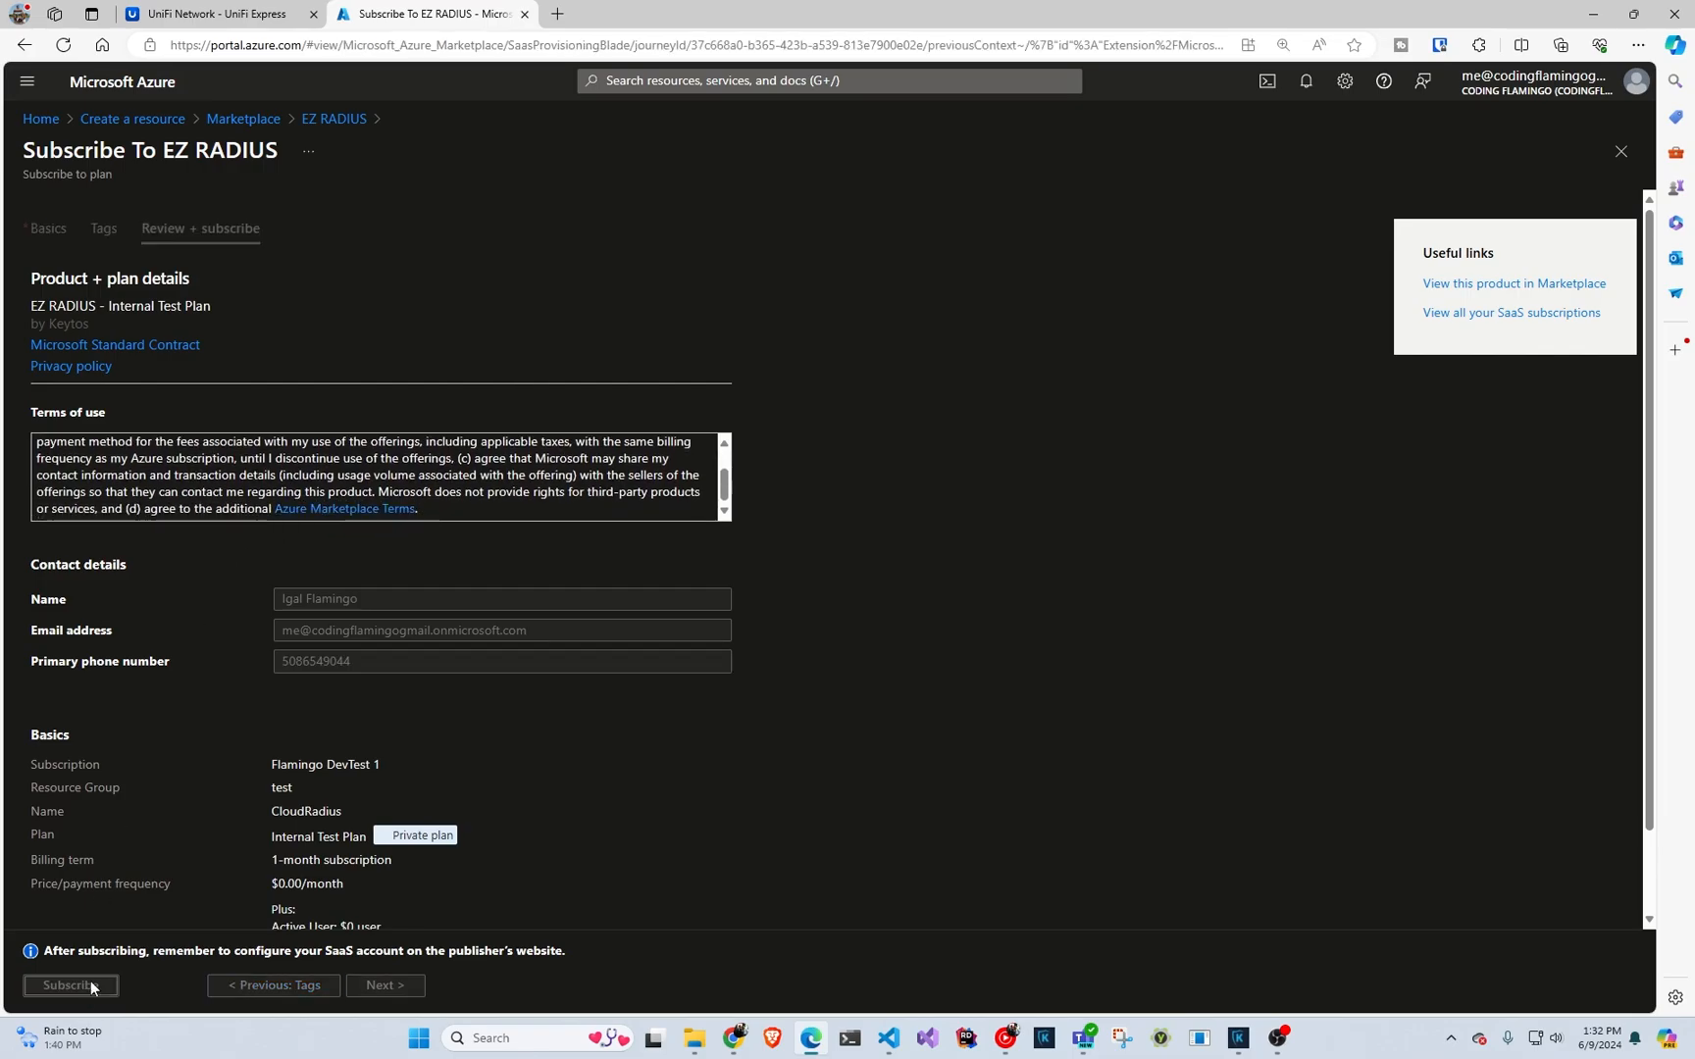
left_click(70, 985)
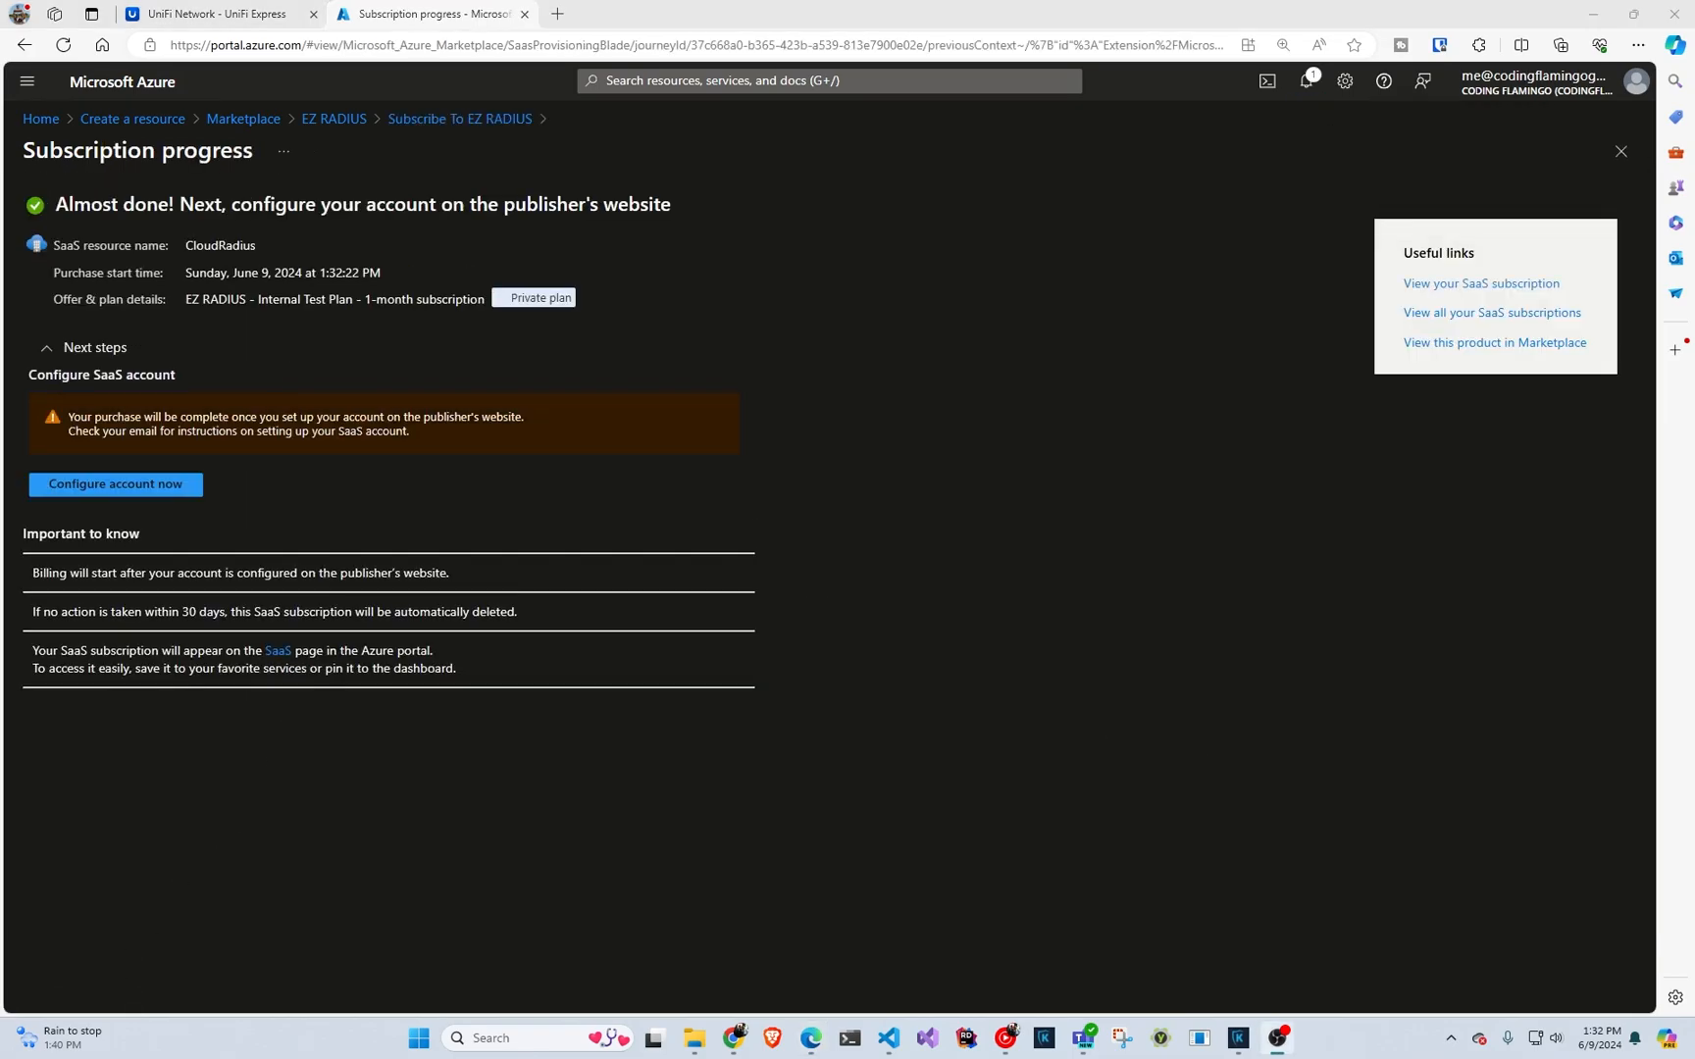
mouse_move(116, 484)
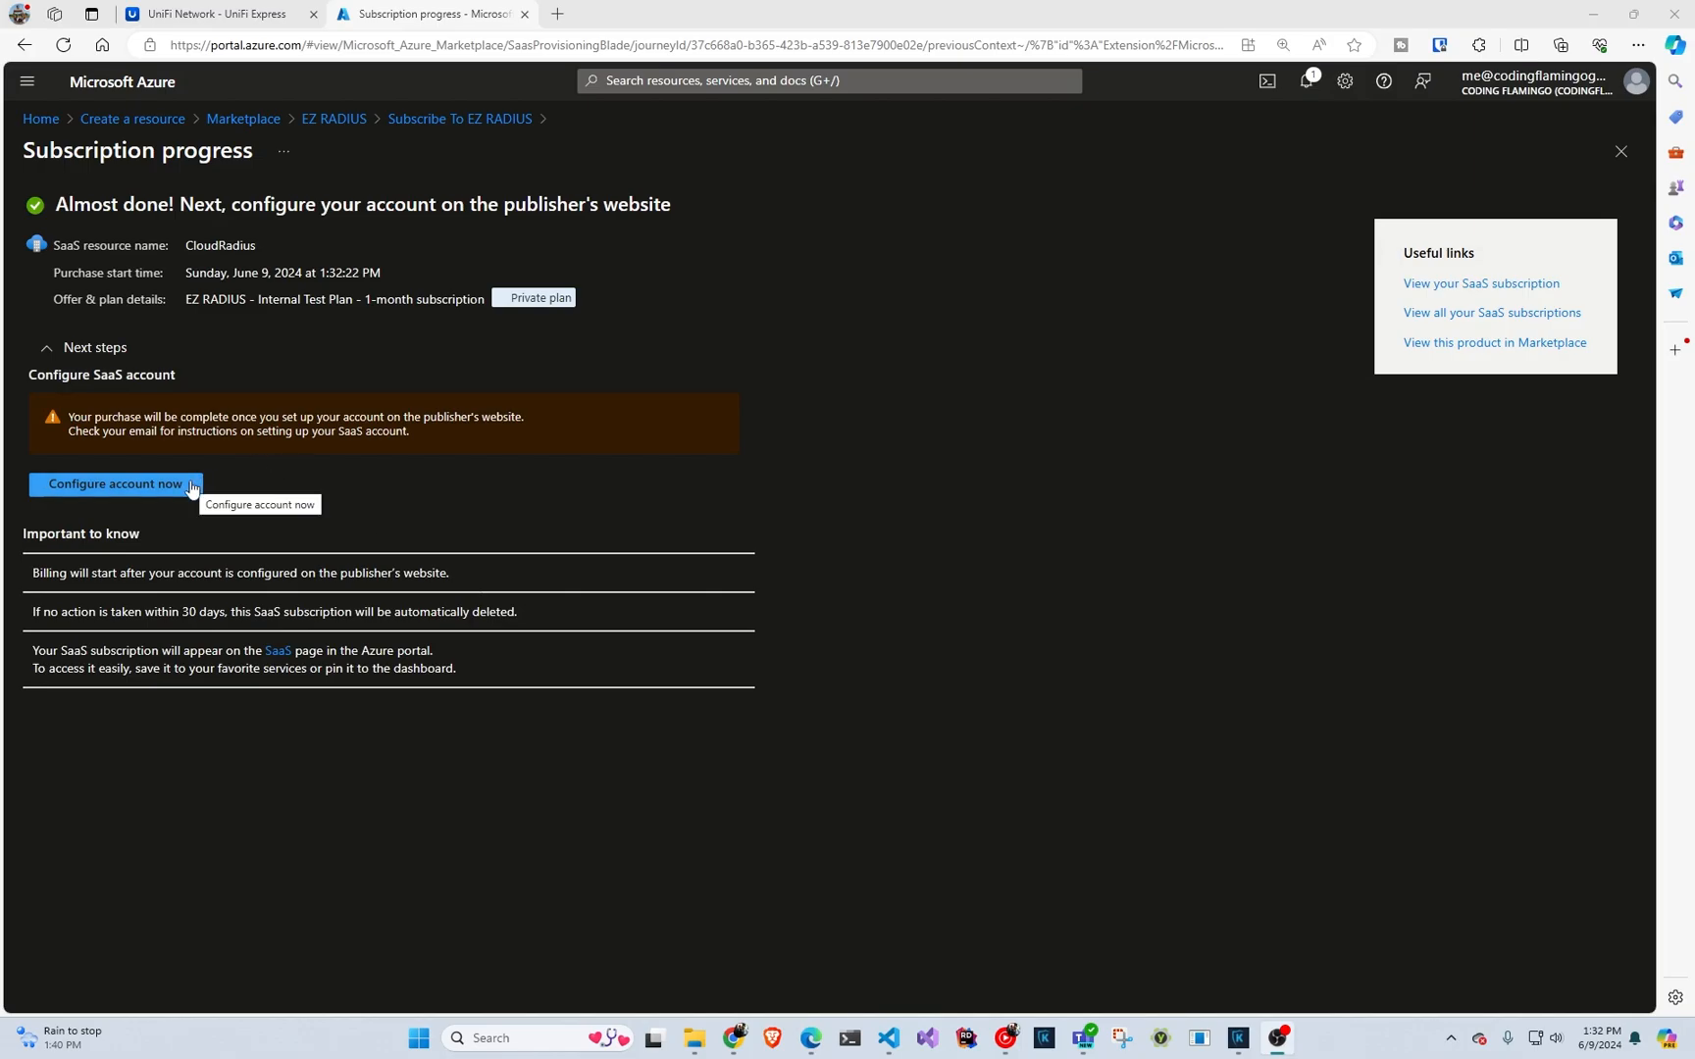
left_click(123, 484)
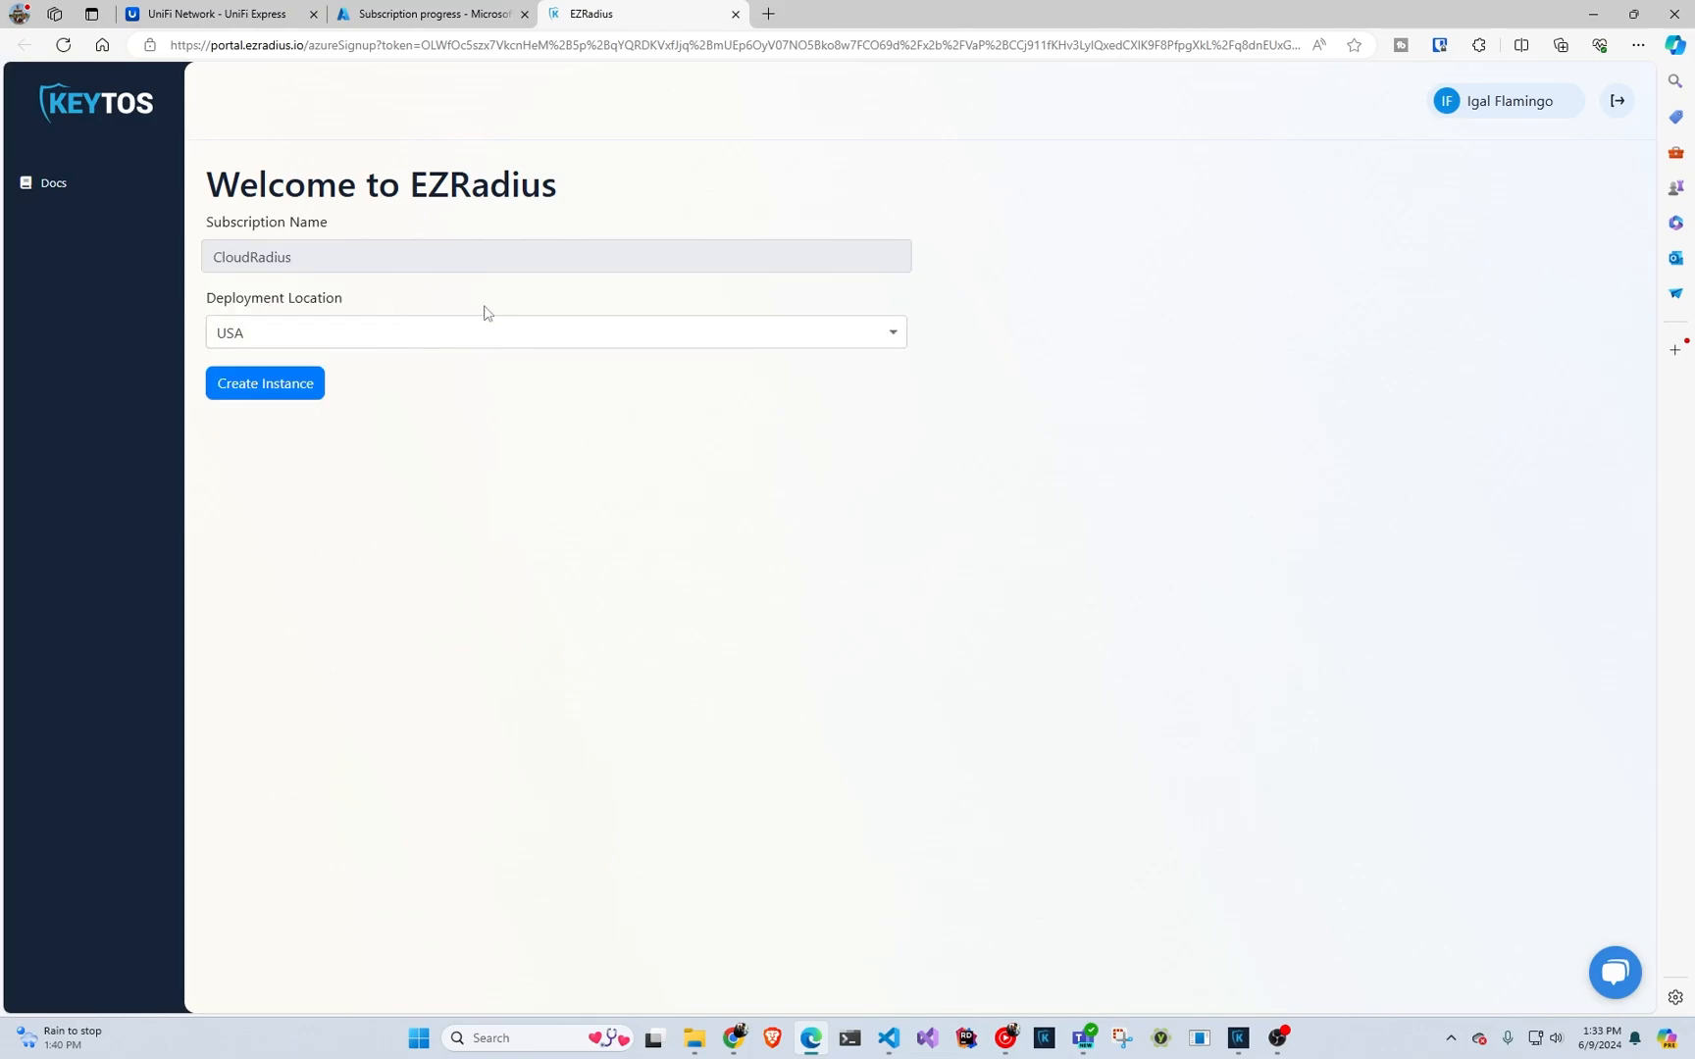
mouse_move(460, 438)
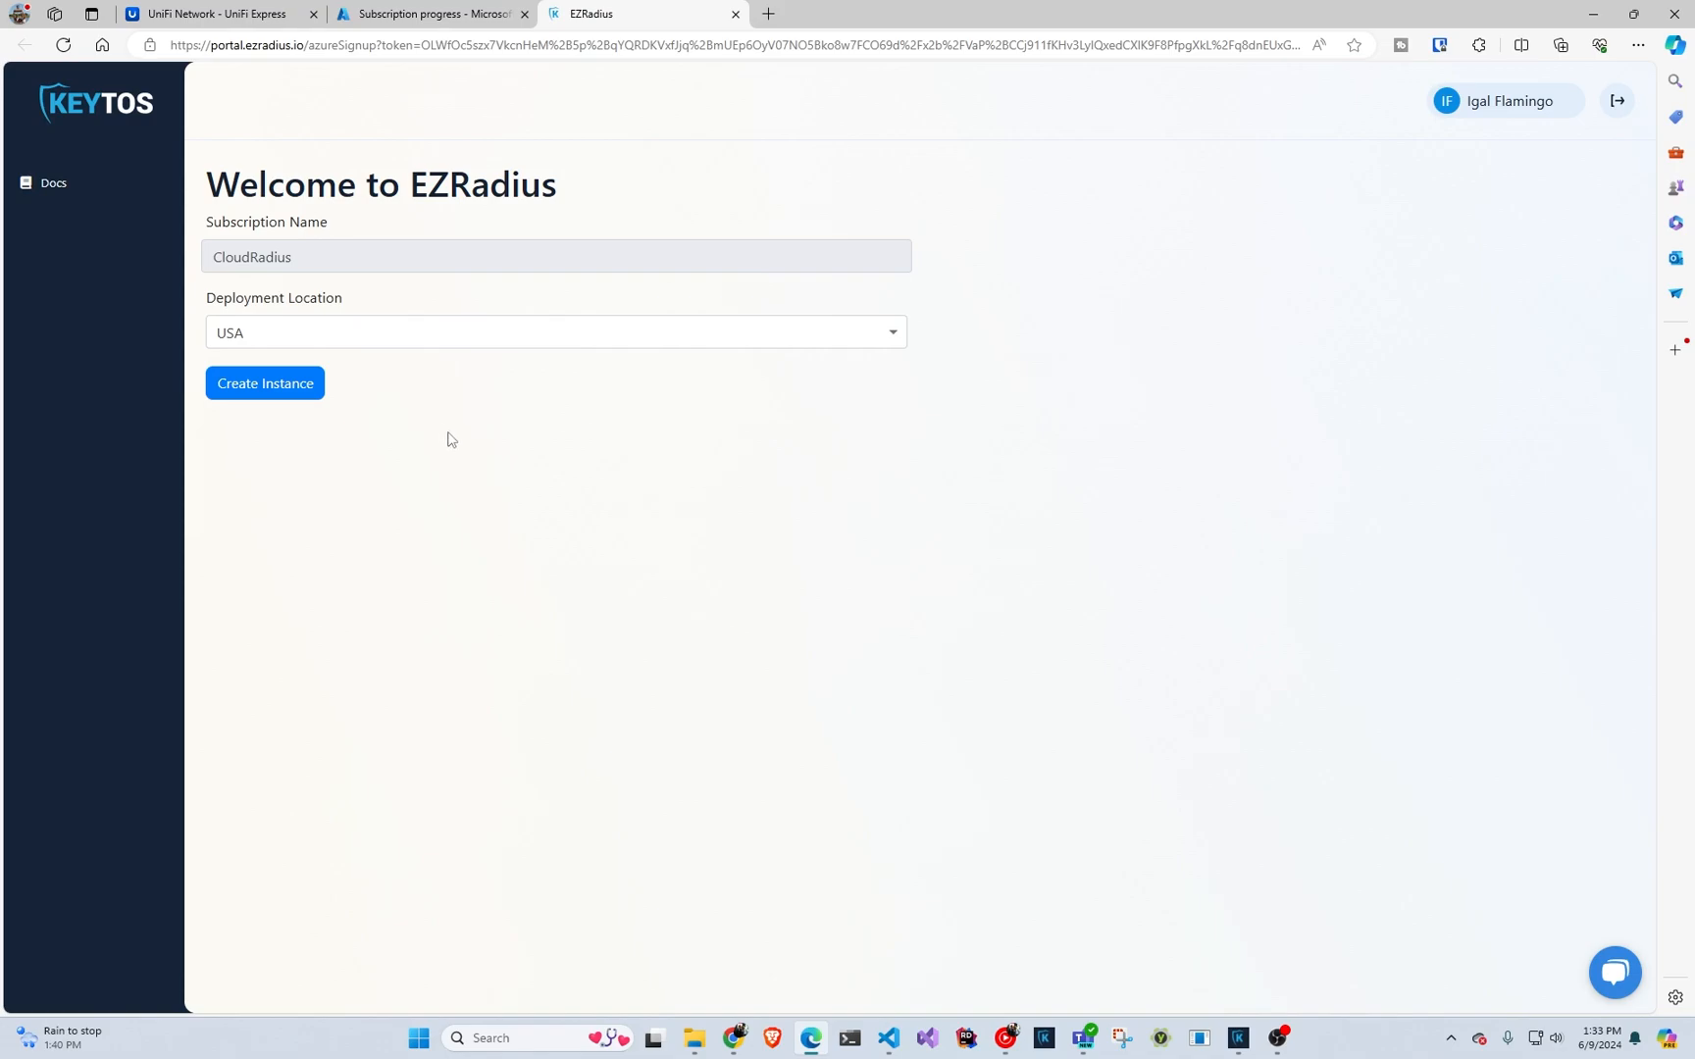
mouse_move(449, 432)
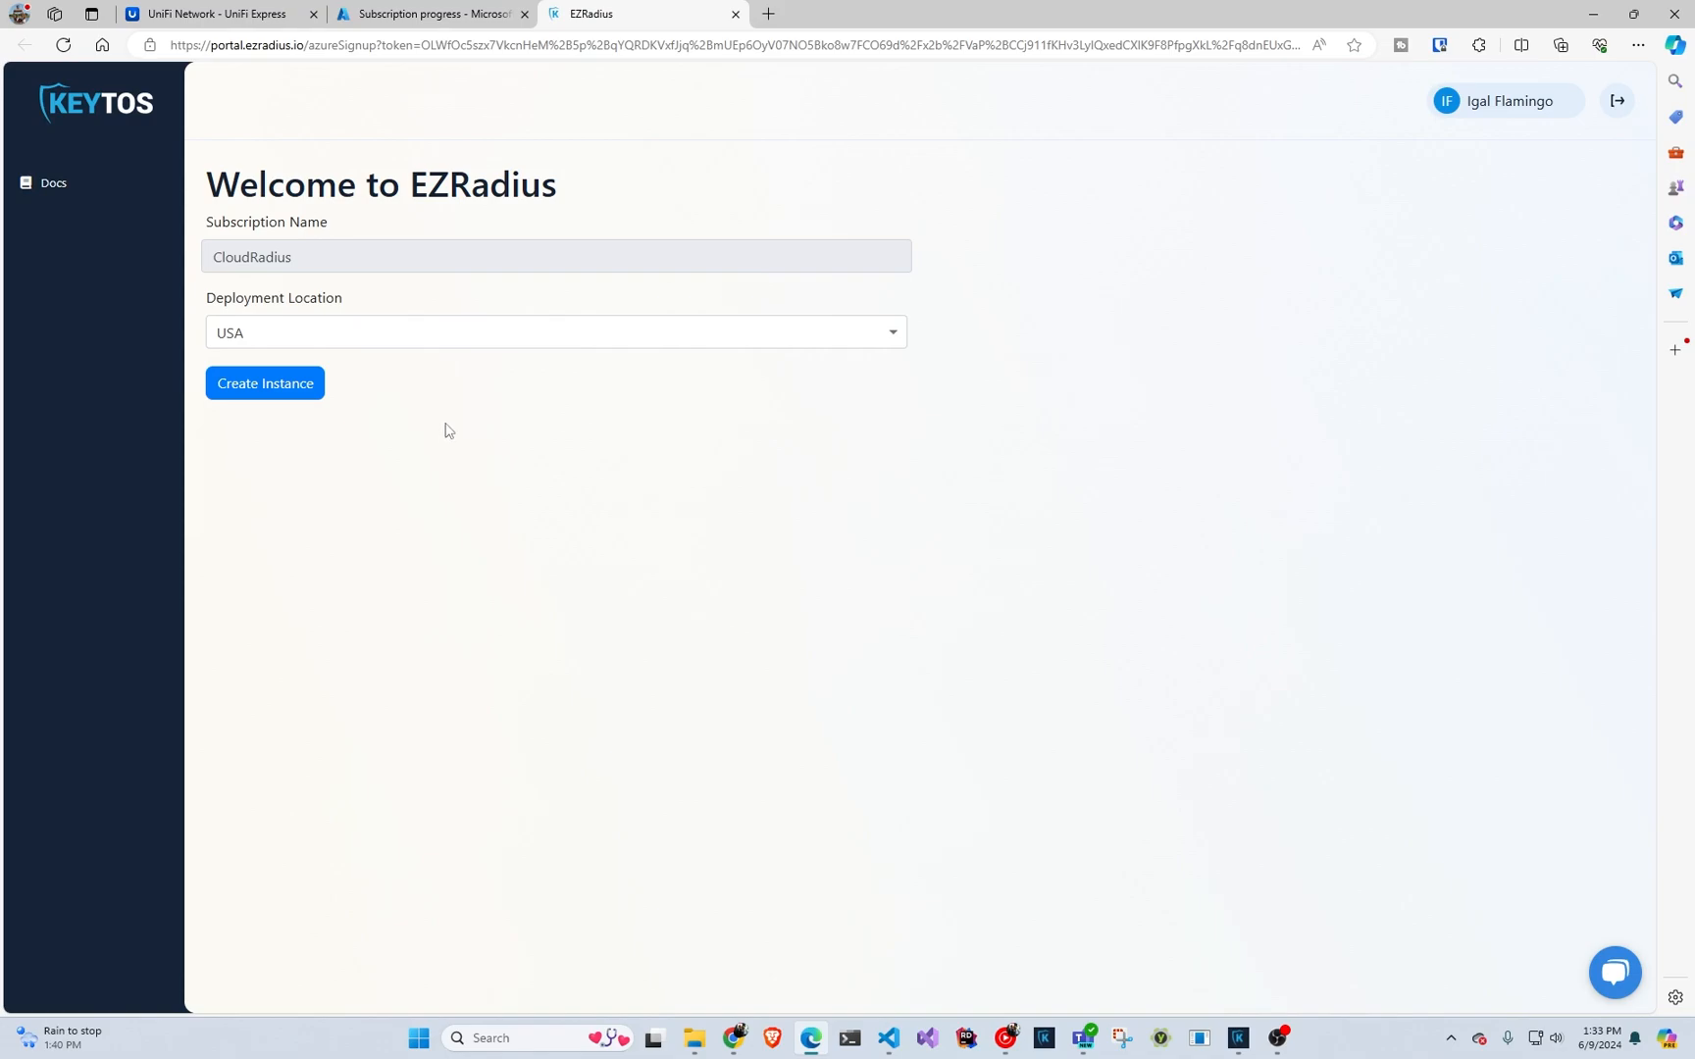
mouse_move(347, 453)
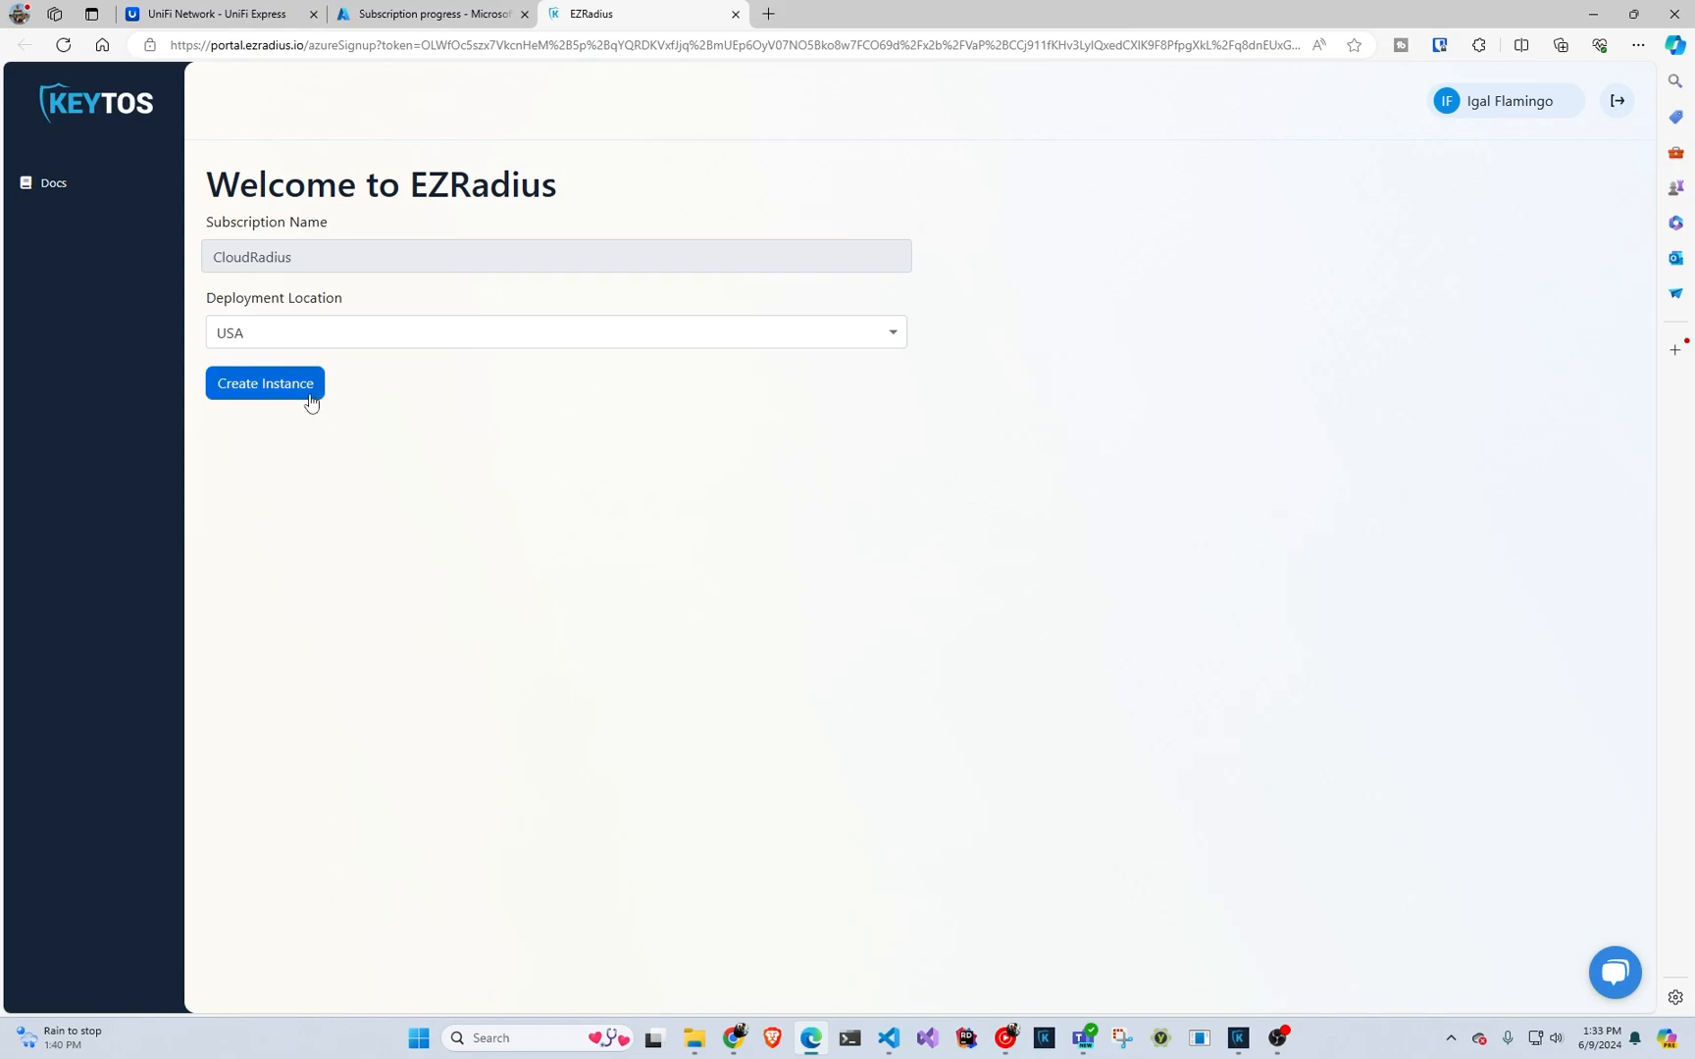
- Create the EZRADIUS instance in the USA location and bring up the Keytos documentation
left_click(264, 383)
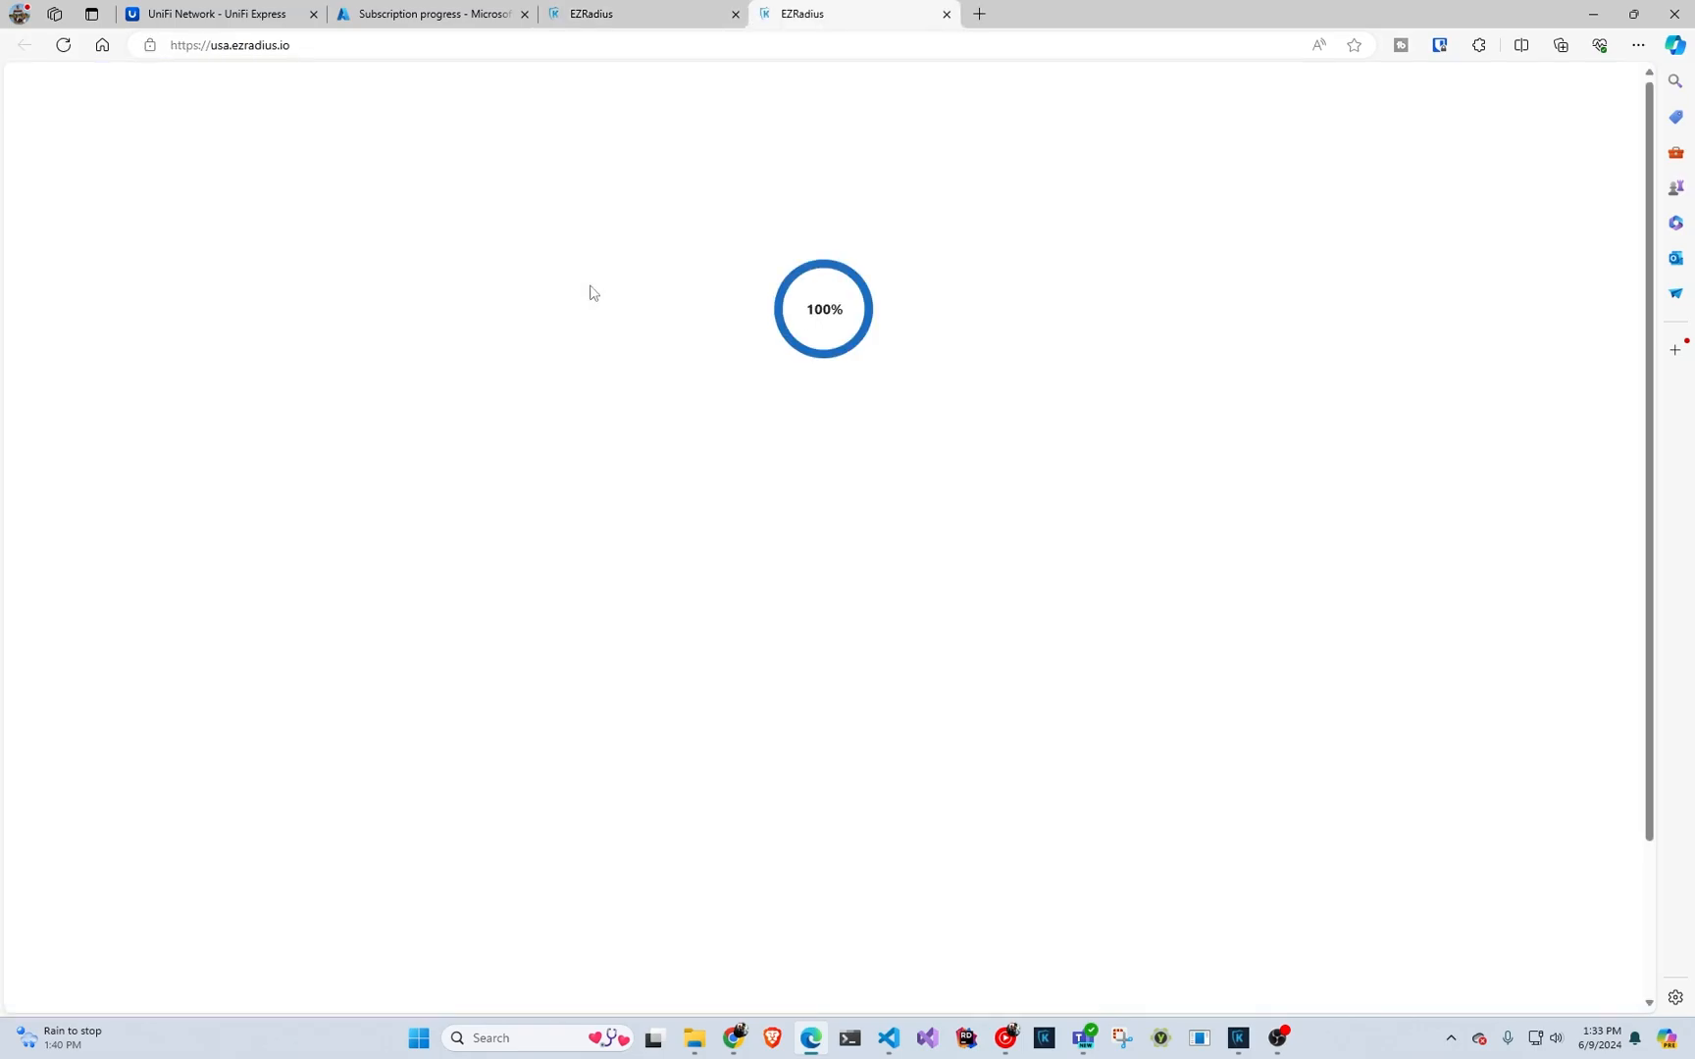
left_click(975, 13)
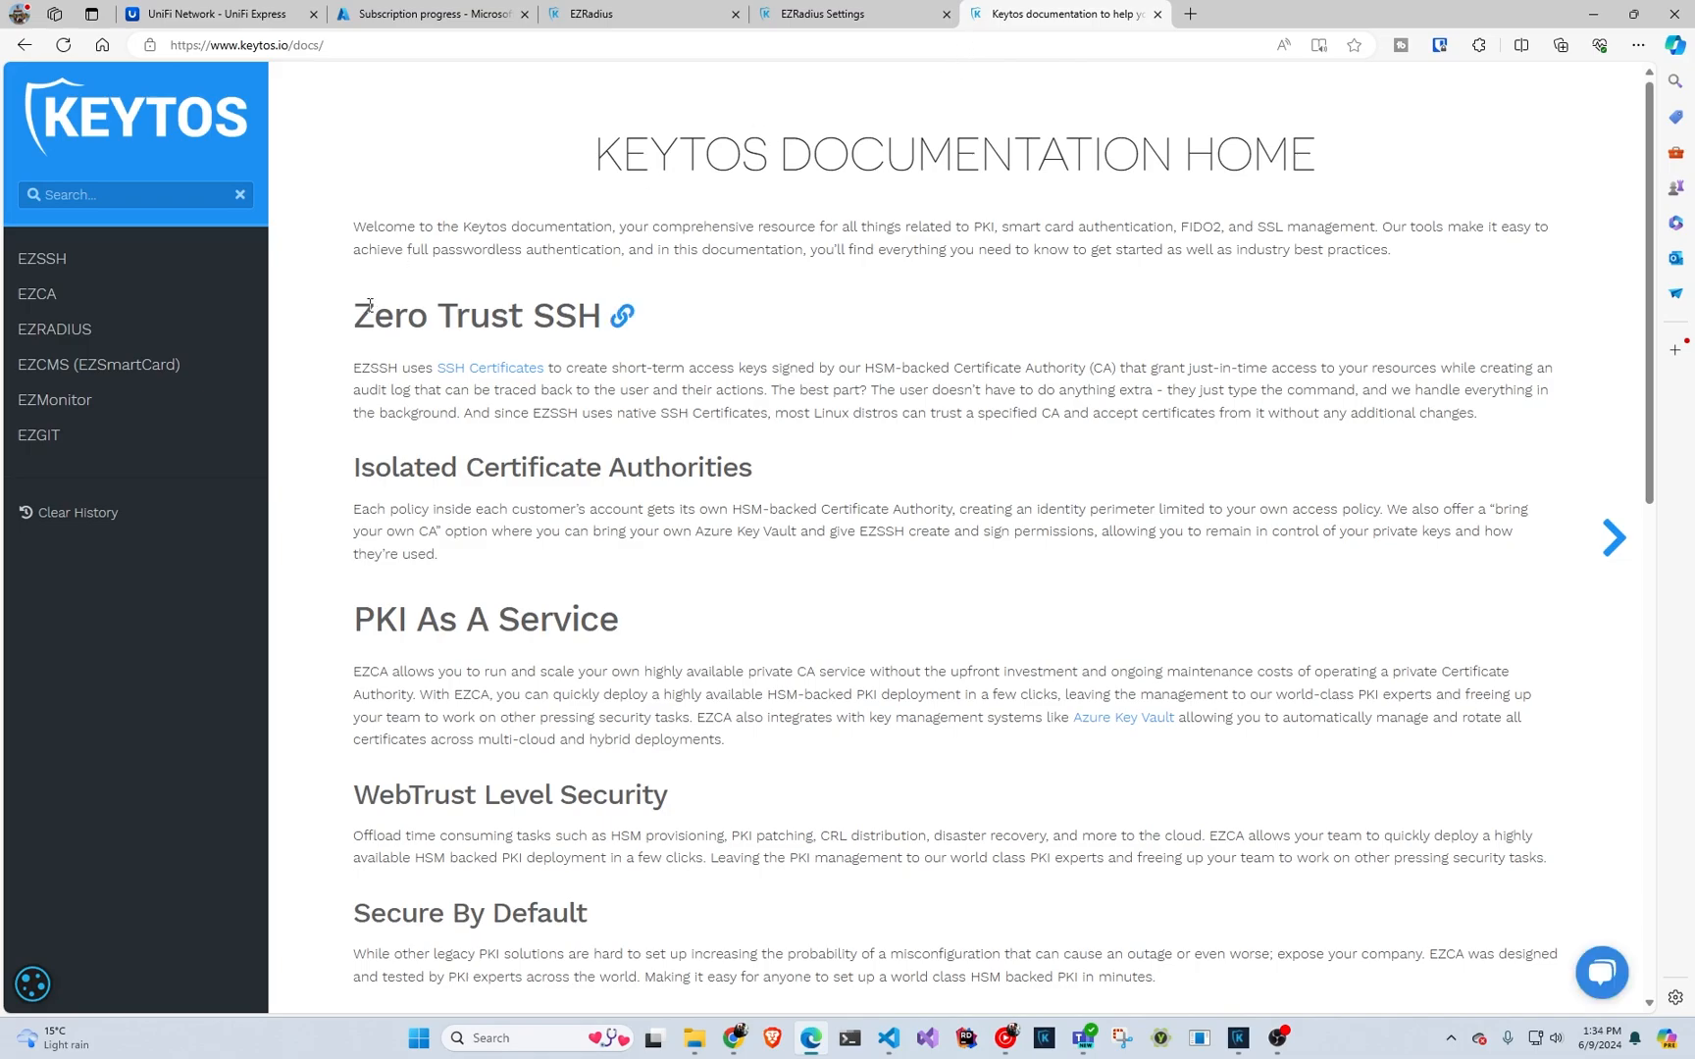
mouse_move(54, 328)
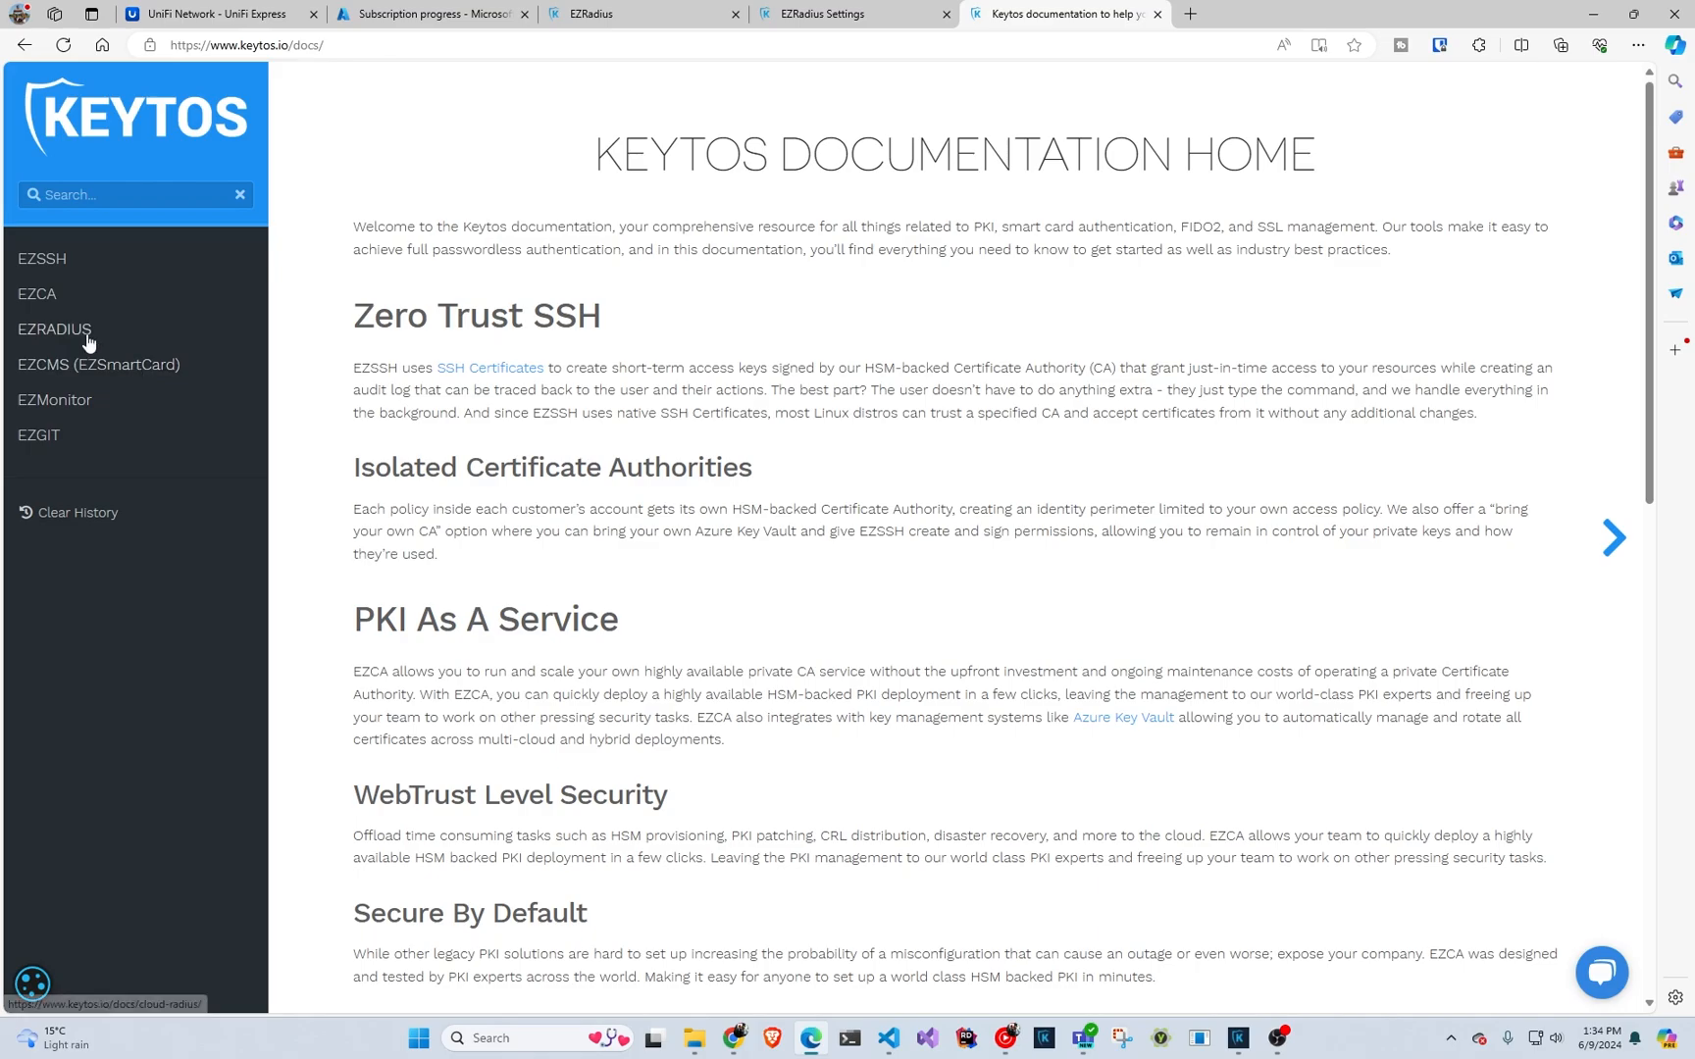
- Open the EZRADIUS Setup Manually In Device guide and scroll to the Android add-network steps
left_click(54, 329)
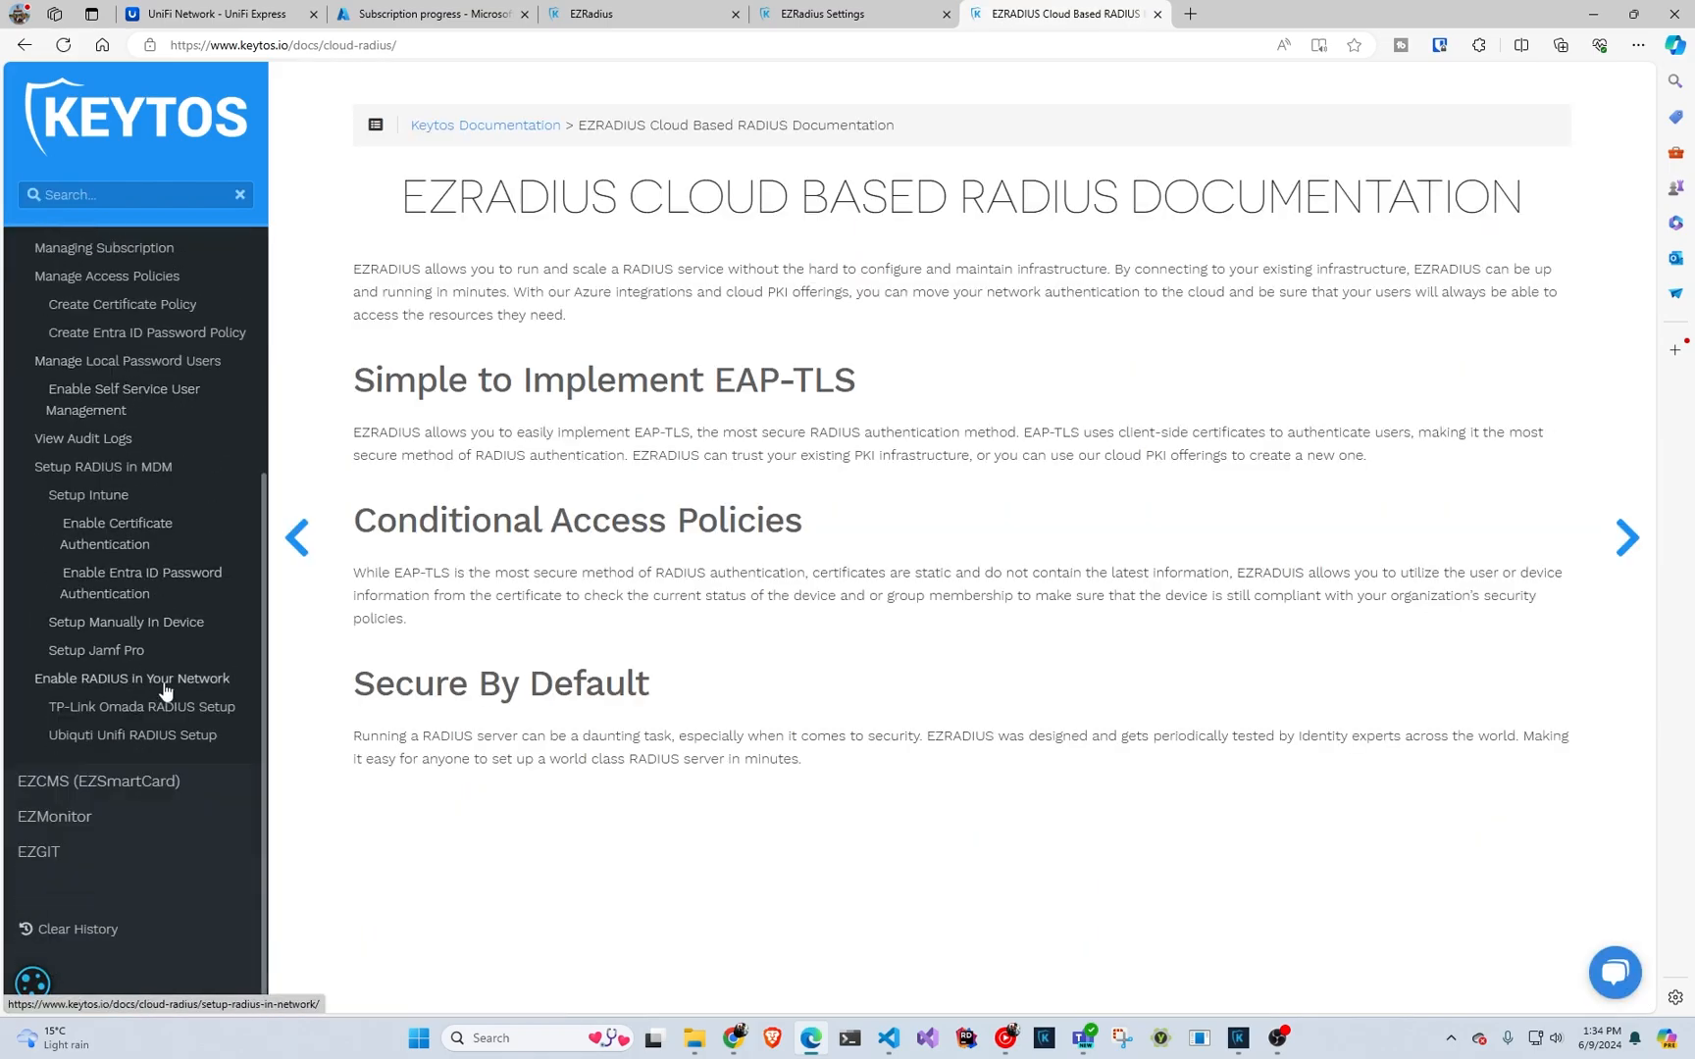
mouse_move(141, 582)
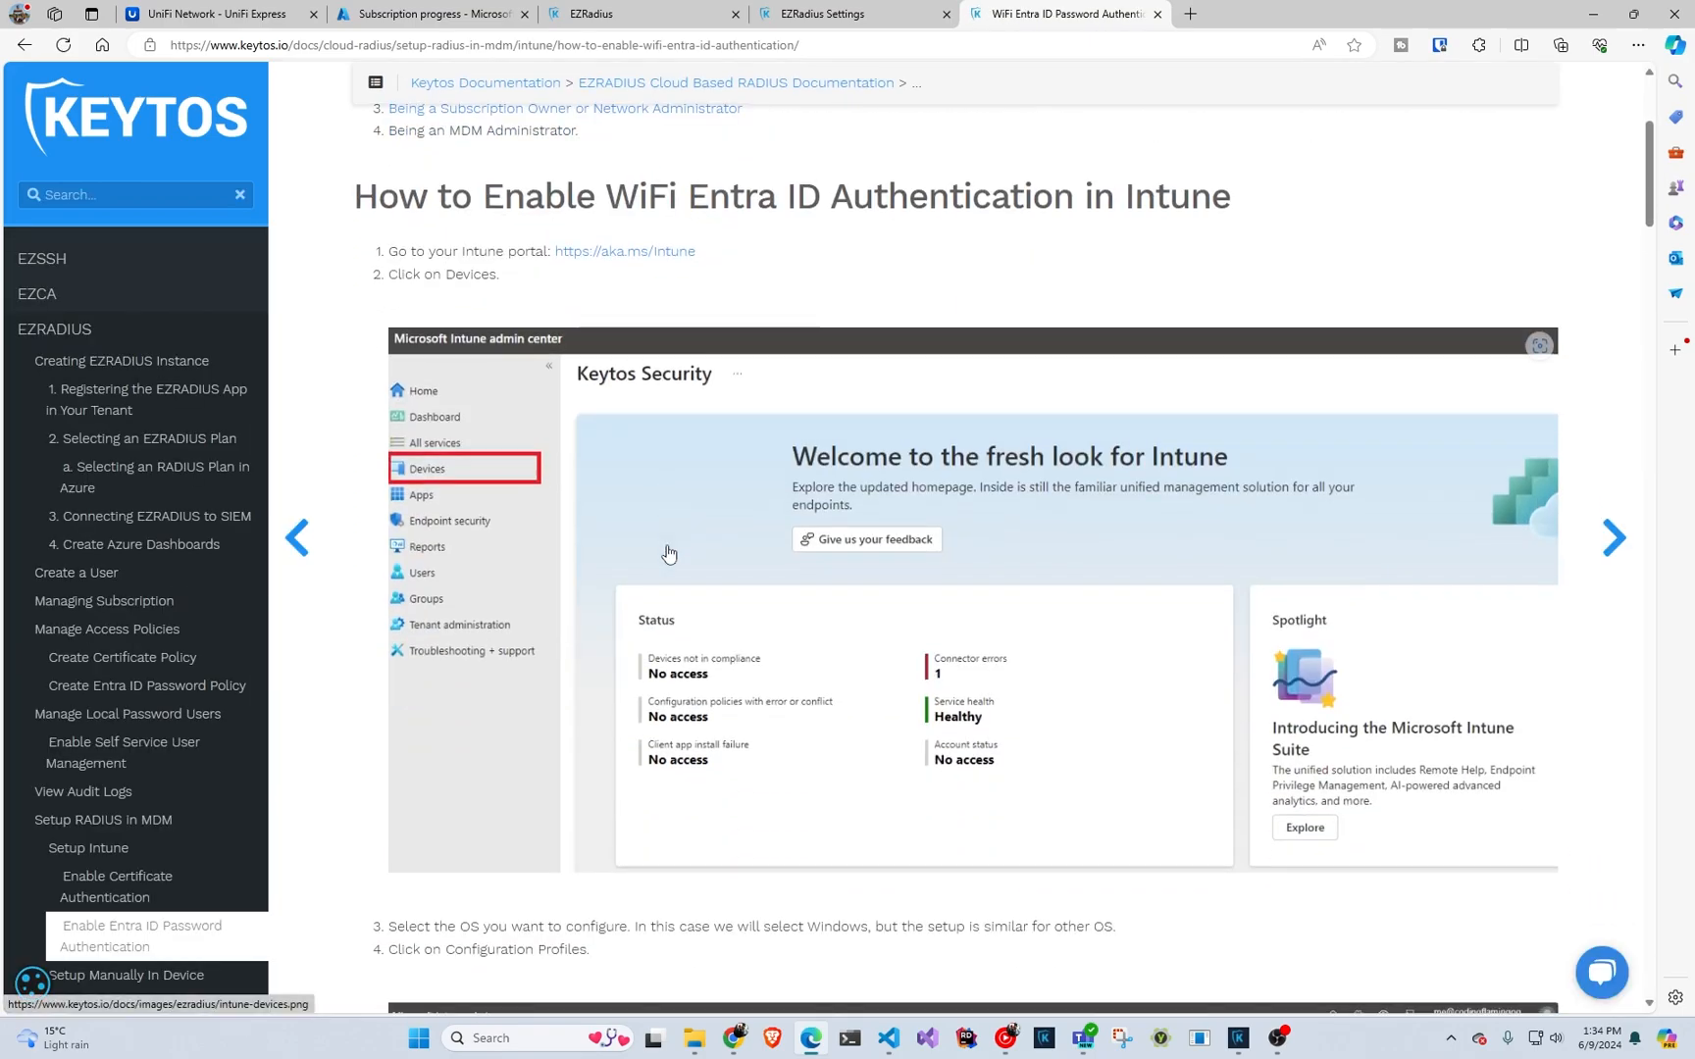
scroll("down", 3)
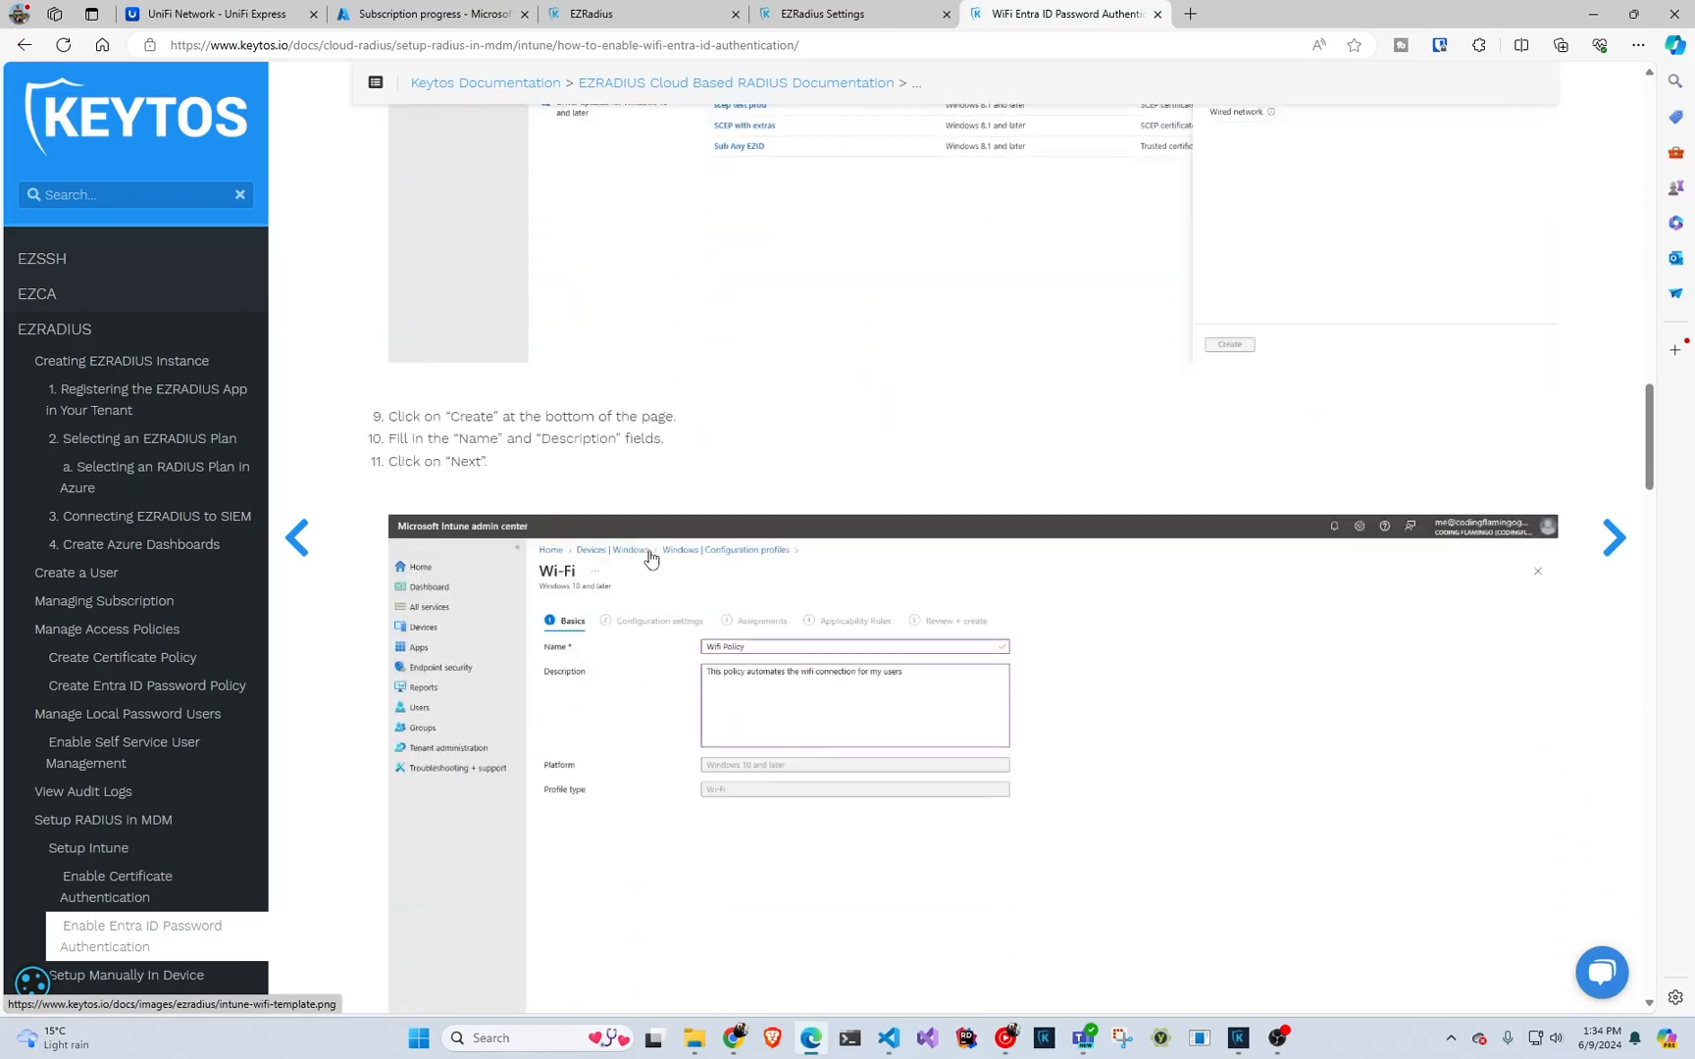
scroll("down", 3)
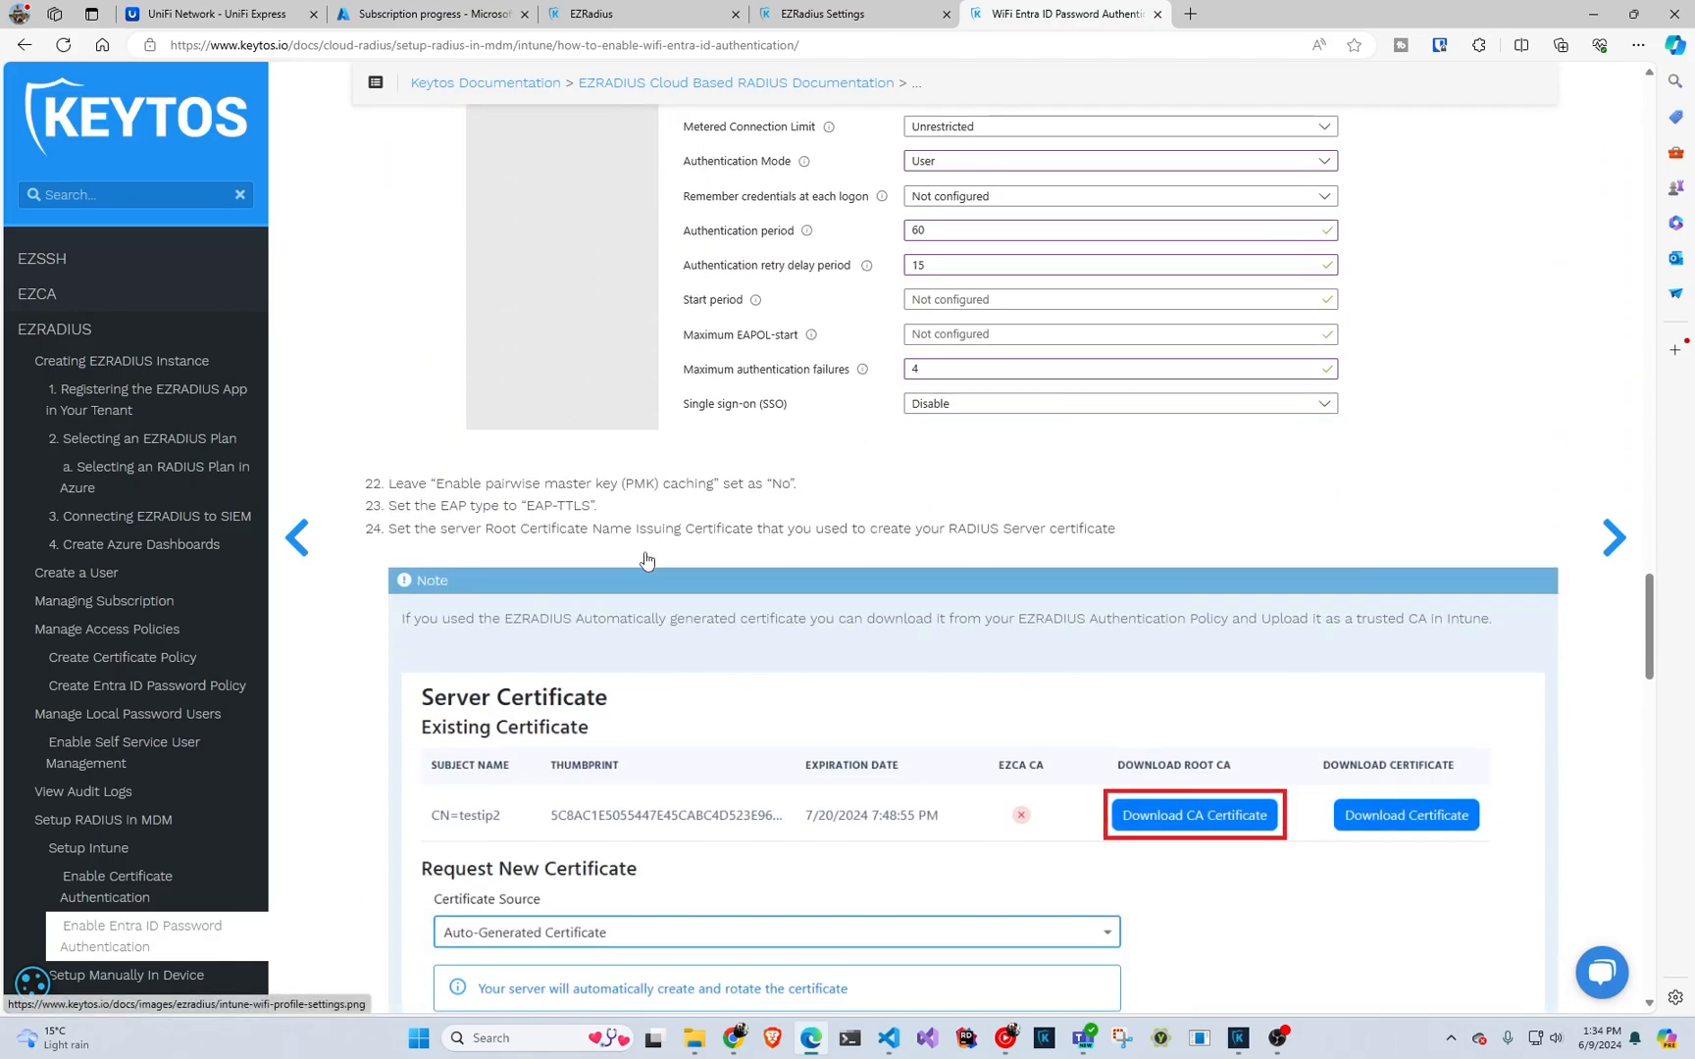
scroll("down", 3)
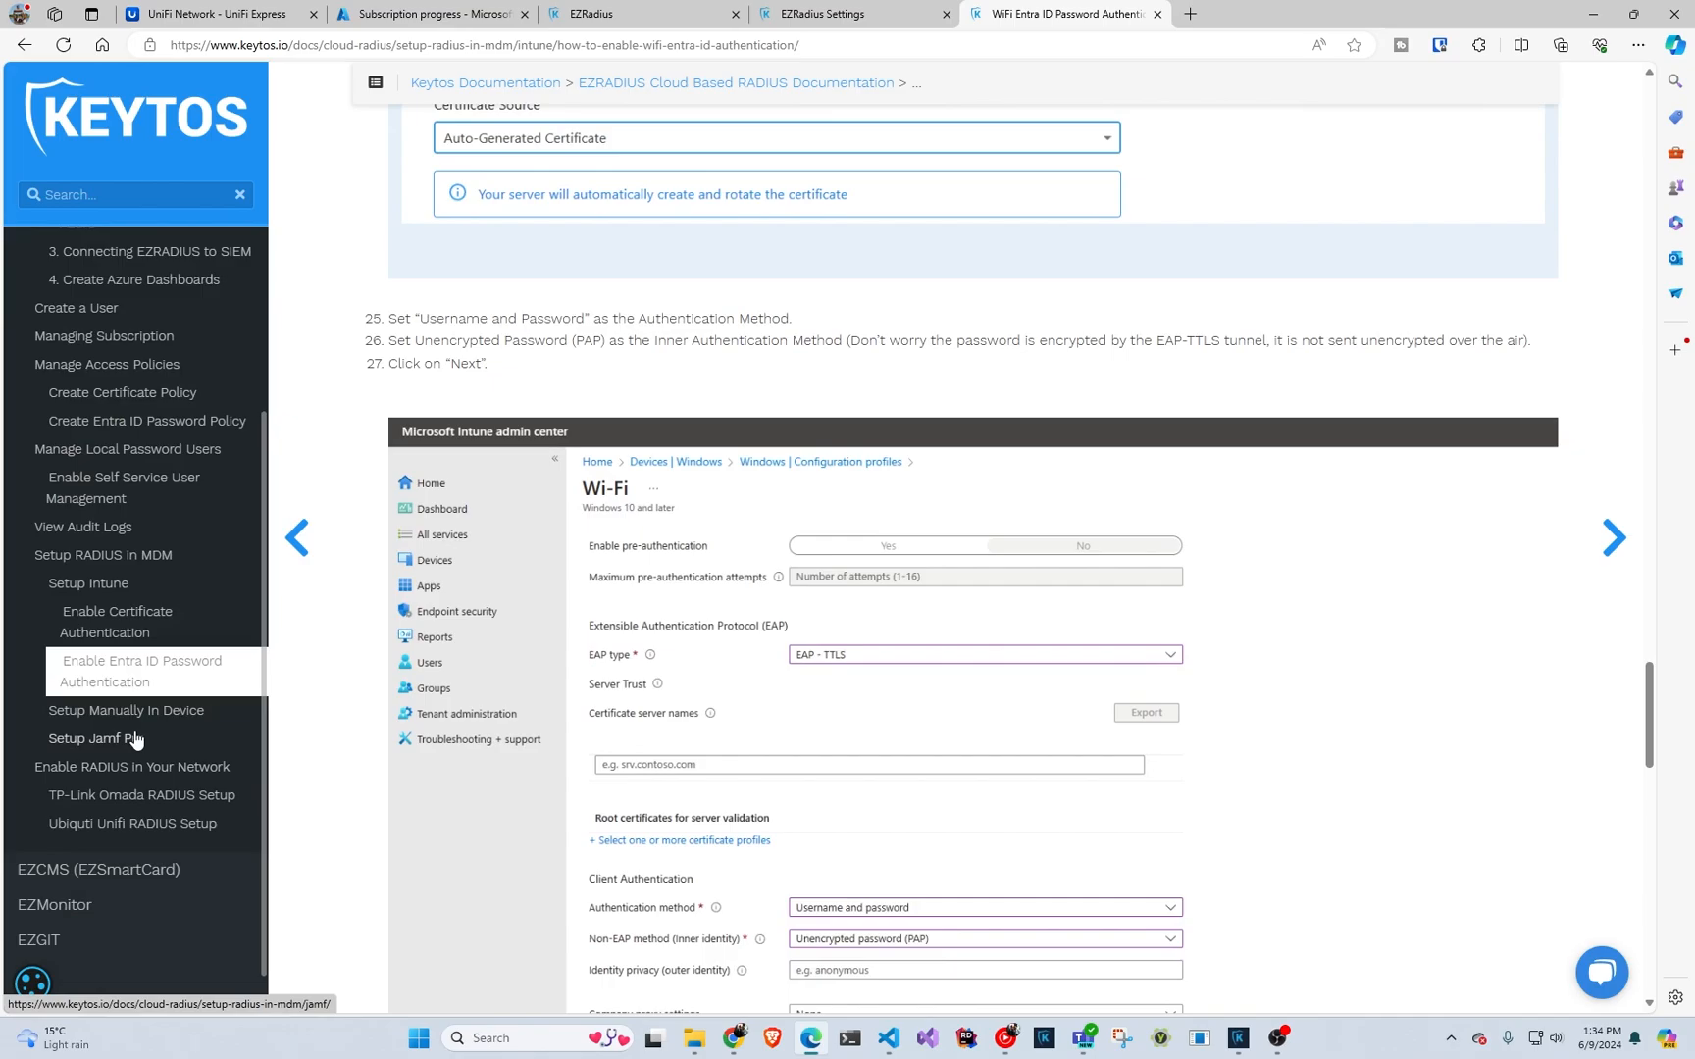
left_click(126, 710)
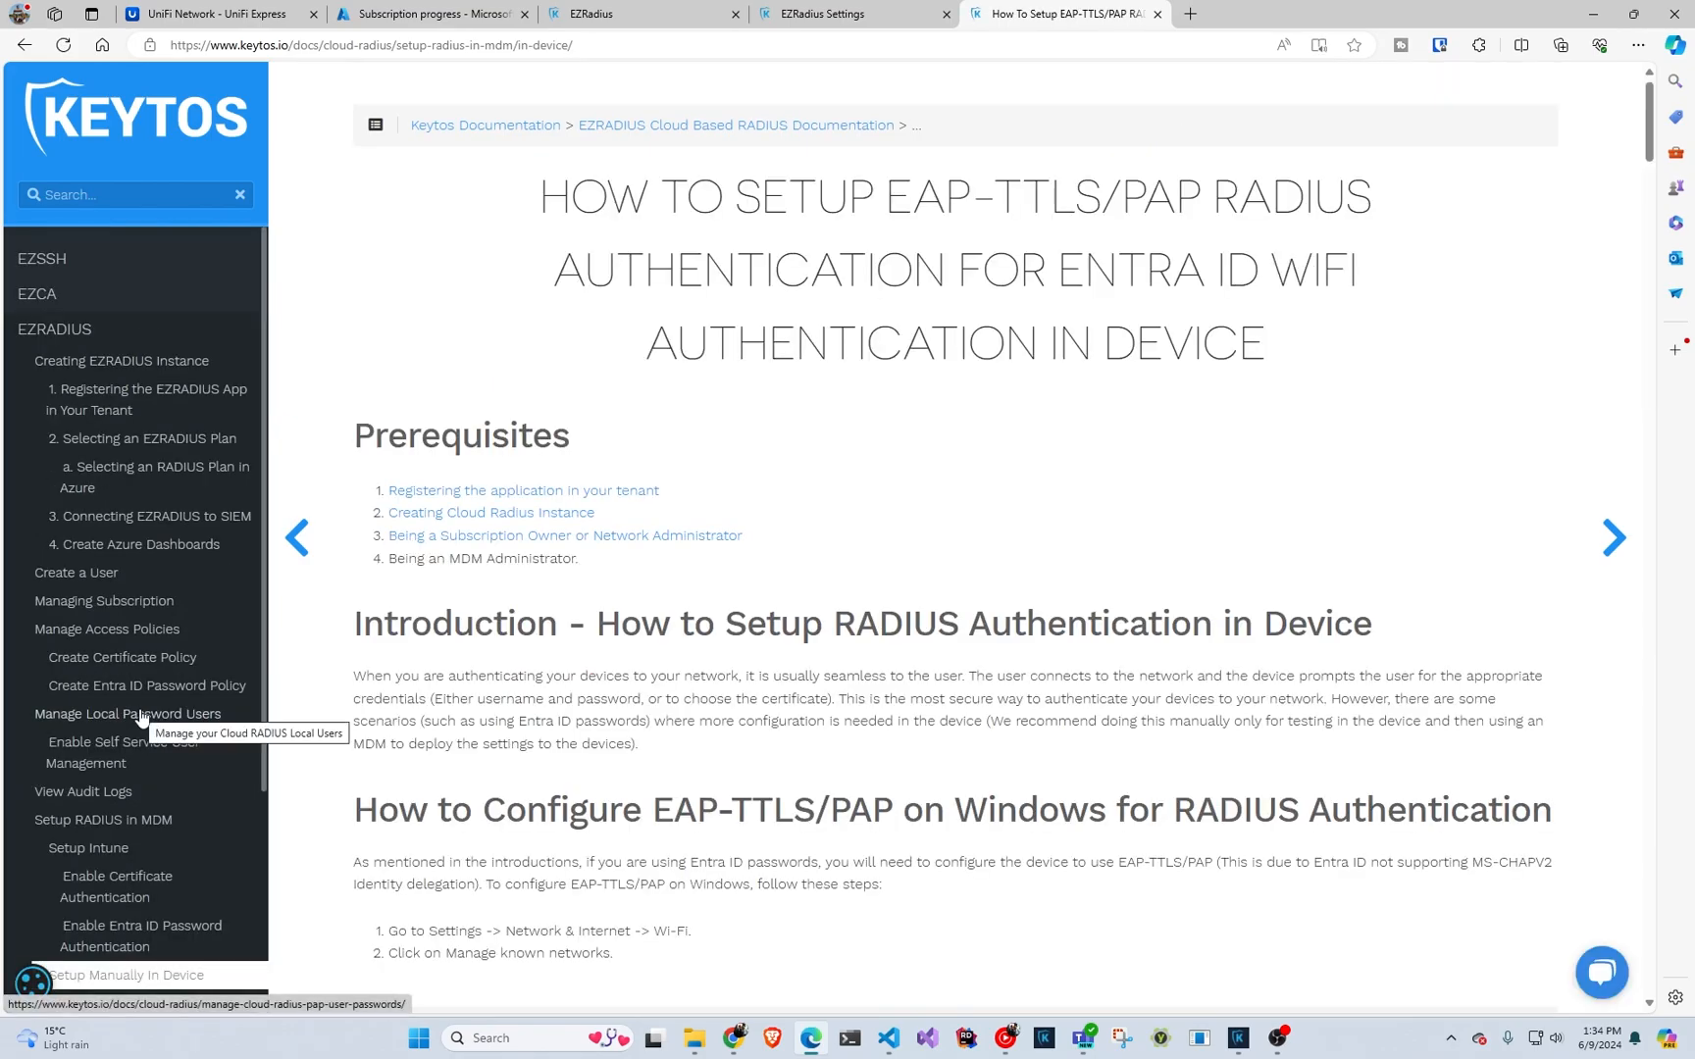
scroll("down", 3)
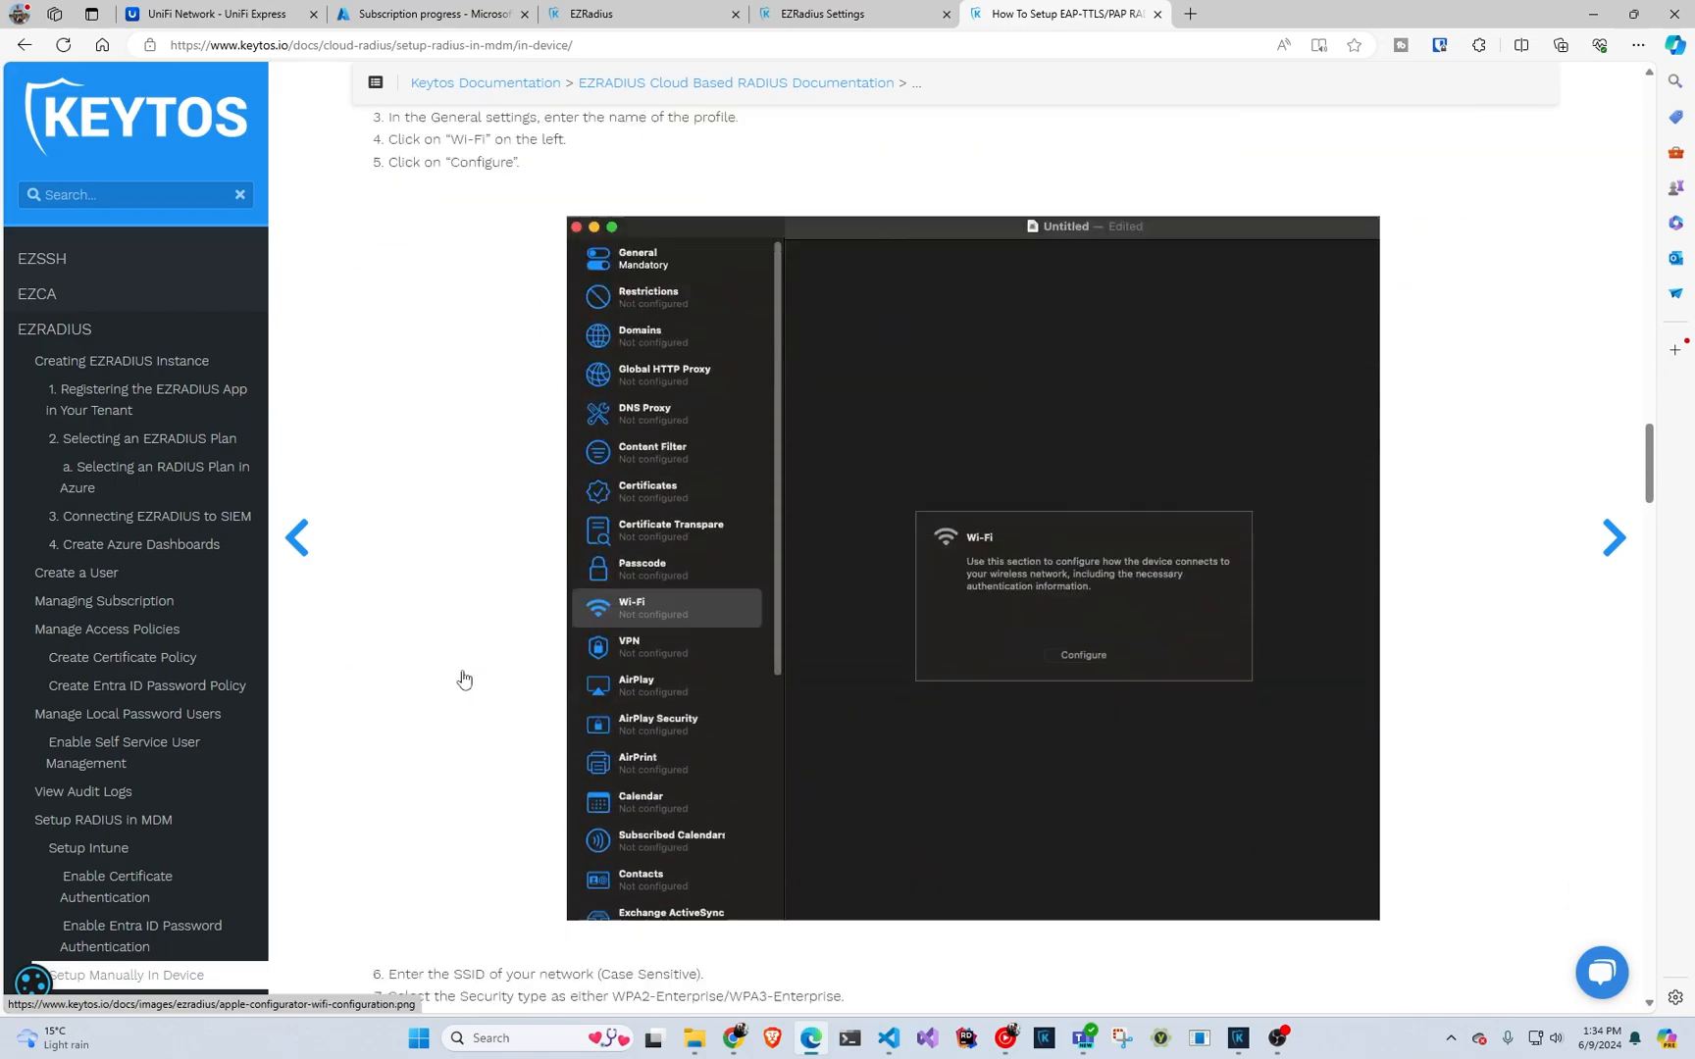
scroll("down", 3)
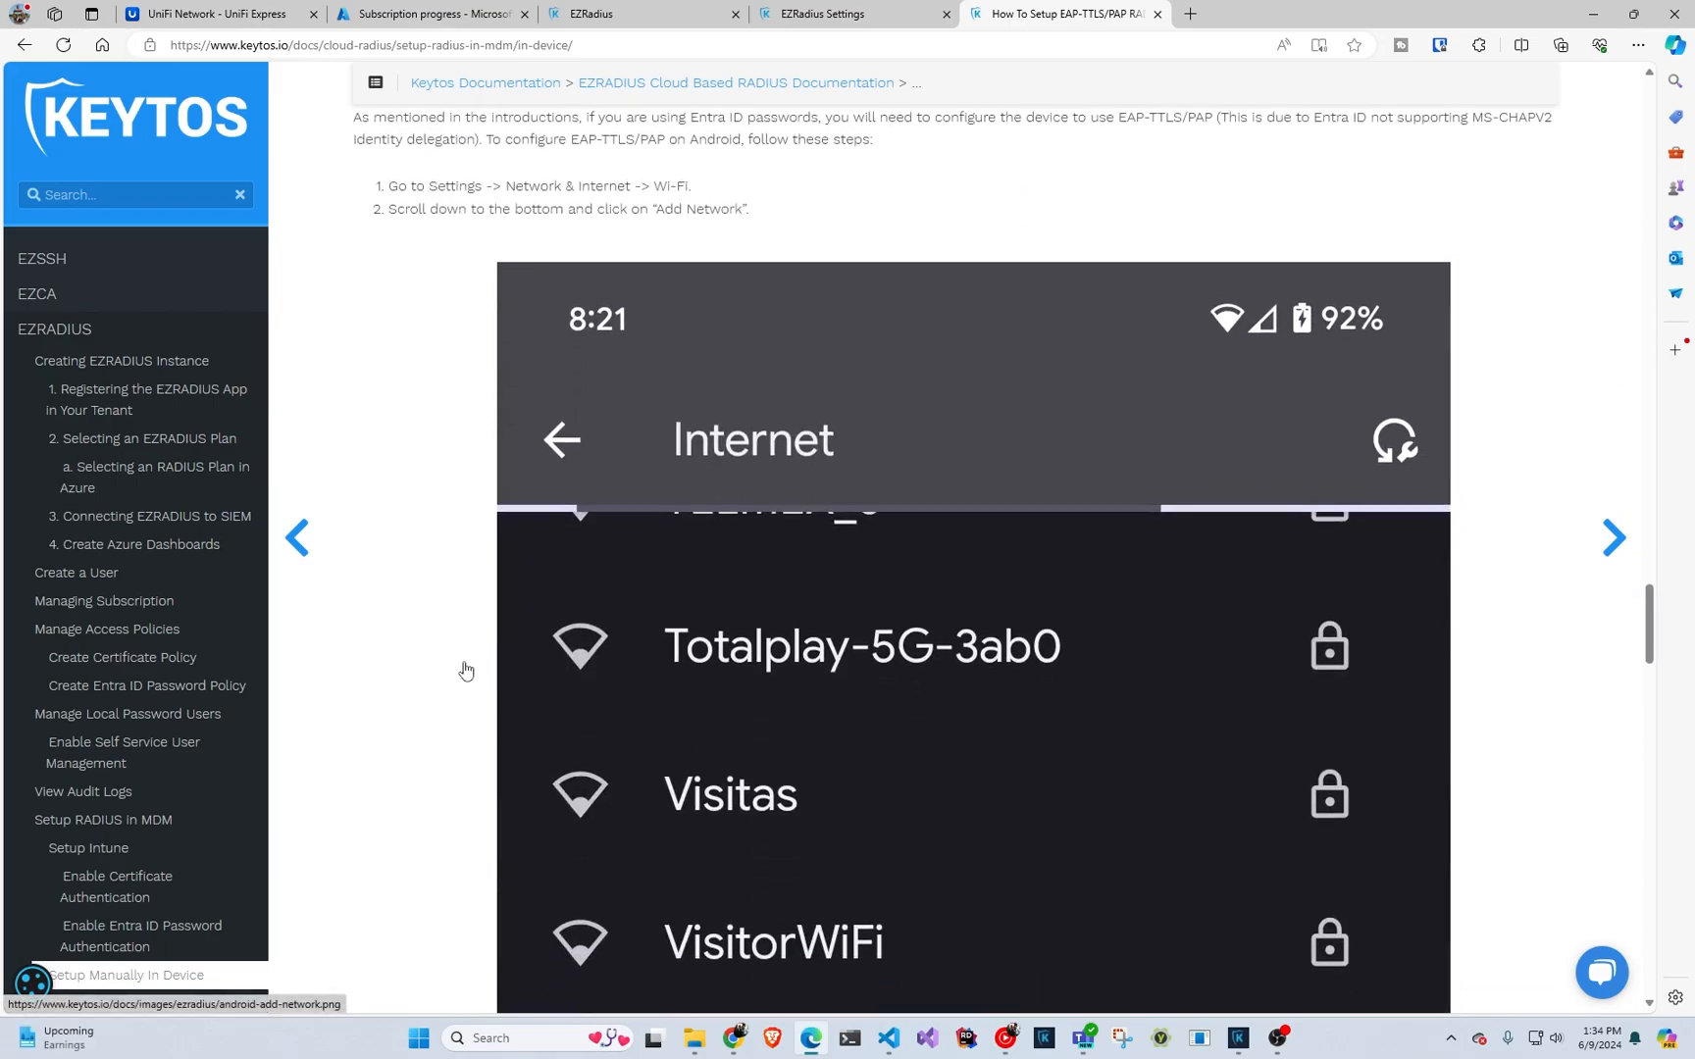
scroll("down", 3)
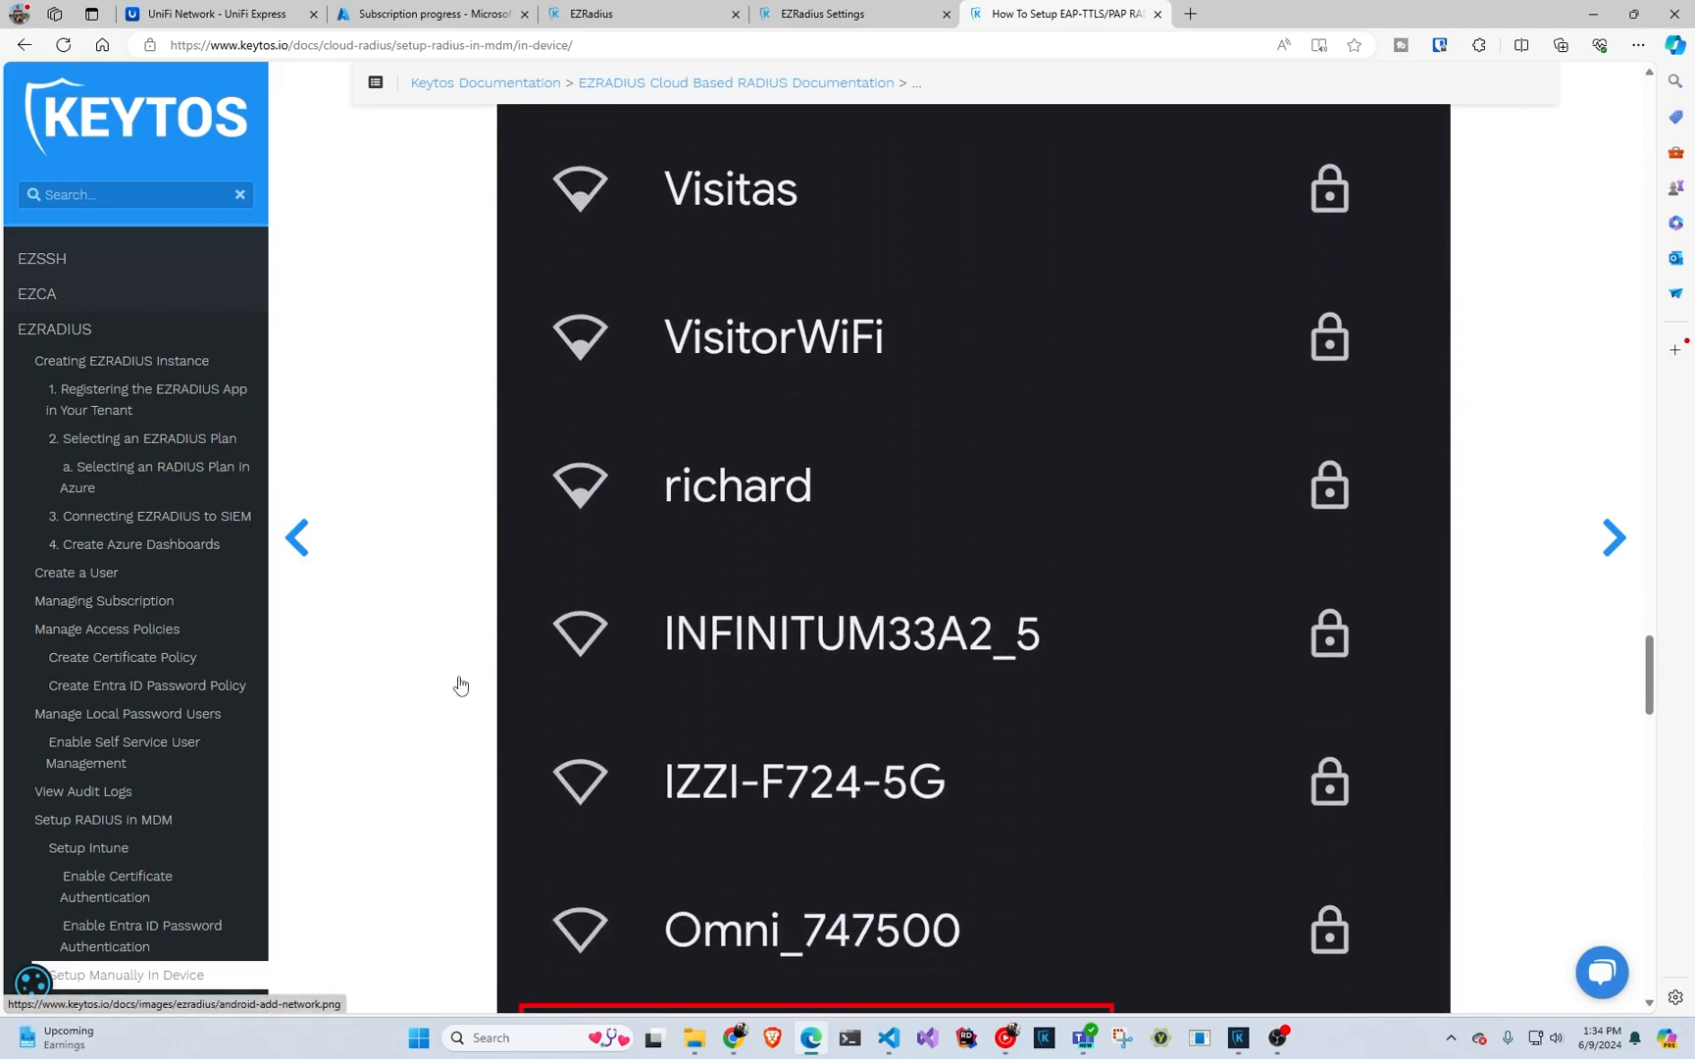
scroll("down", 3)
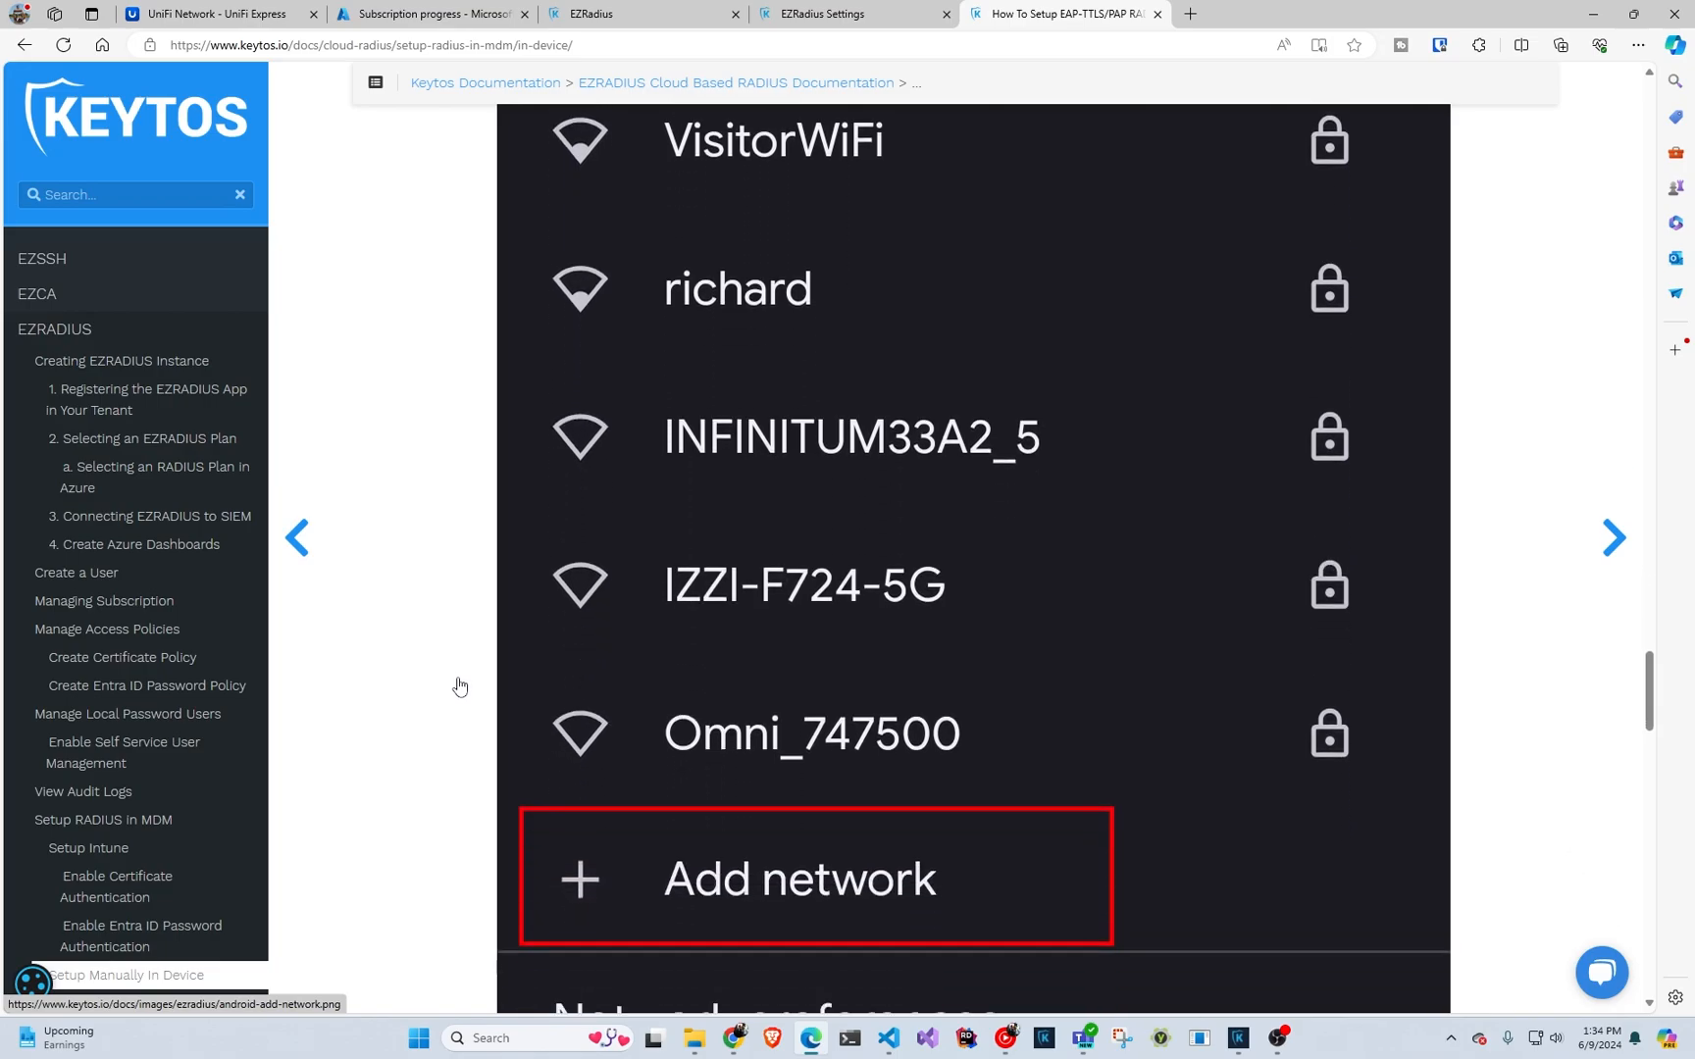
scroll("down", 3)
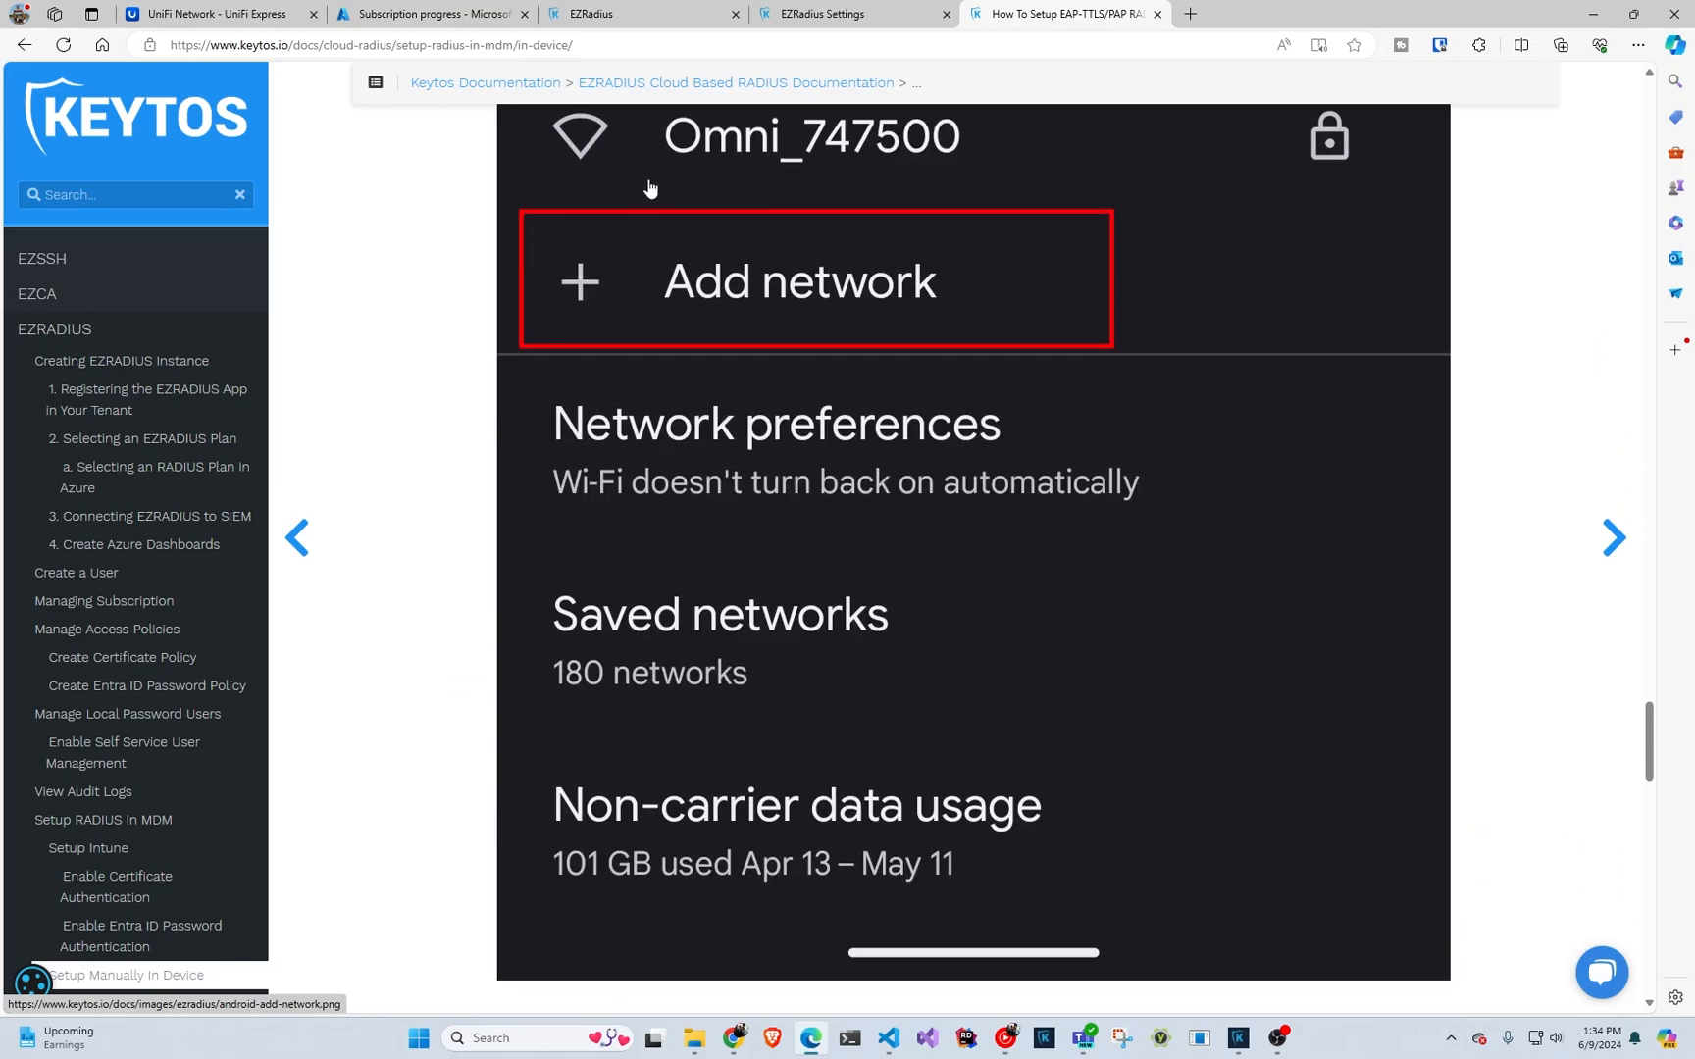
left_click(1601, 972)
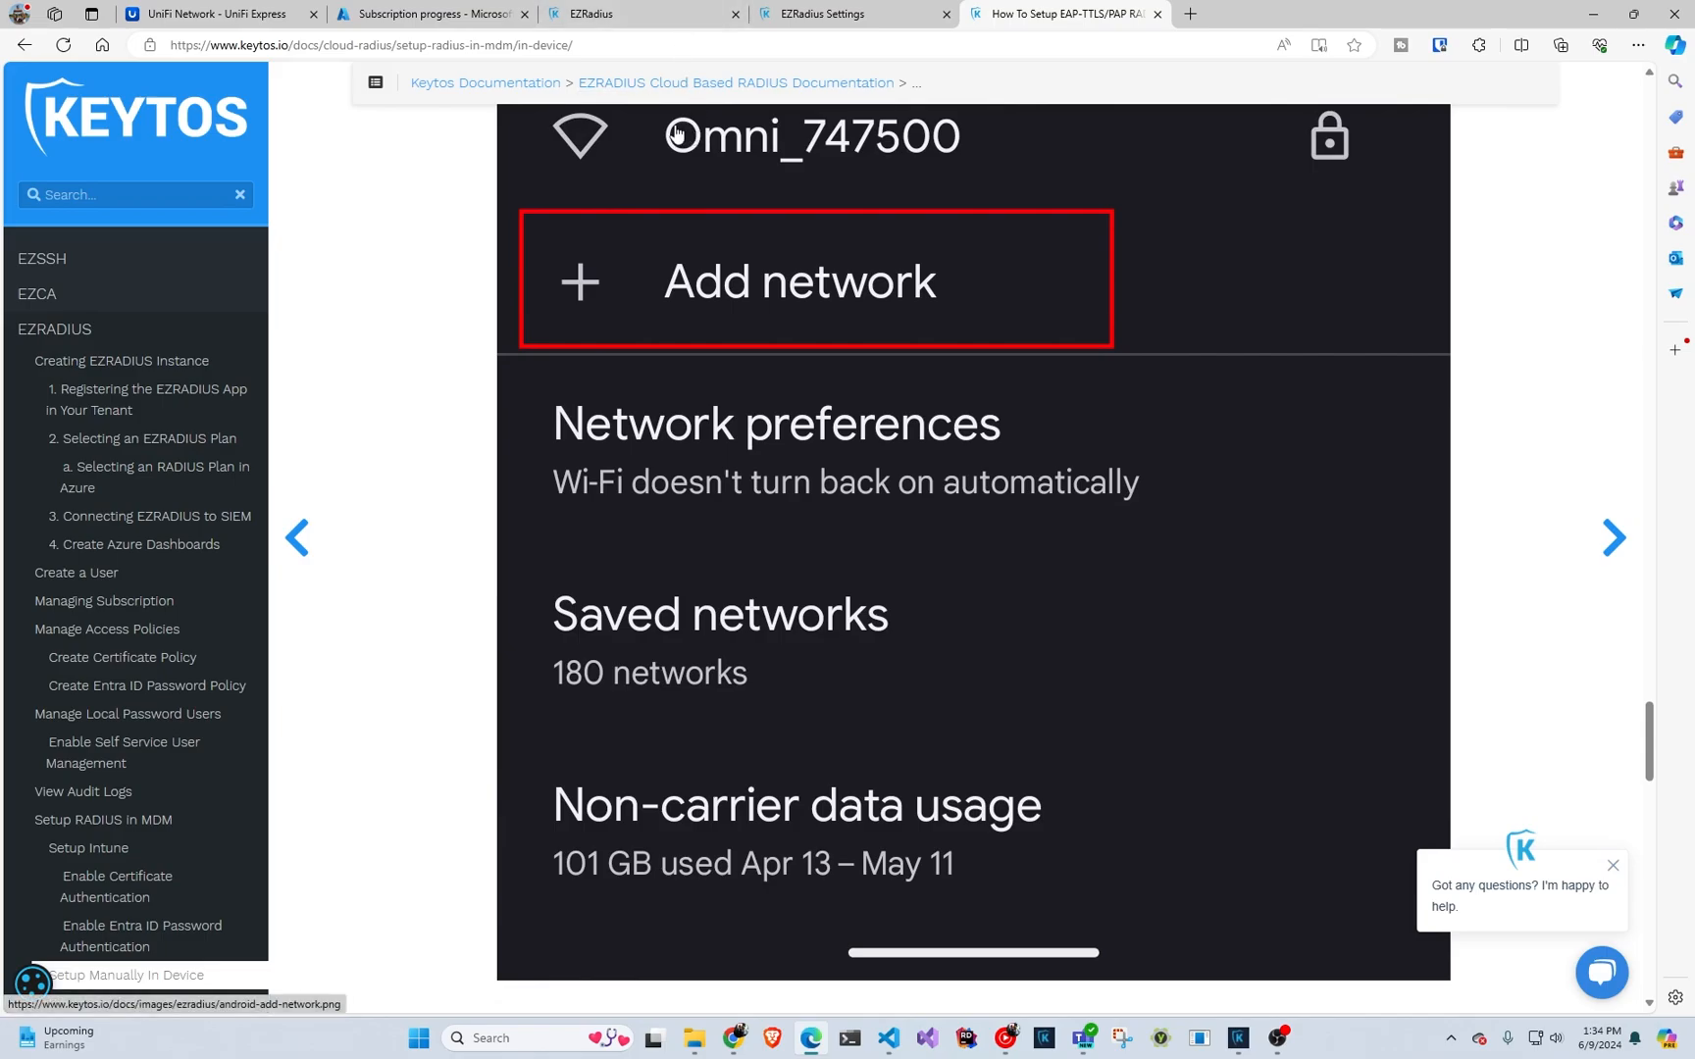
- Name a new EZRADIUS policy 'password policy' and add 2.2.2.2 as an allowed IP
left_click(853, 13)
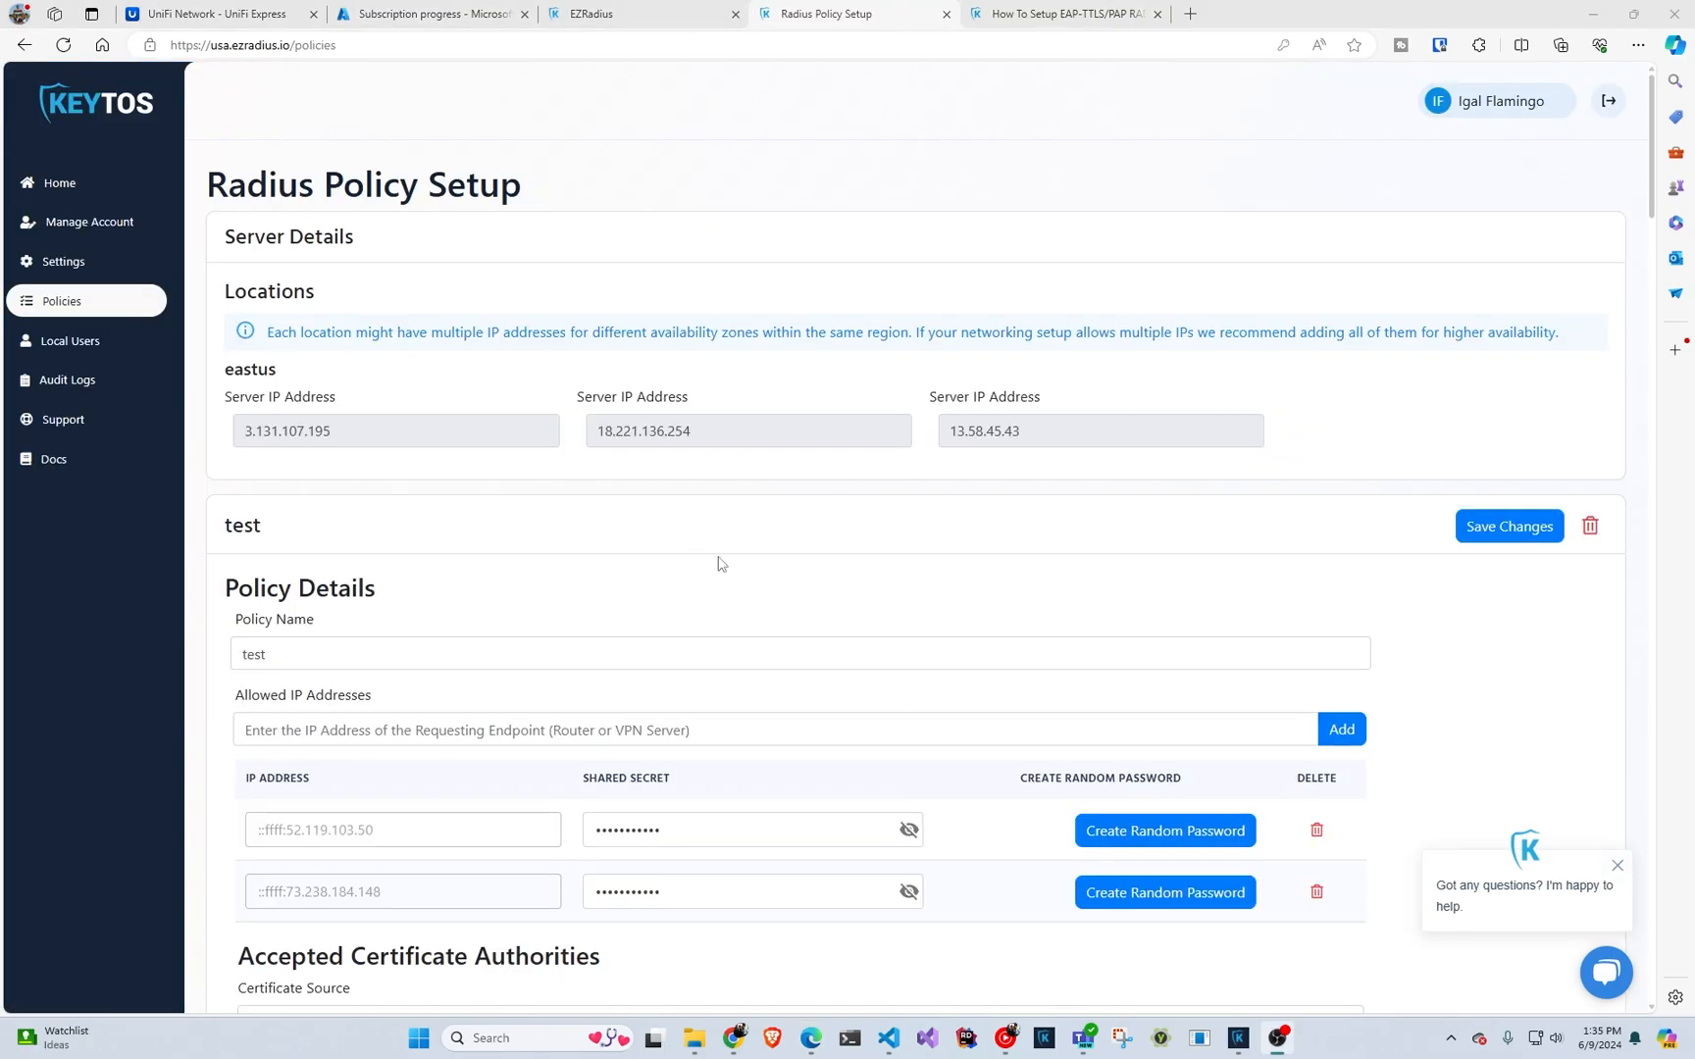
scroll("down", 3)
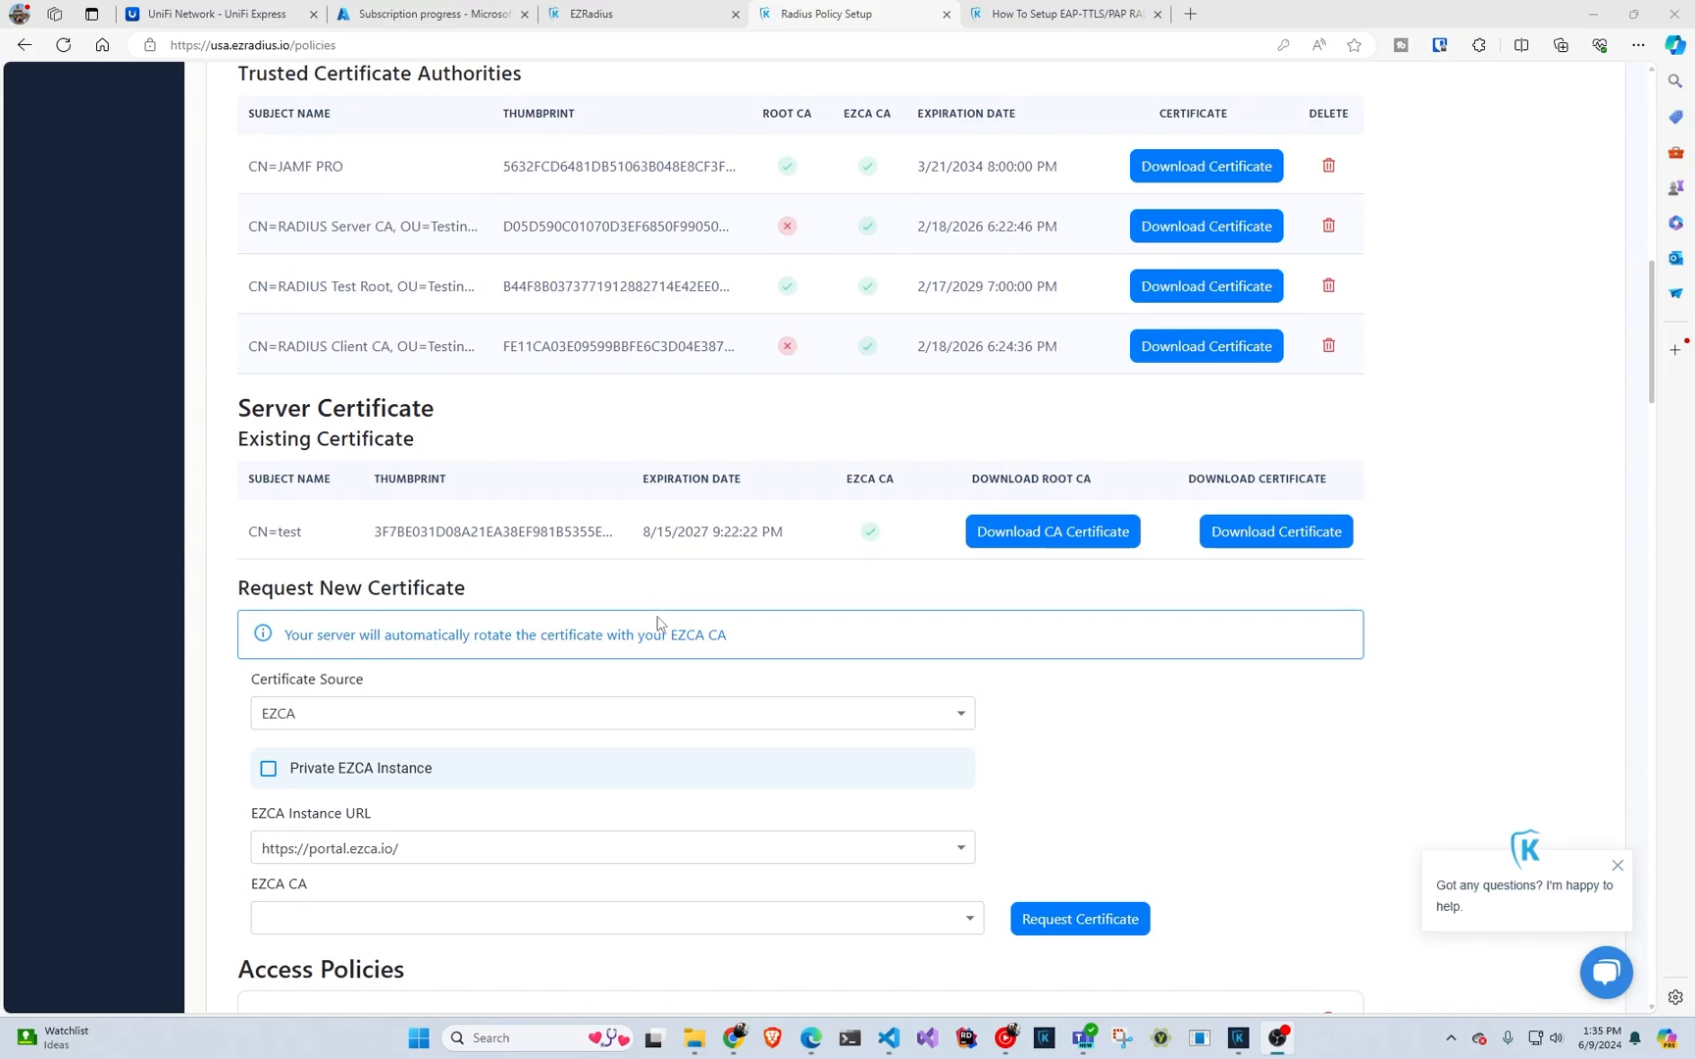
scroll("down", 3)
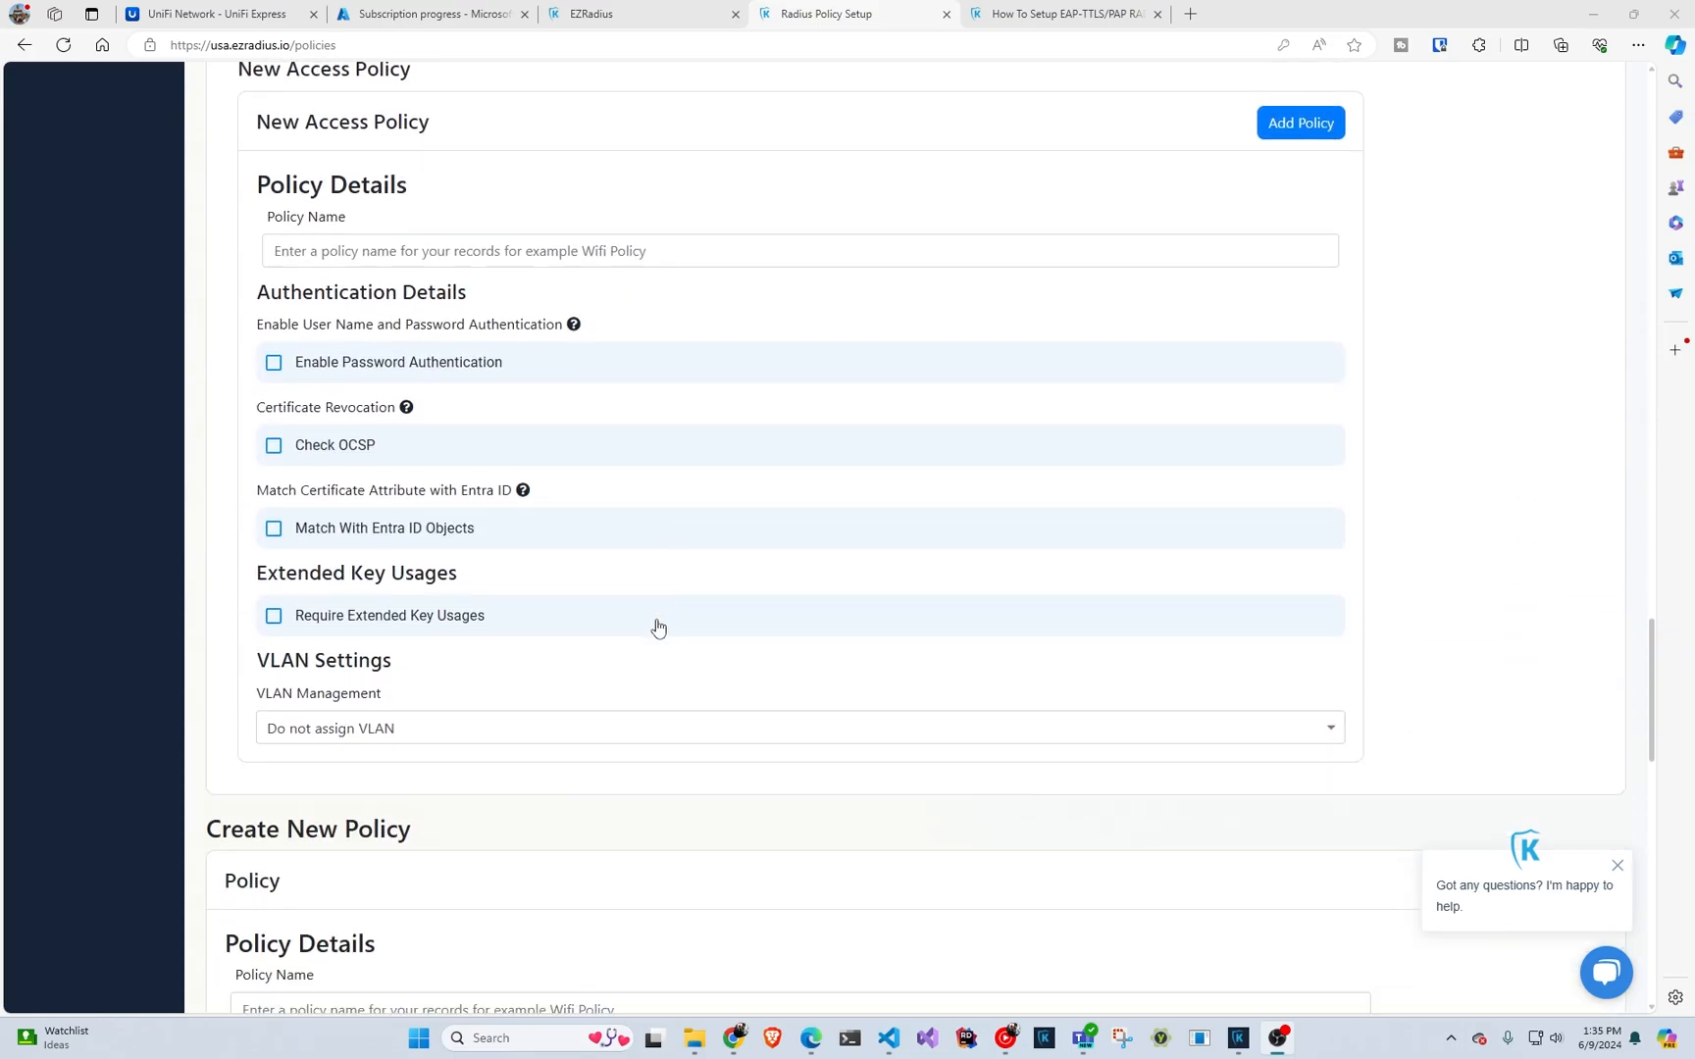
scroll("down", 3)
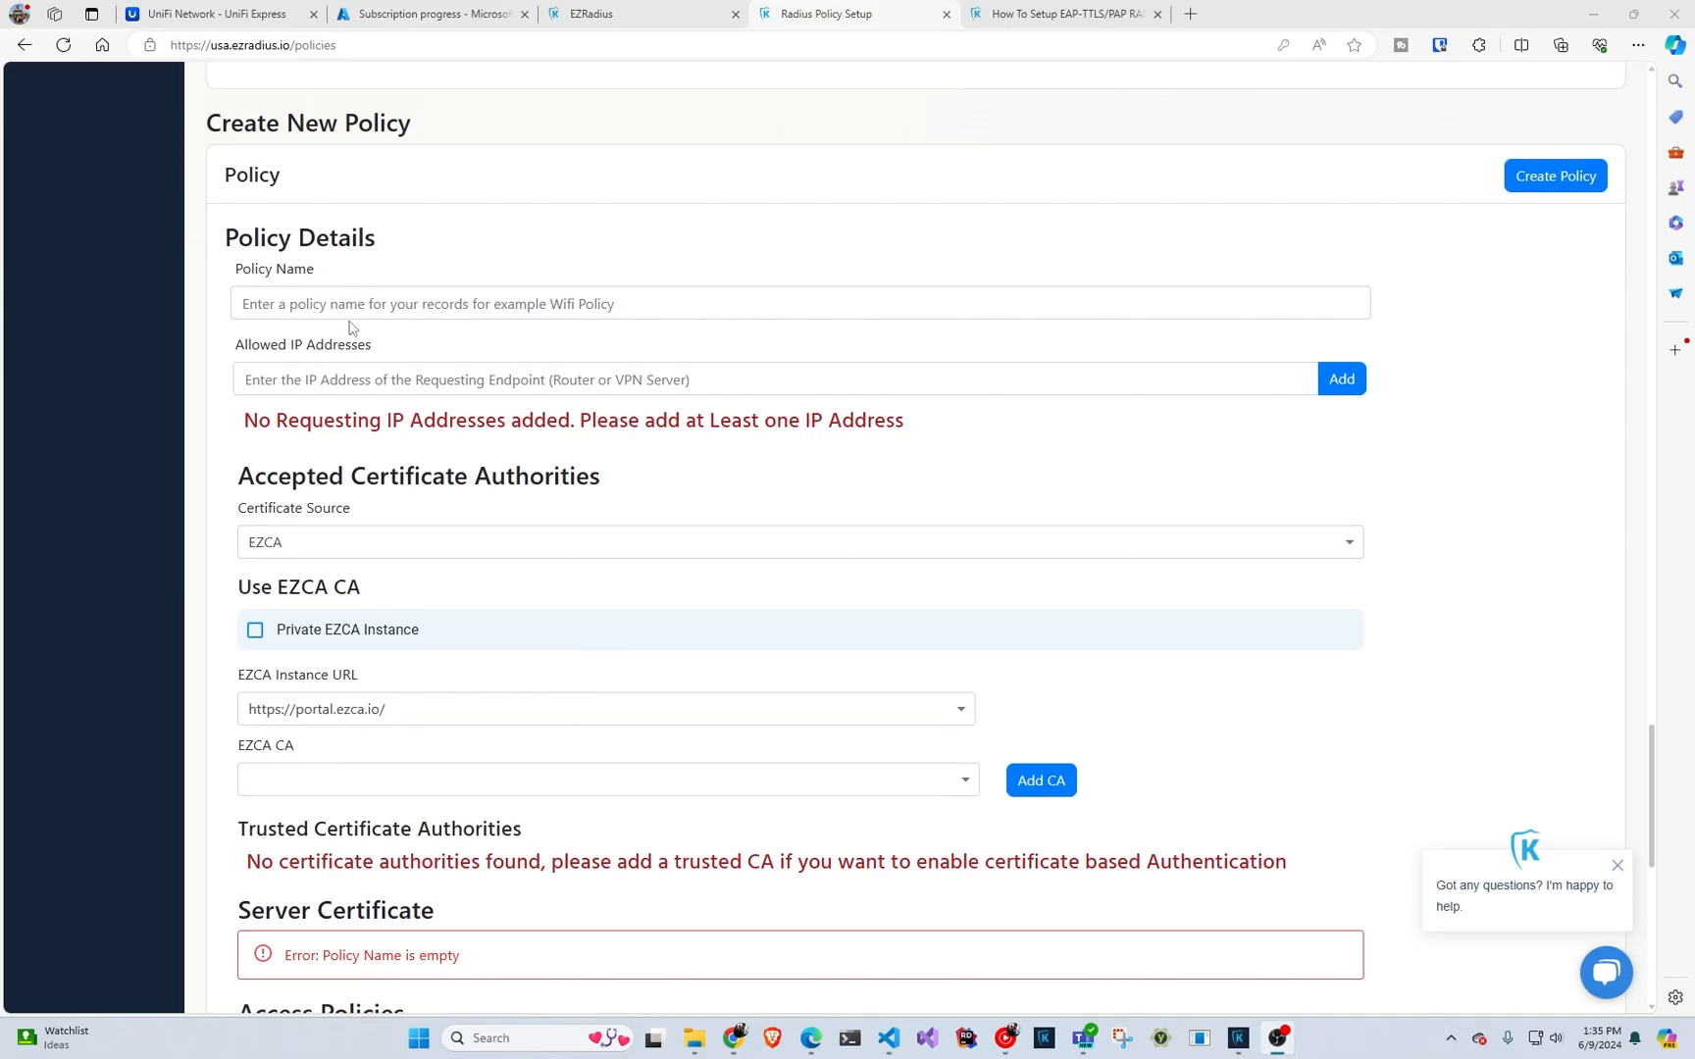
left_click(800, 304)
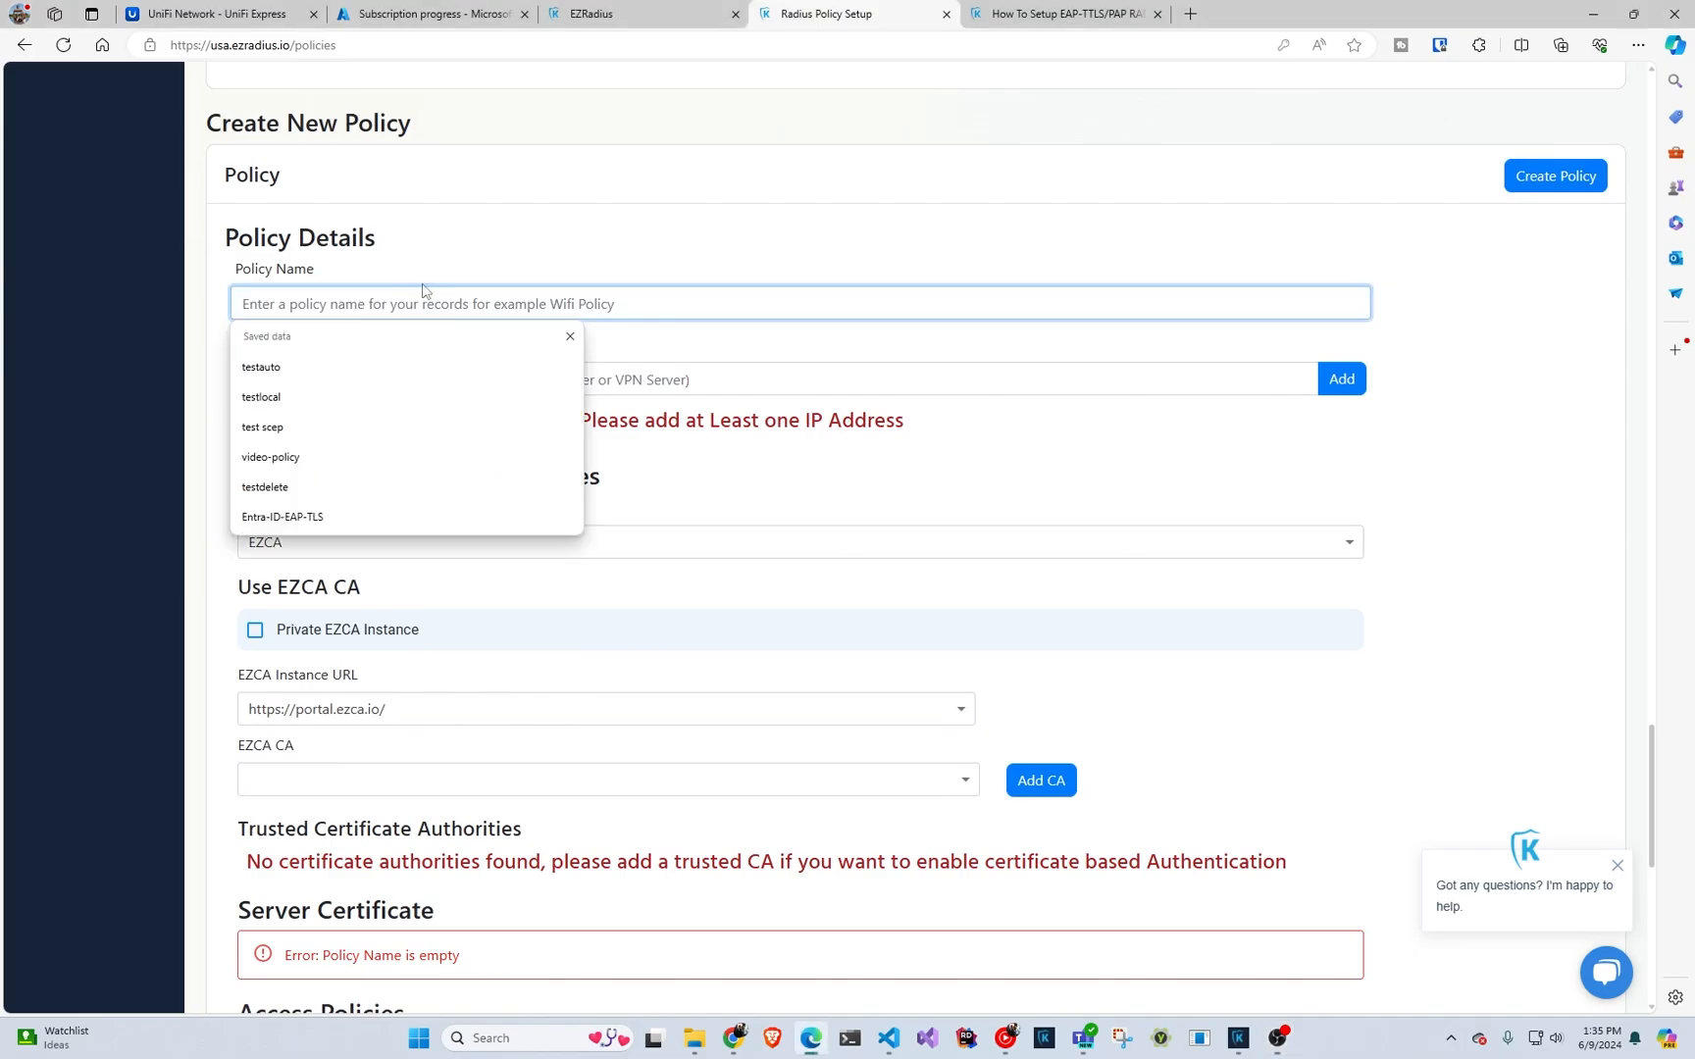
type("password policy")
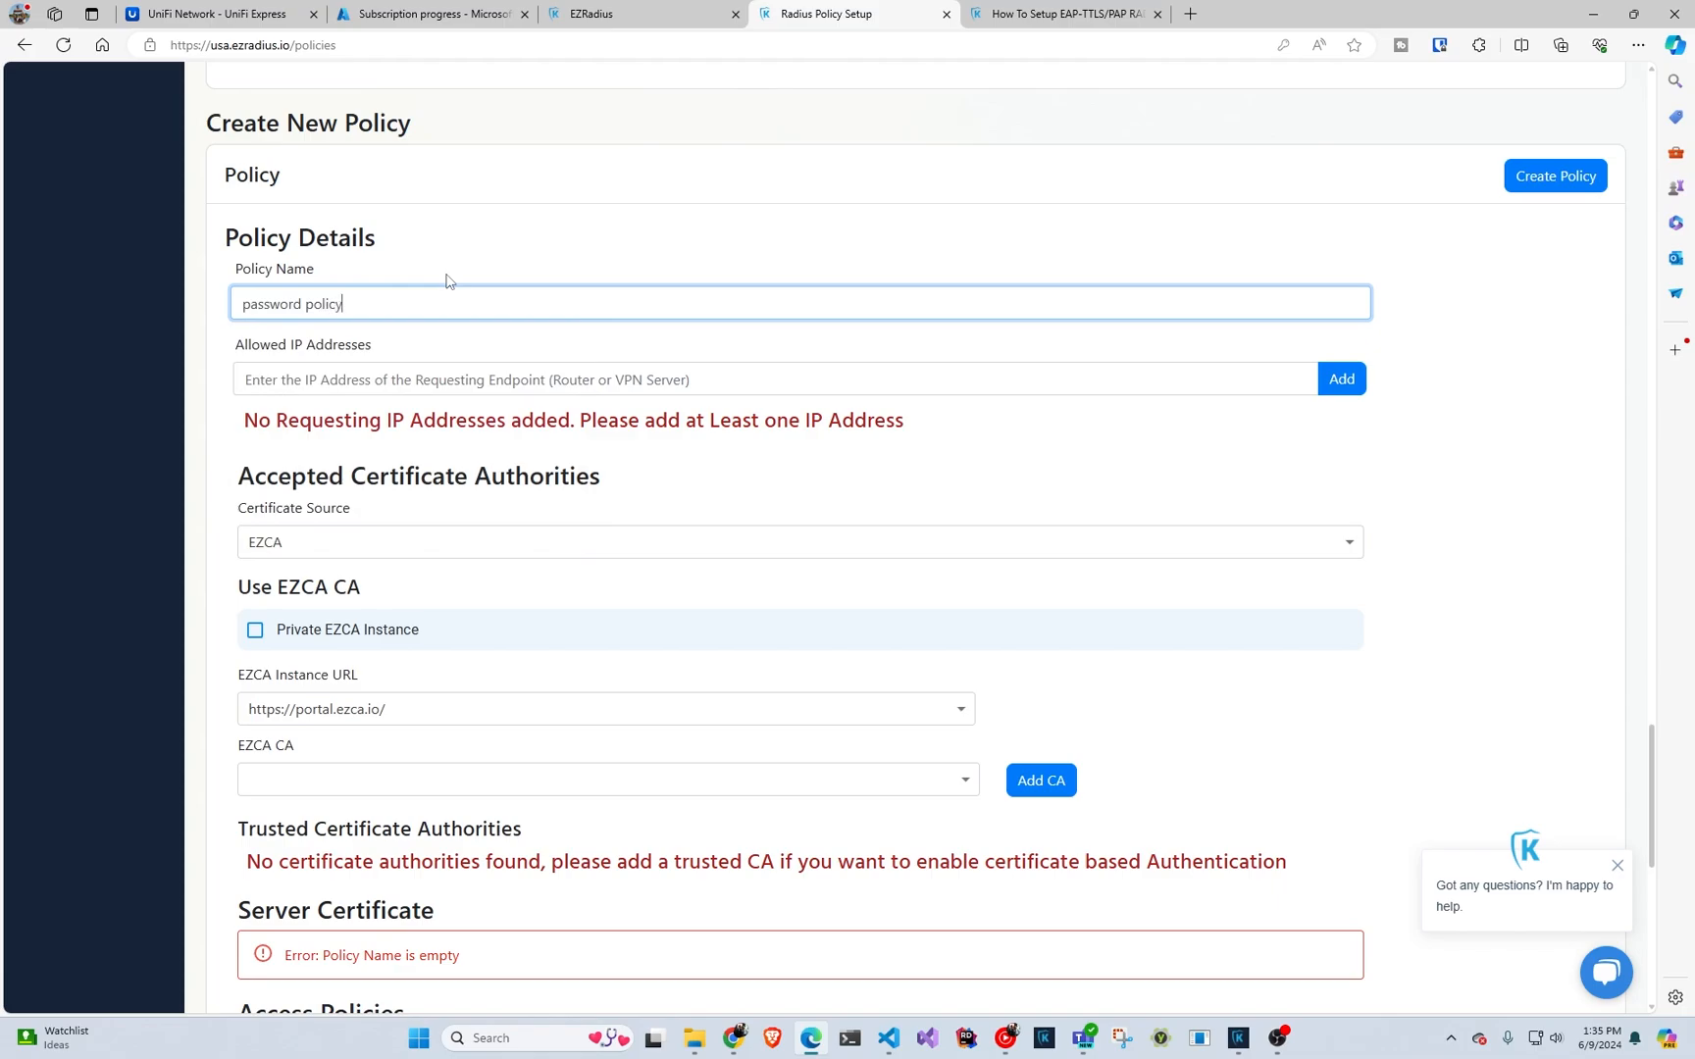
left_click(756, 379)
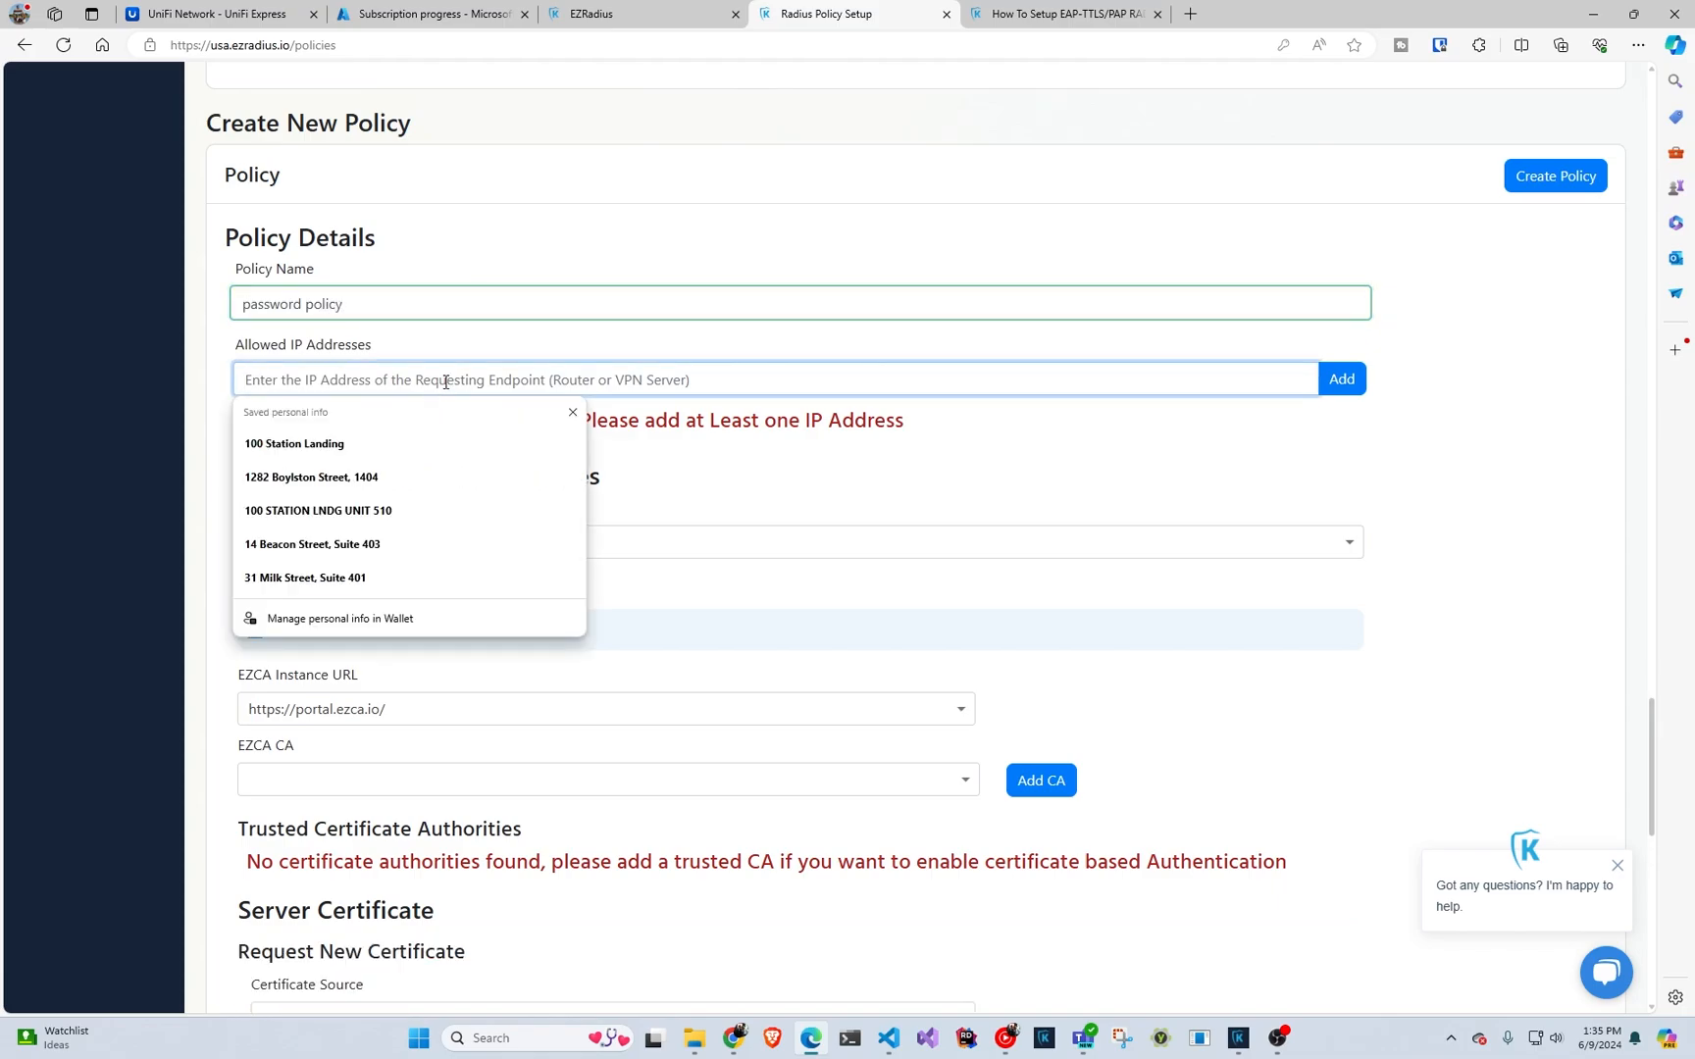
type("2.2.2.2")
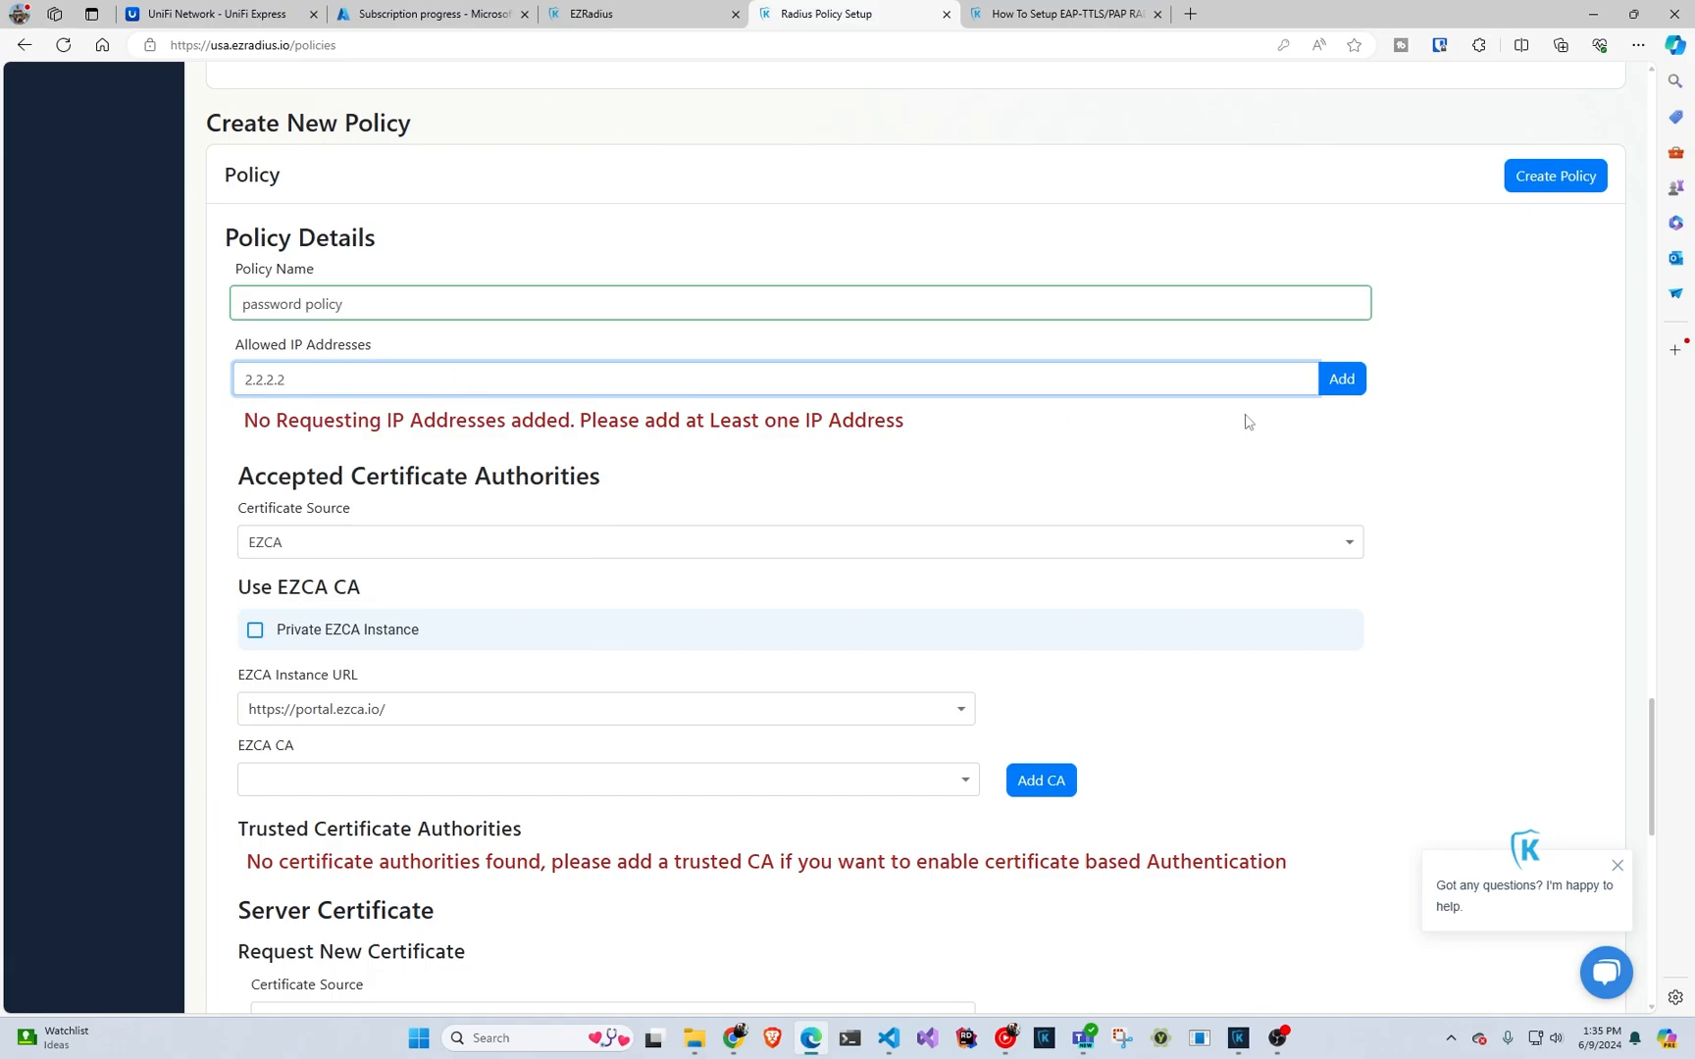
left_click(1341, 379)
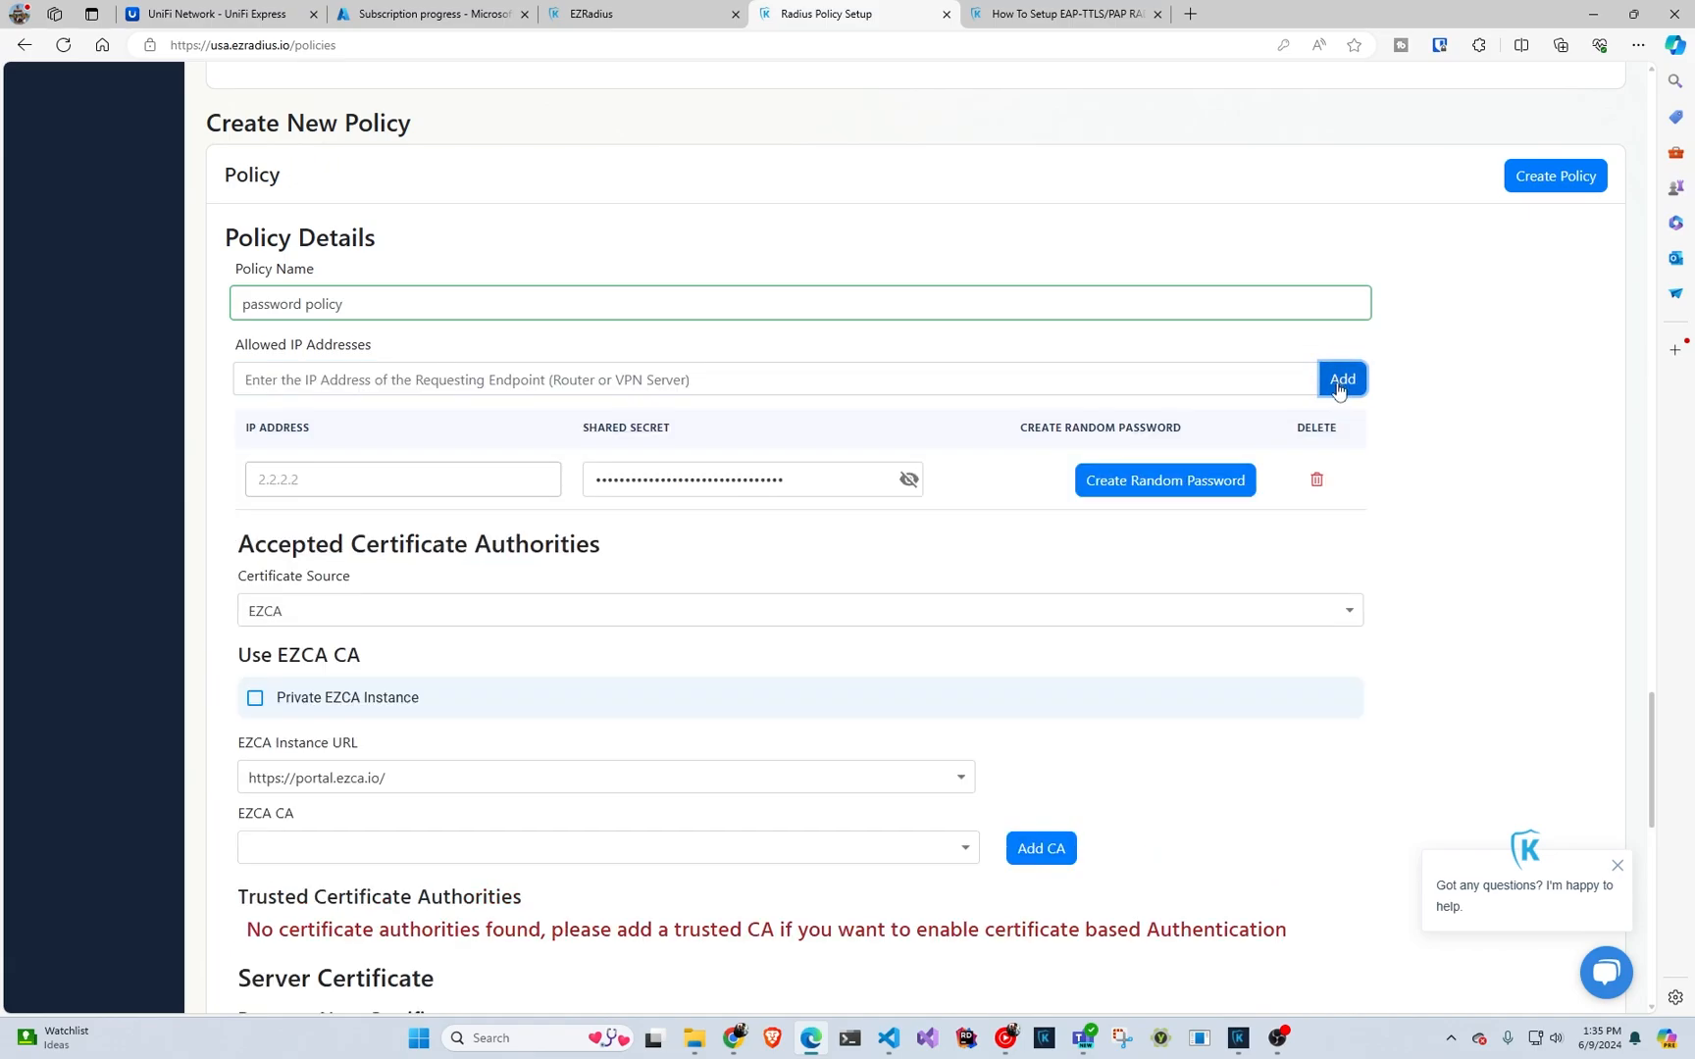
scroll("down", 3)
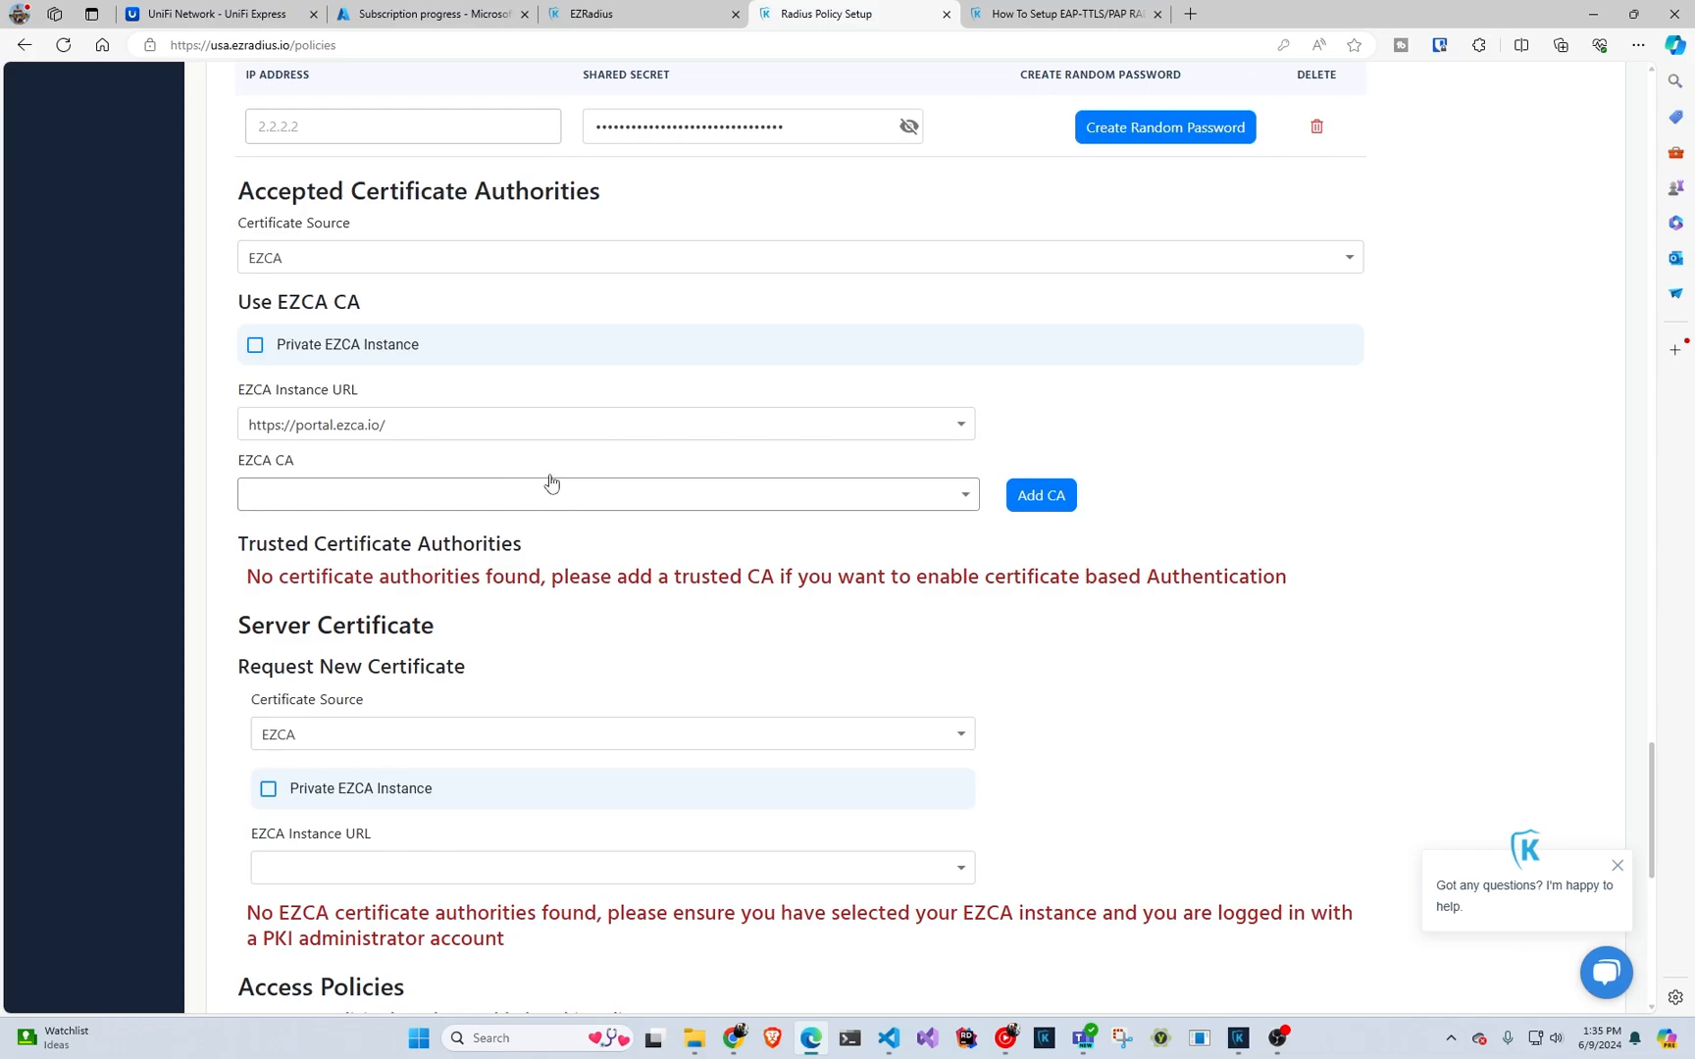
mouse_move(409, 454)
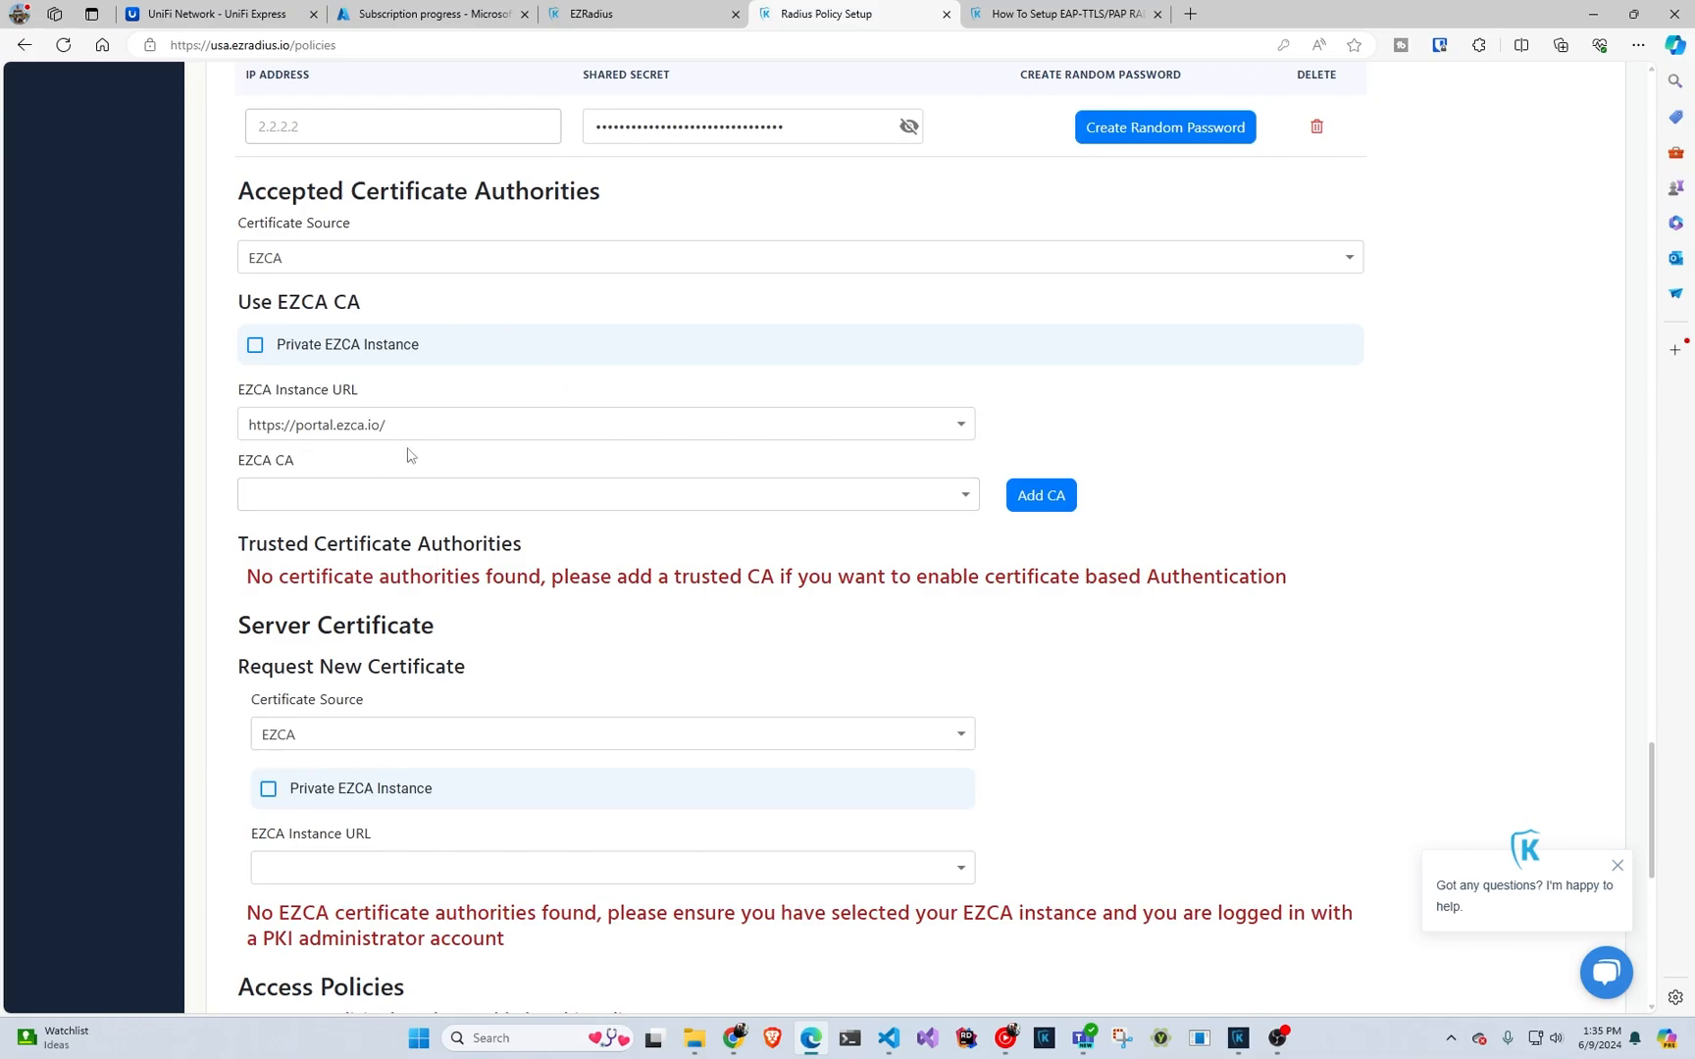
mouse_move(478, 356)
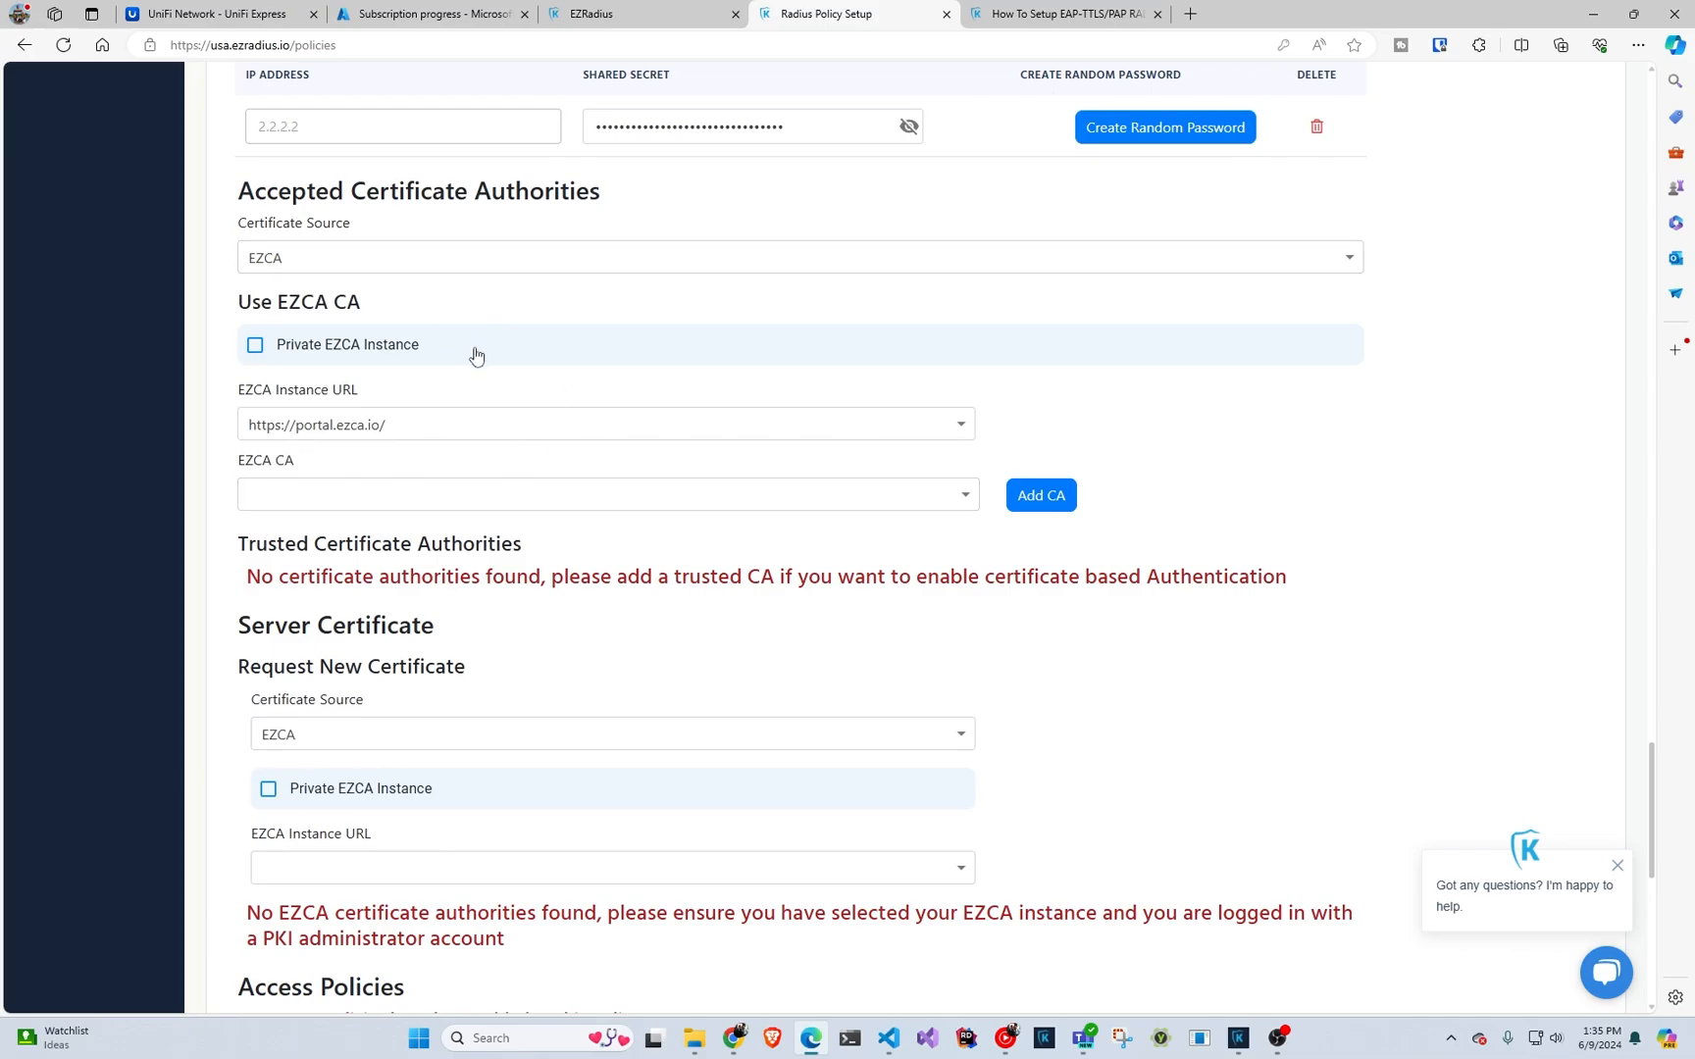
- Use an auto-generated server certificate and name the access policy 'Entra Password Based'
scroll("down", 3)
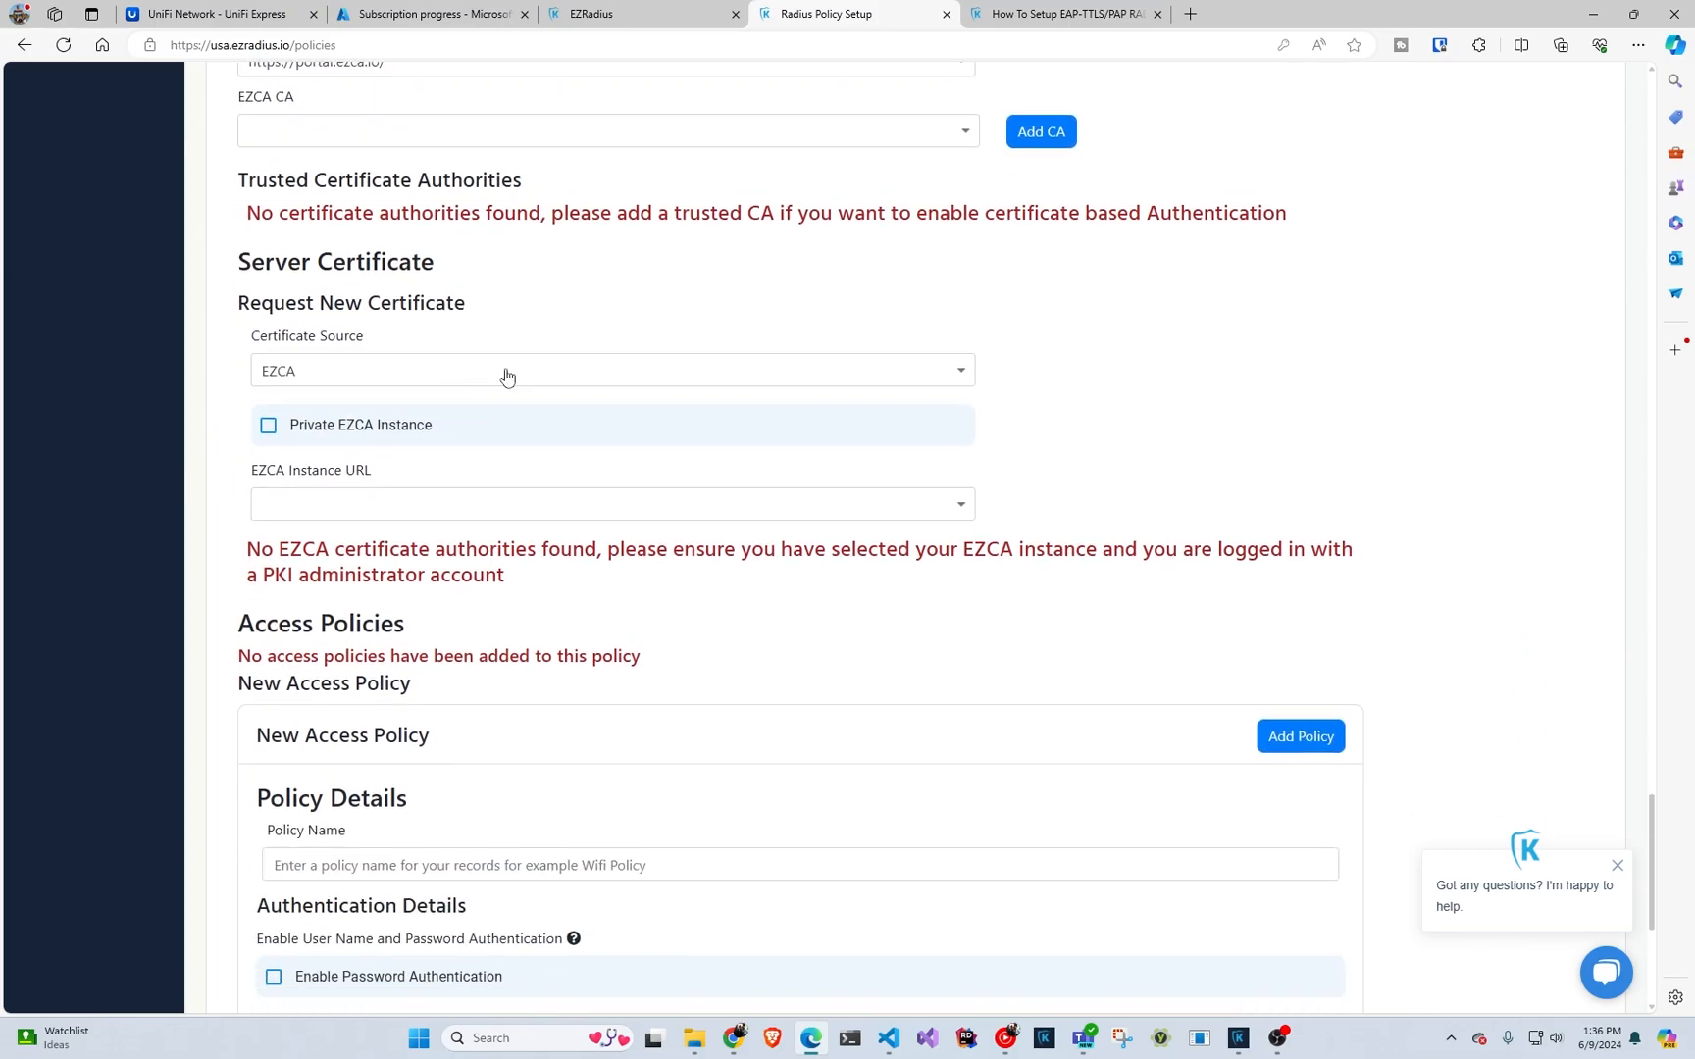
scroll("down", 3)
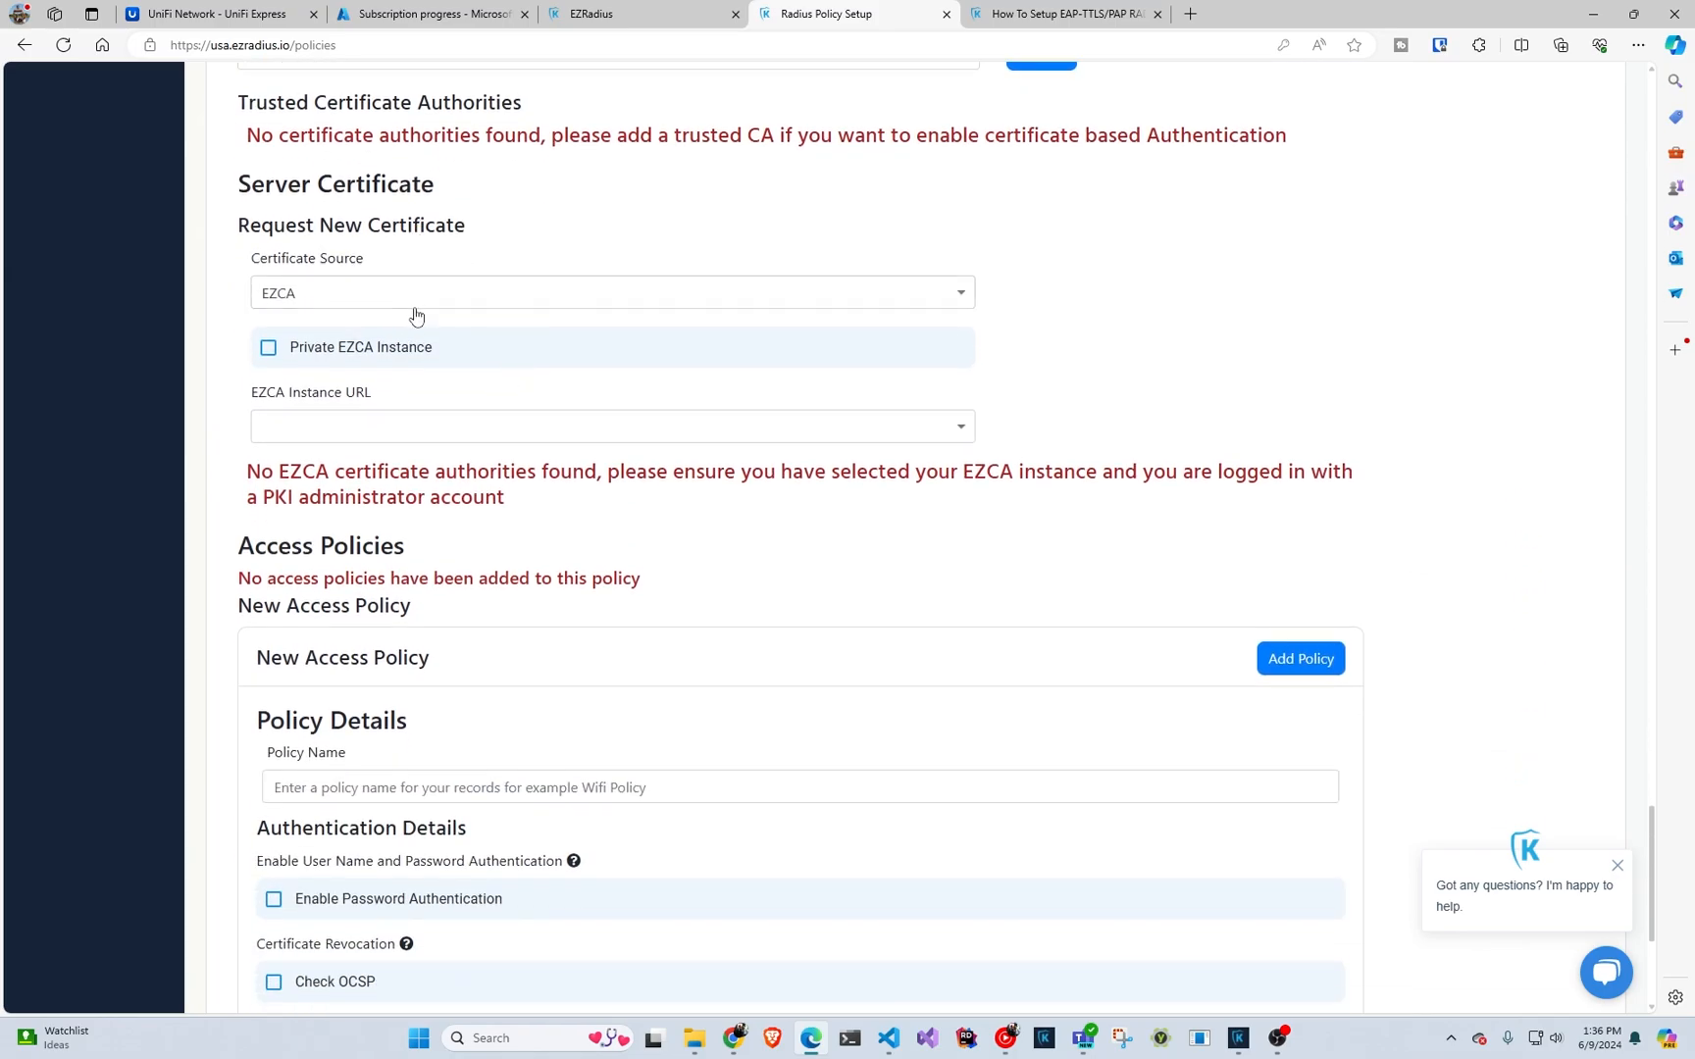
left_click(611, 293)
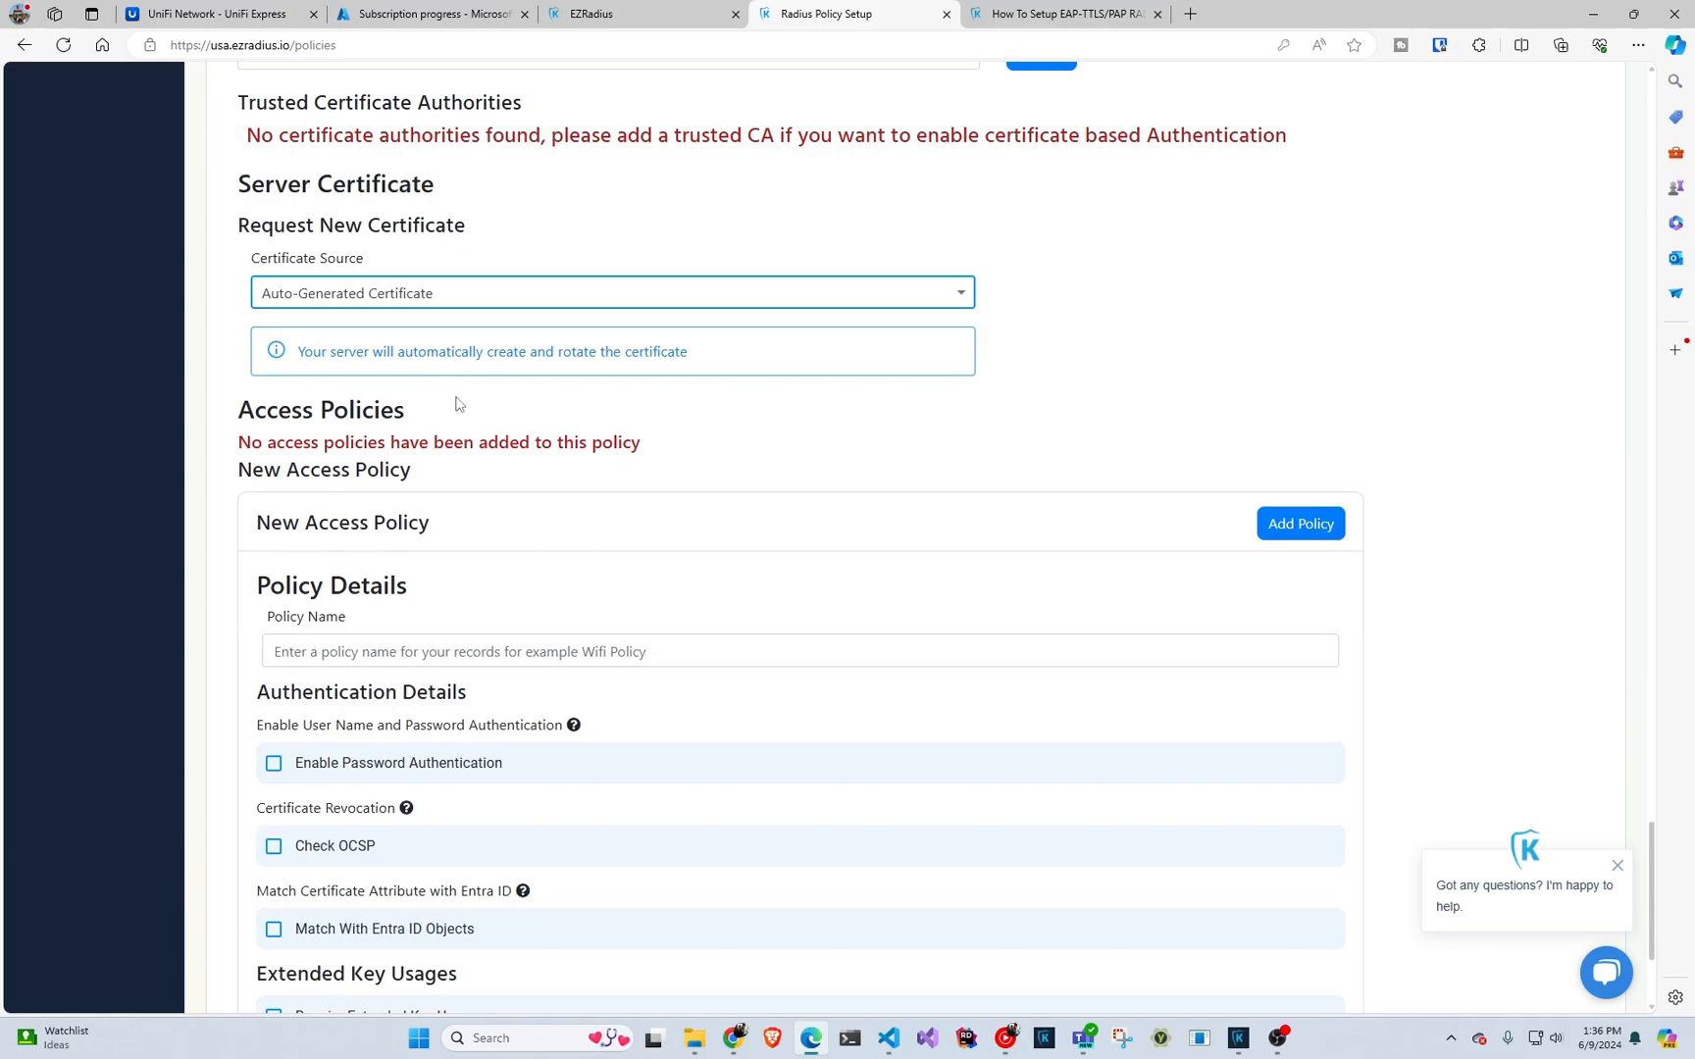
scroll("down", 3)
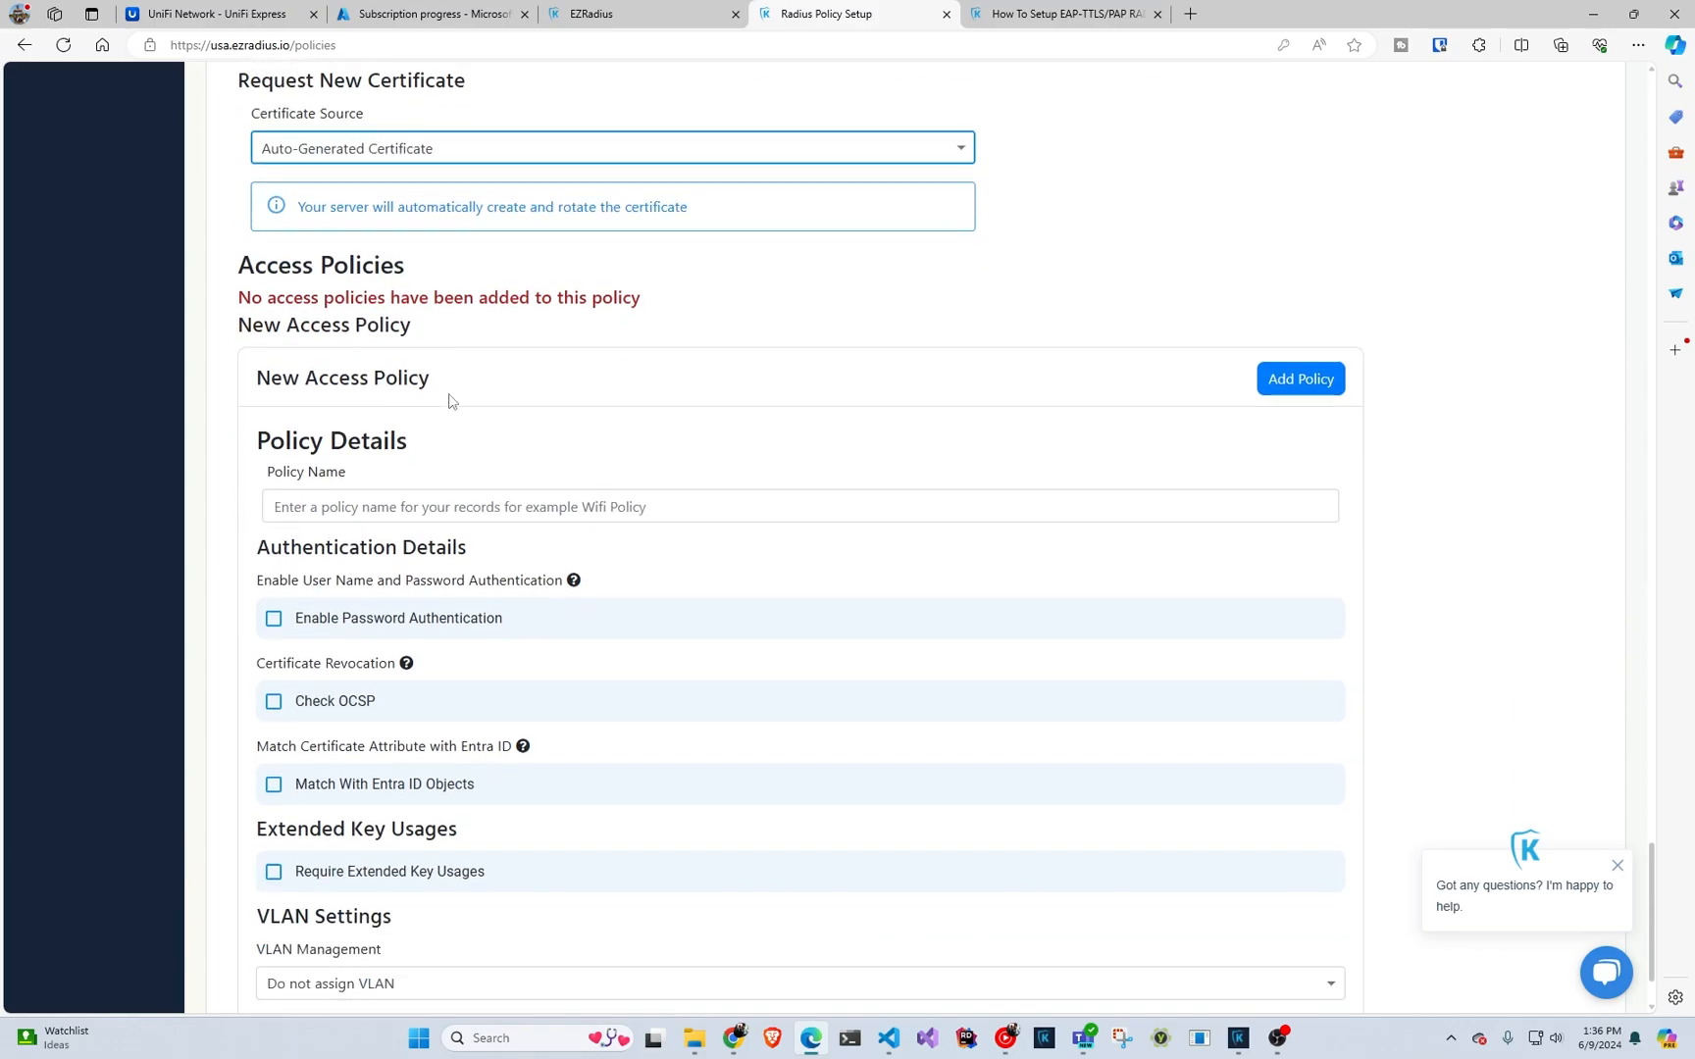
left_click(800, 506)
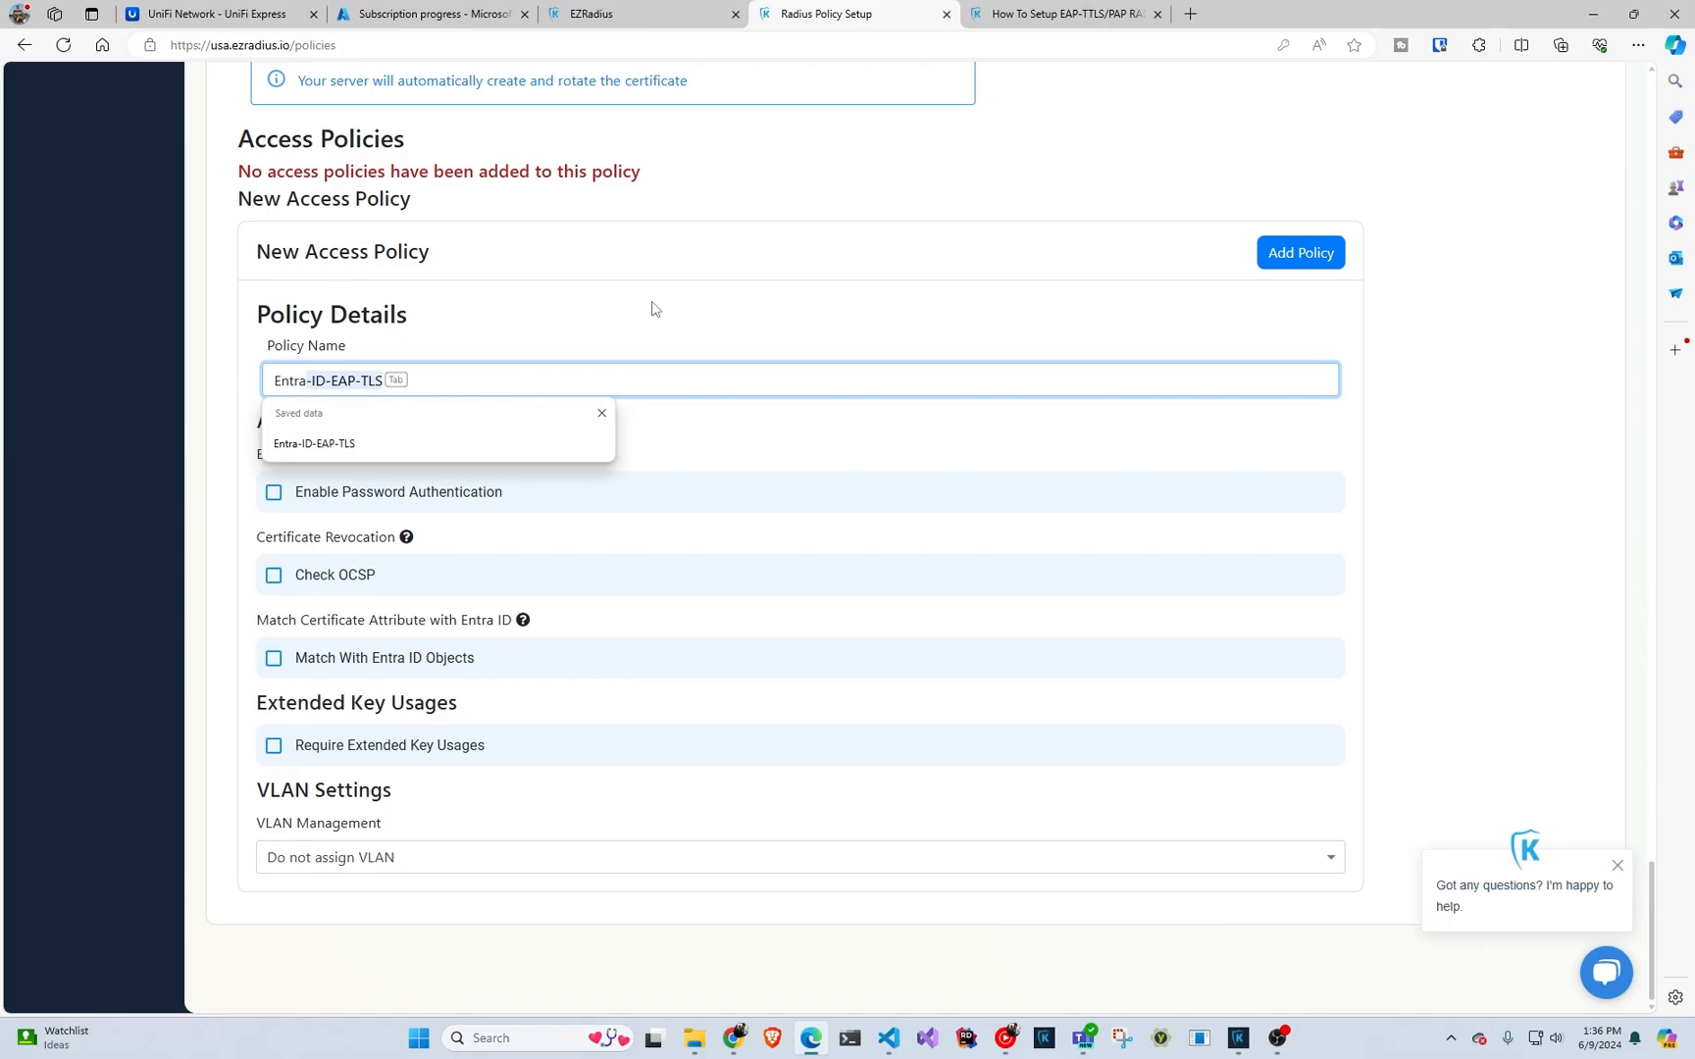
type("Entra Password")
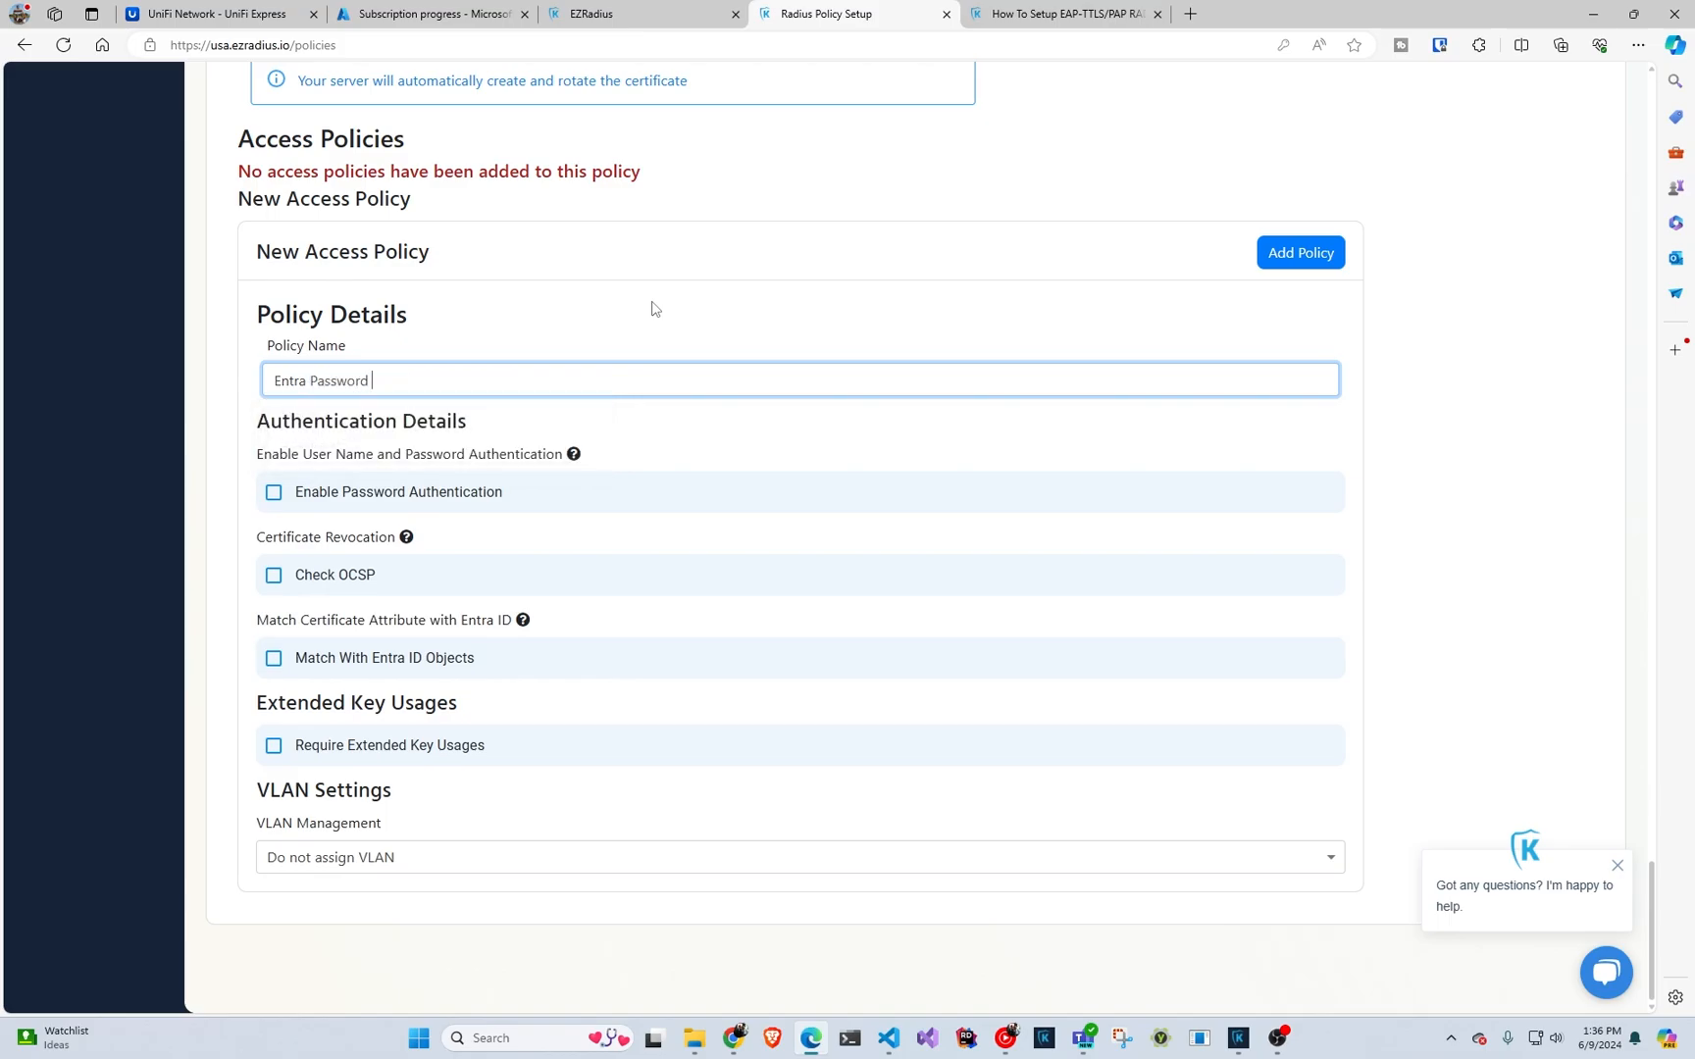
type("Based")
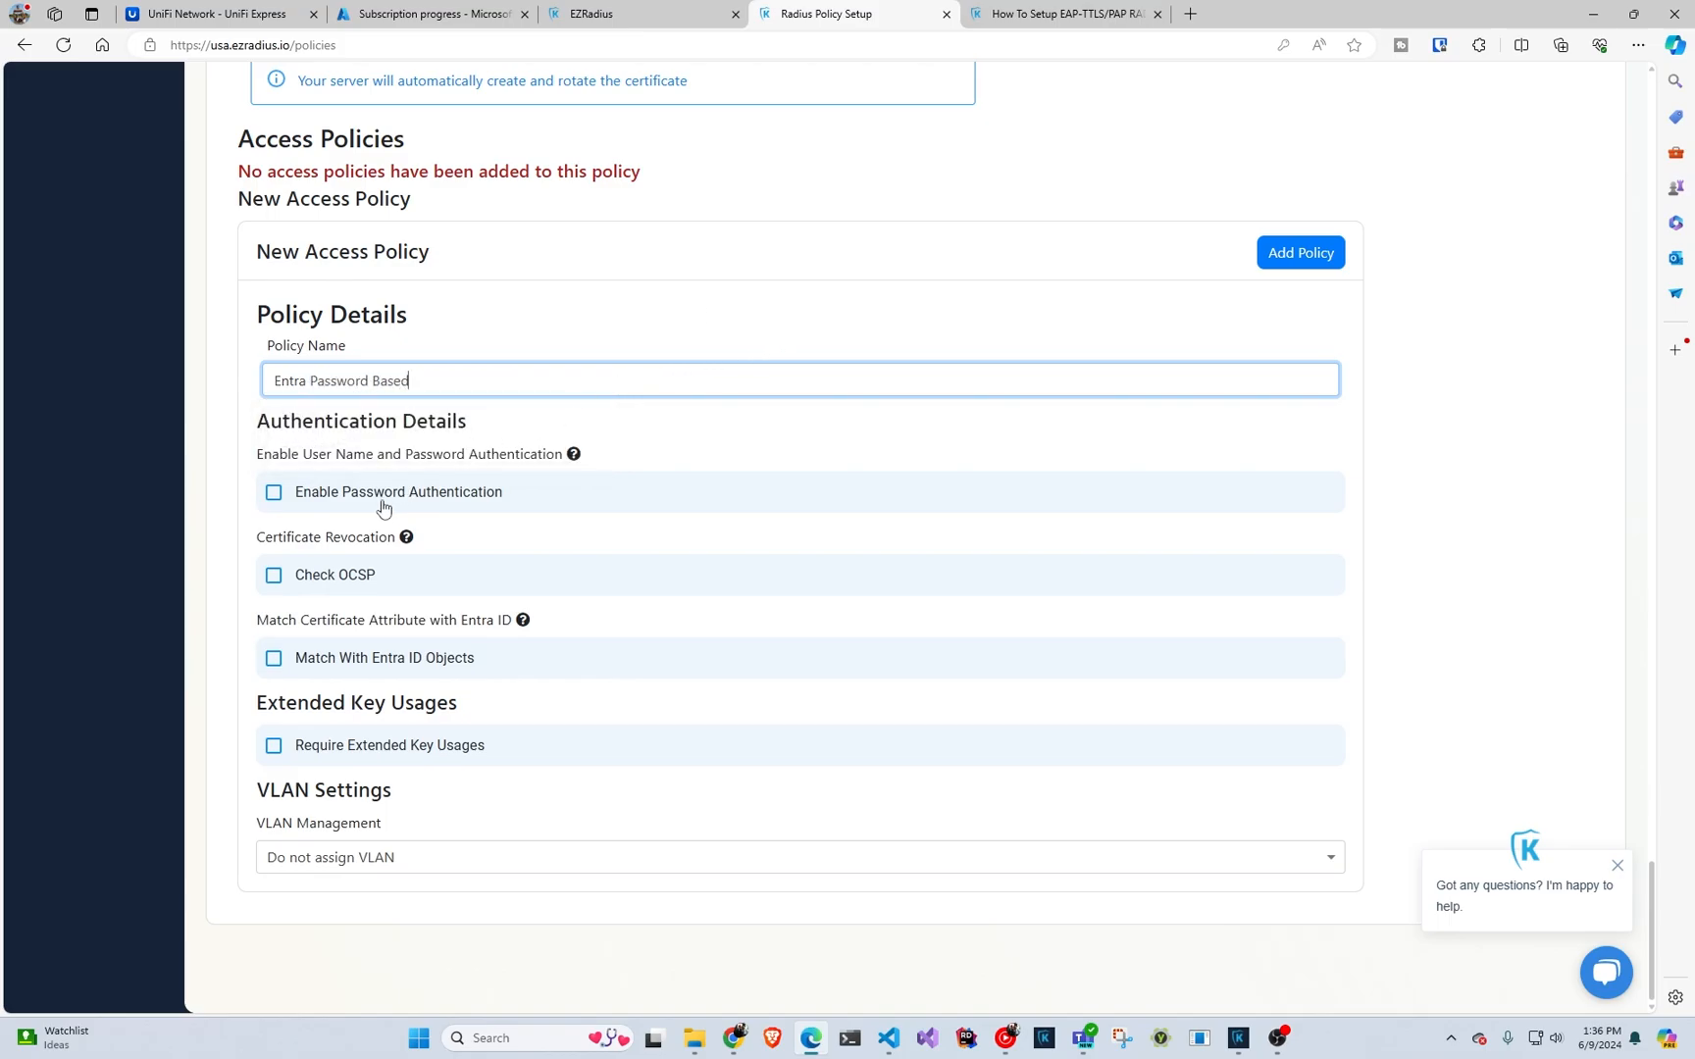
- Enable password authentication and IdP delegation, add the access policy, and create the policy
left_click(273, 492)
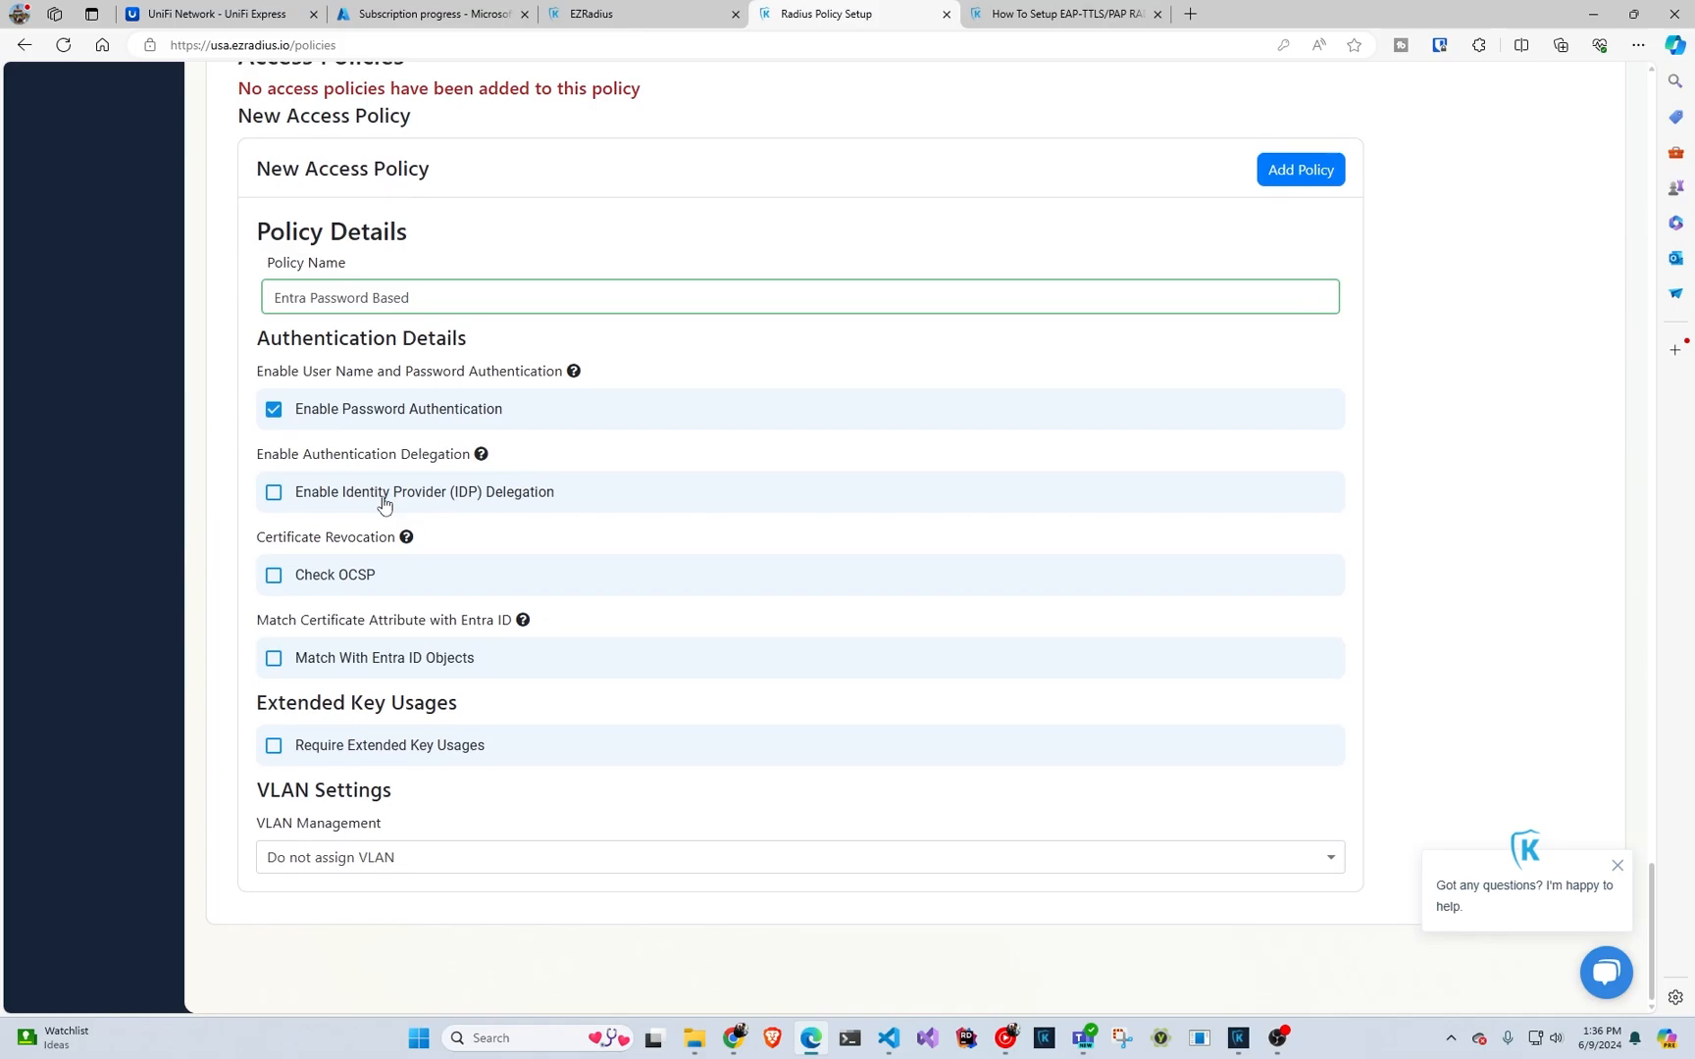
left_click(273, 492)
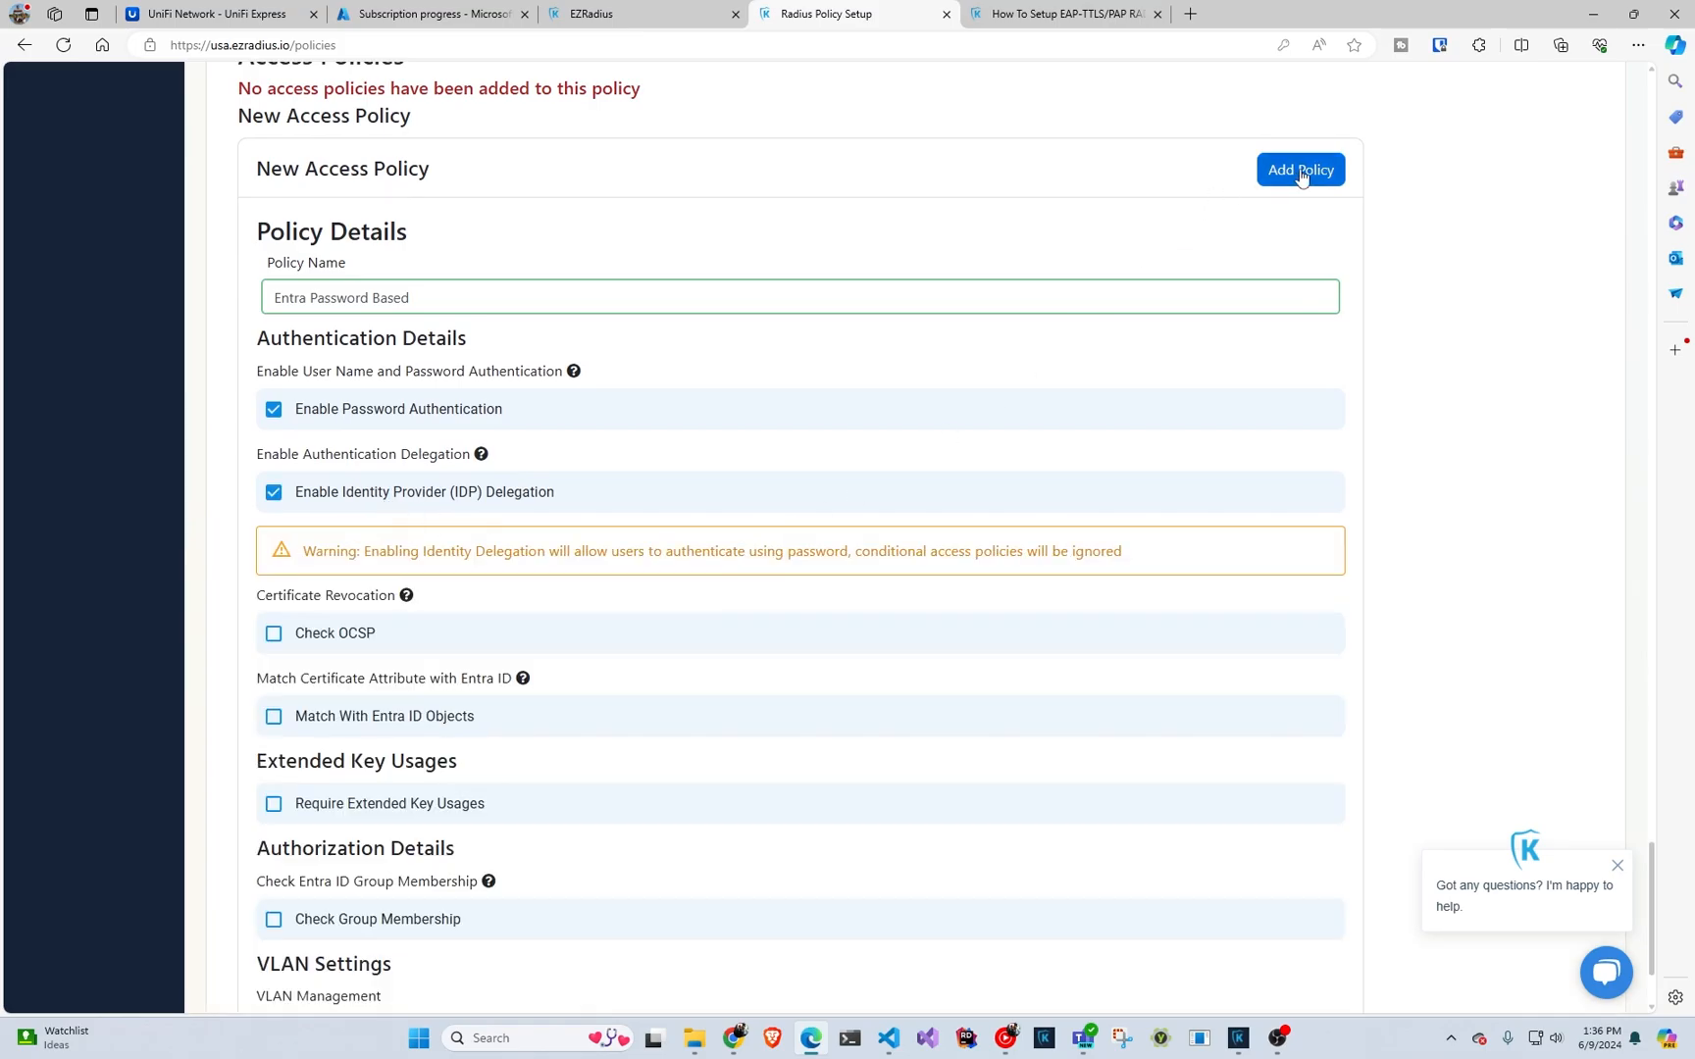
left_click(1299, 169)
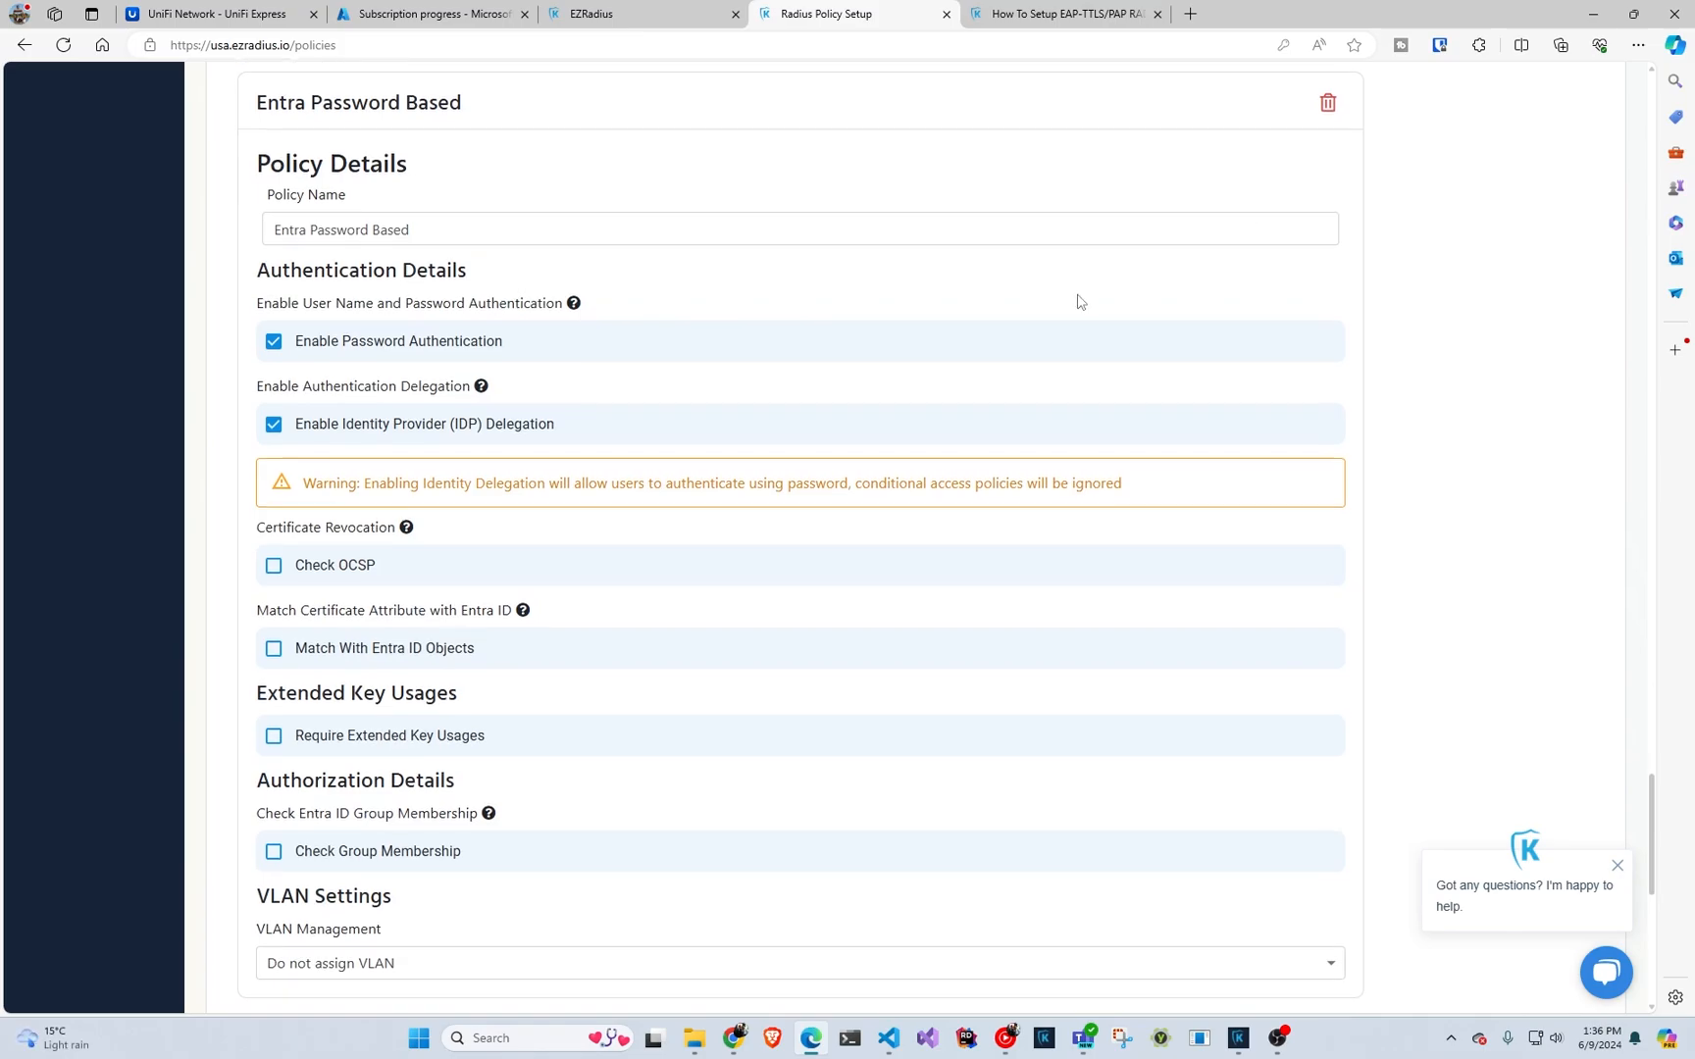
scroll("up", 3)
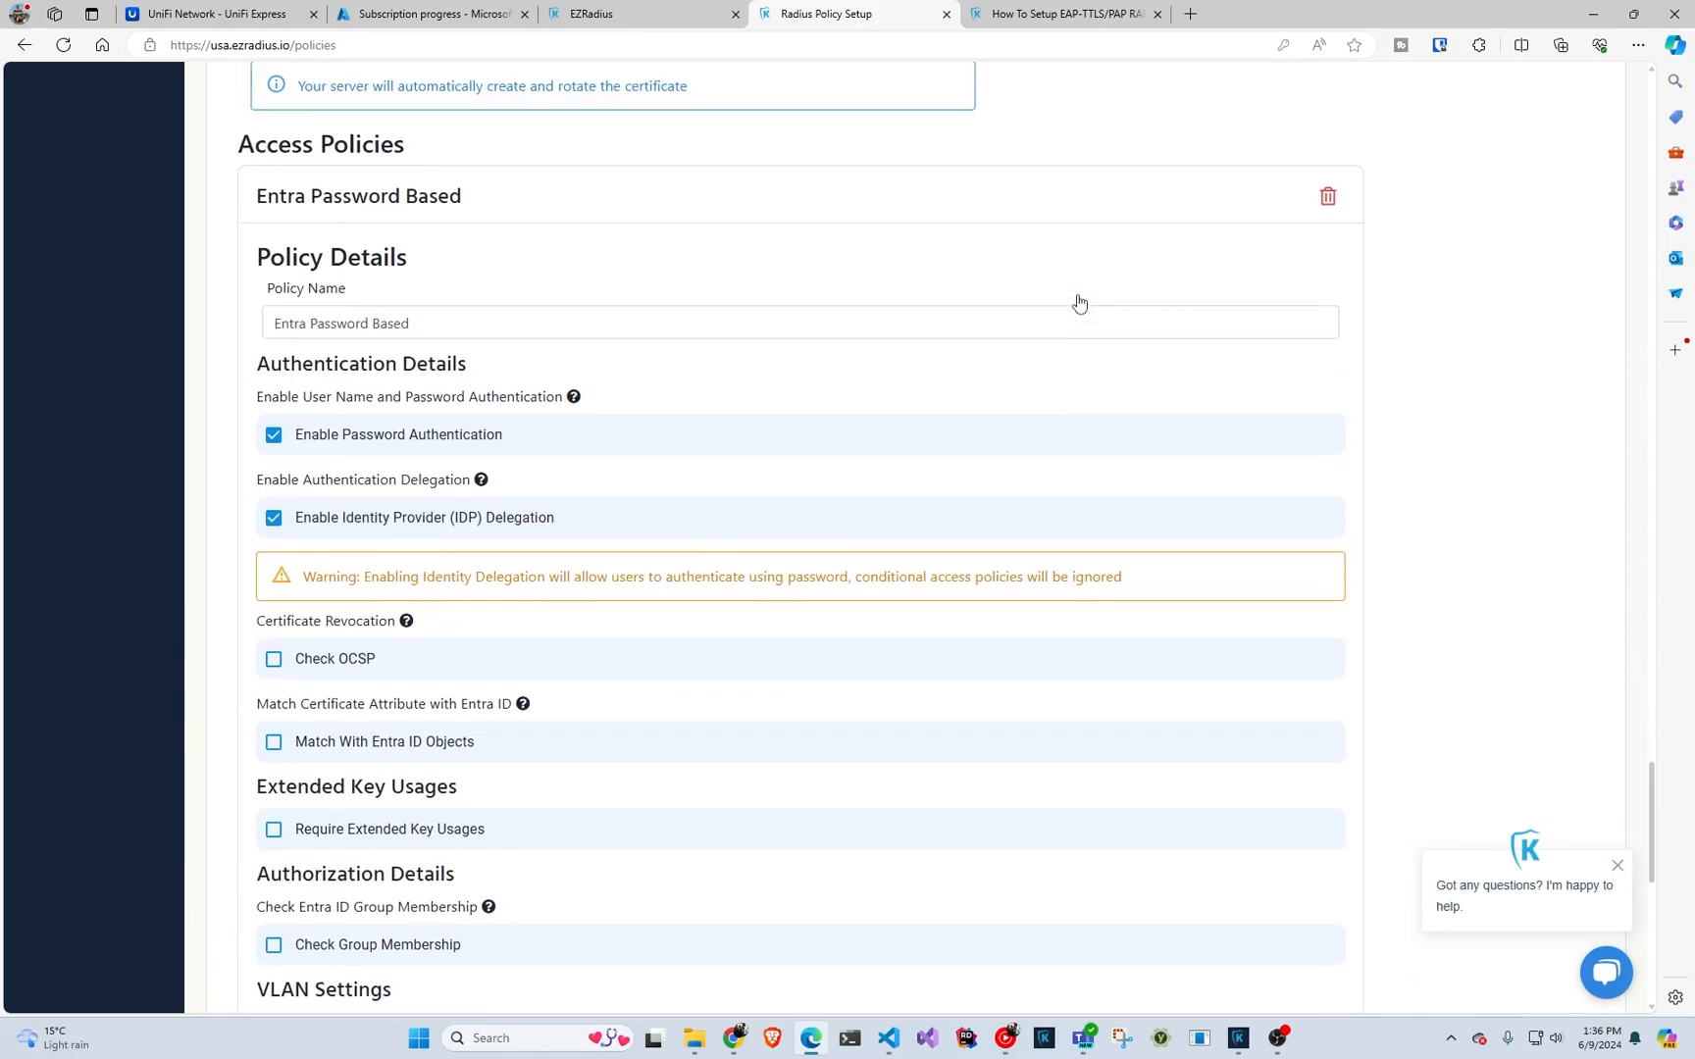
scroll("up", 3)
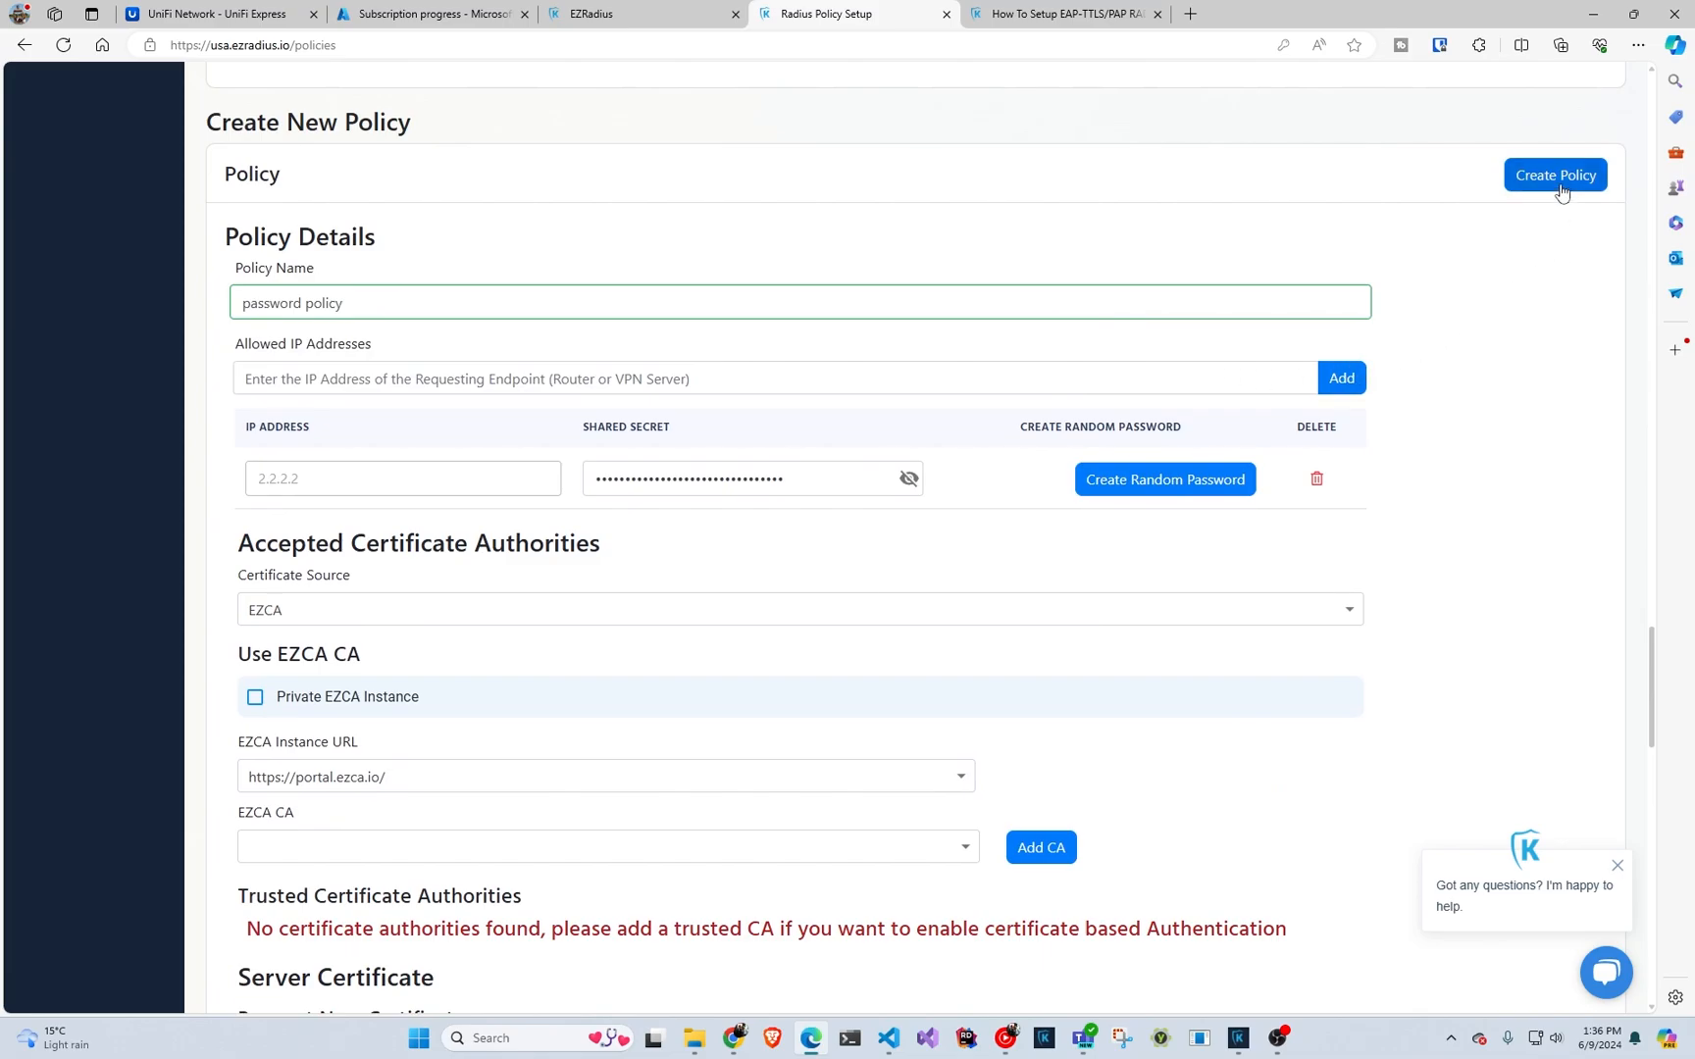
left_click(1555, 175)
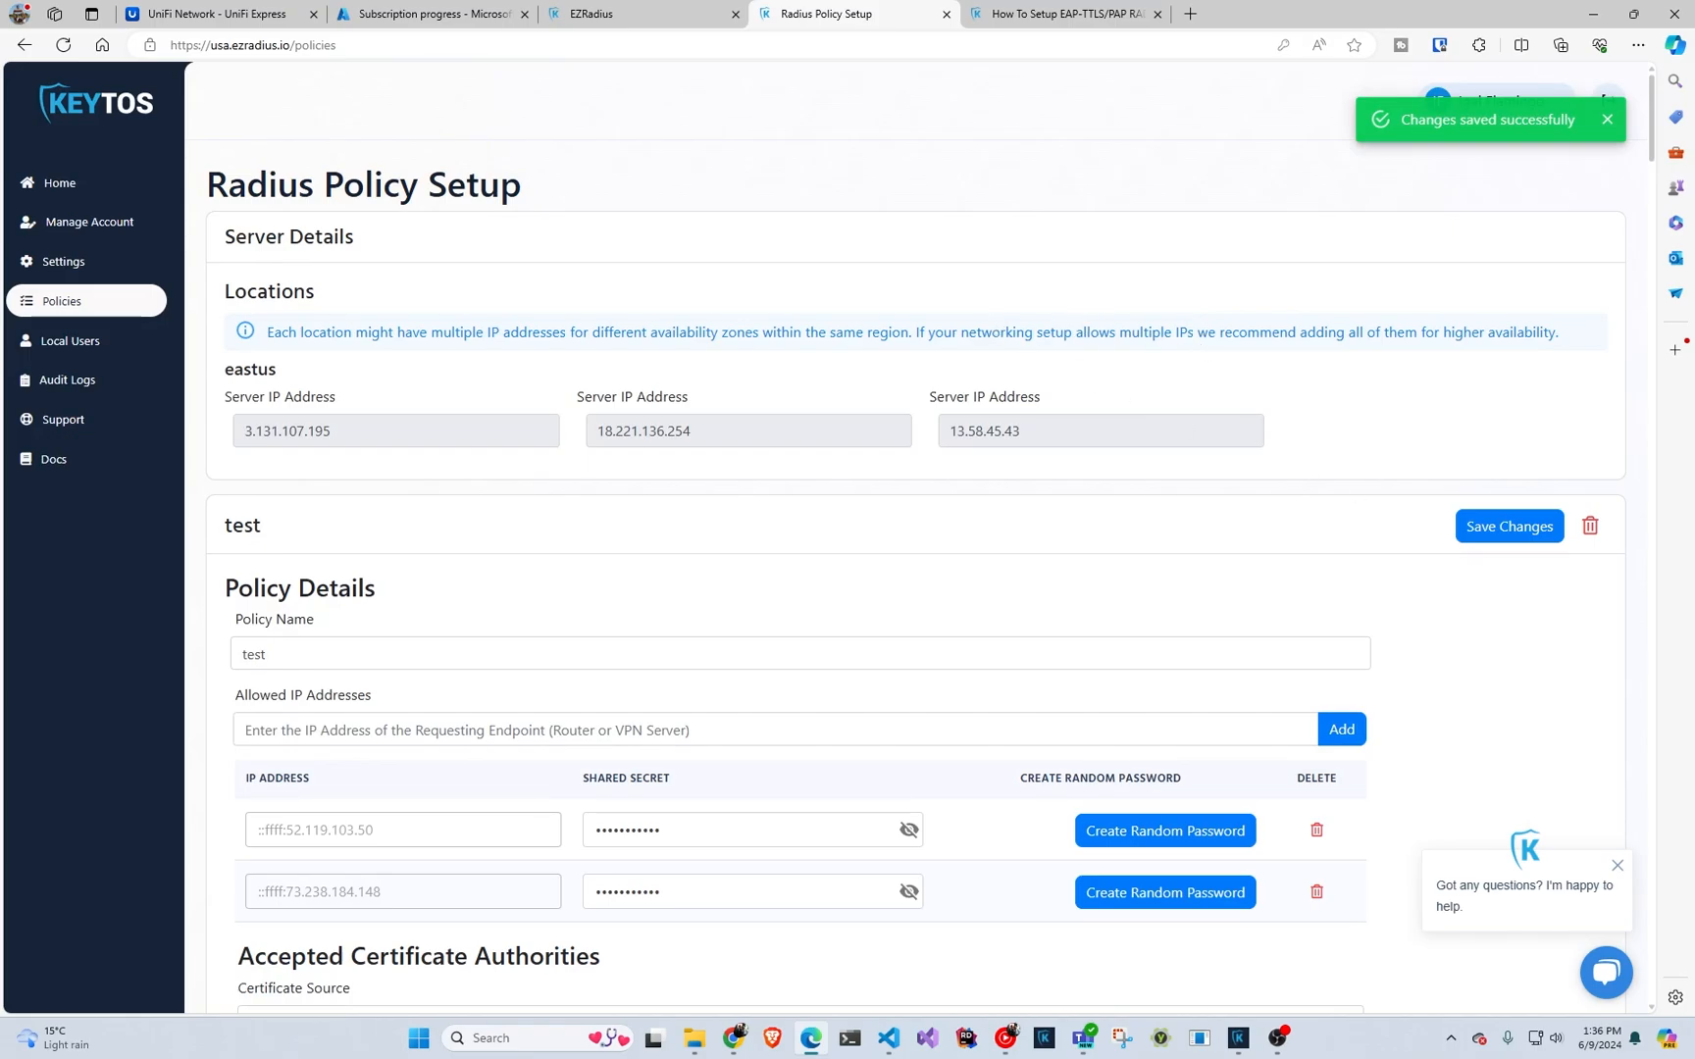
left_click(211, 13)
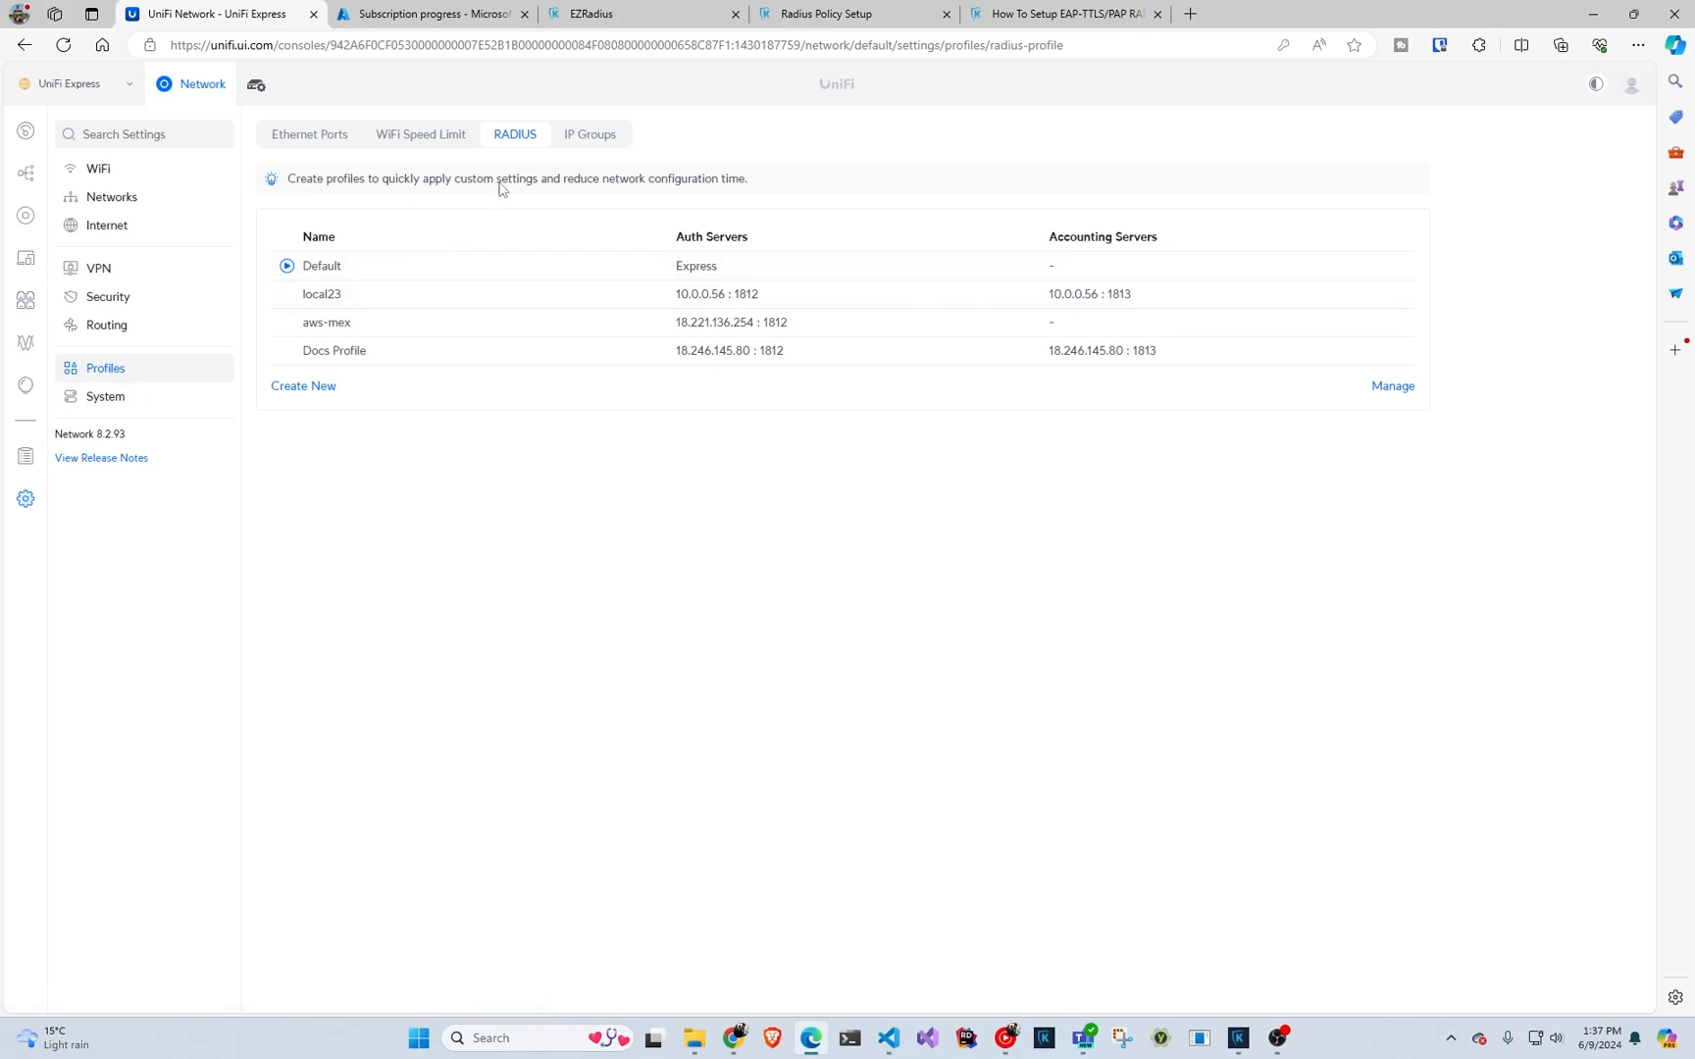
mouse_move(425, 364)
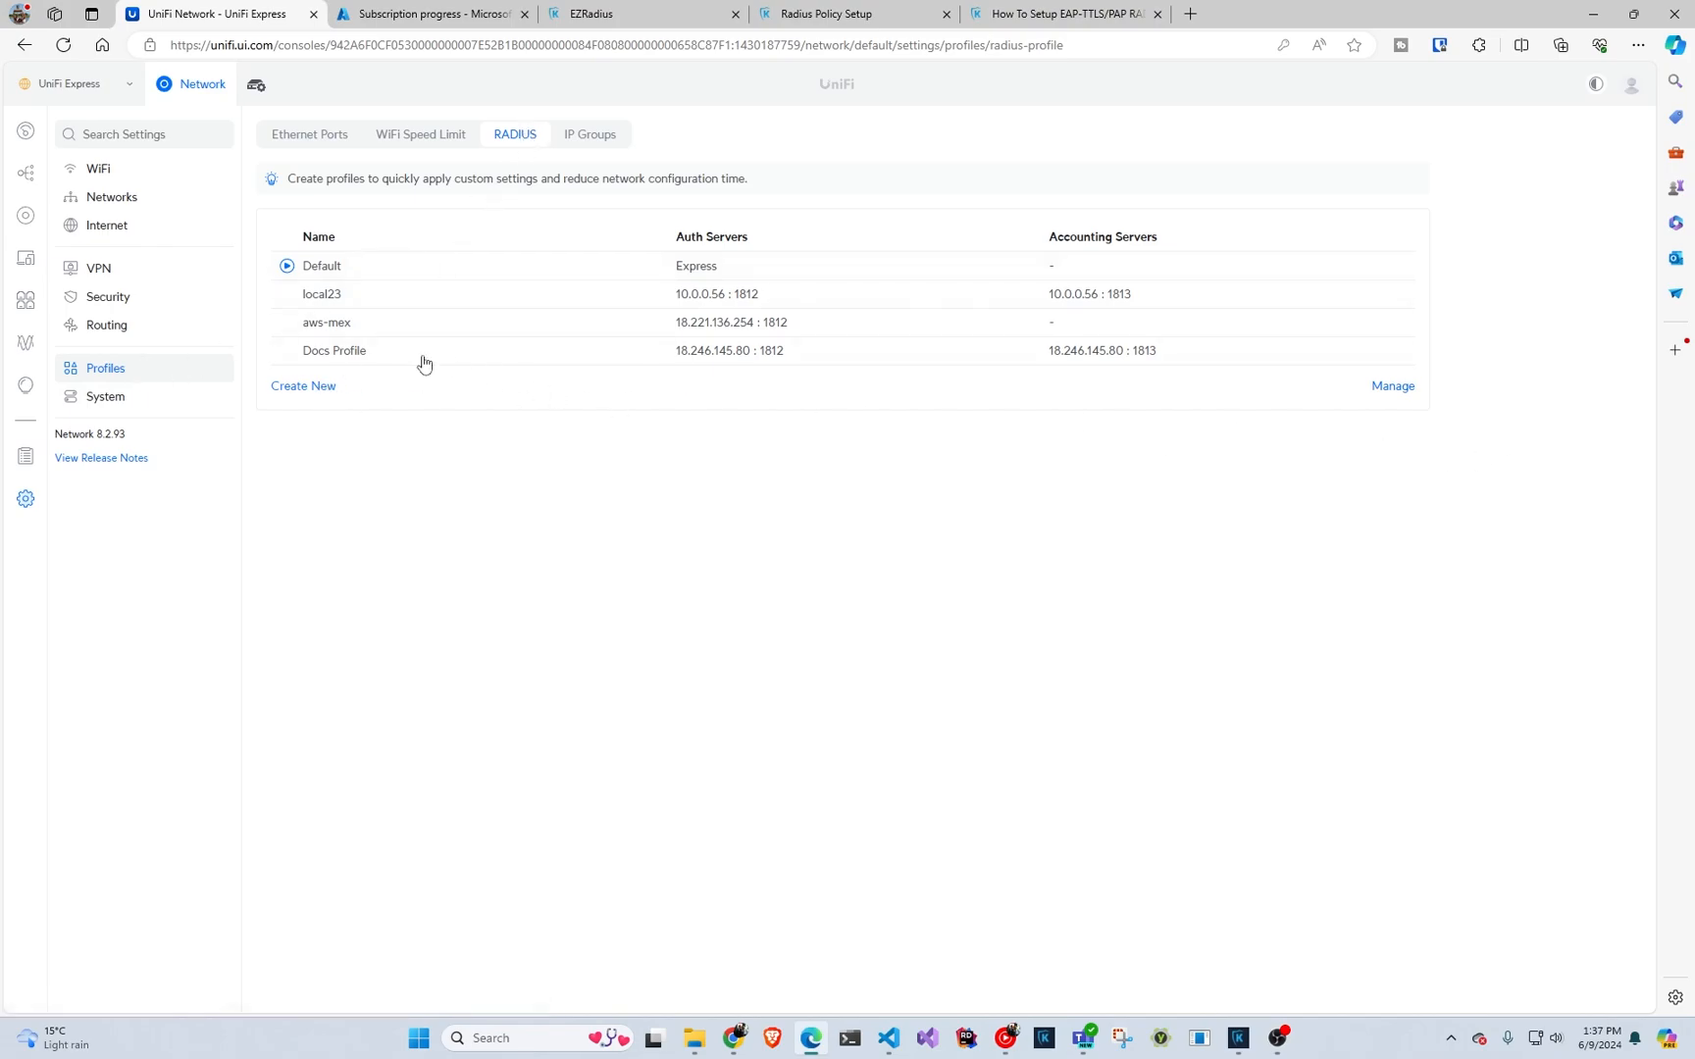
- Name the profile CloudRADIUS and add auth server 3.131.107.195 with the EZRADIUS shared secret
left_click(304, 386)
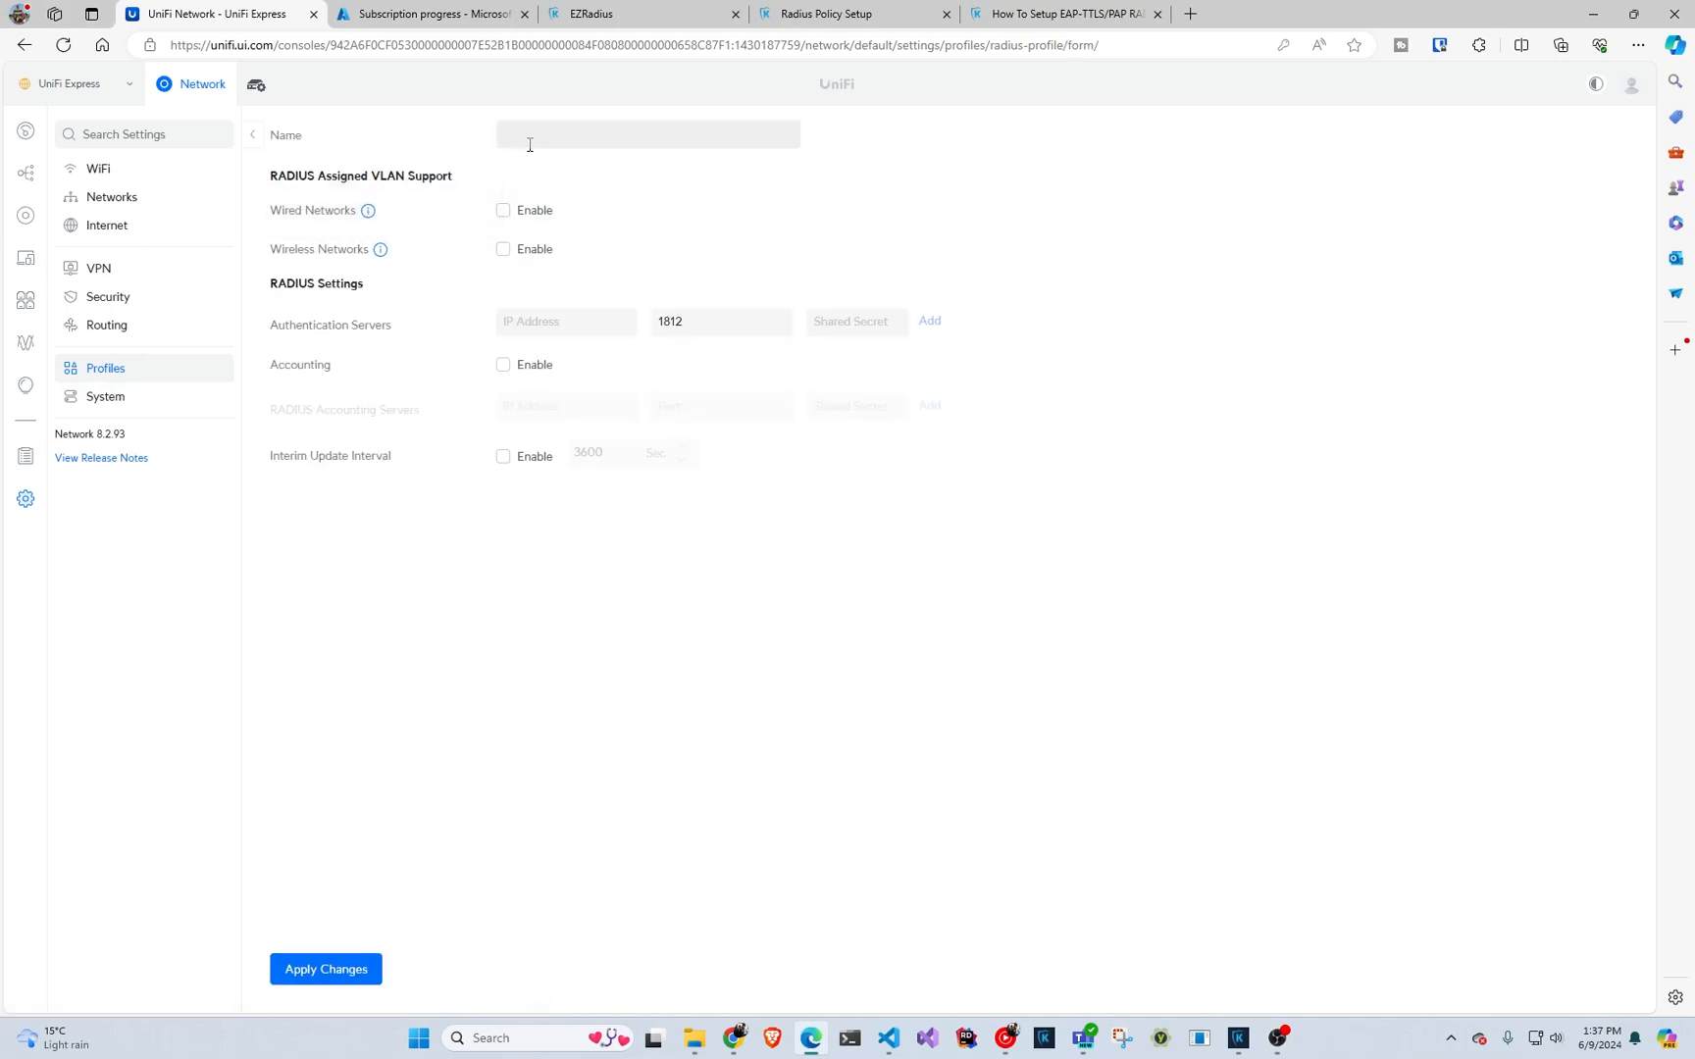
type("Ca")
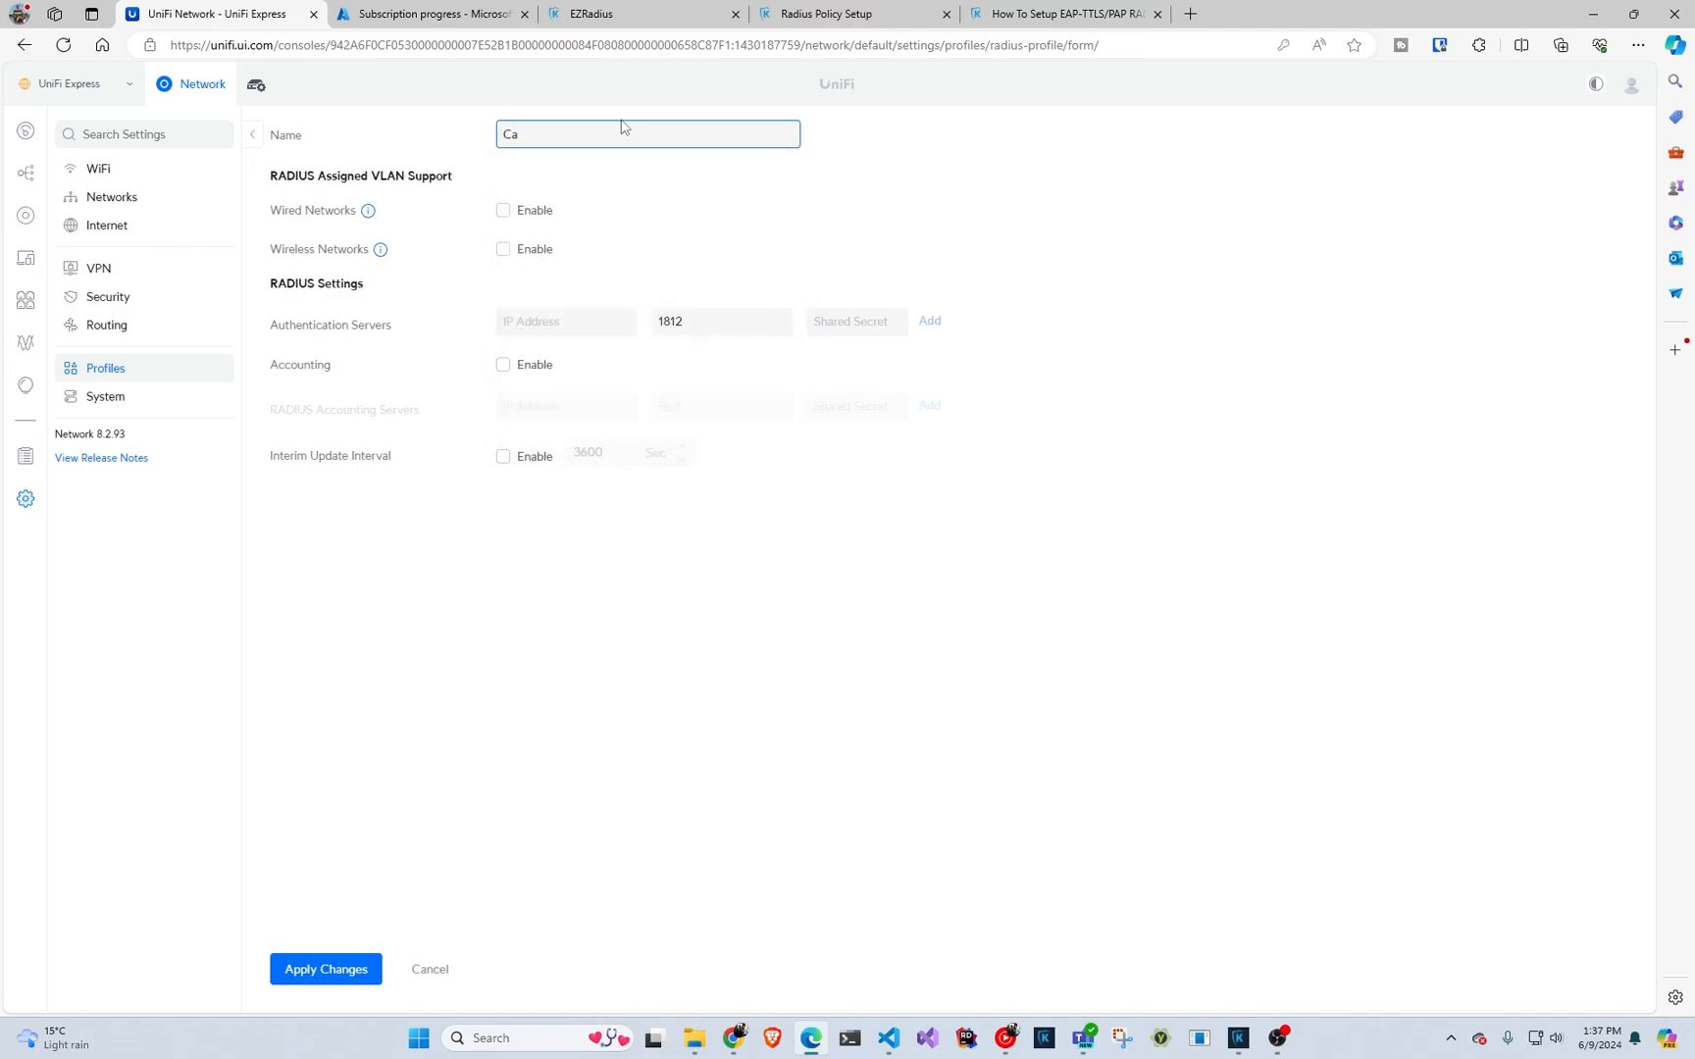
type("CloudRADIUS")
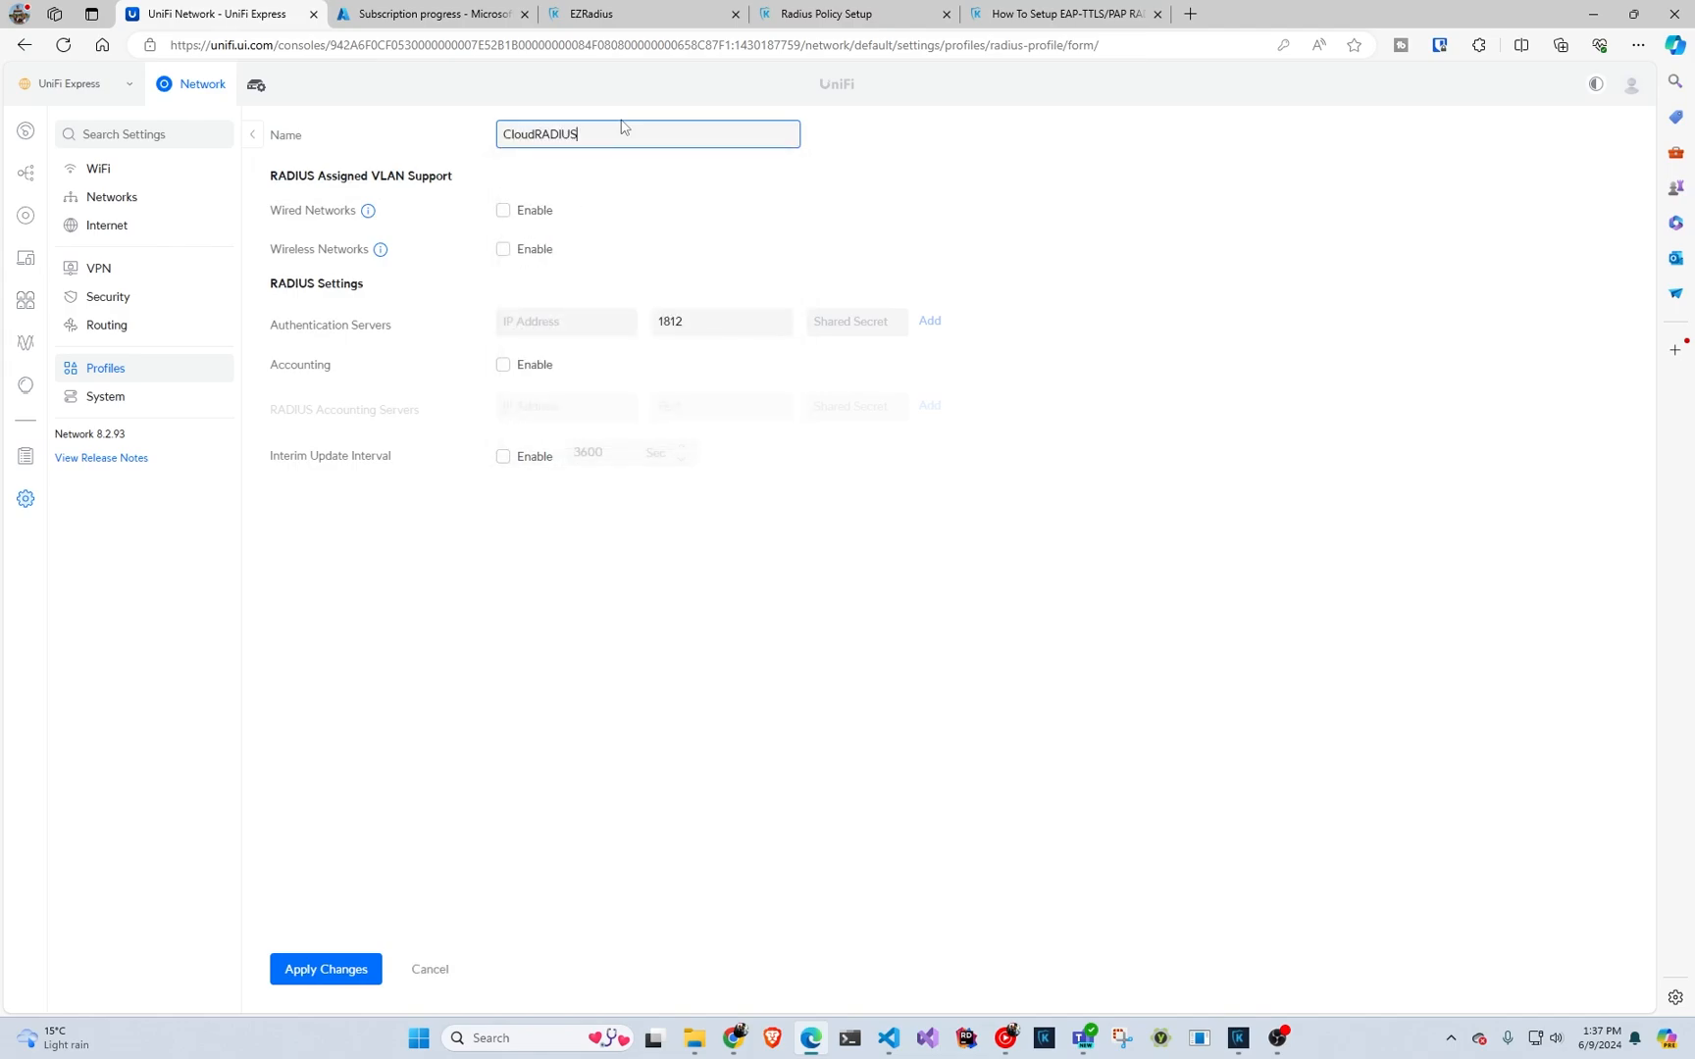
left_click(565, 322)
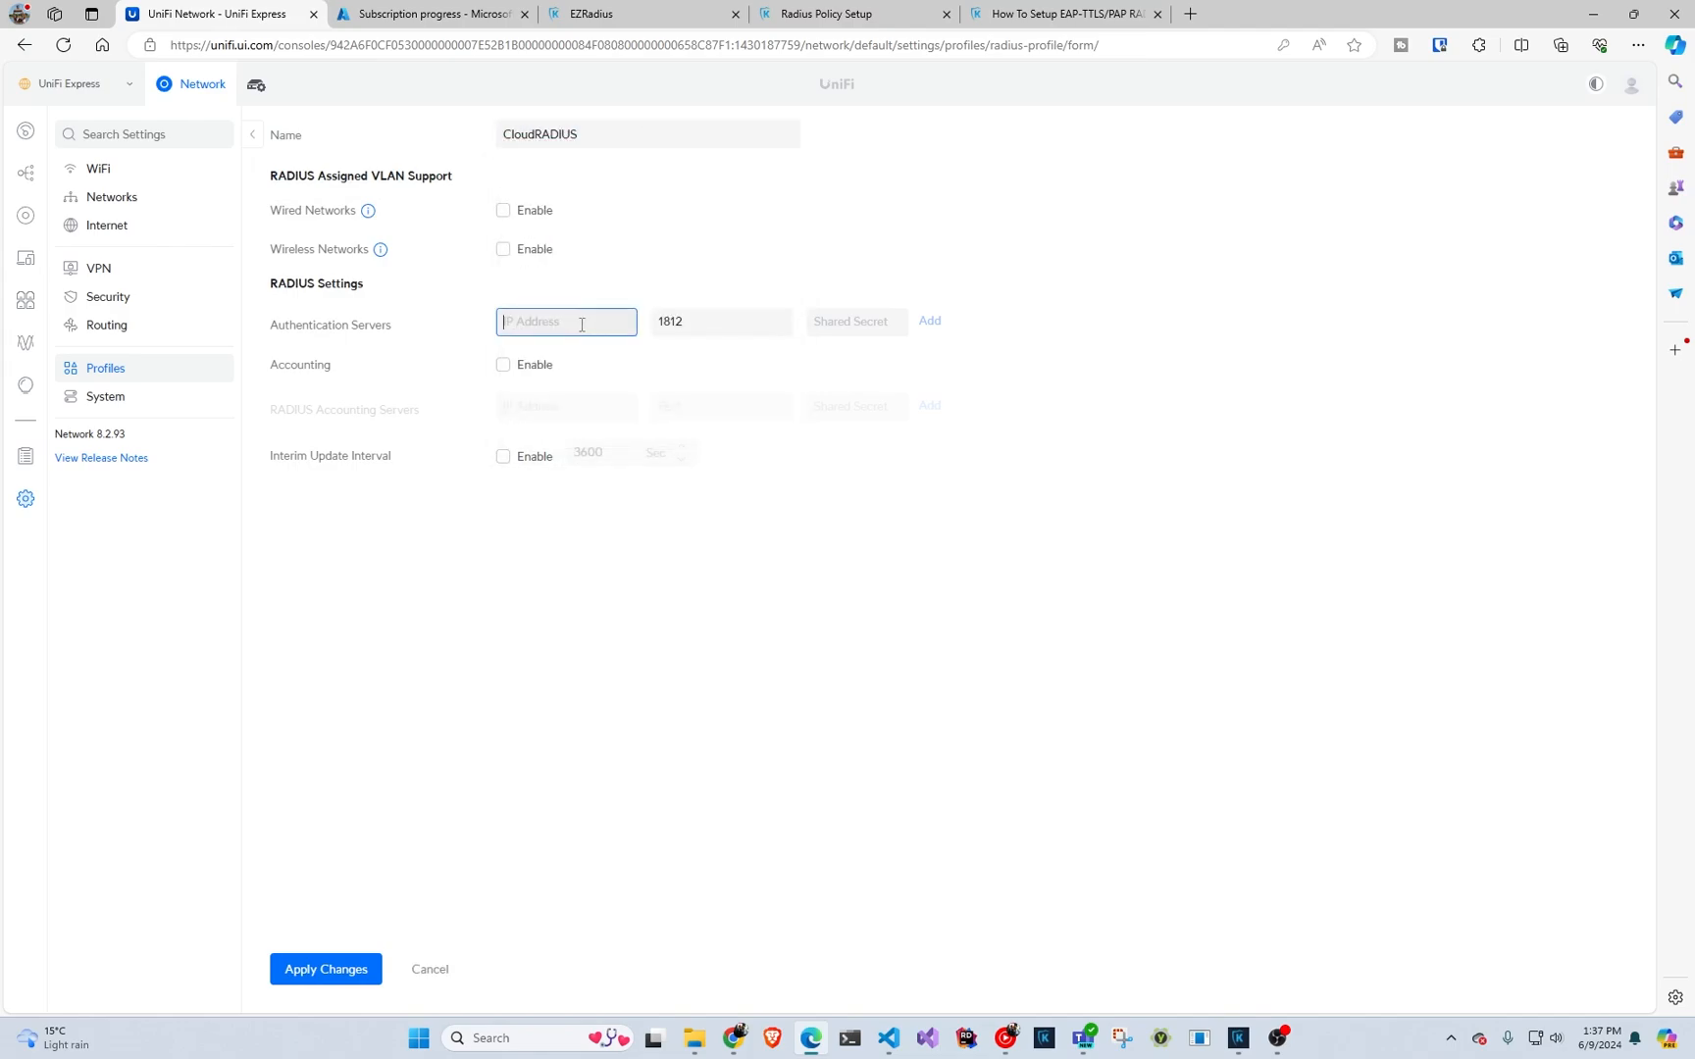
left_click(848, 14)
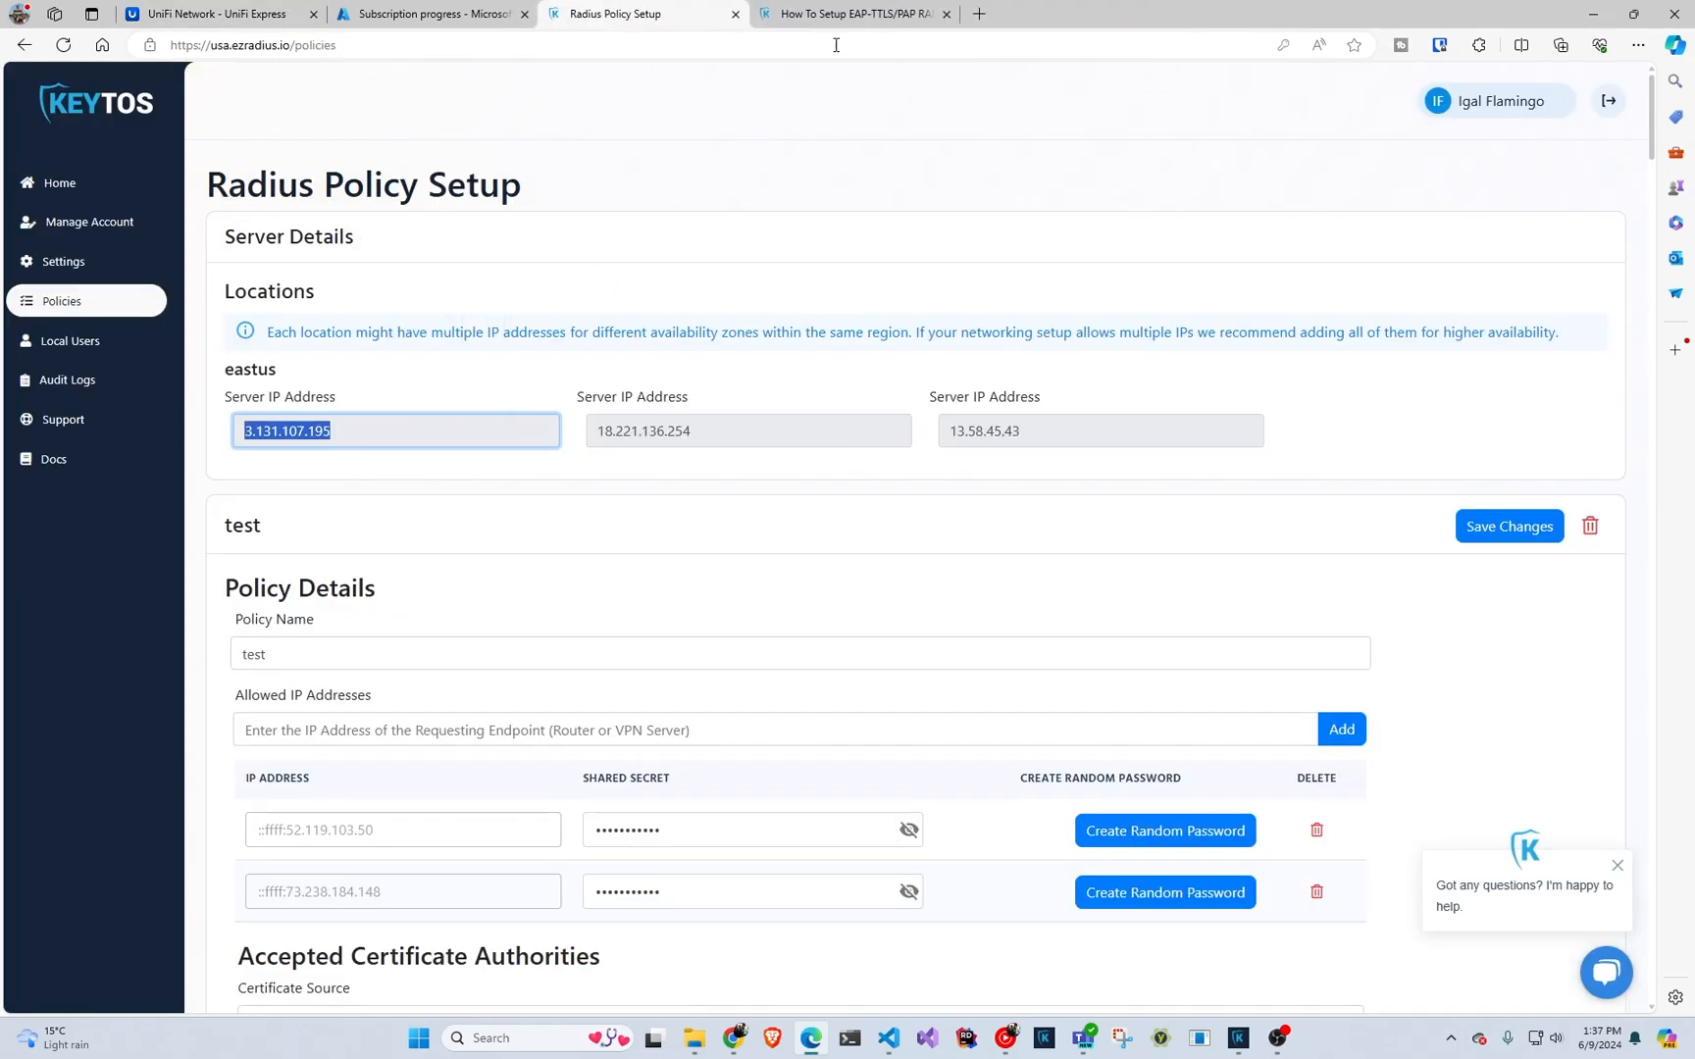
left_click(205, 13)
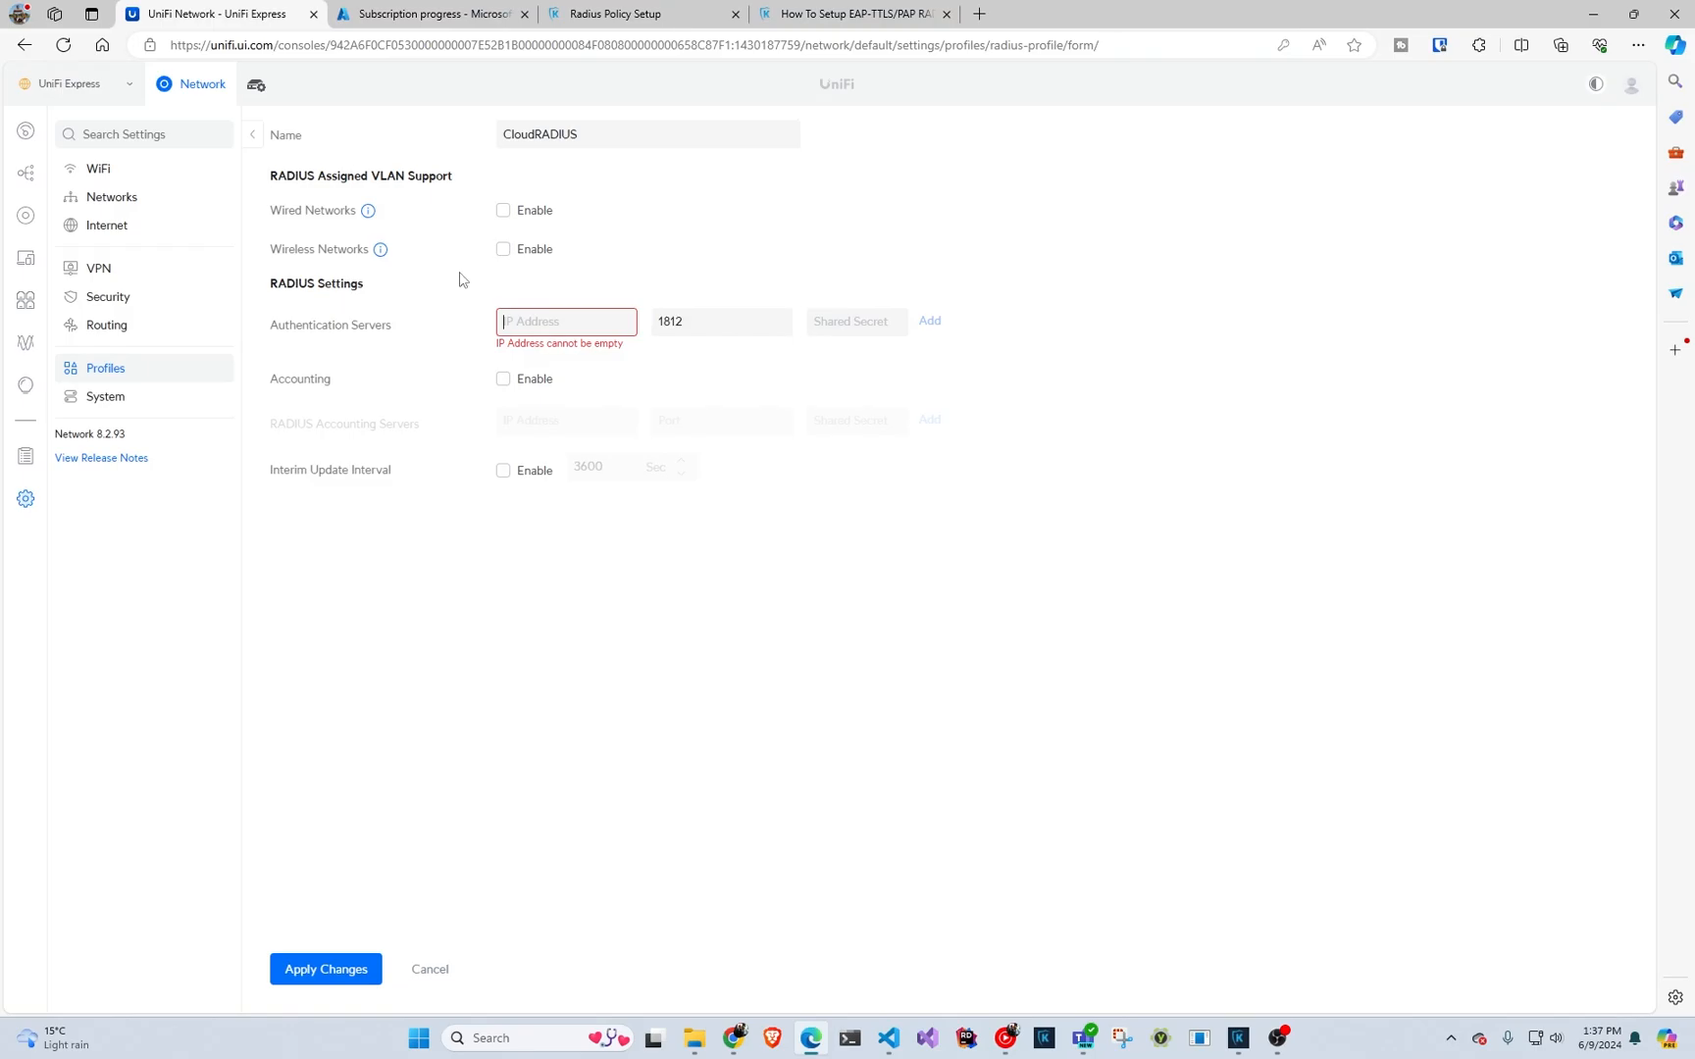
type("3.131.107.195")
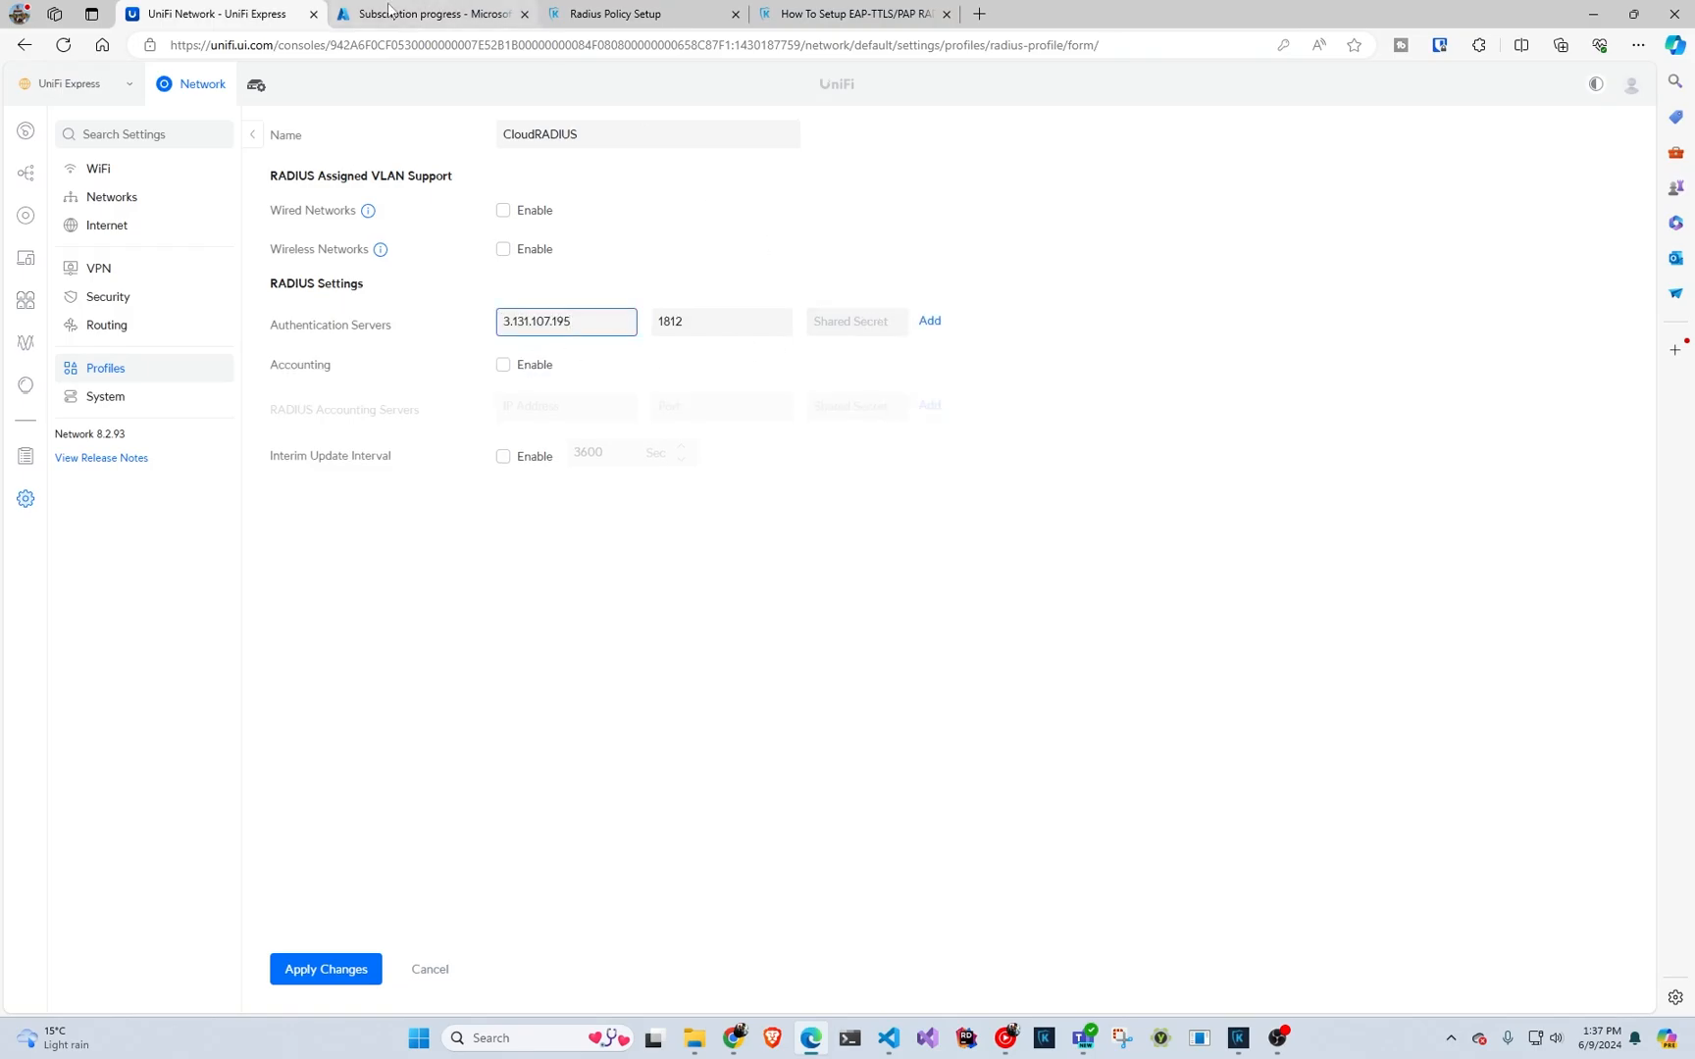
left_click(644, 13)
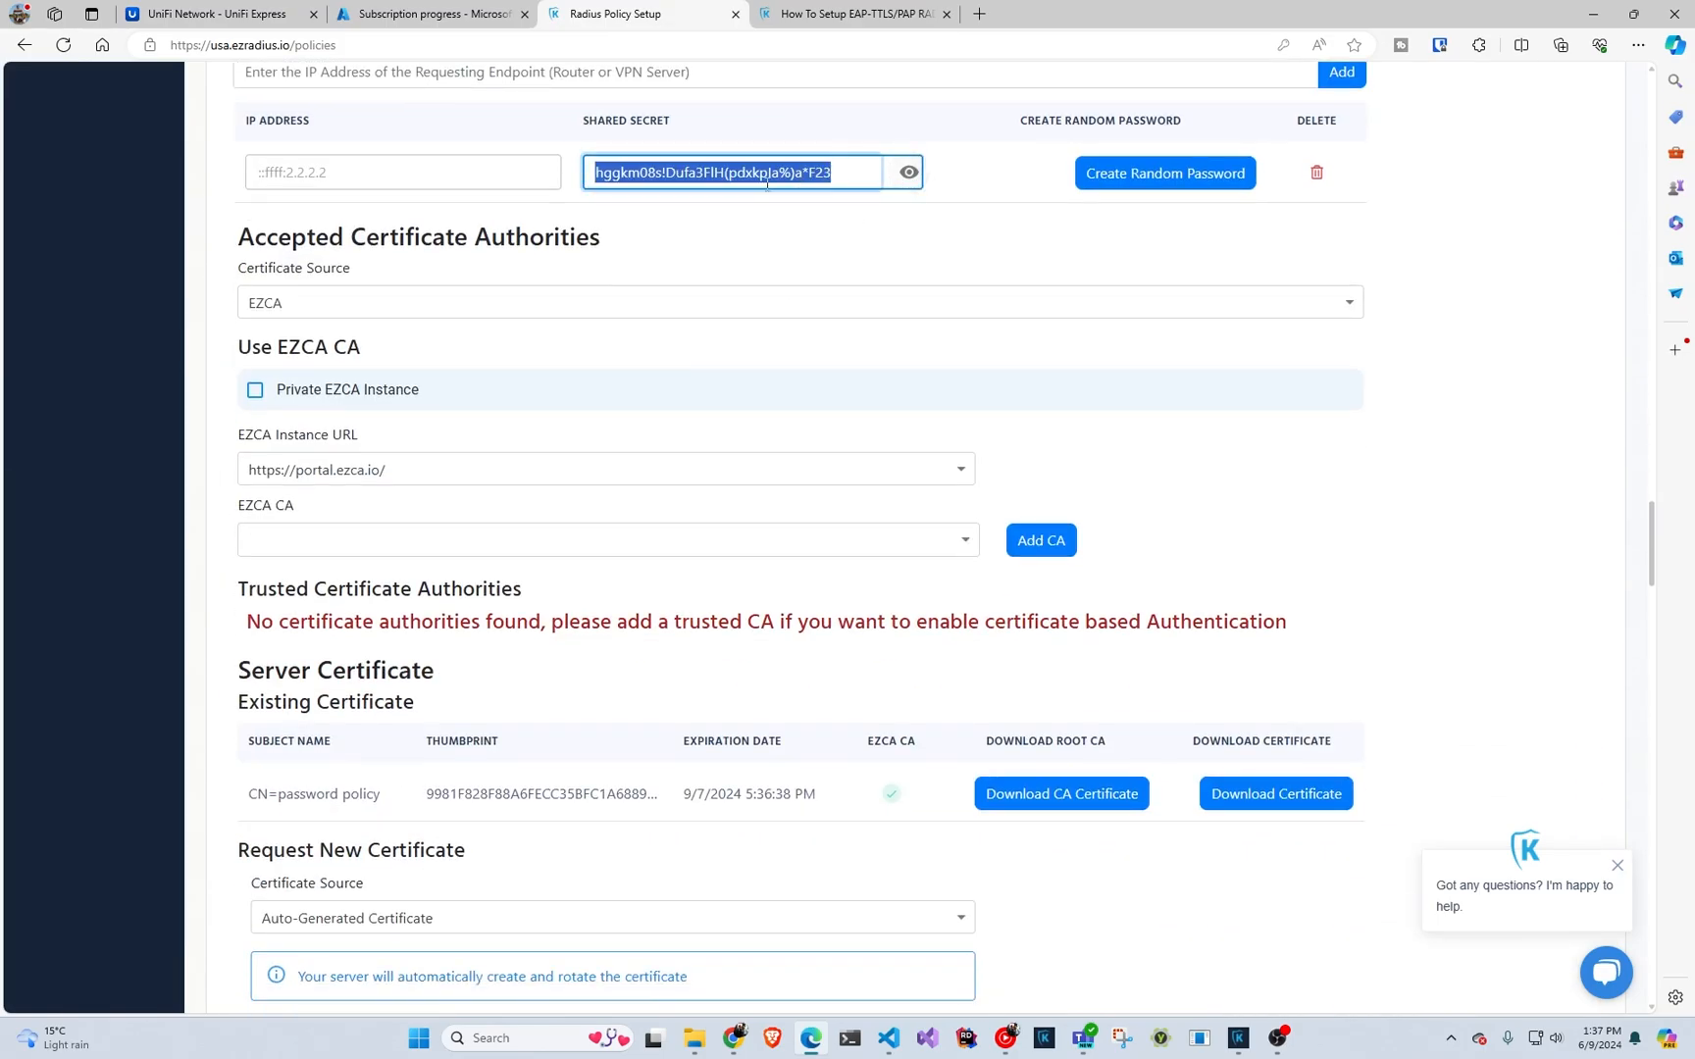
left_click(854, 14)
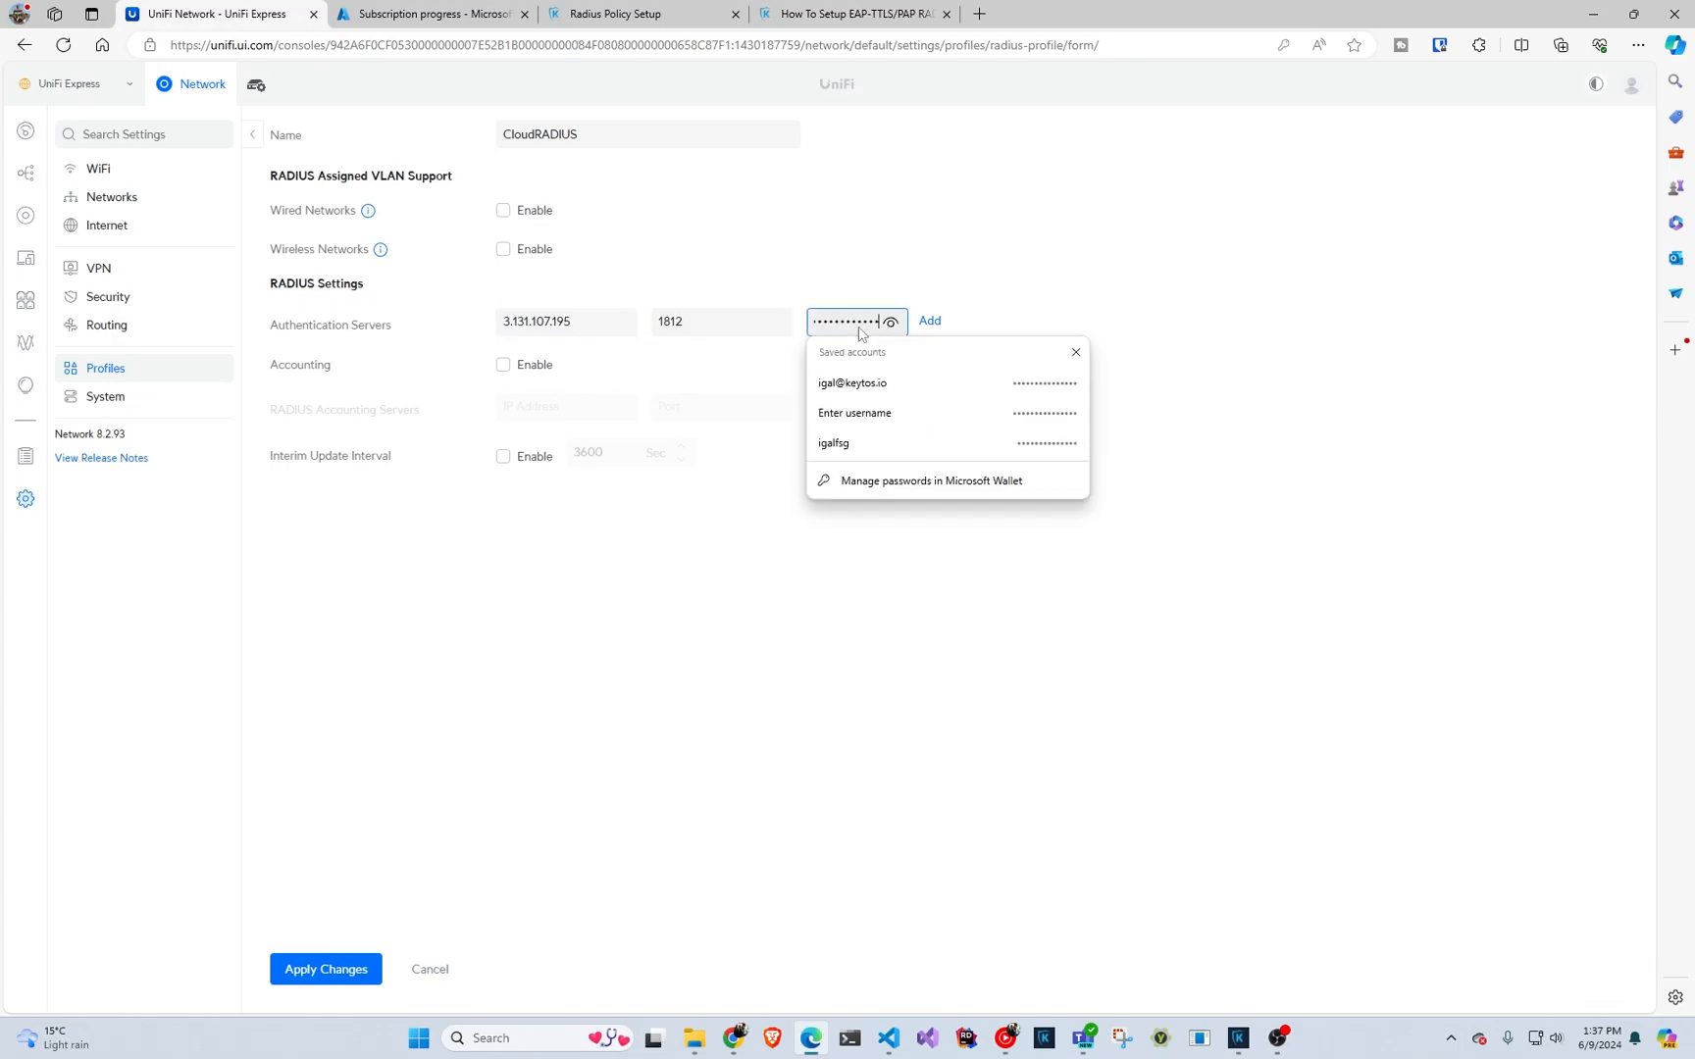
left_click(928, 321)
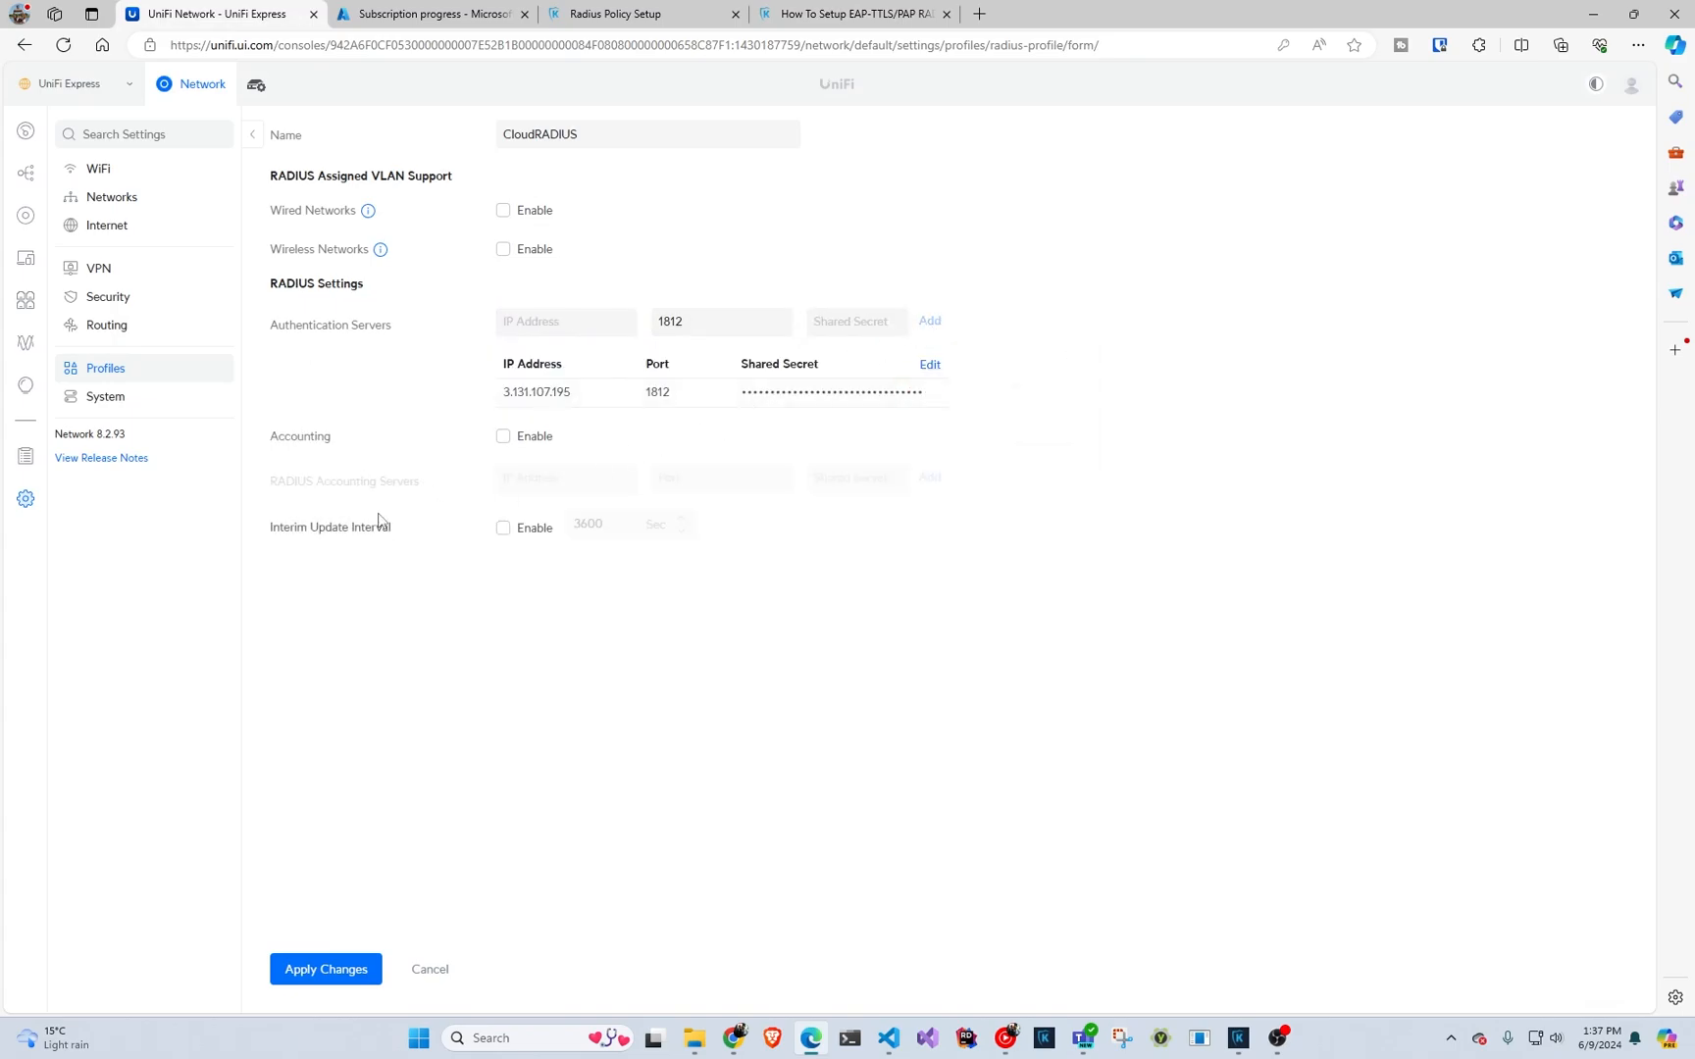
mouse_move(657, 400)
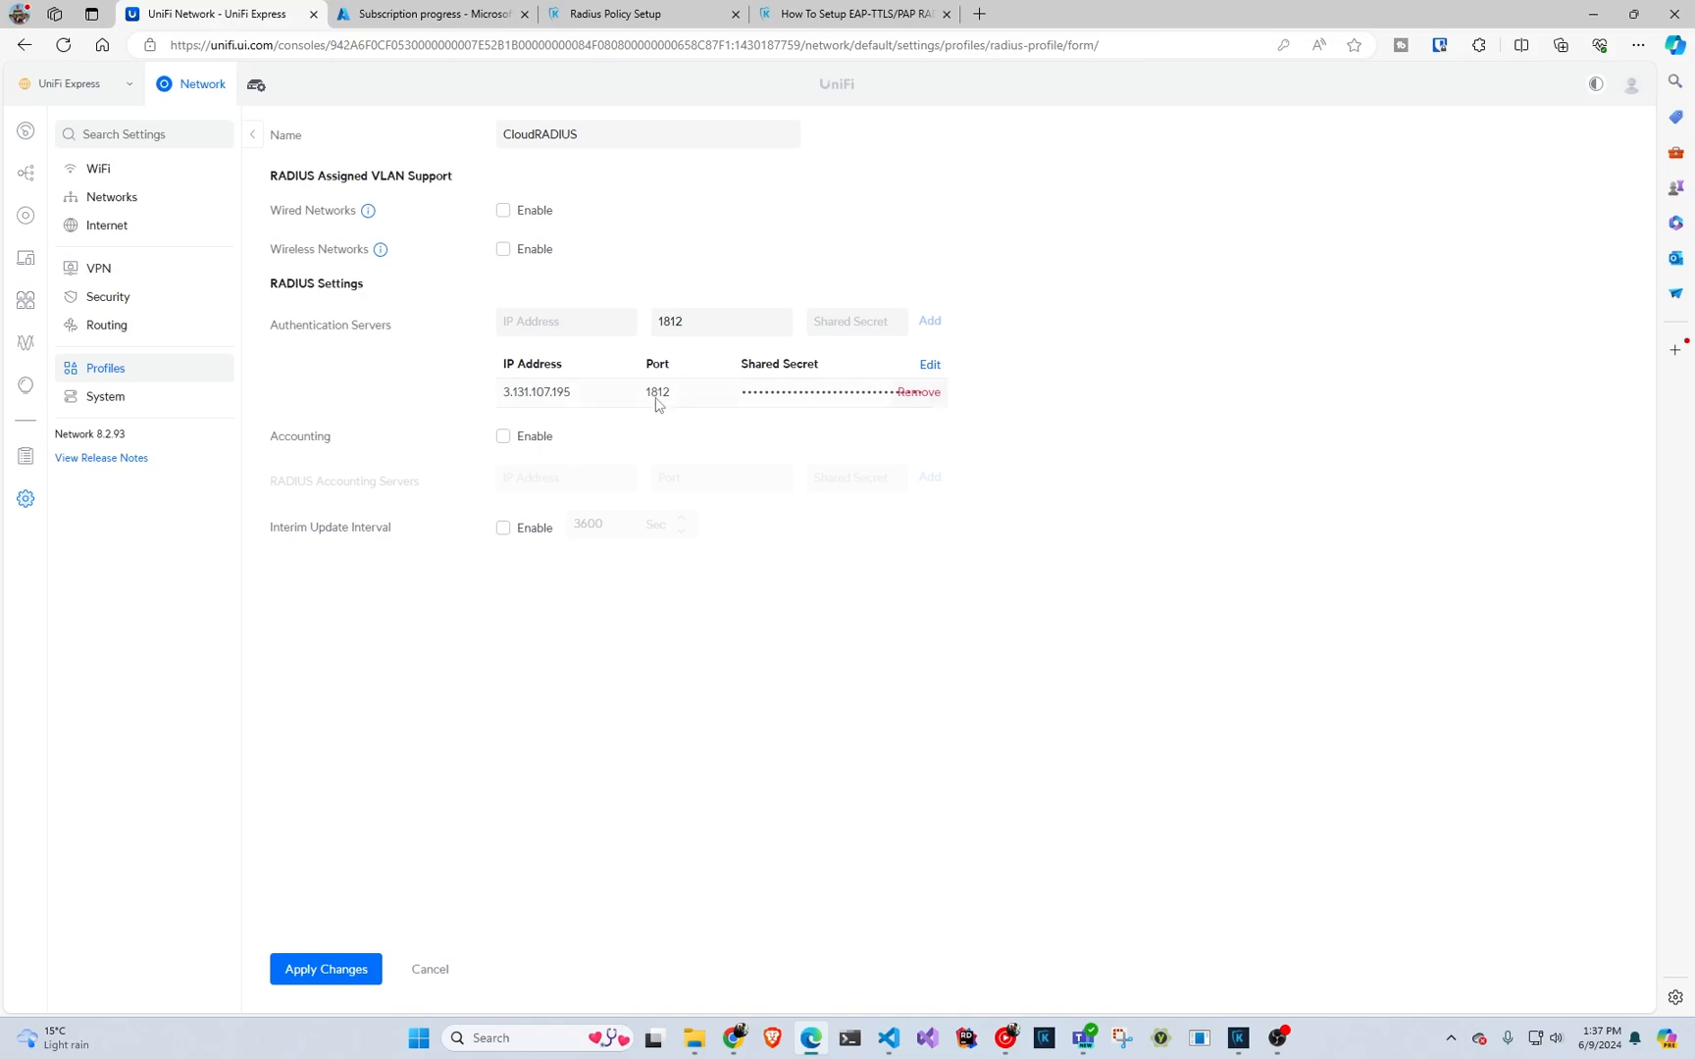
- Leave accounting disabled with no accounting servers and save the CloudRADIUS profile
left_click(502, 436)
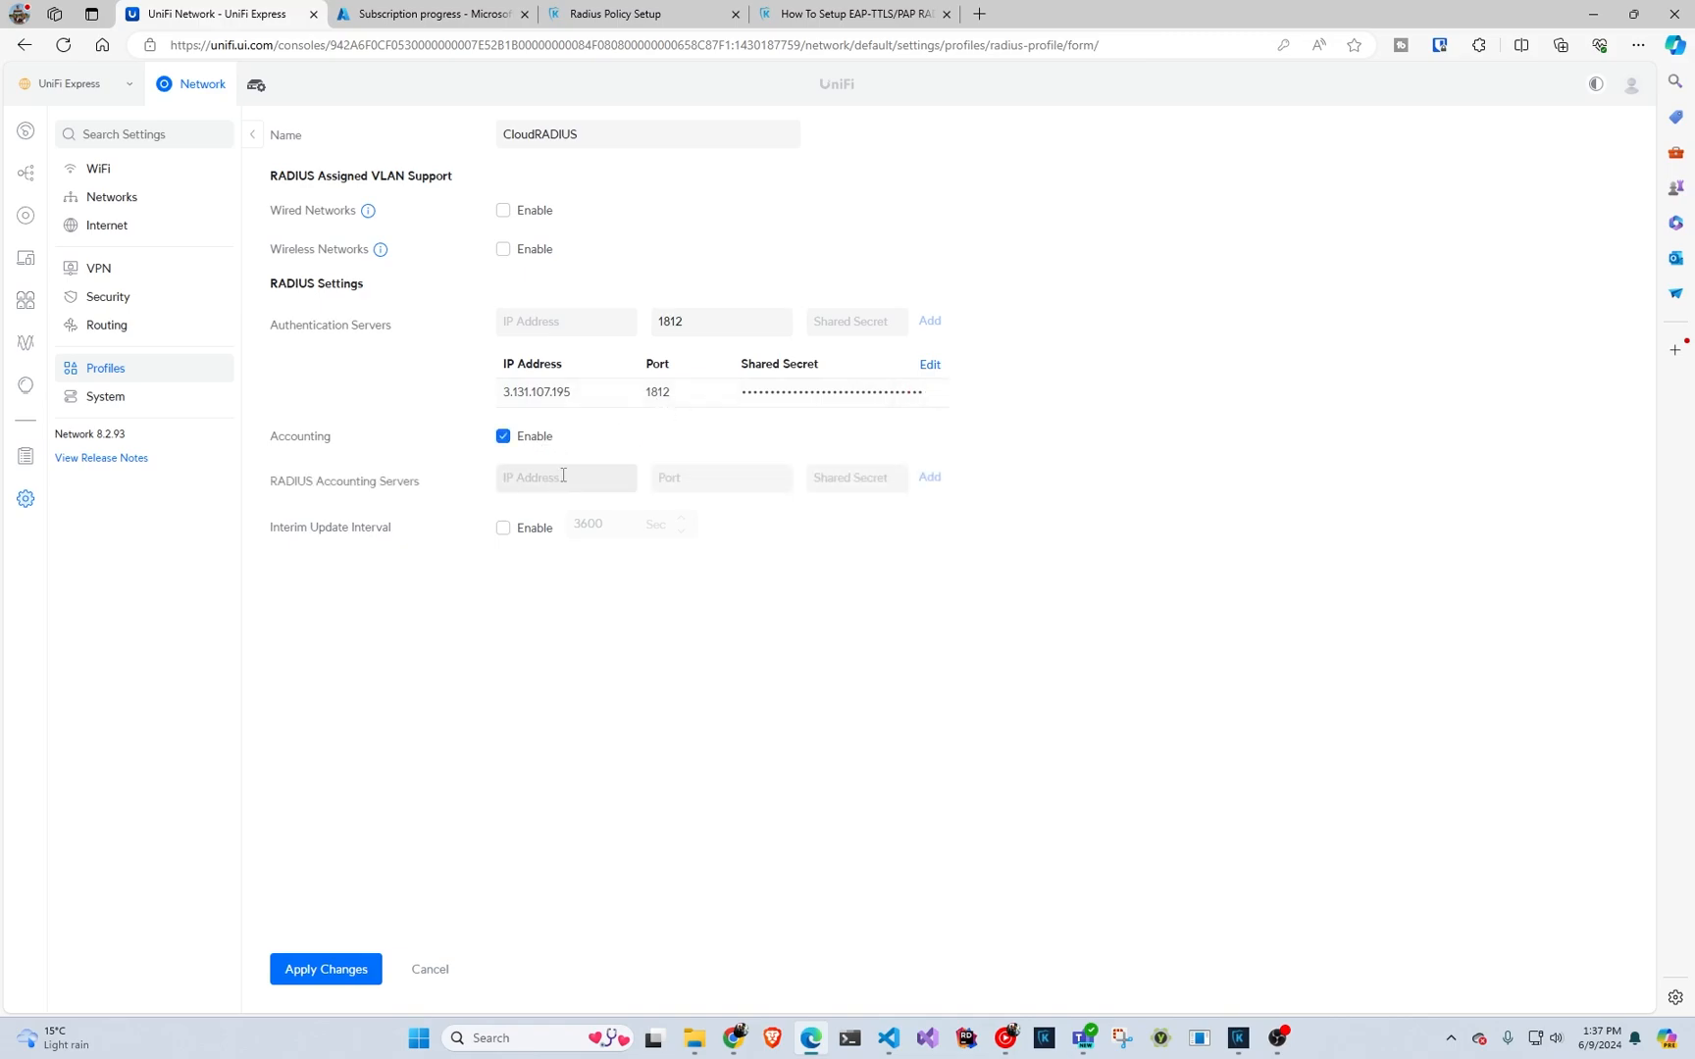
left_click(721, 478)
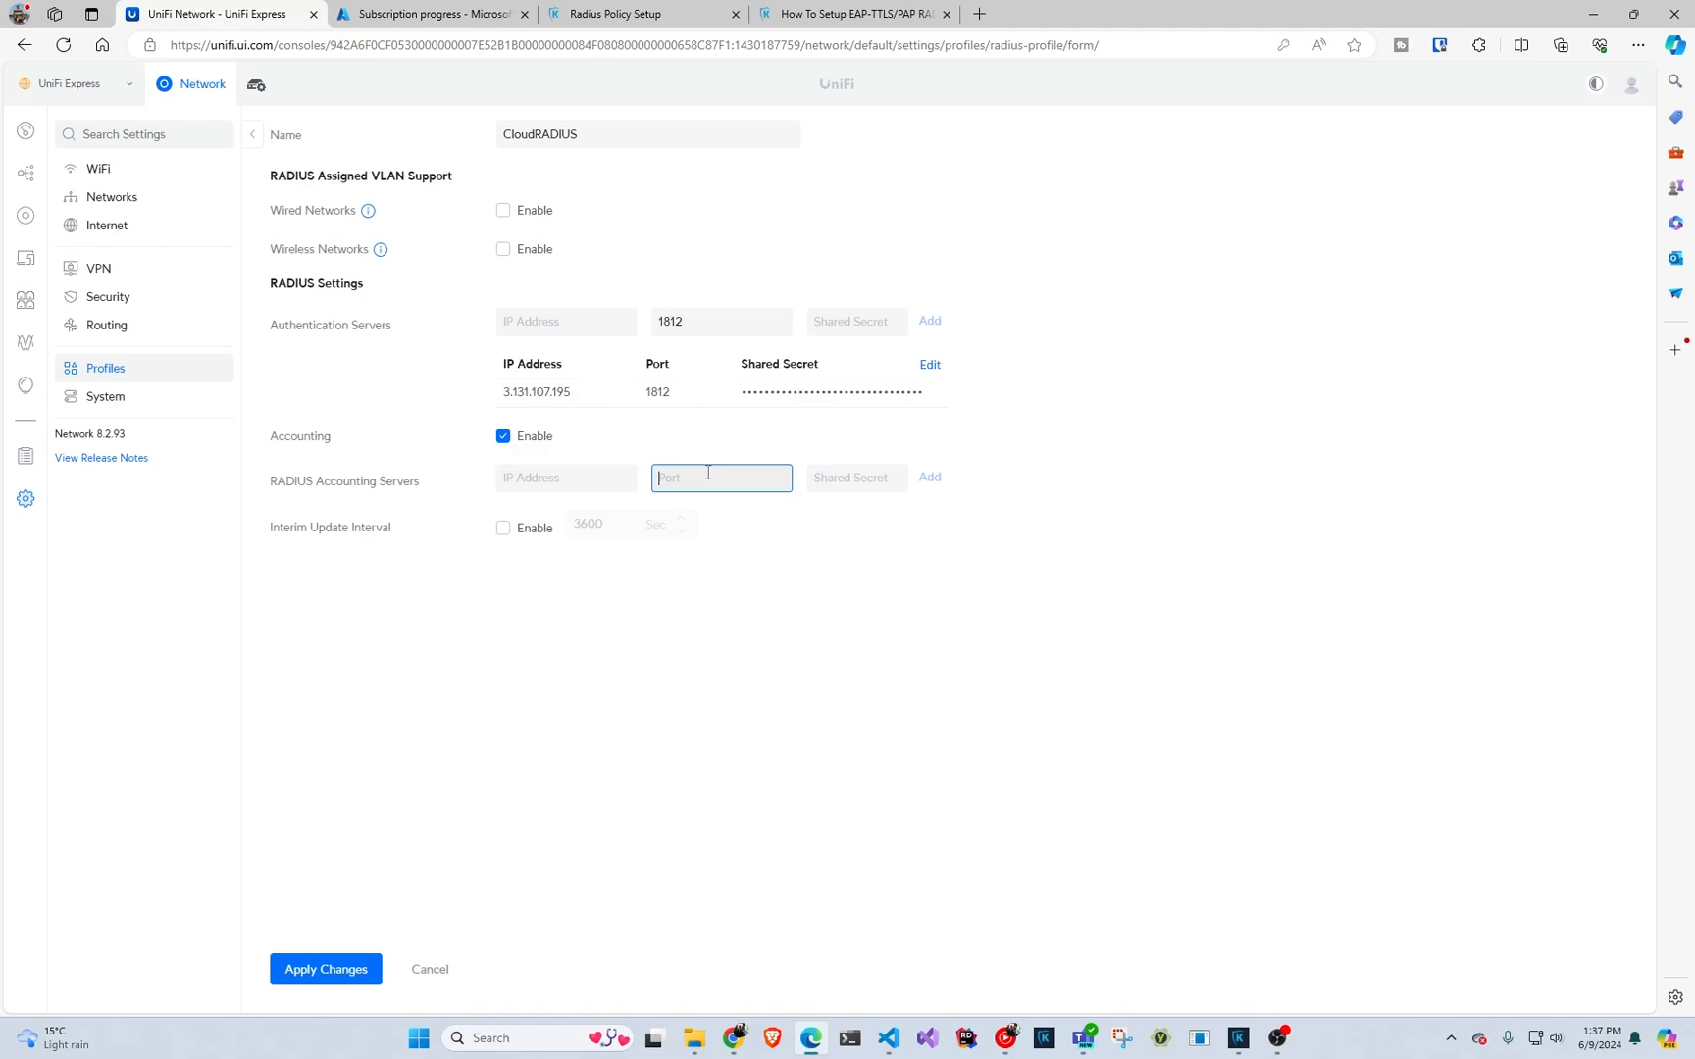
type("1813")
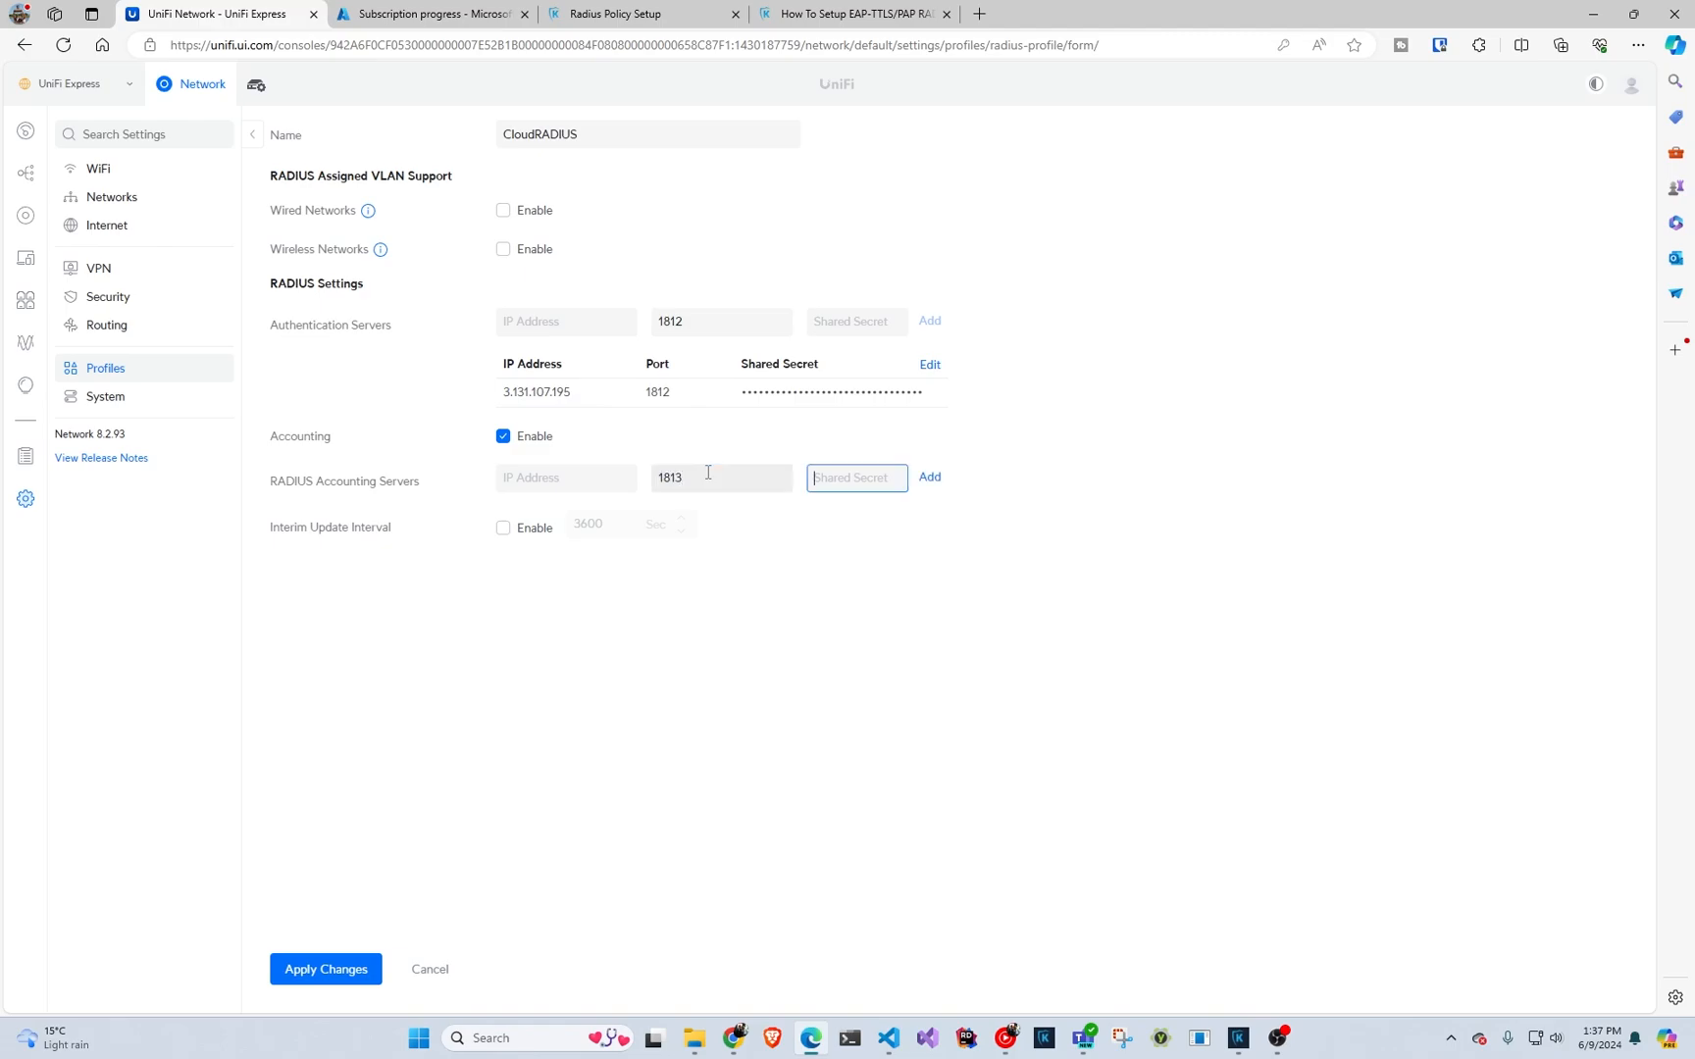
left_click(502, 436)
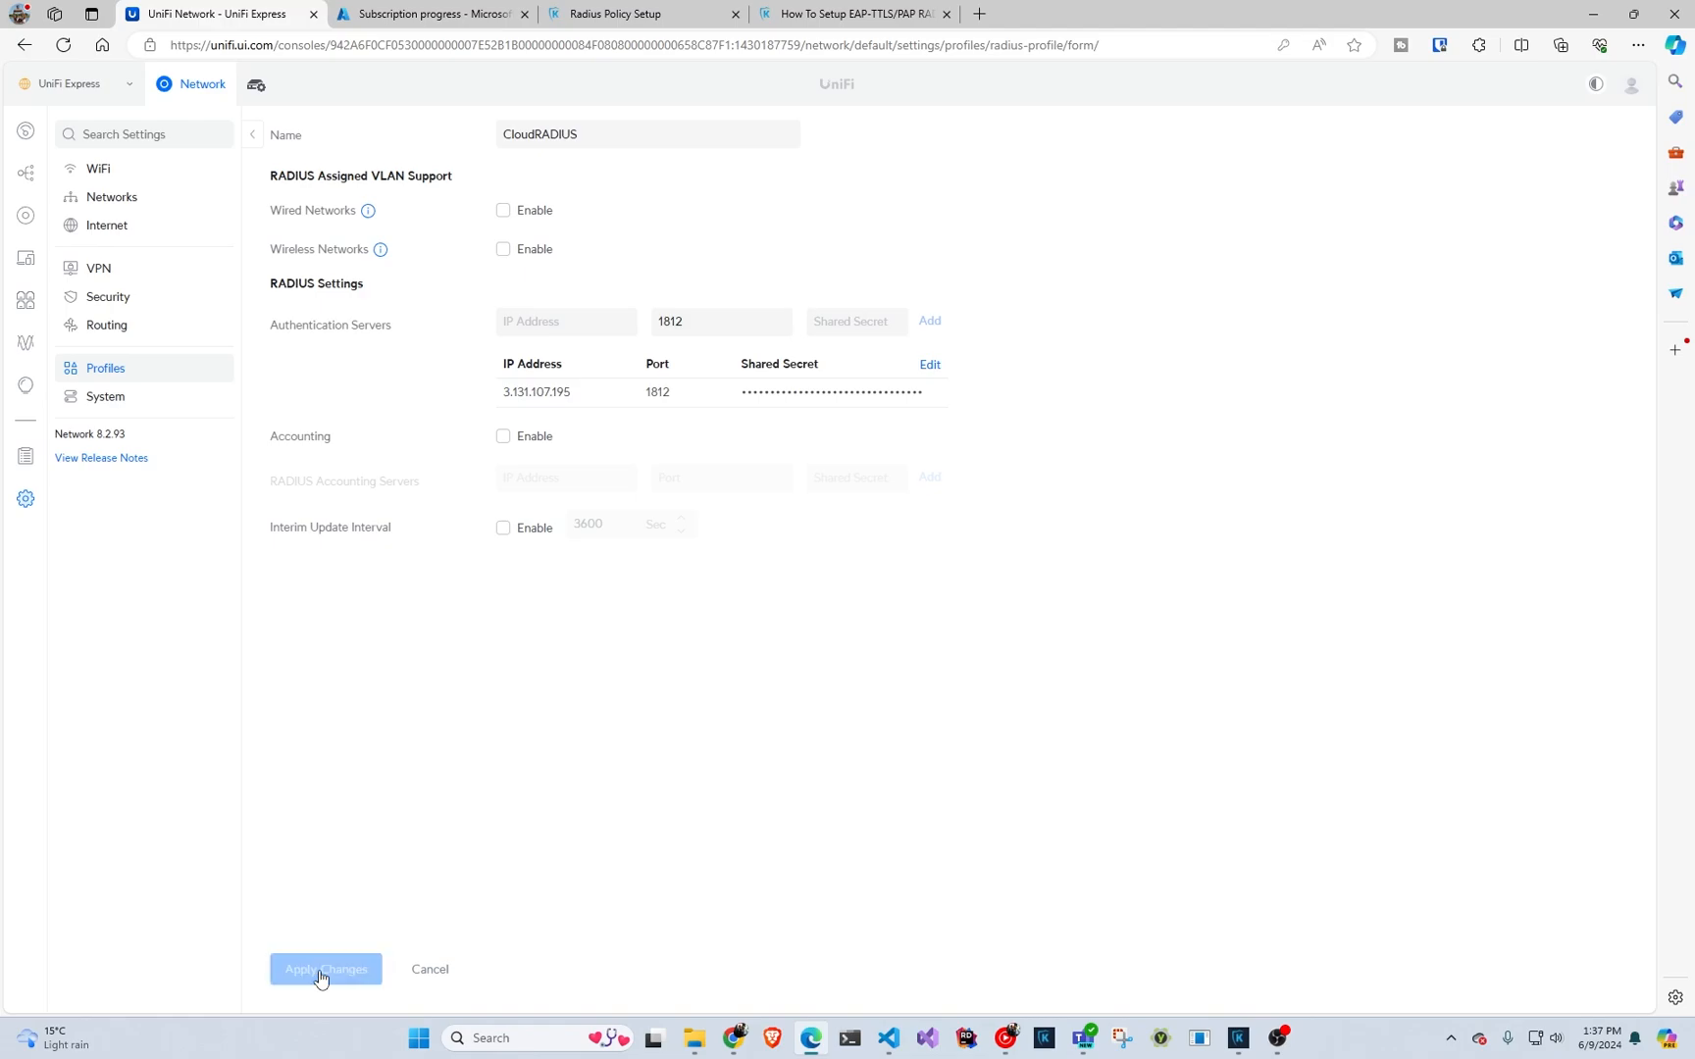
left_click(326, 968)
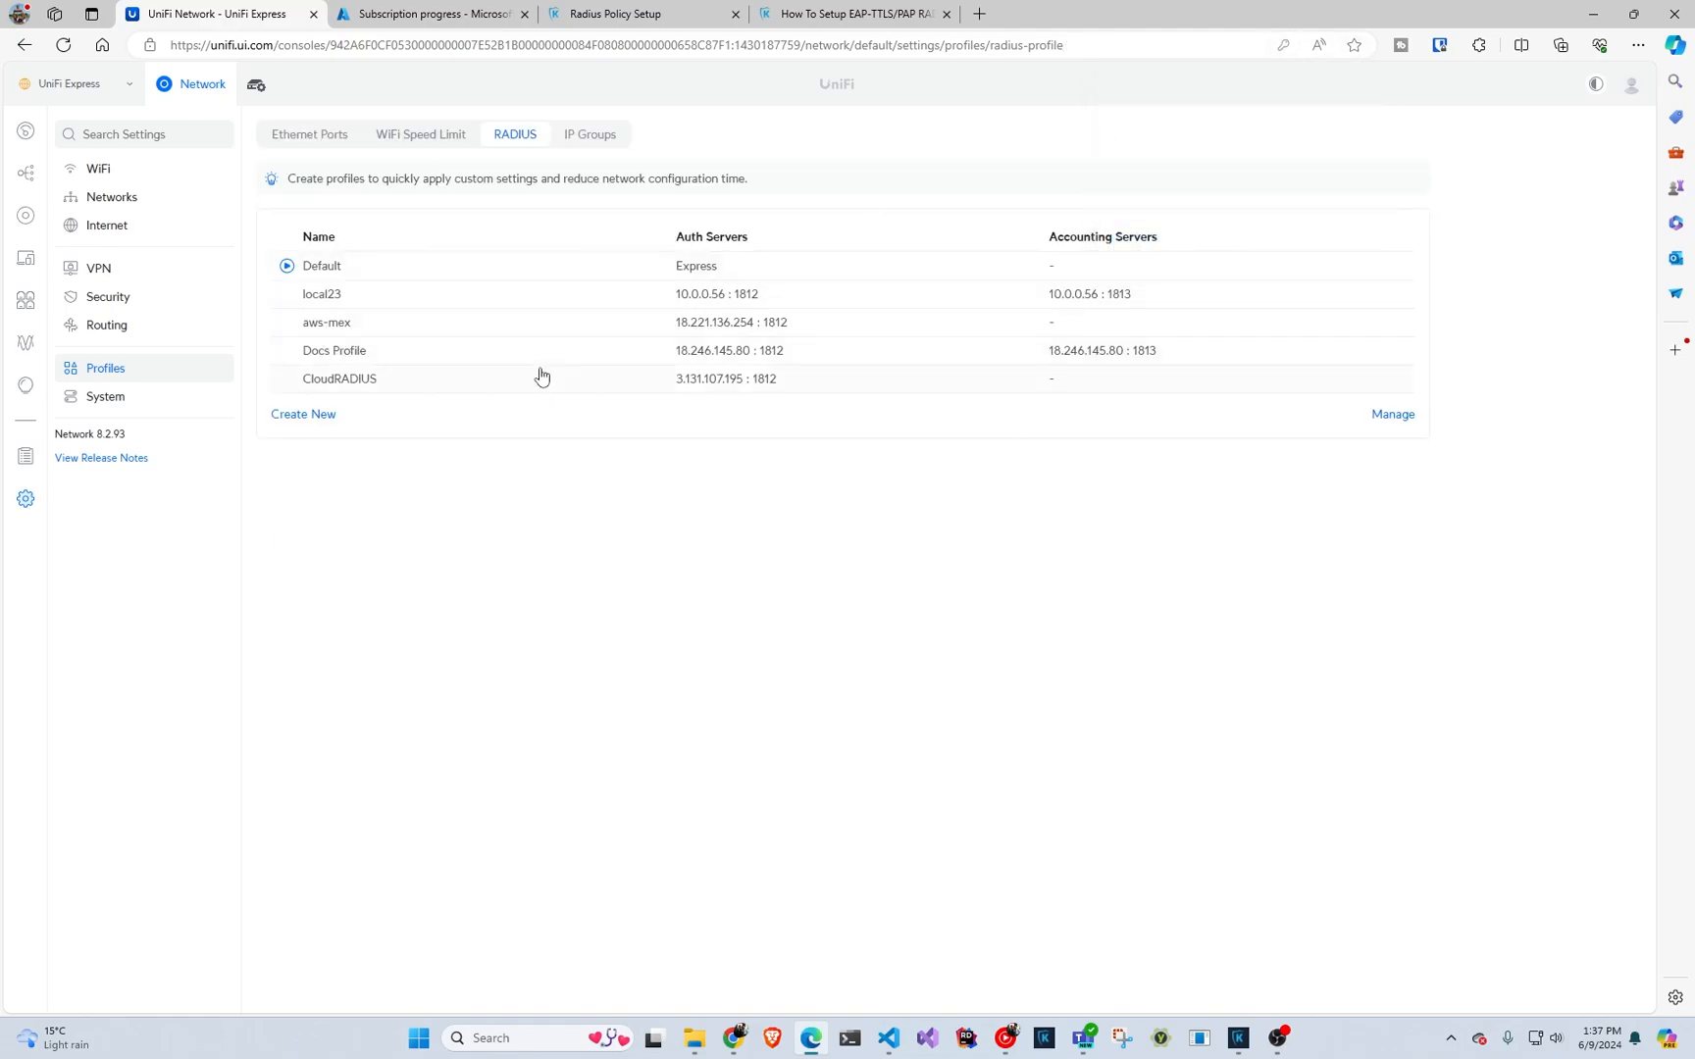
mouse_move(173, 259)
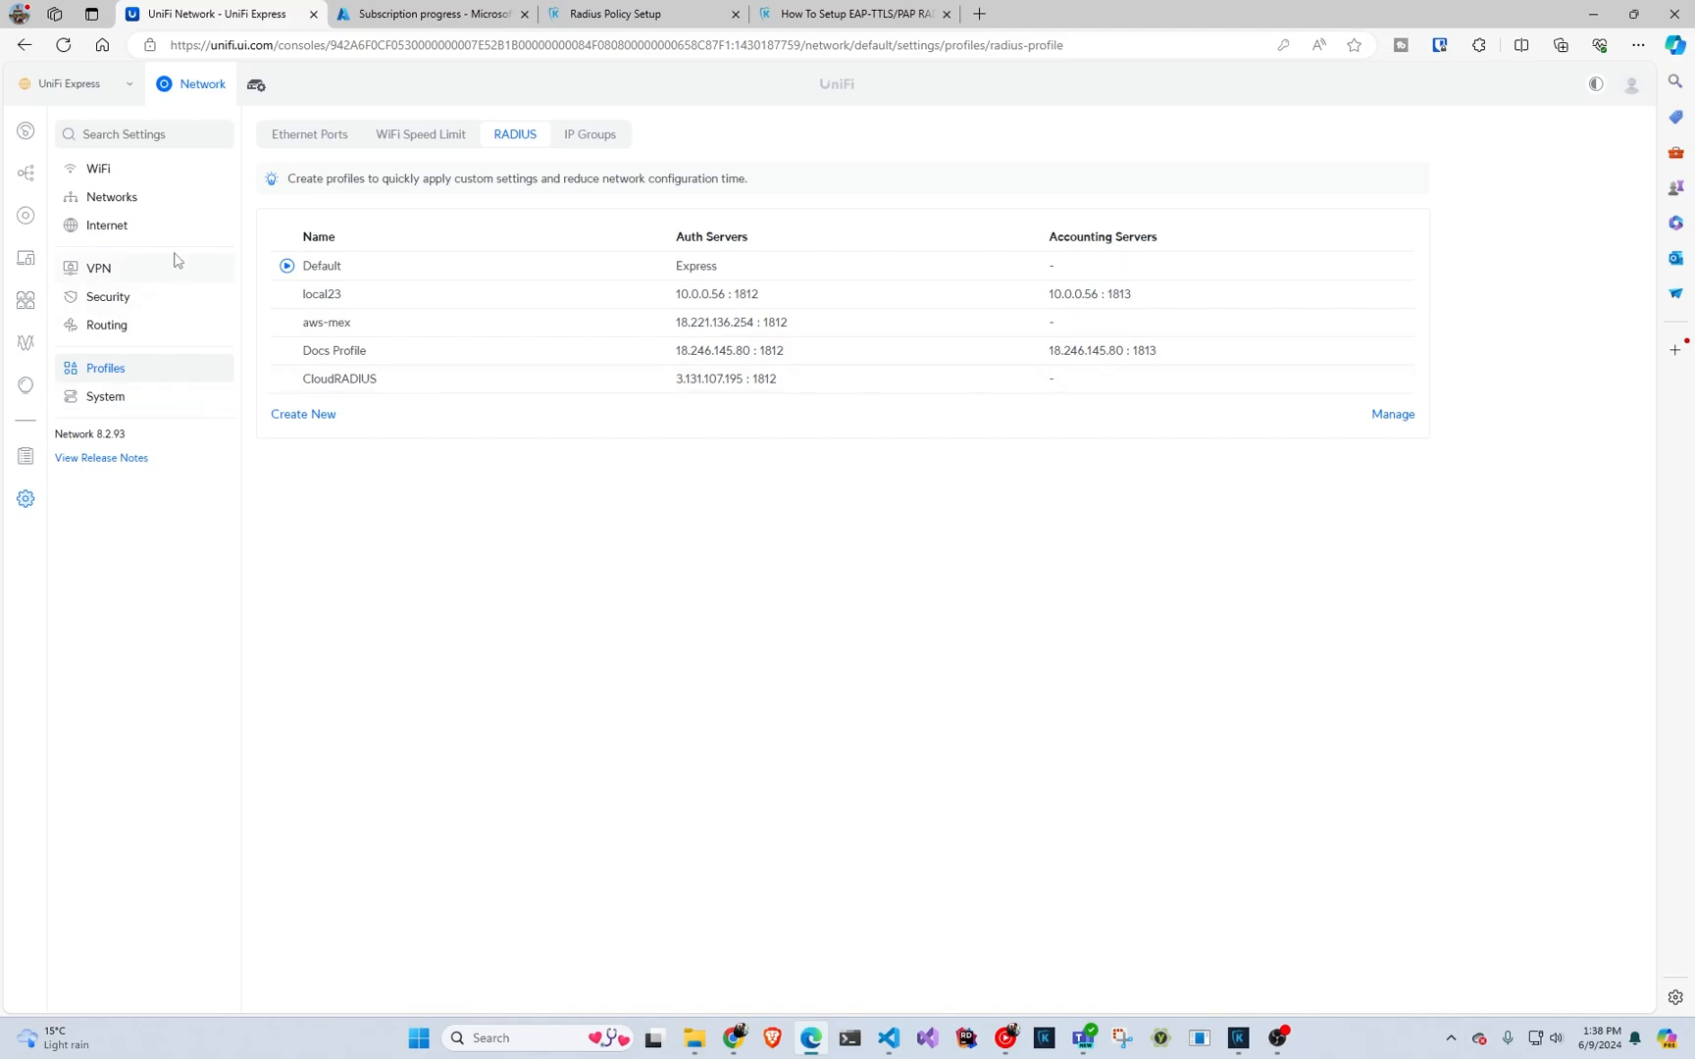
- Set keytos-test-wifi's RADIUS Profile to CloudRADIUS and apply the change
left_click(97, 169)
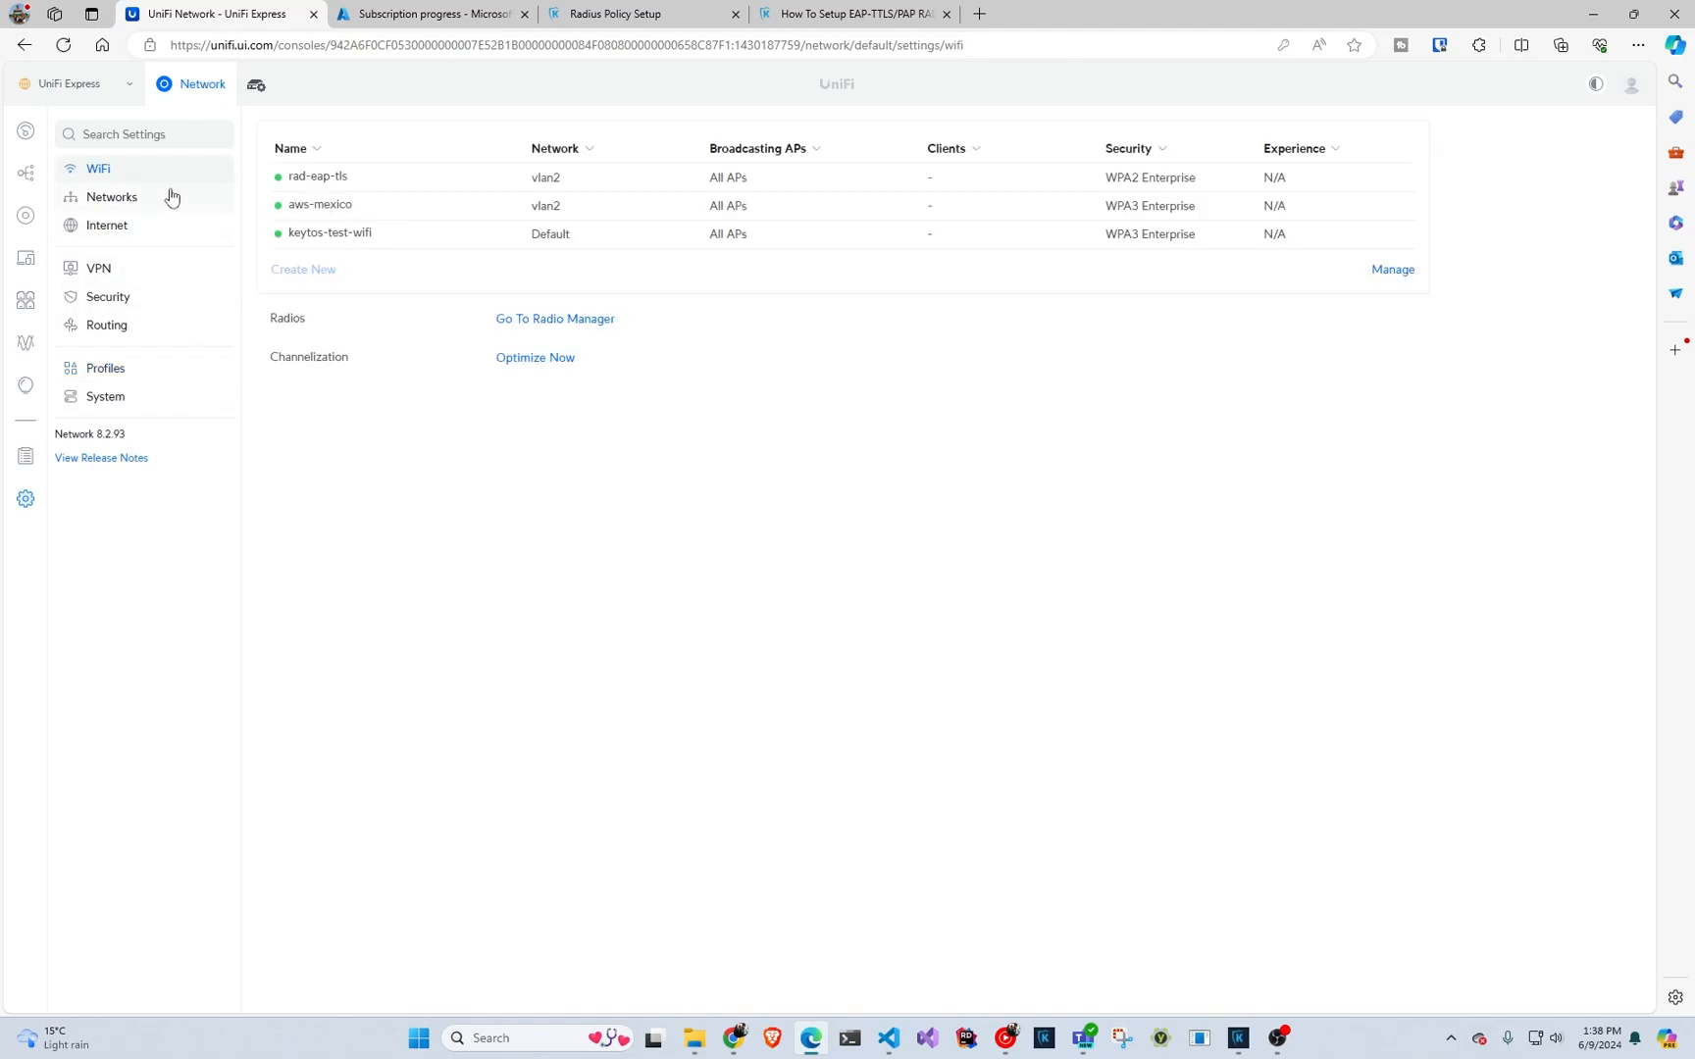
mouse_move(343, 245)
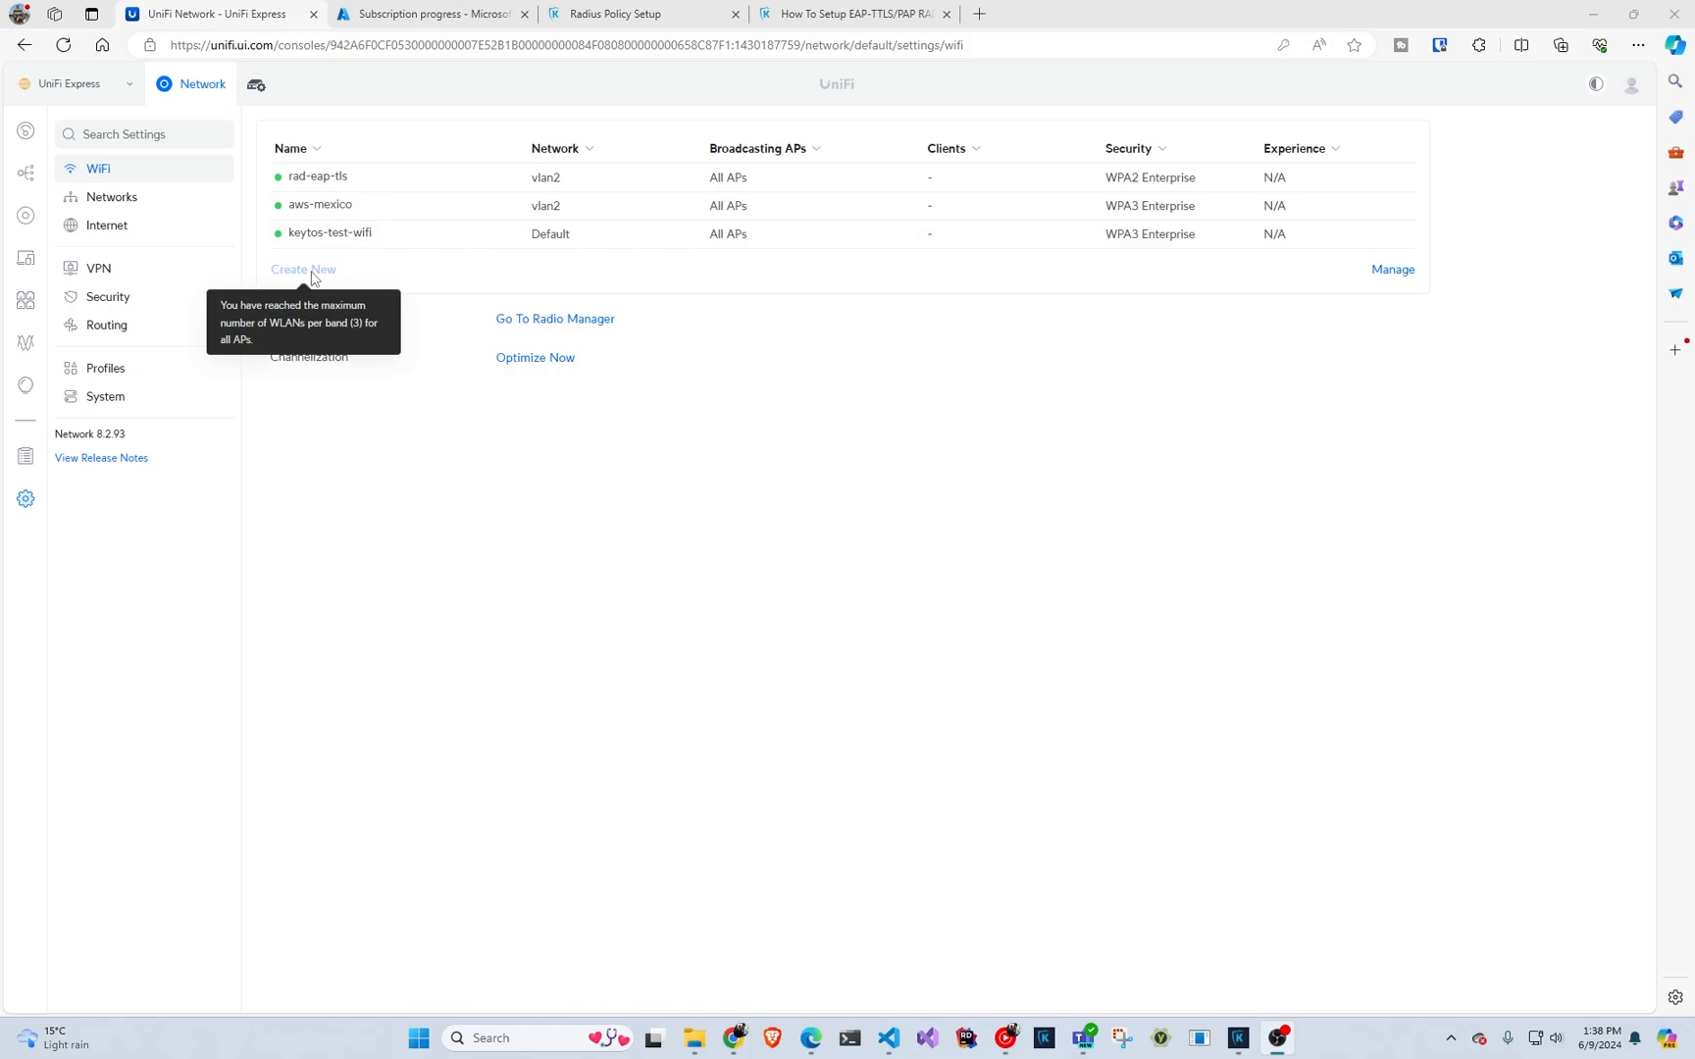
left_click(330, 233)
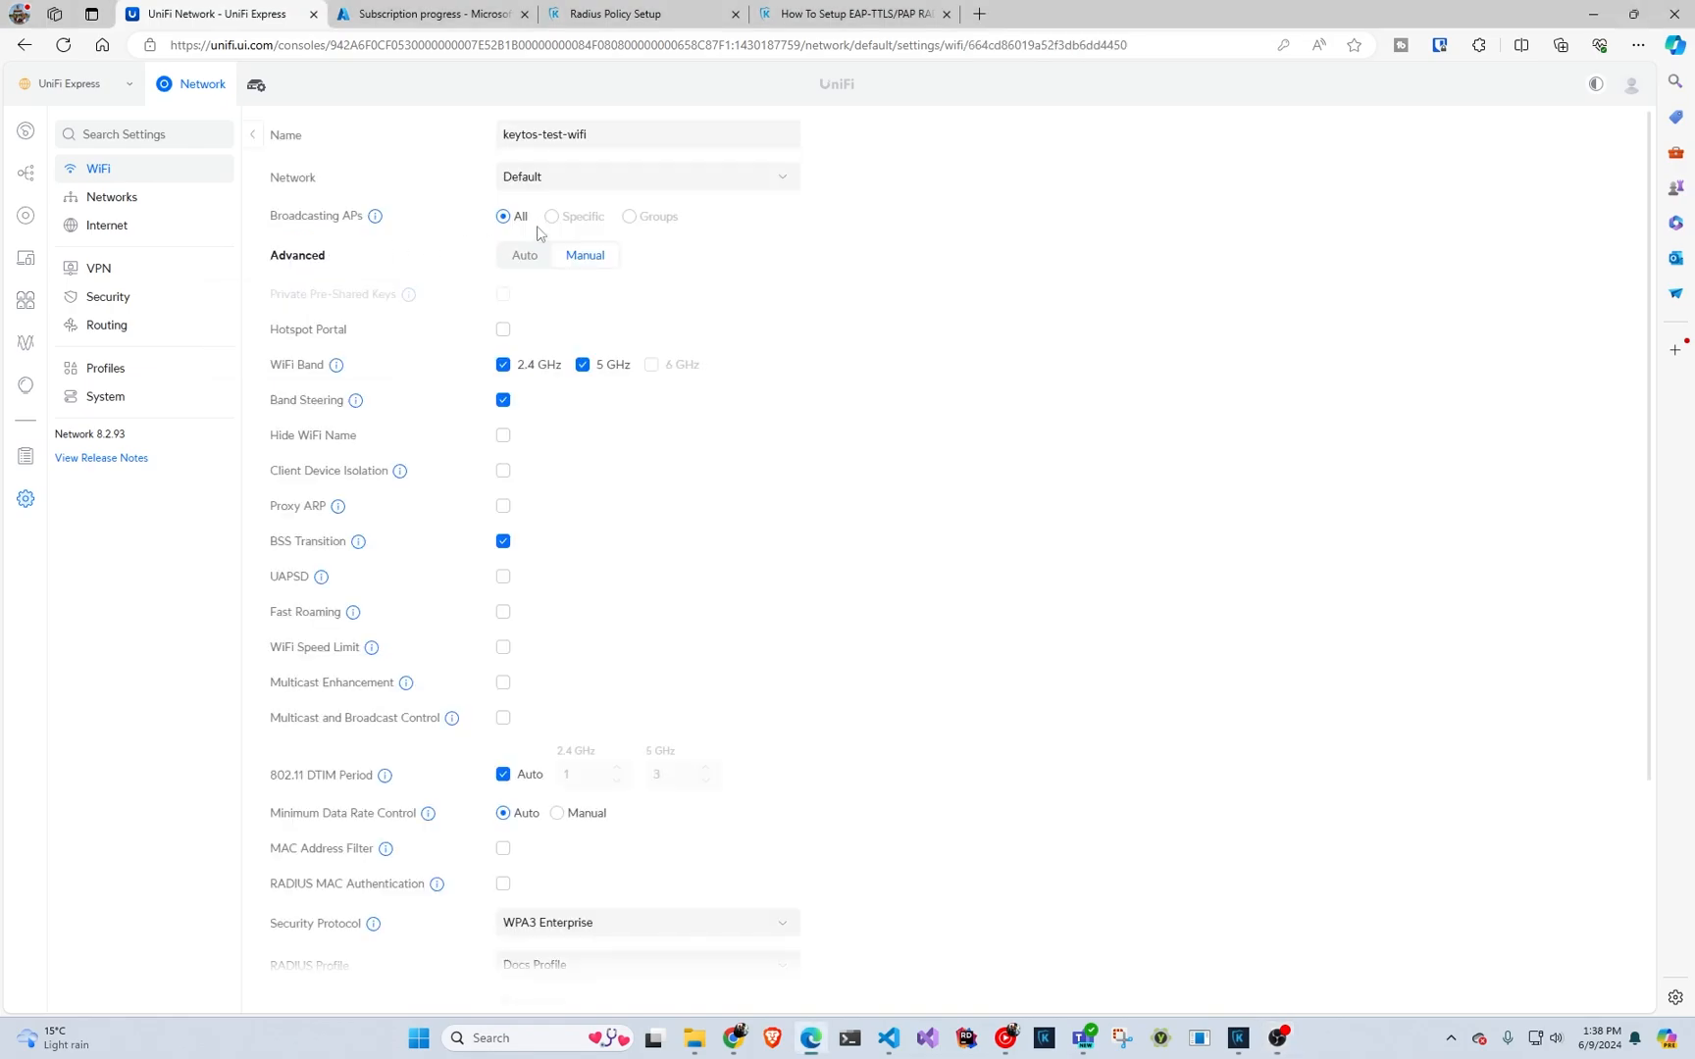
scroll("down", 3)
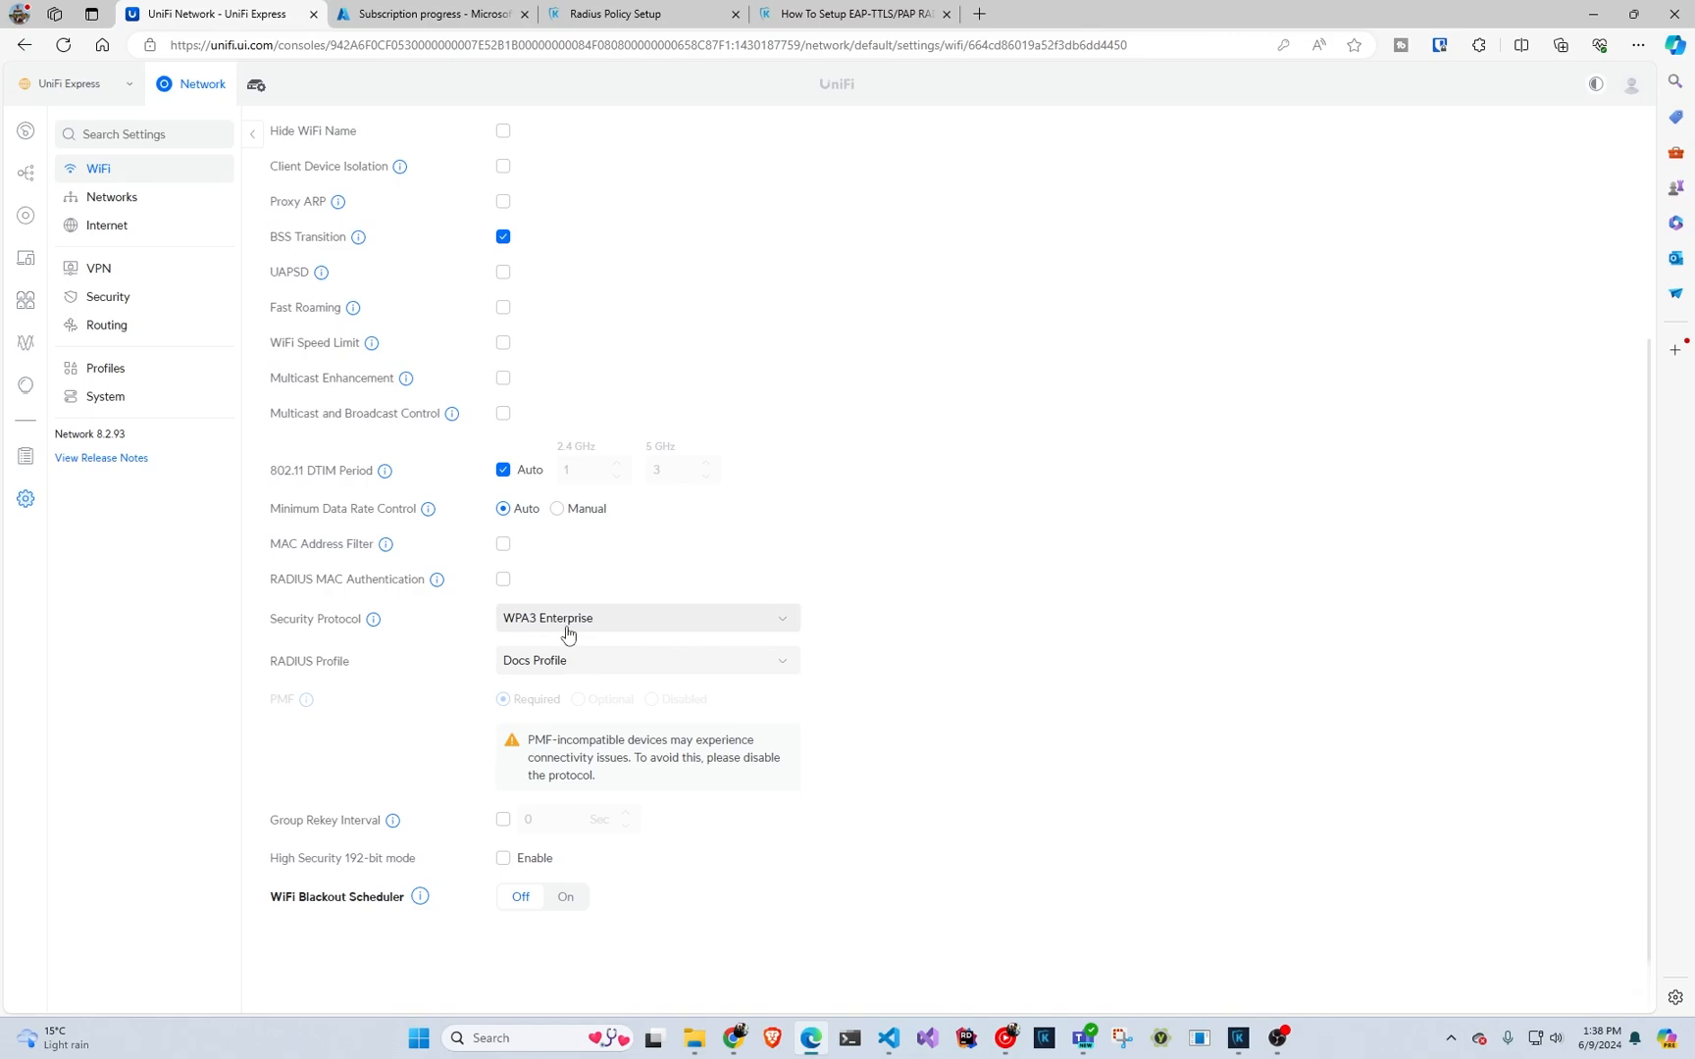
mouse_move(554, 629)
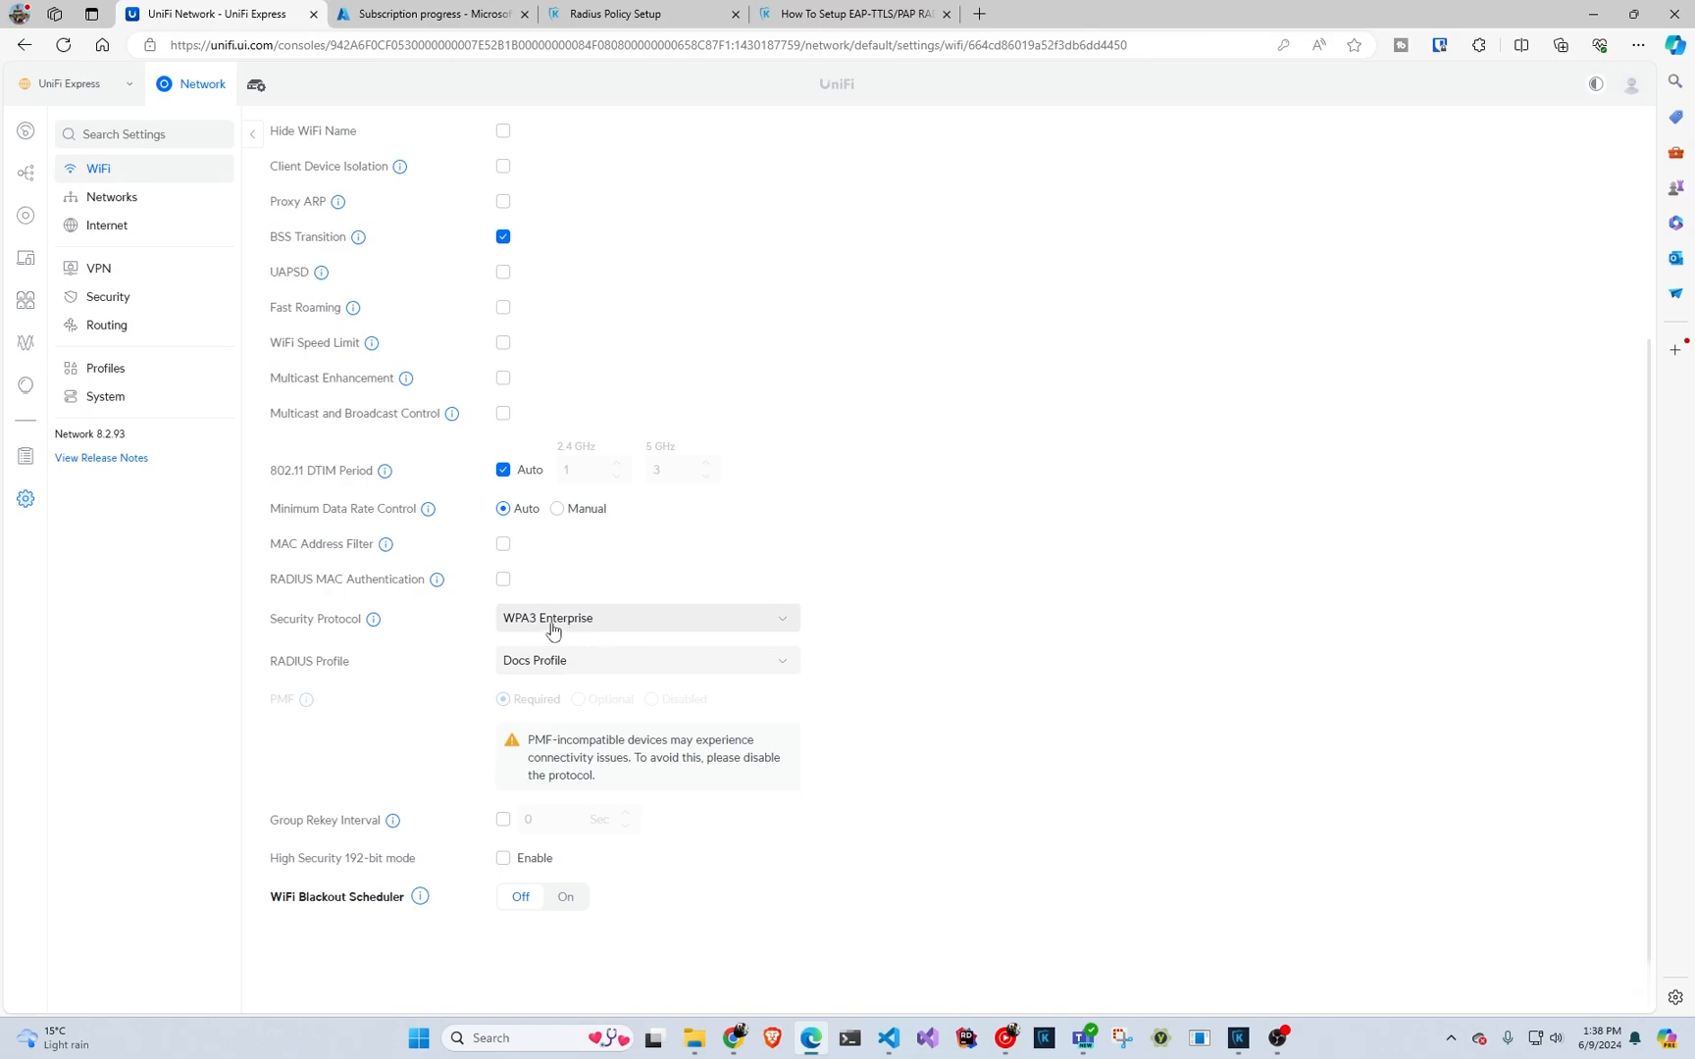
left_click(646, 617)
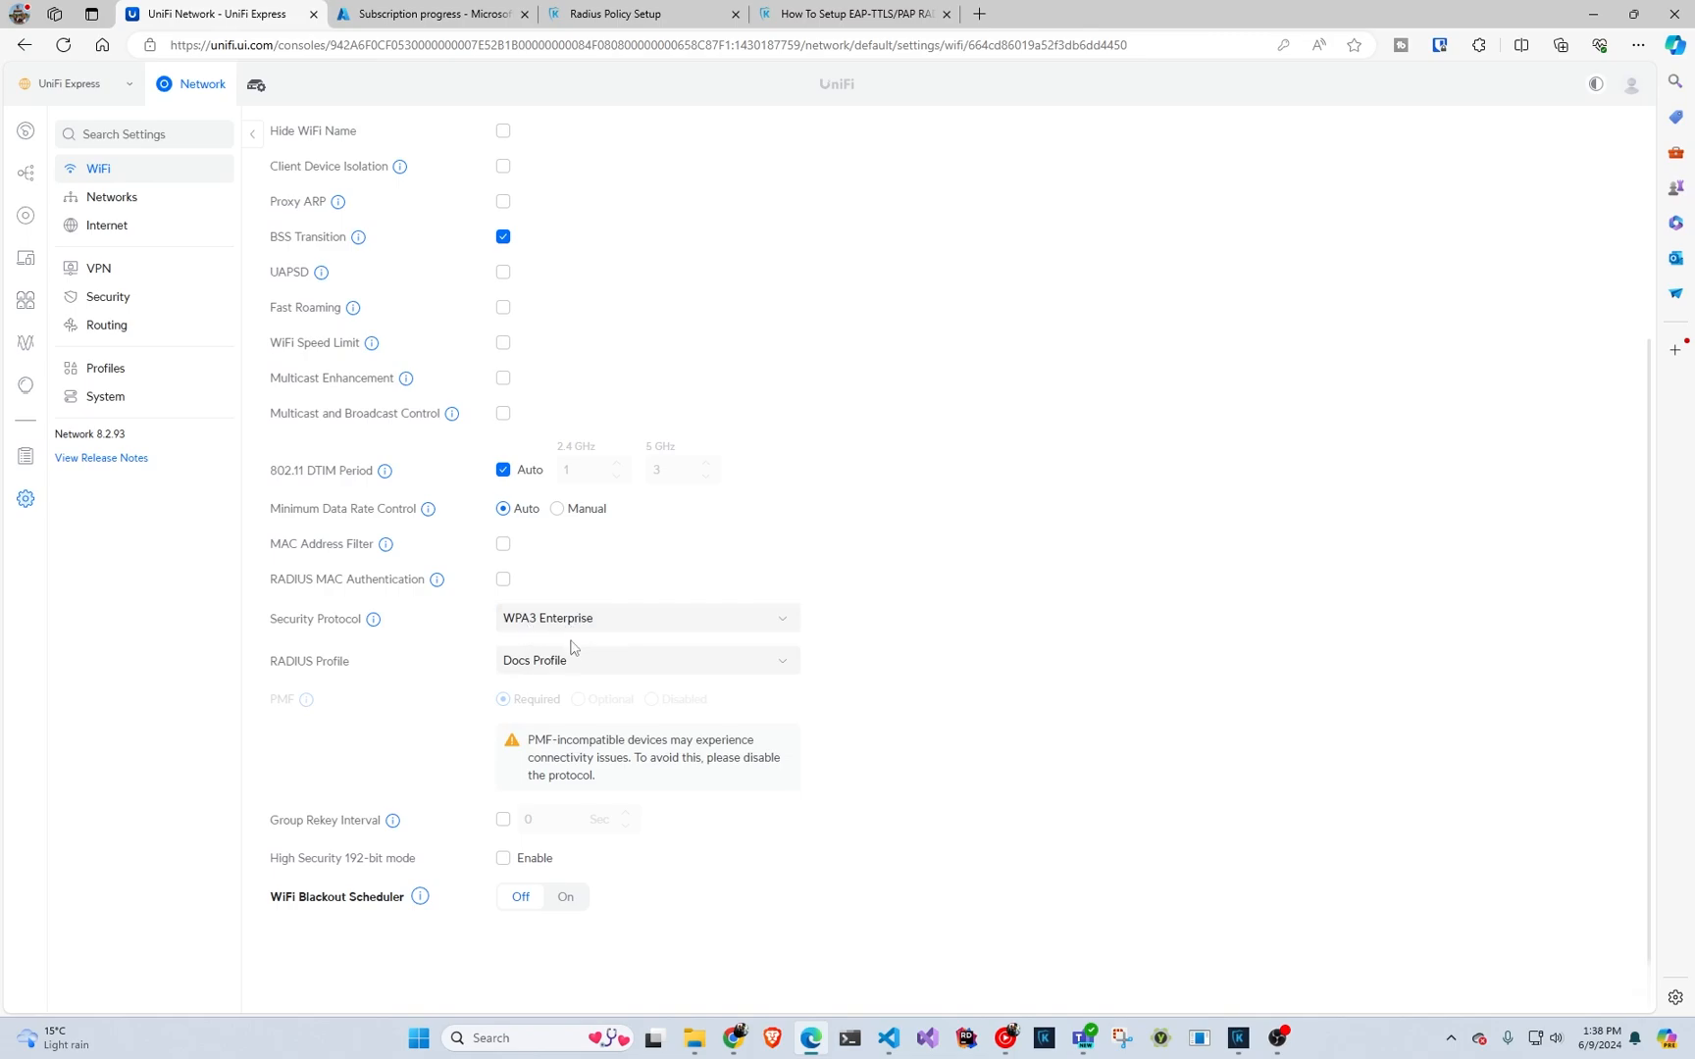
left_click(646, 660)
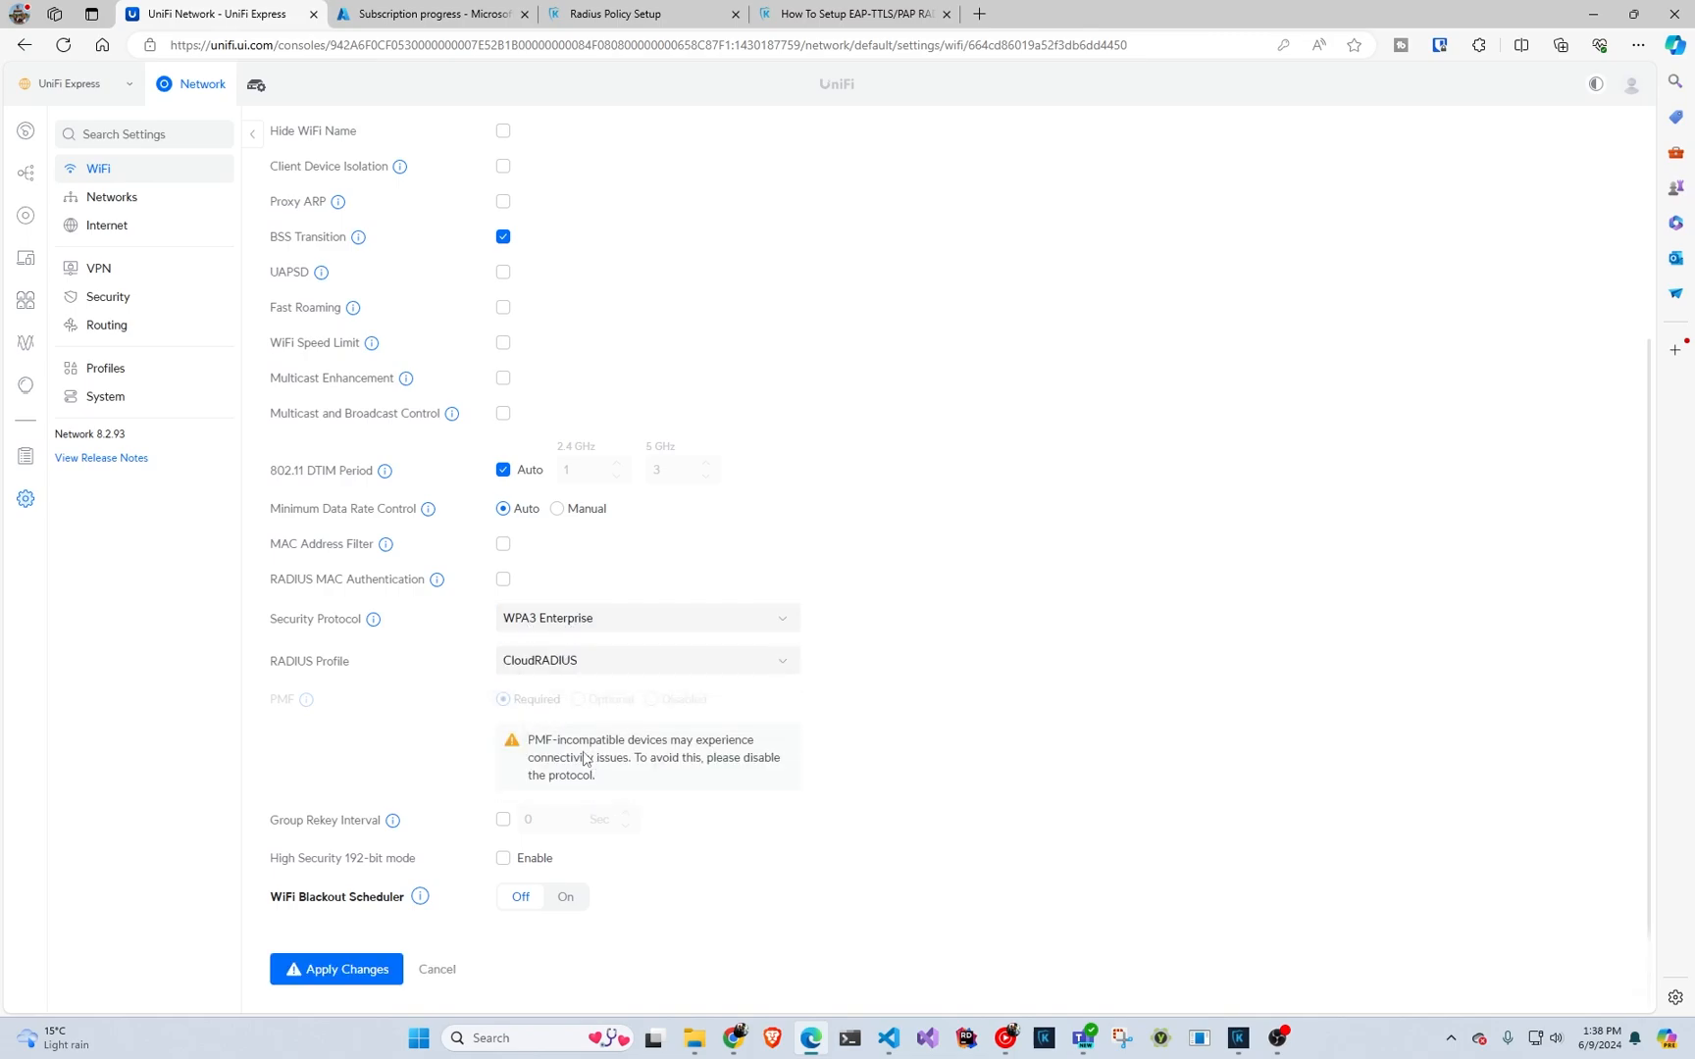
left_click(337, 968)
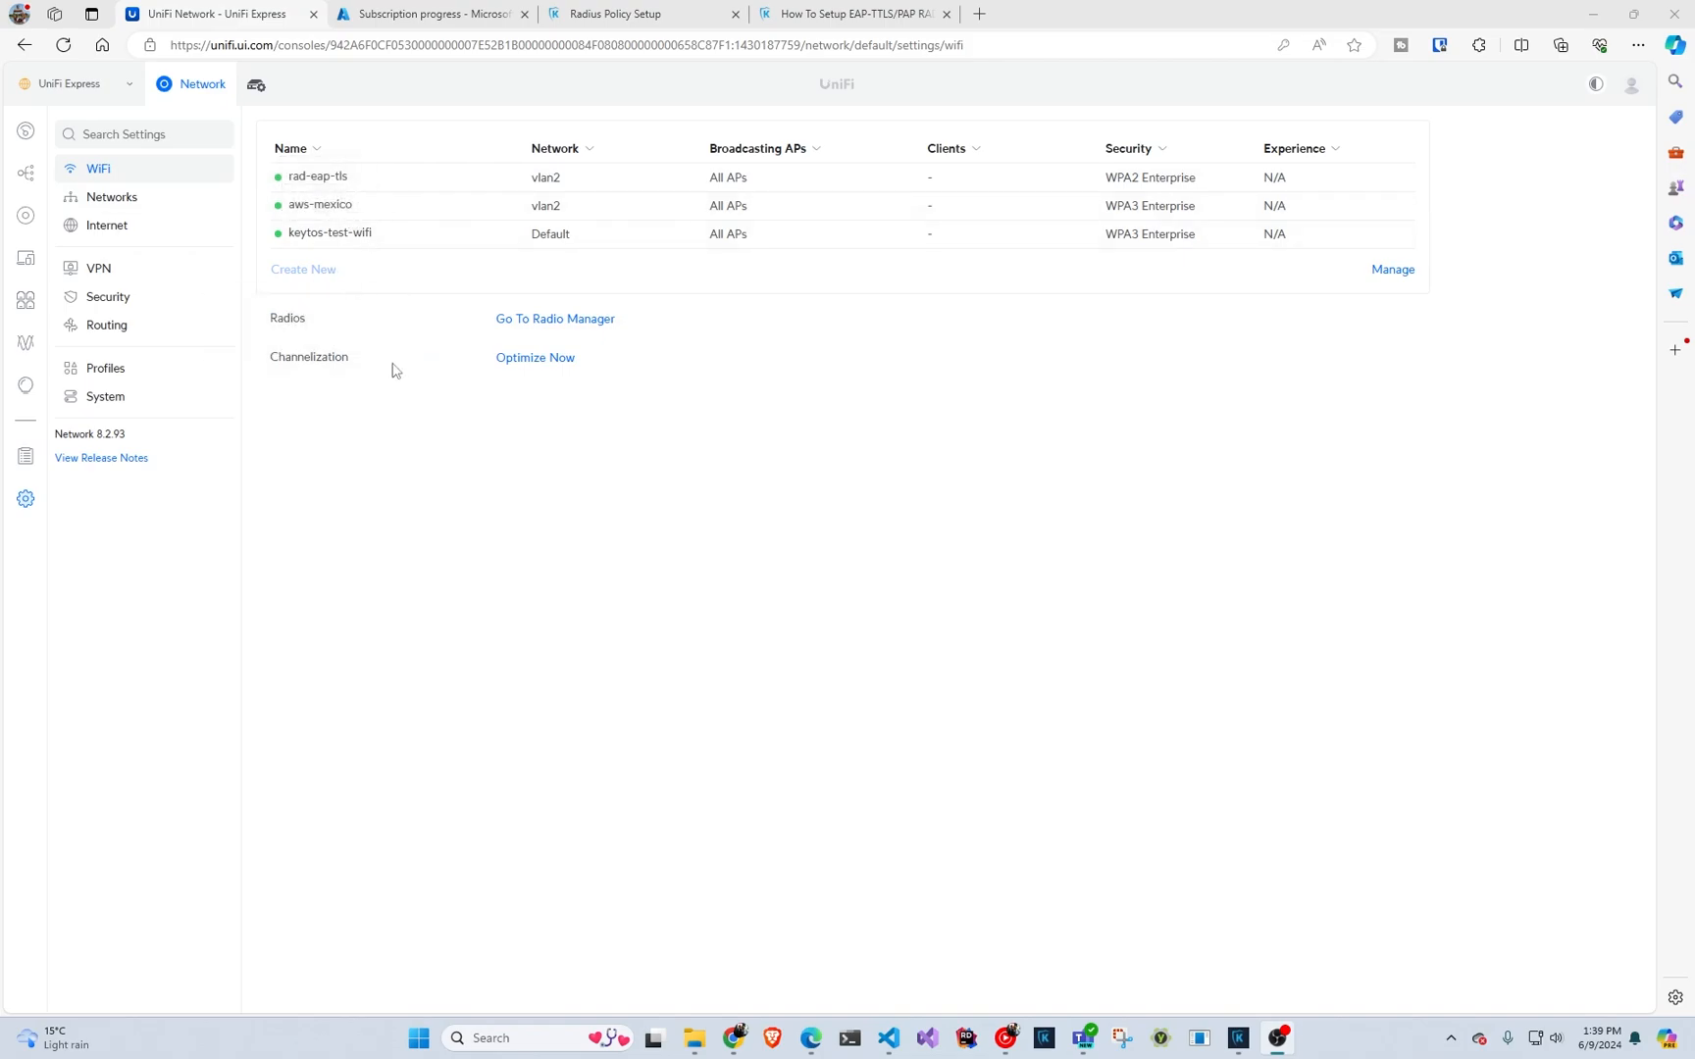
mouse_move(349, 428)
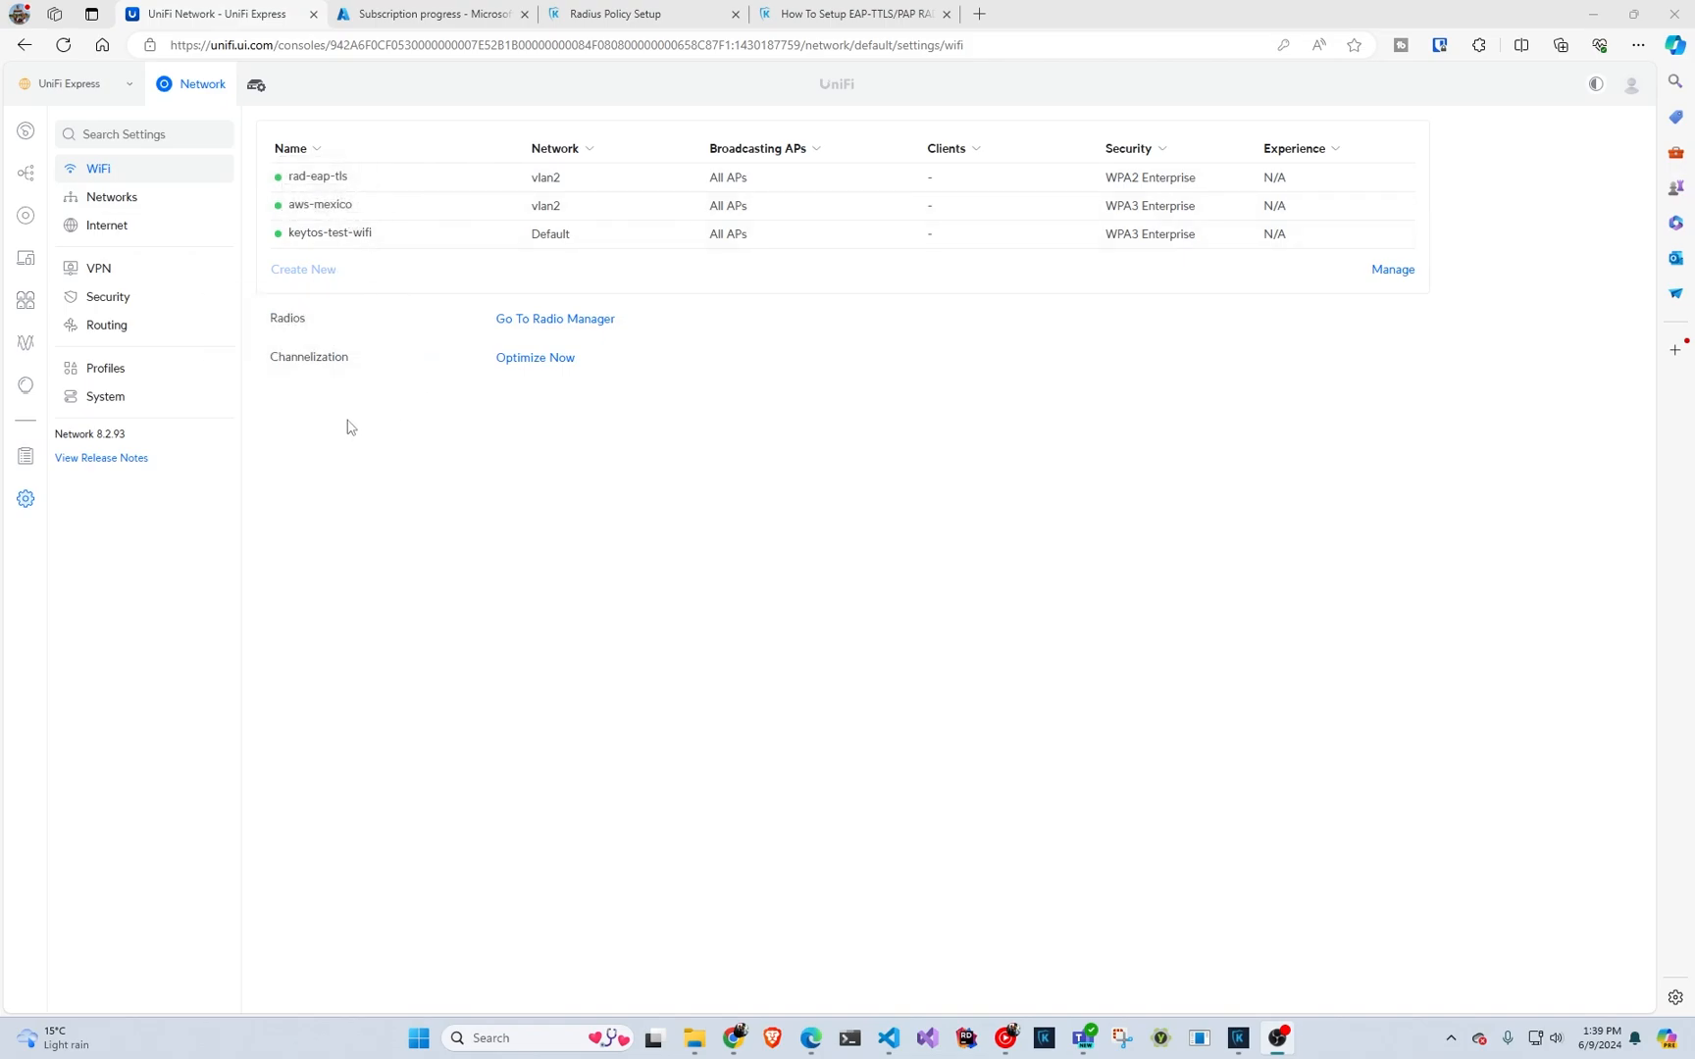
mouse_move(362, 441)
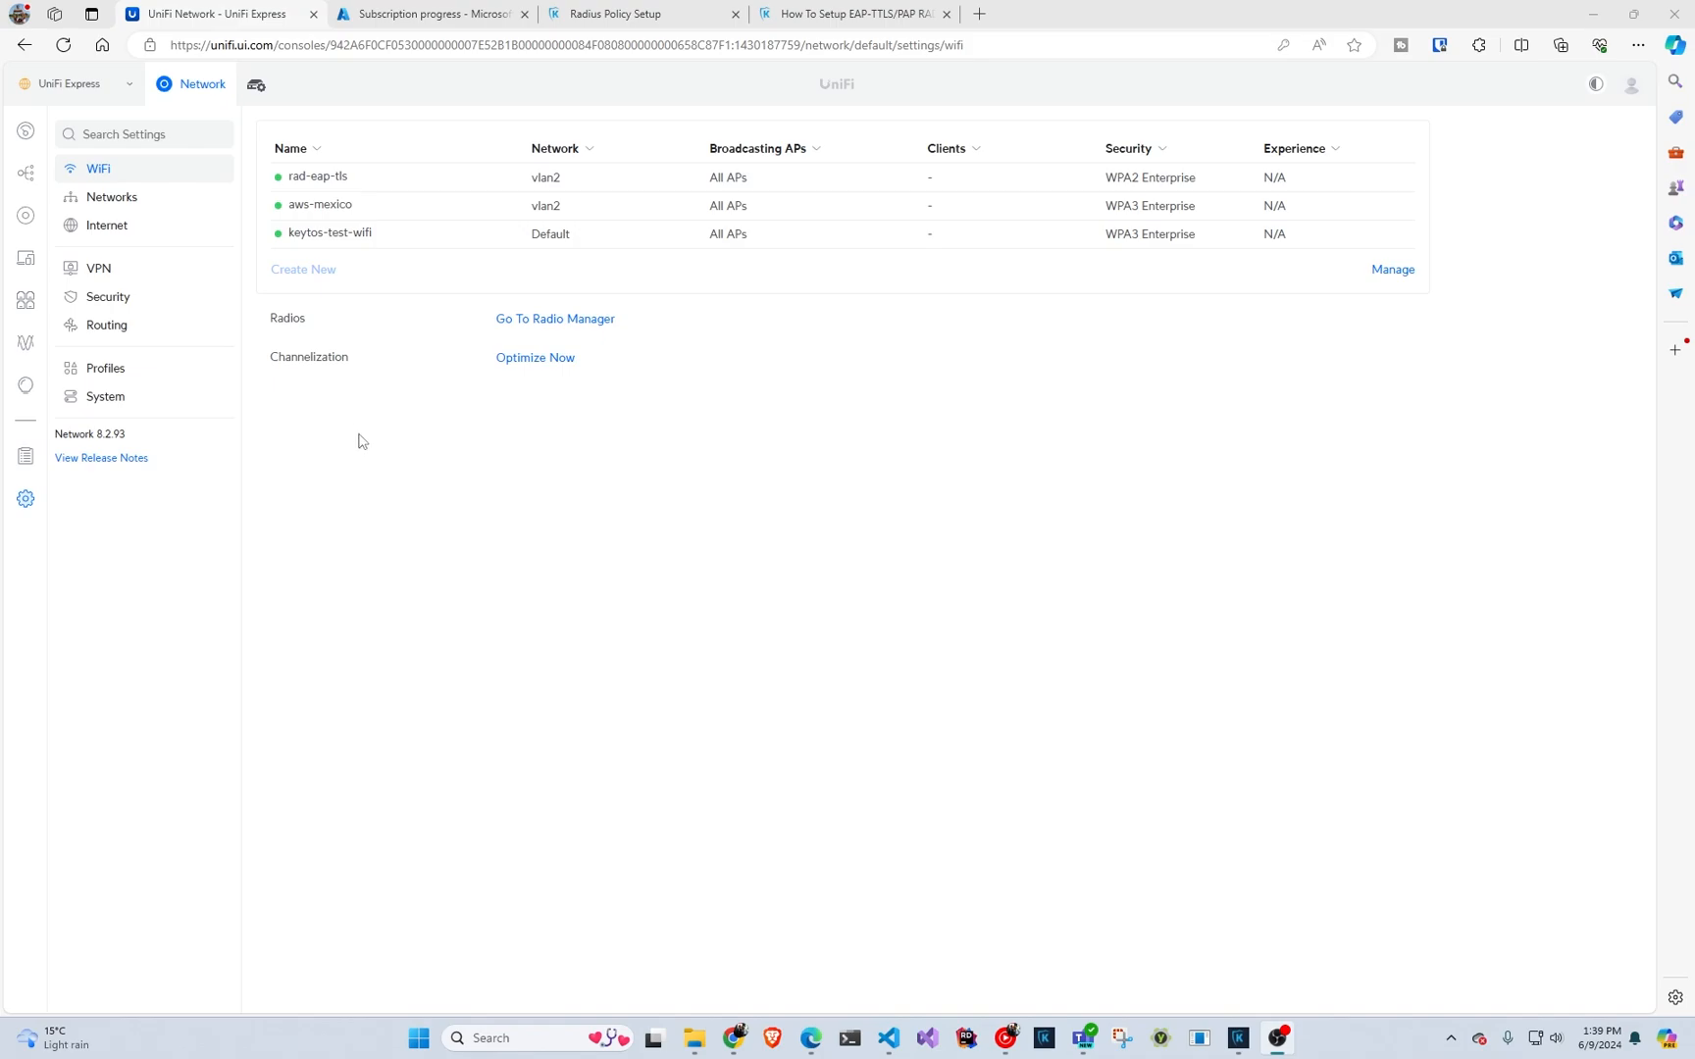
mouse_move(1131, 776)
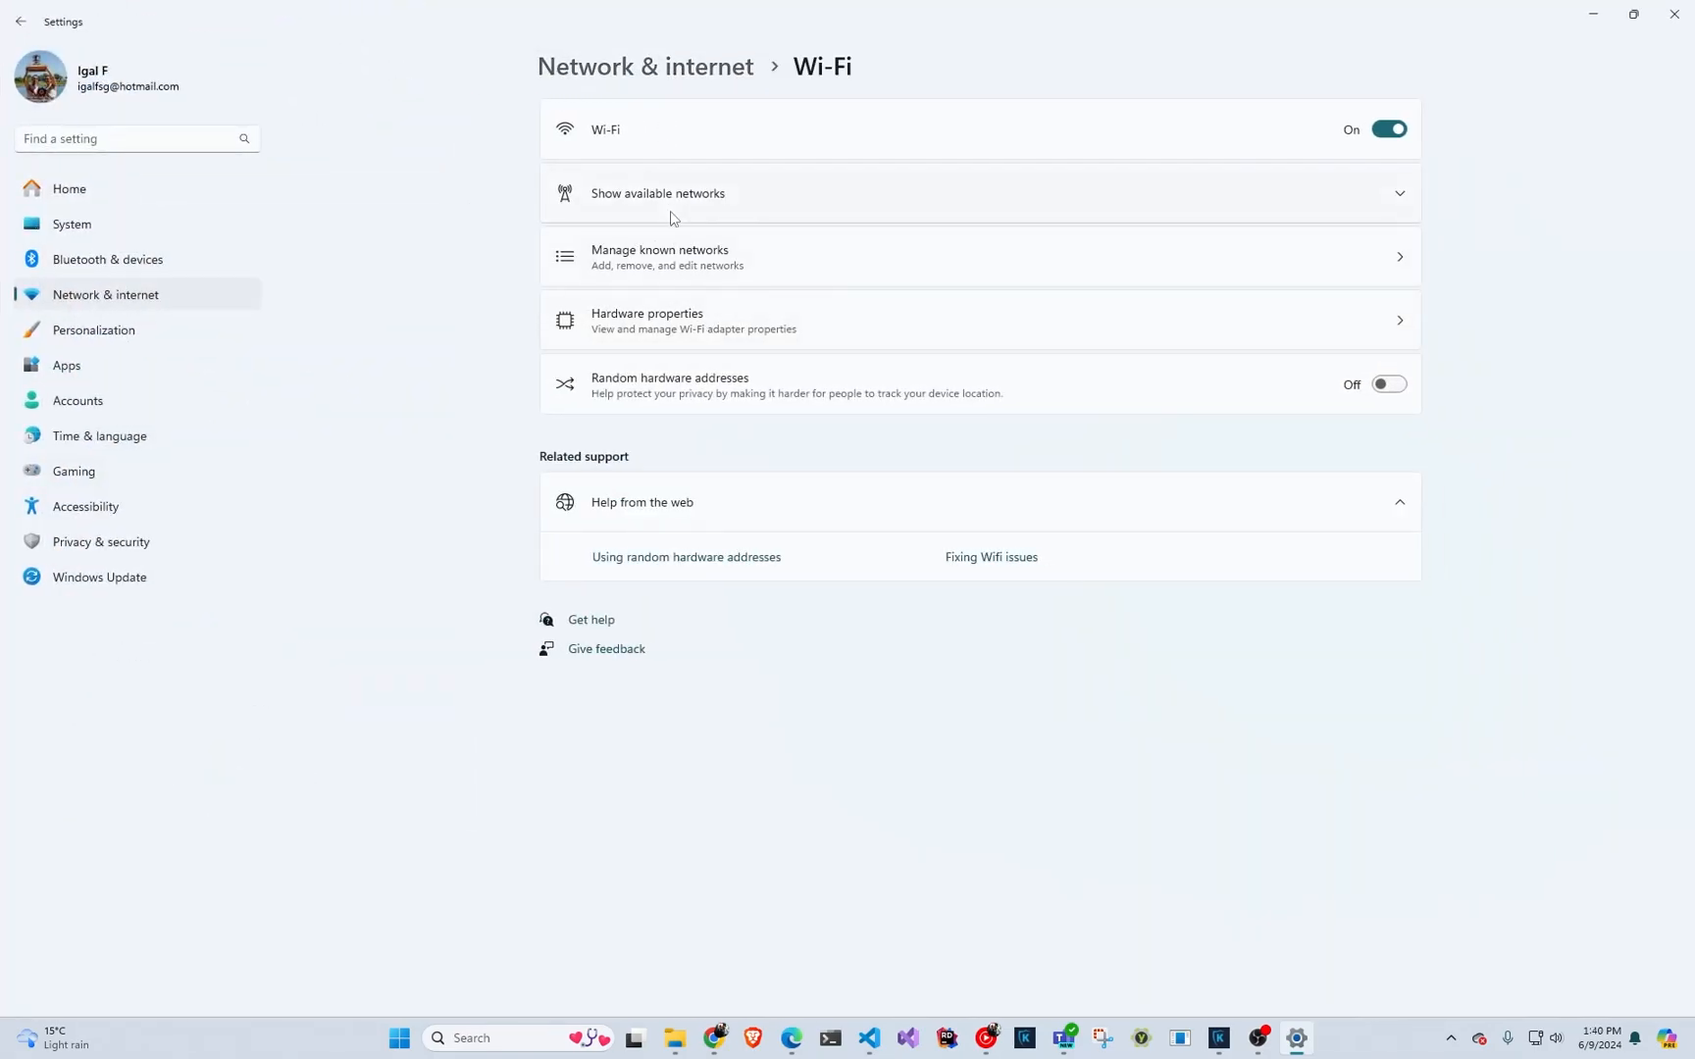
- Navigate from Wi-Fi settings to the Manage known networks page listing saved networks
left_click(658, 193)
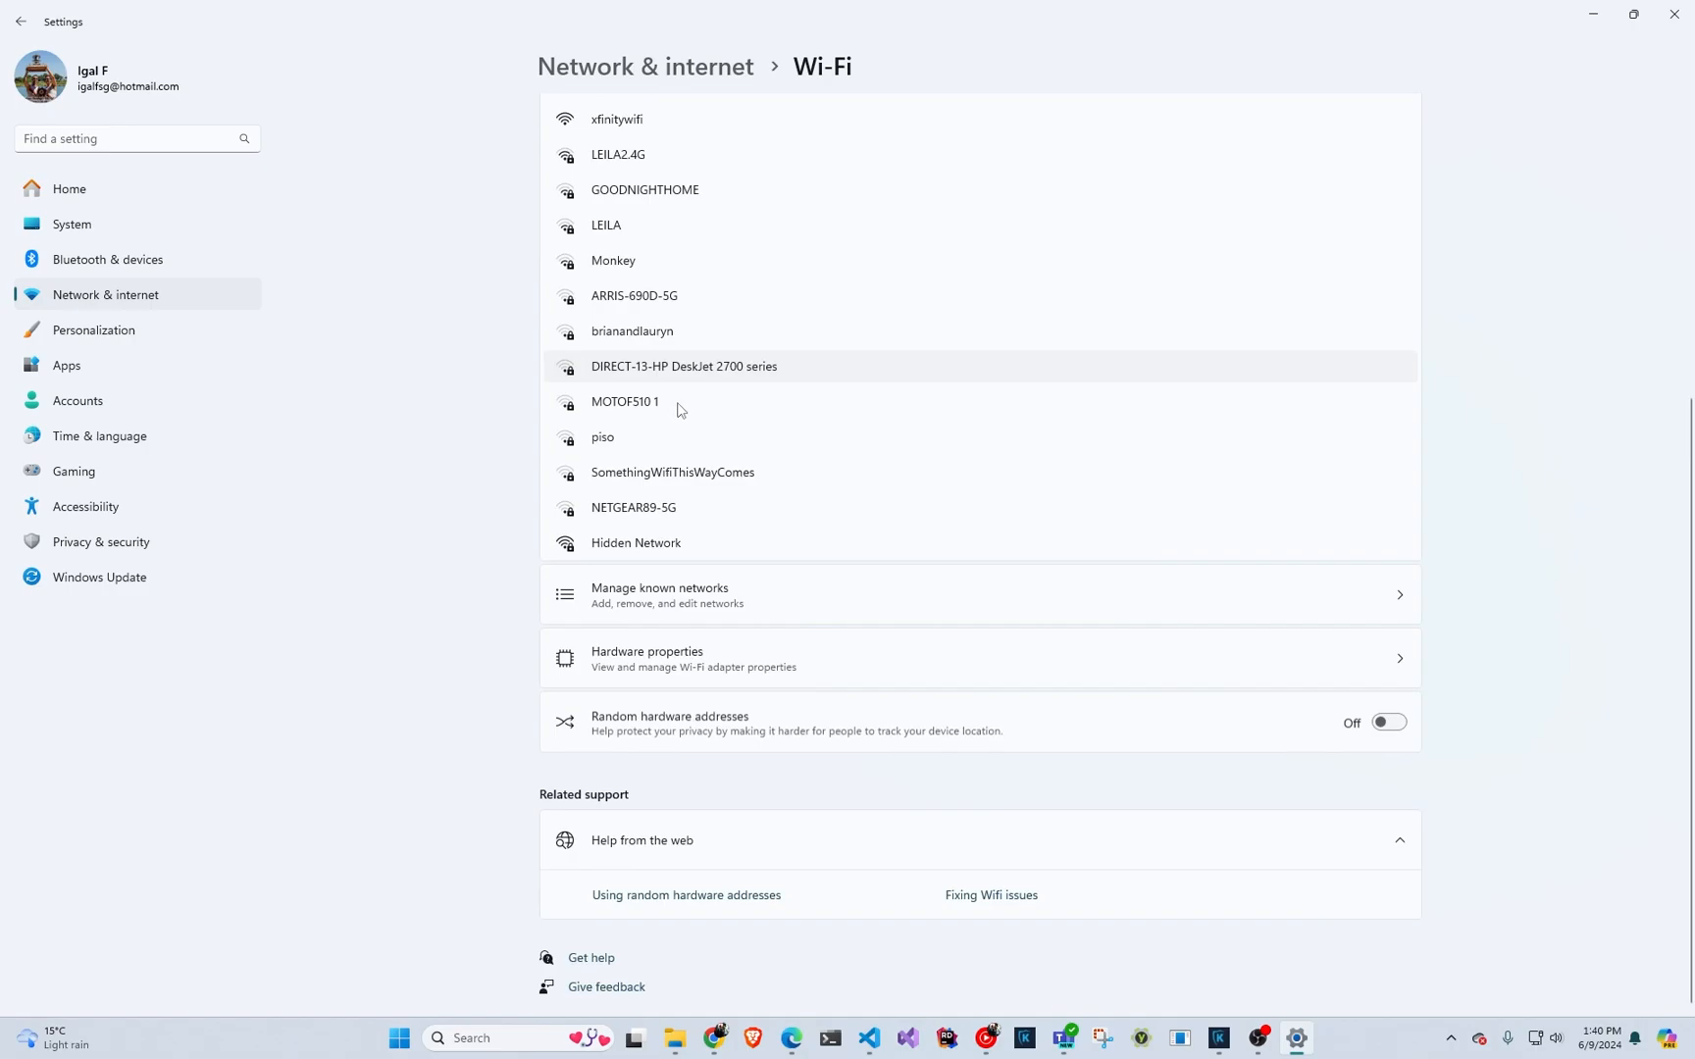
left_click(657, 193)
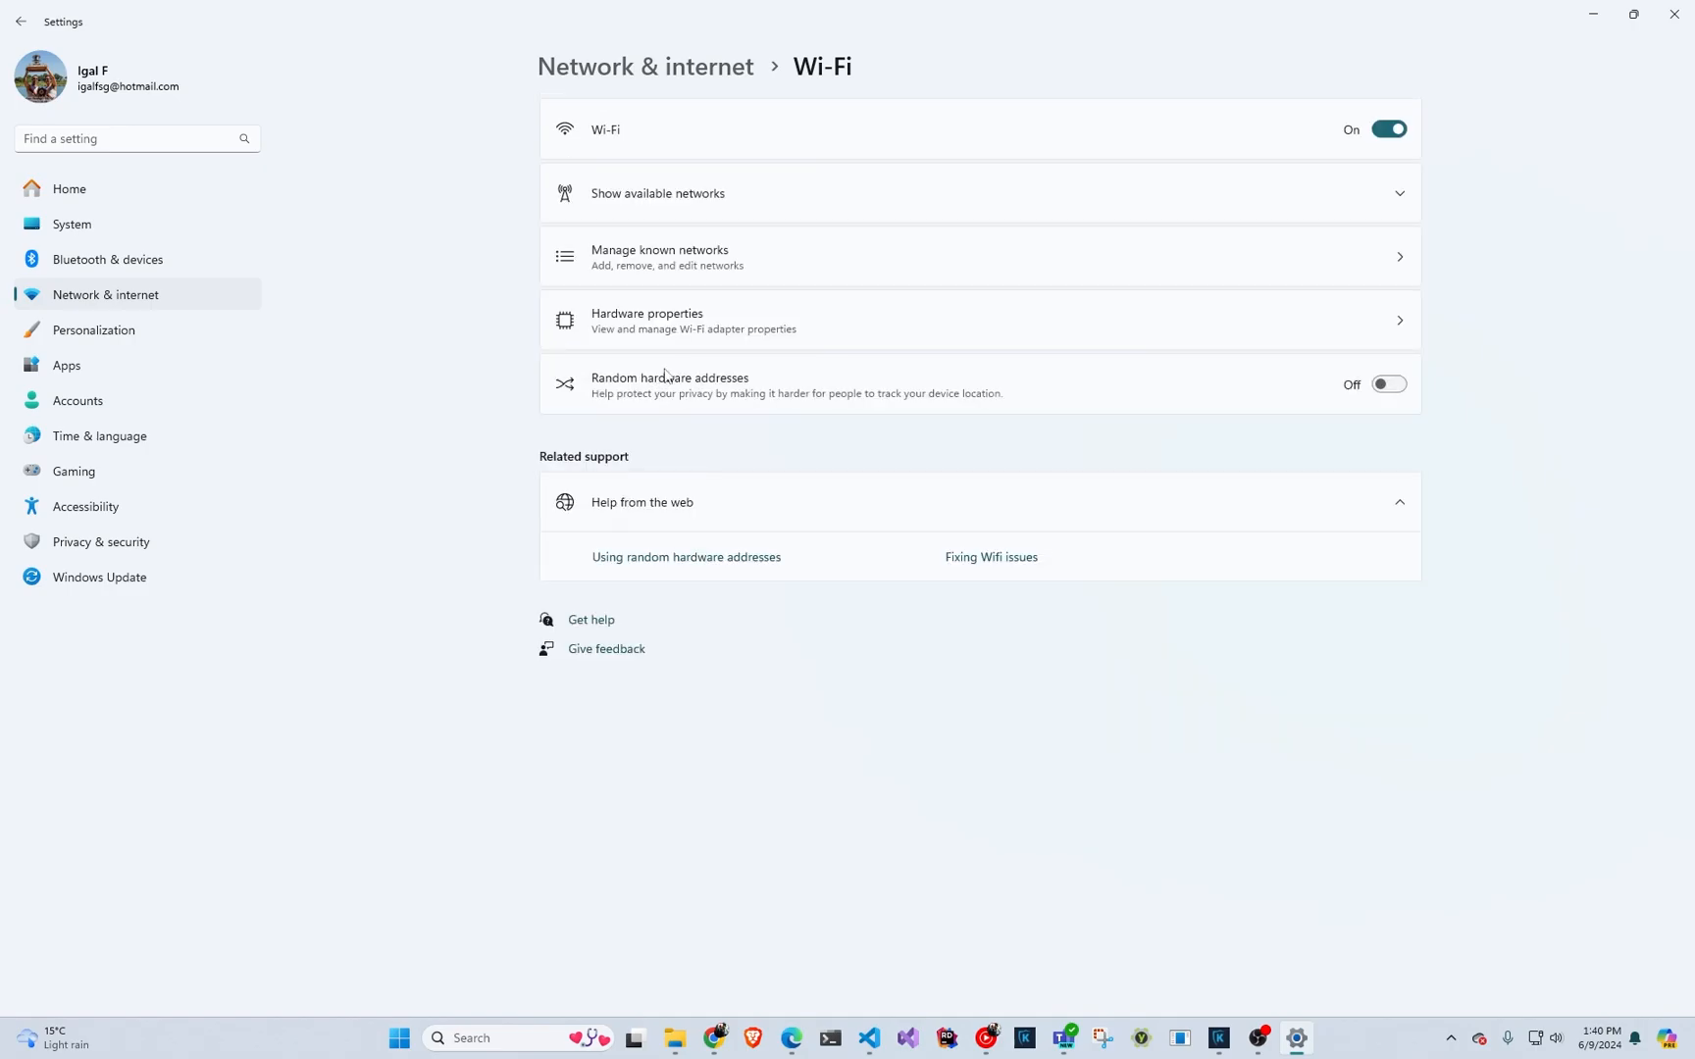
left_click(658, 256)
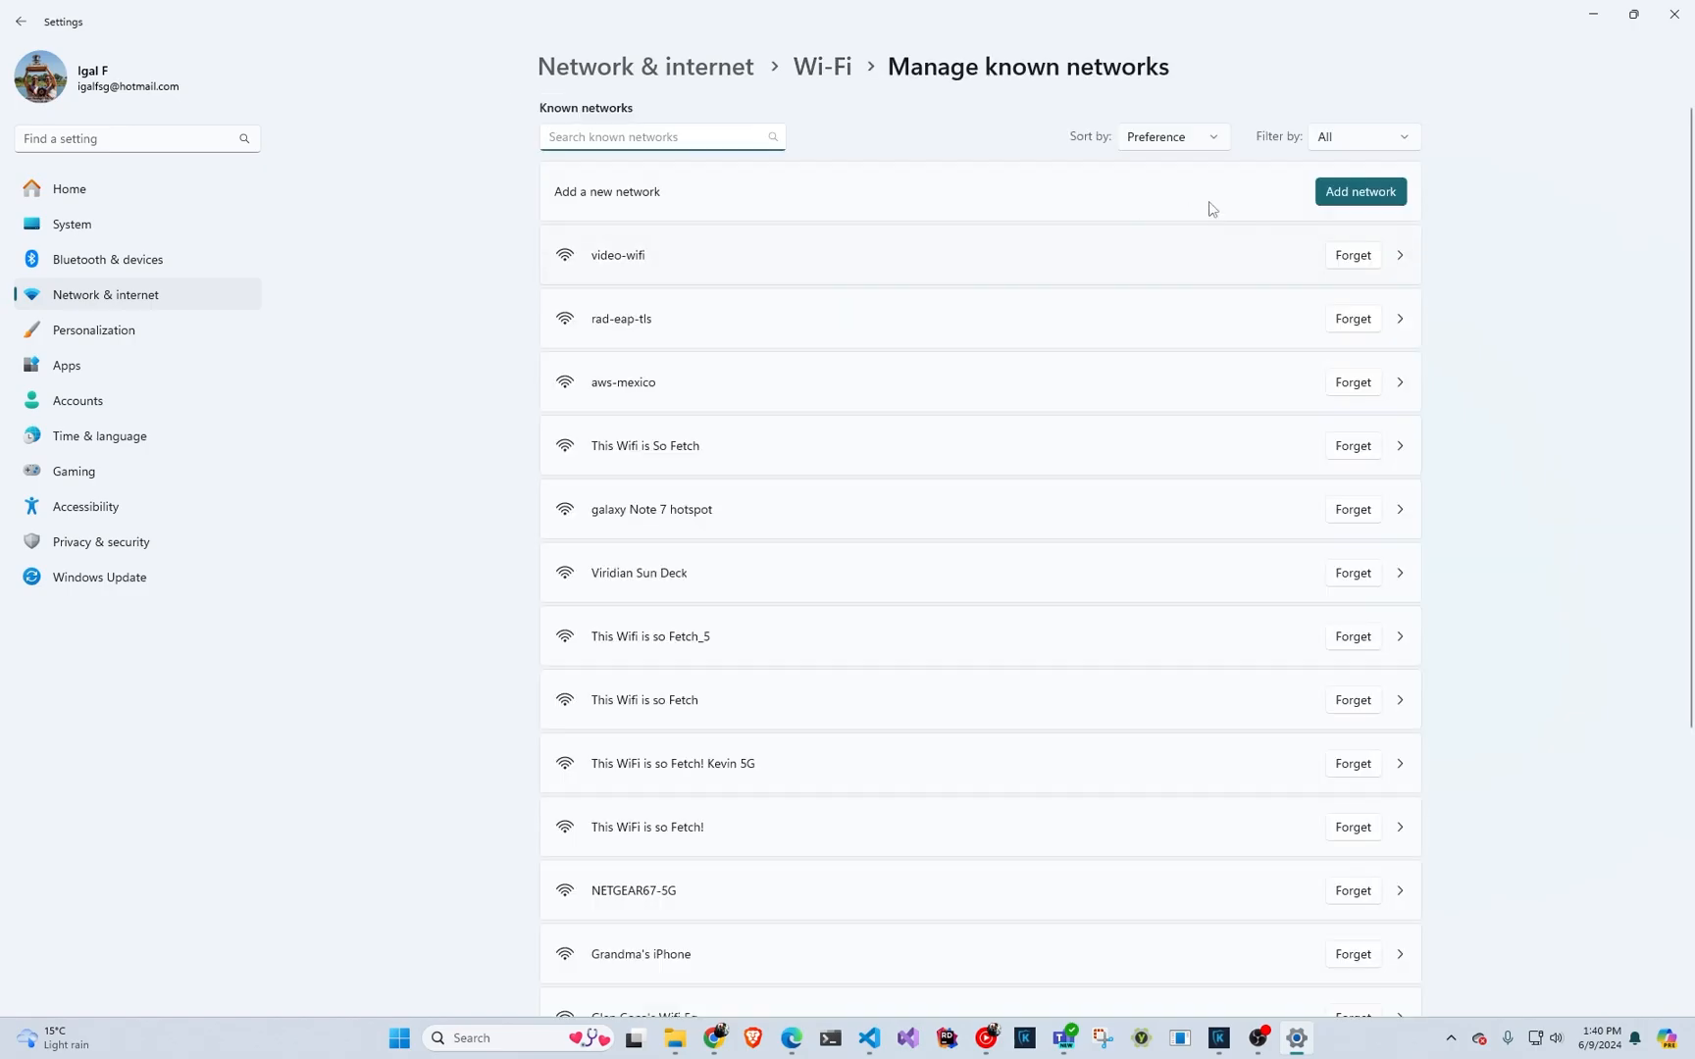
- Add network 'keytos-test-wifi' with WPA3-Enterprise AES security and EAP-TTLS method
left_click(1359, 191)
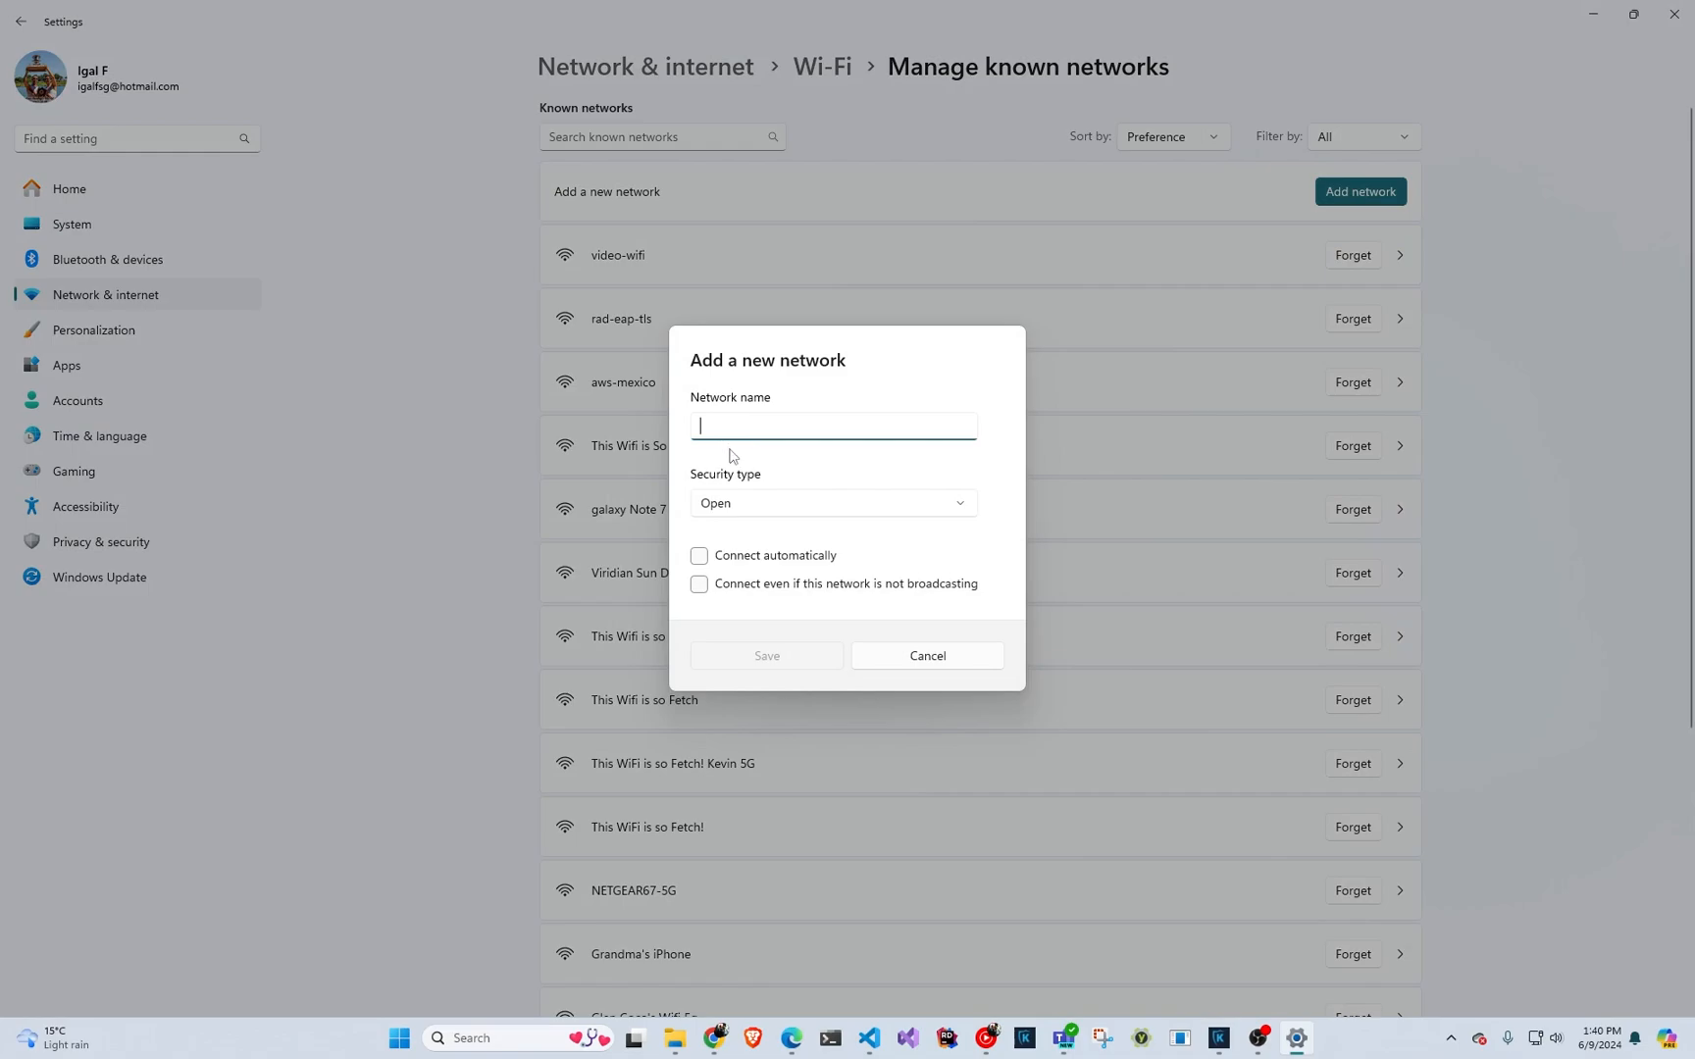
type("keytos-test-wifi")
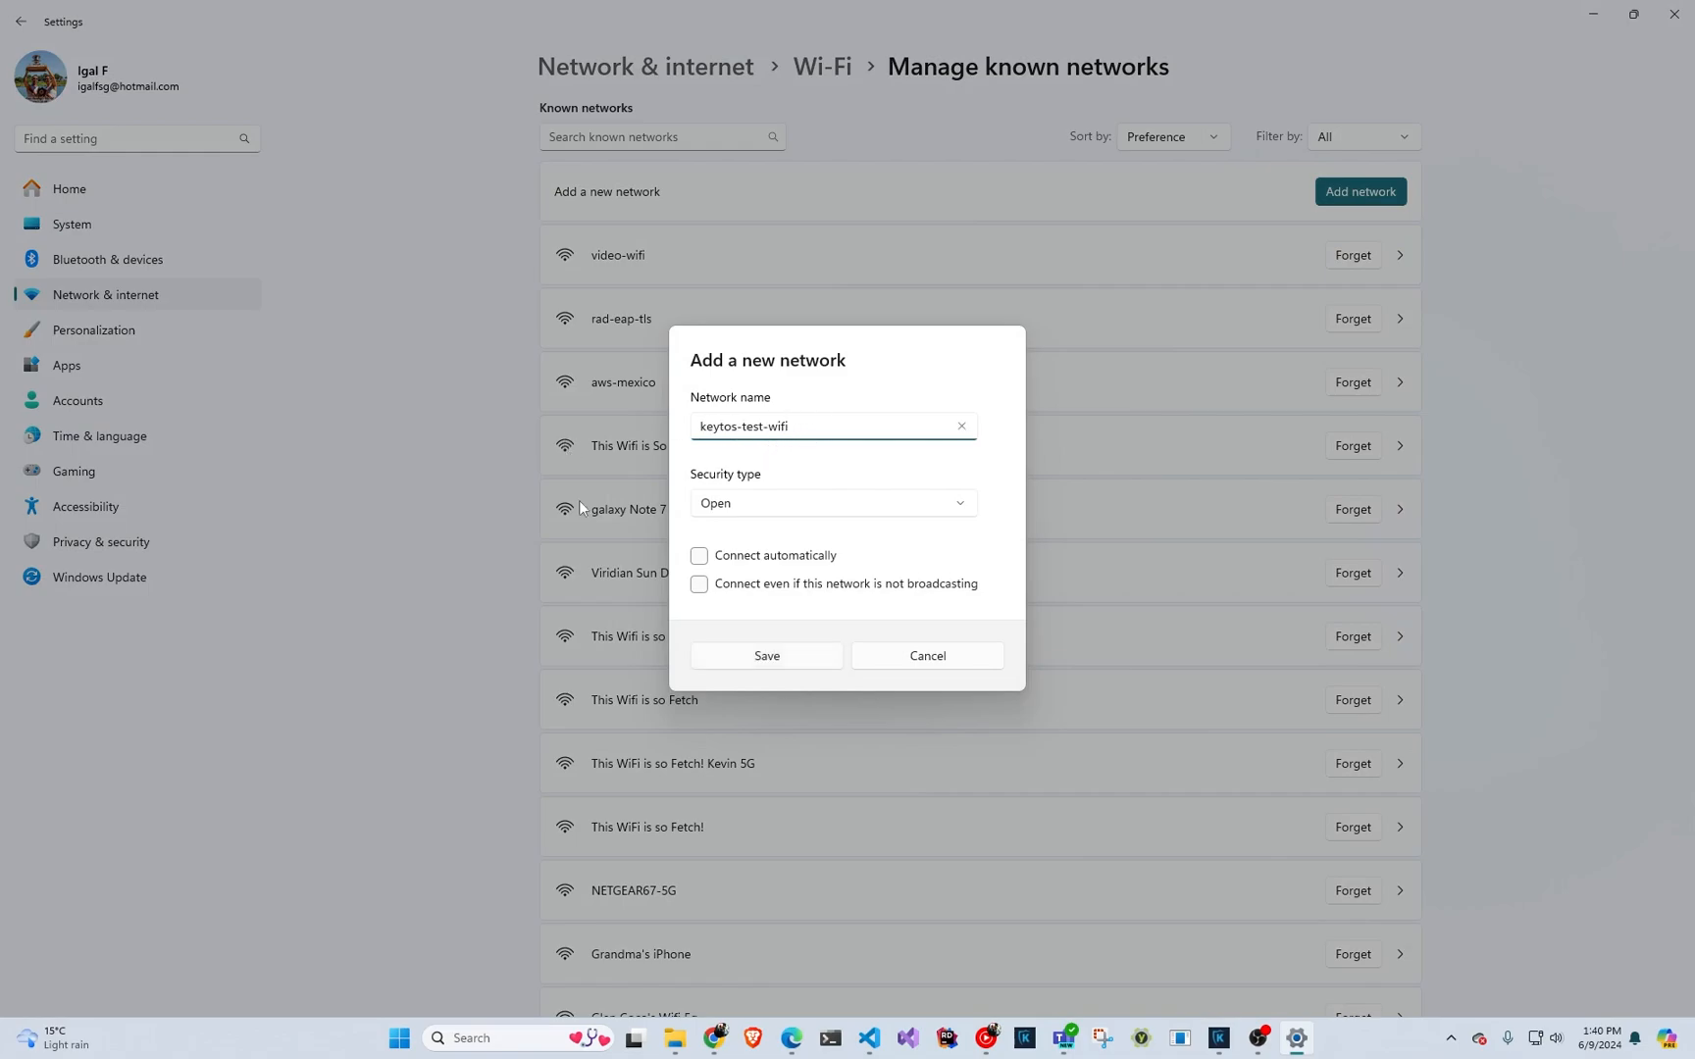
mouse_move(622, 444)
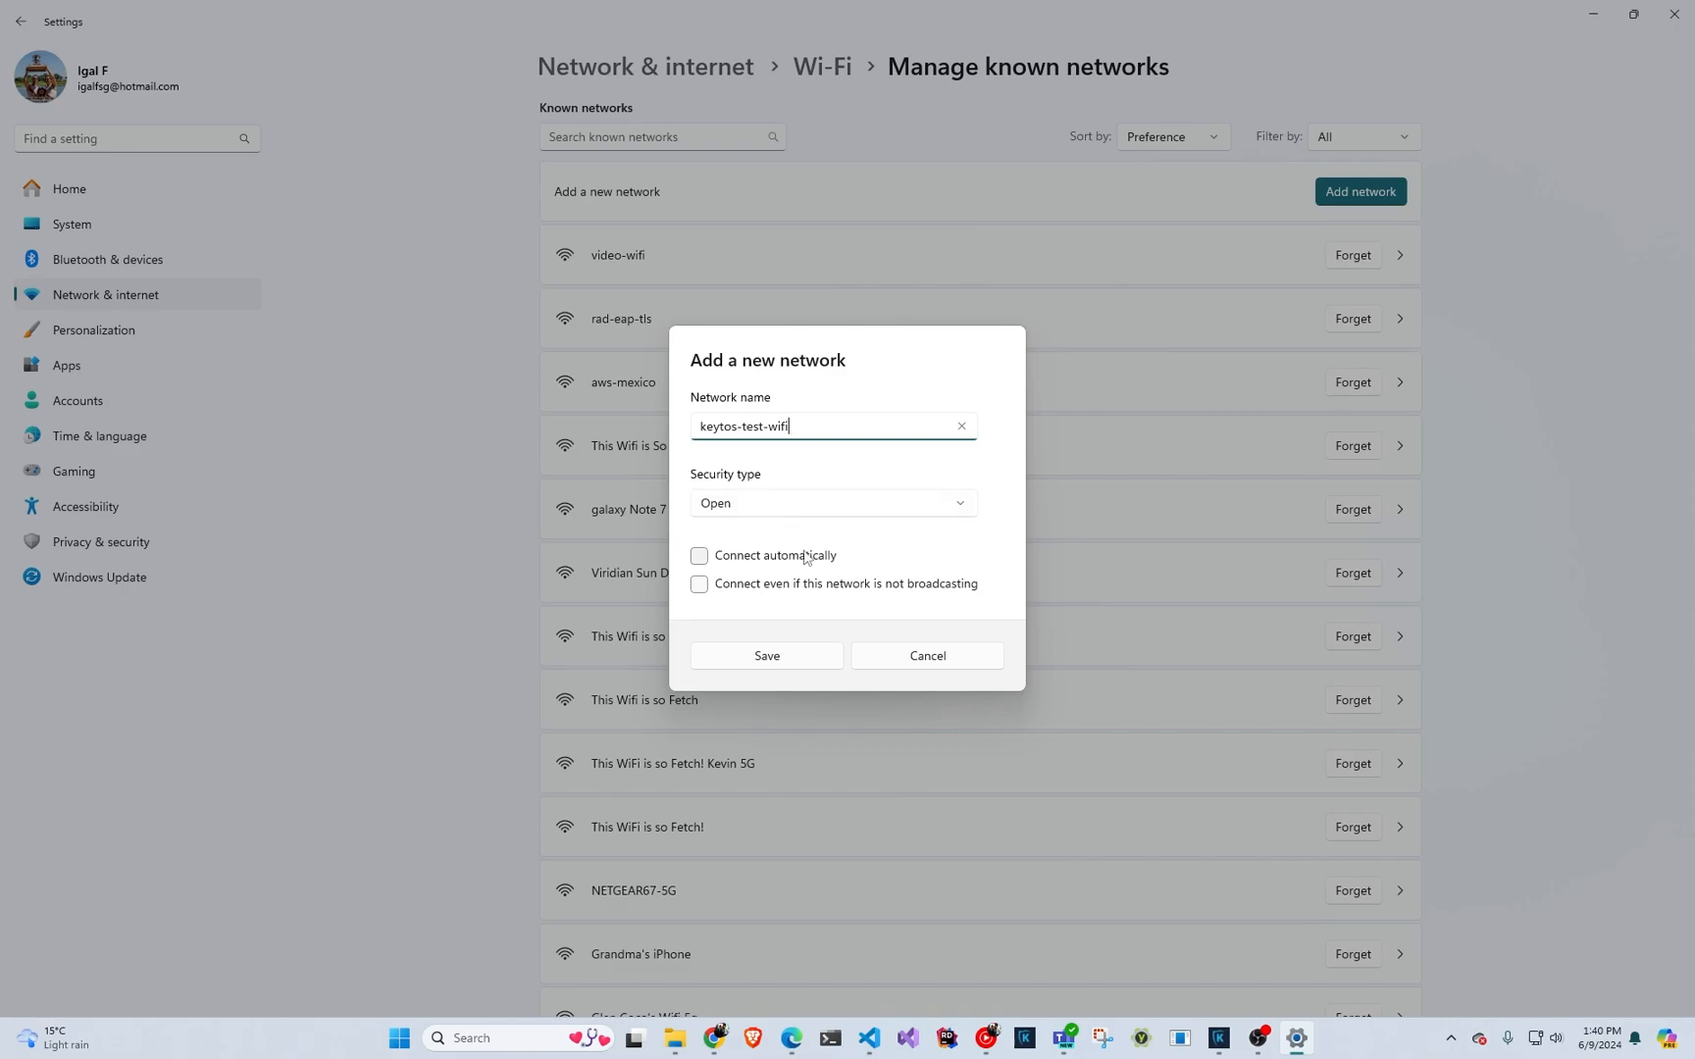
mouse_move(815, 595)
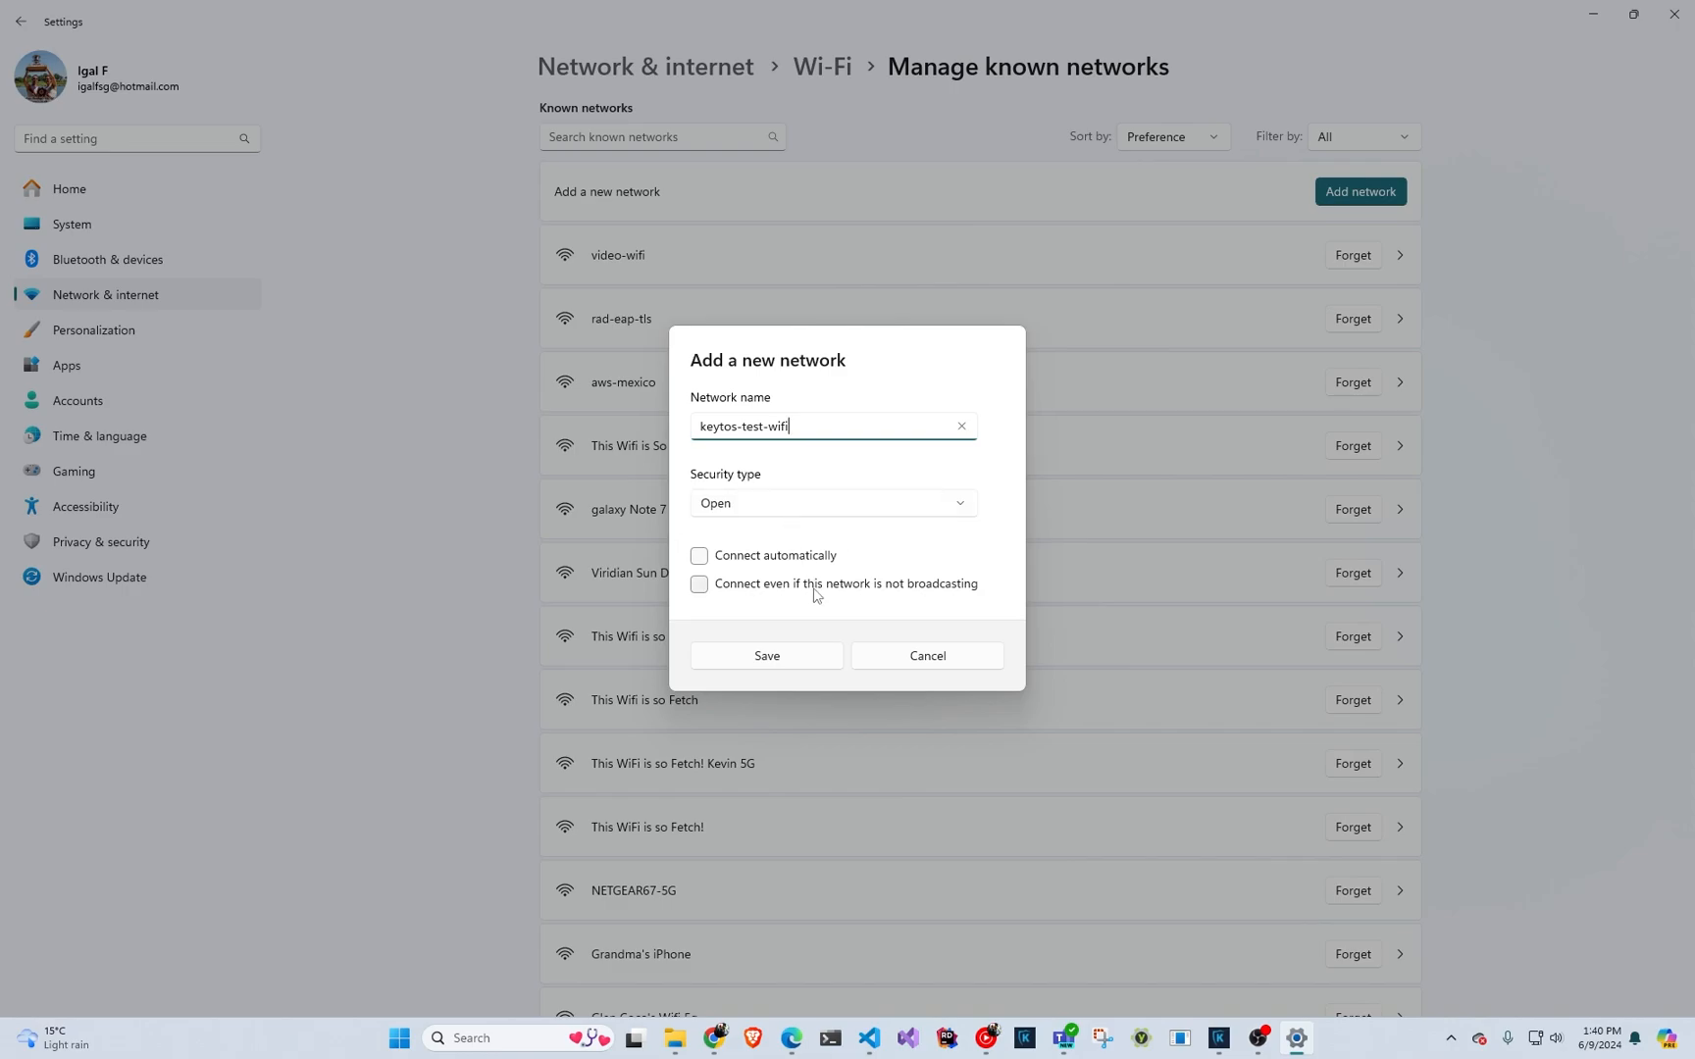
left_click(830, 502)
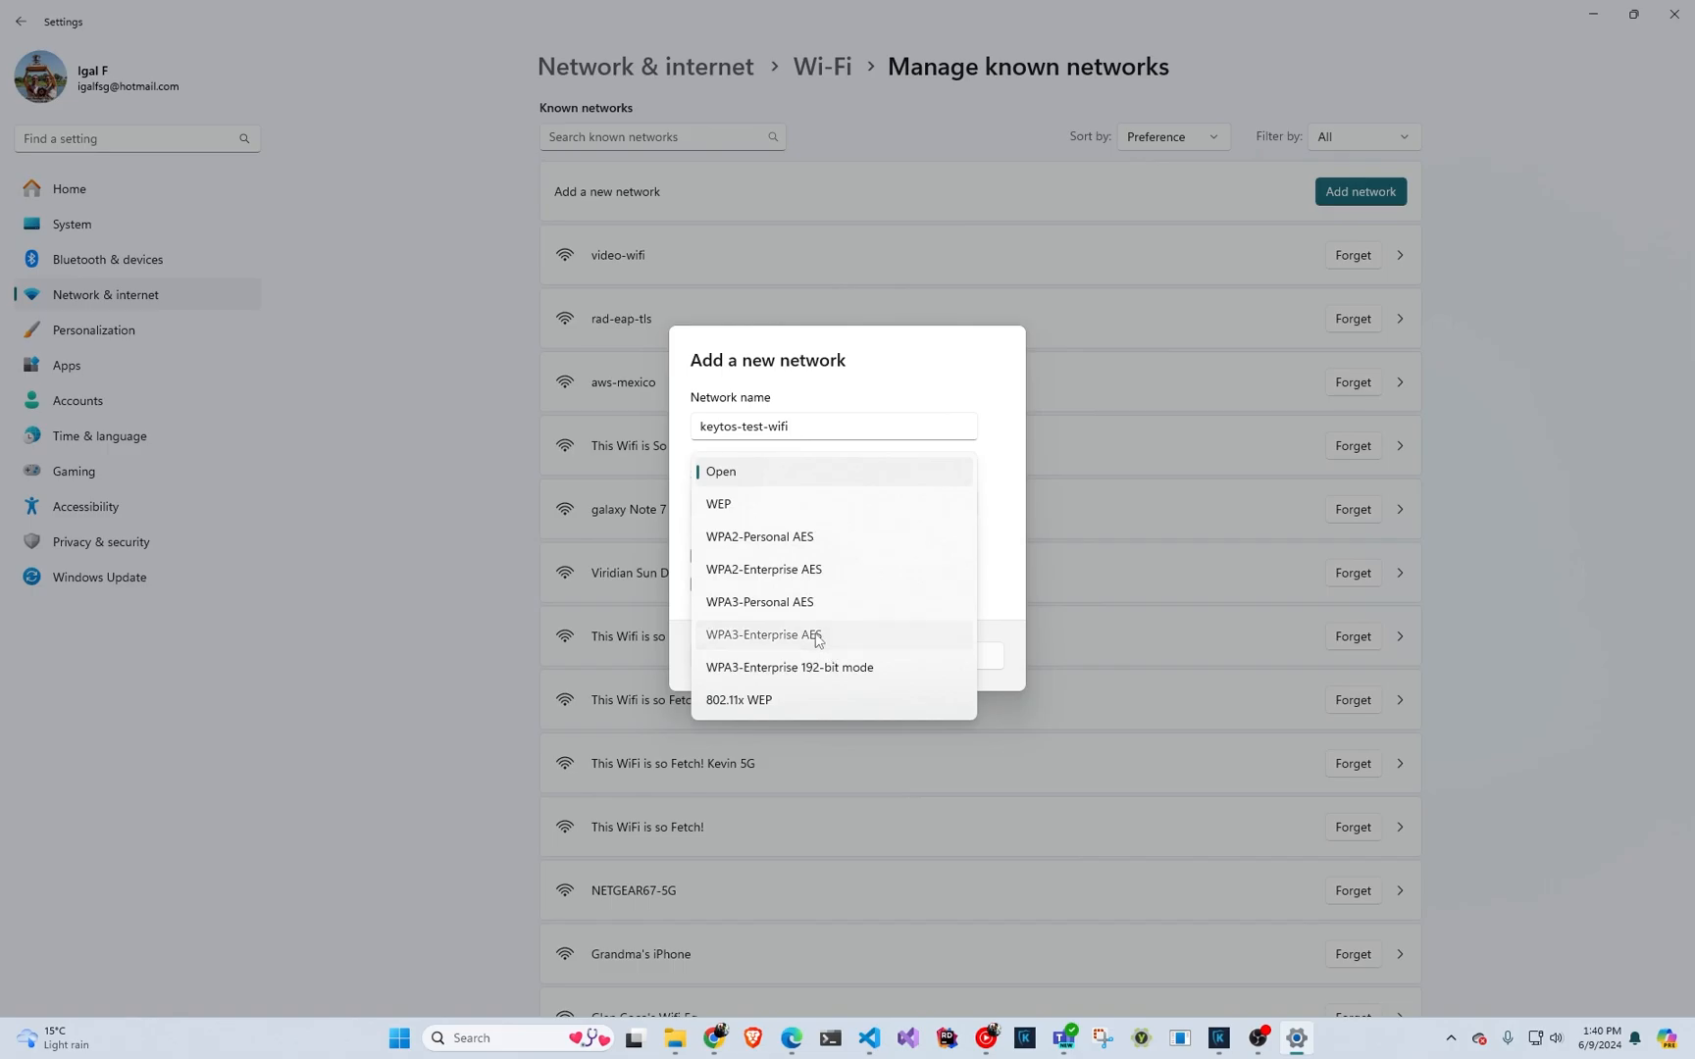
left_click(763, 636)
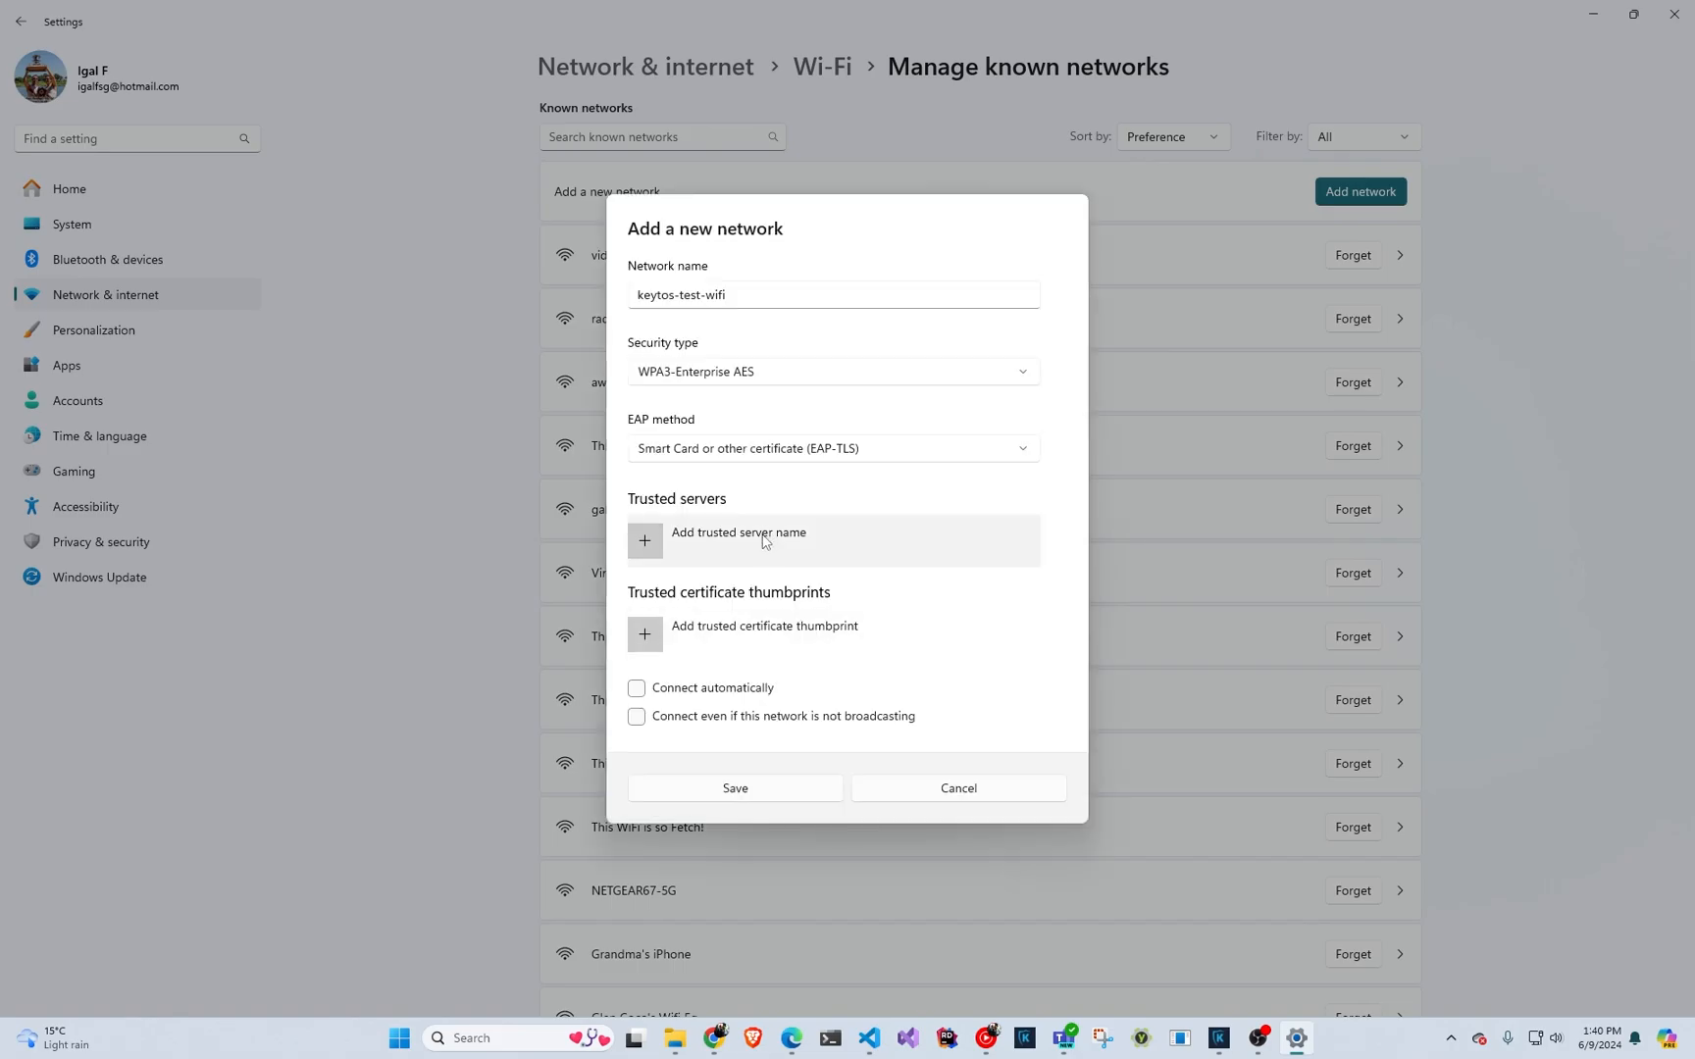
mouse_move(727, 563)
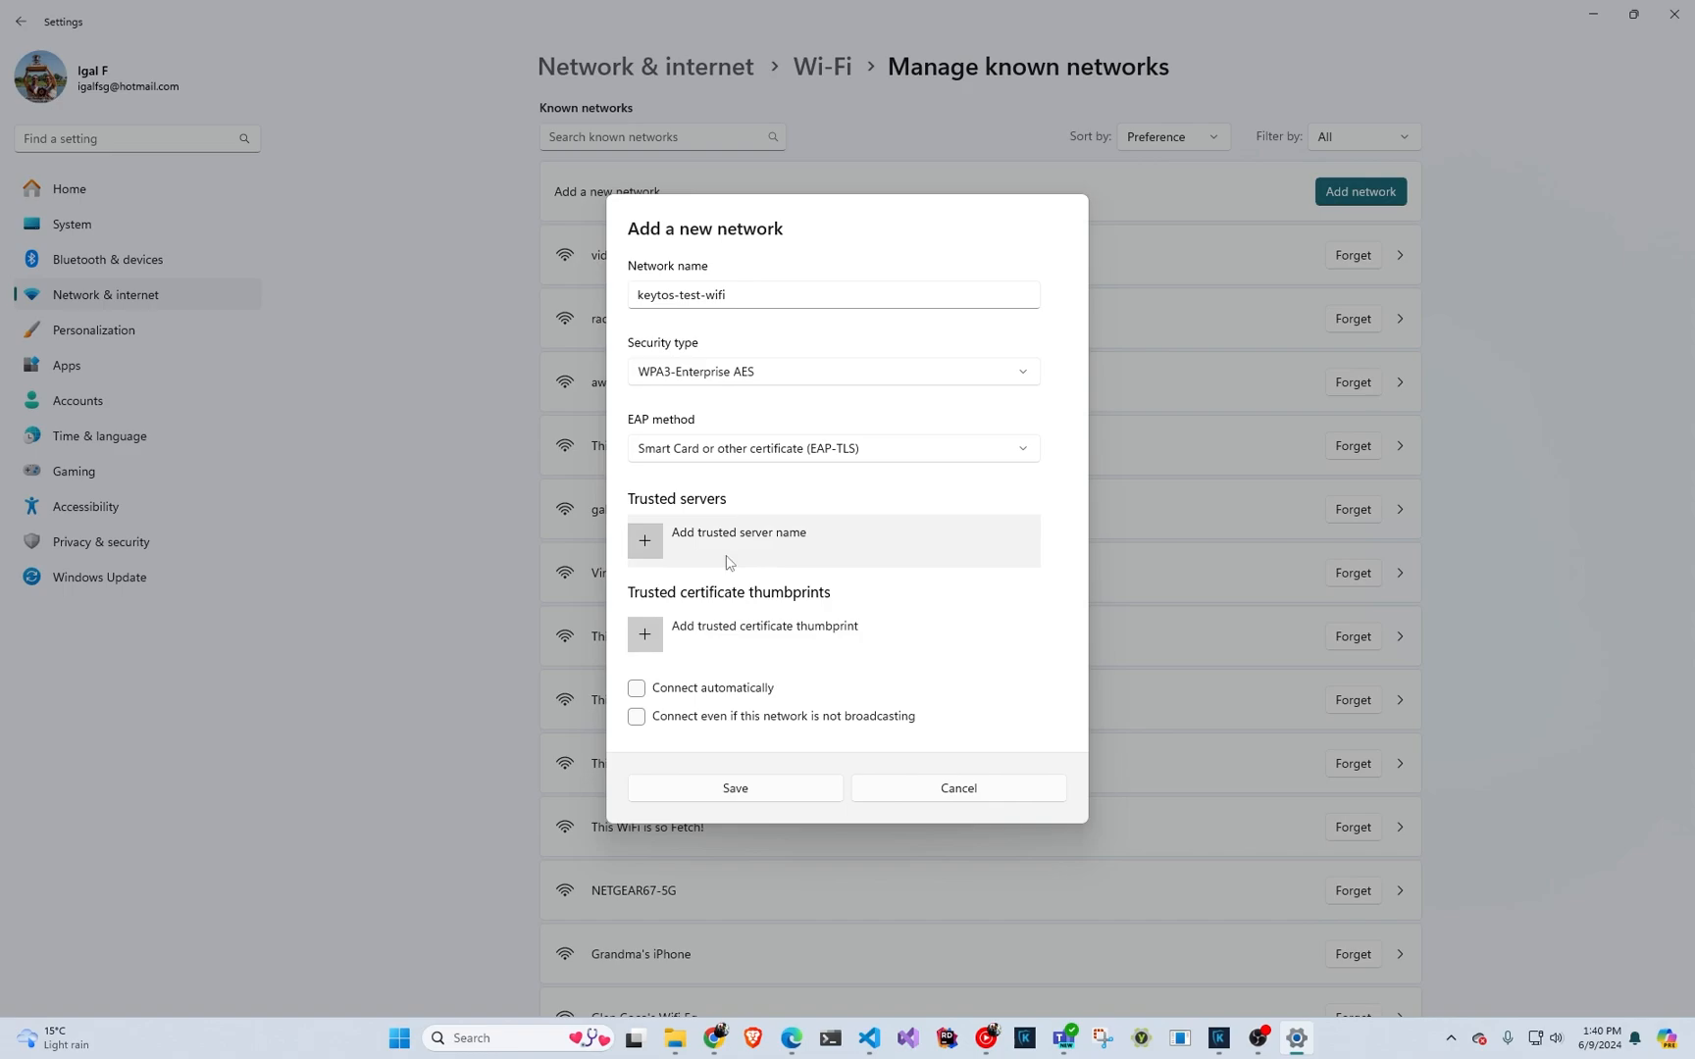
mouse_move(811, 710)
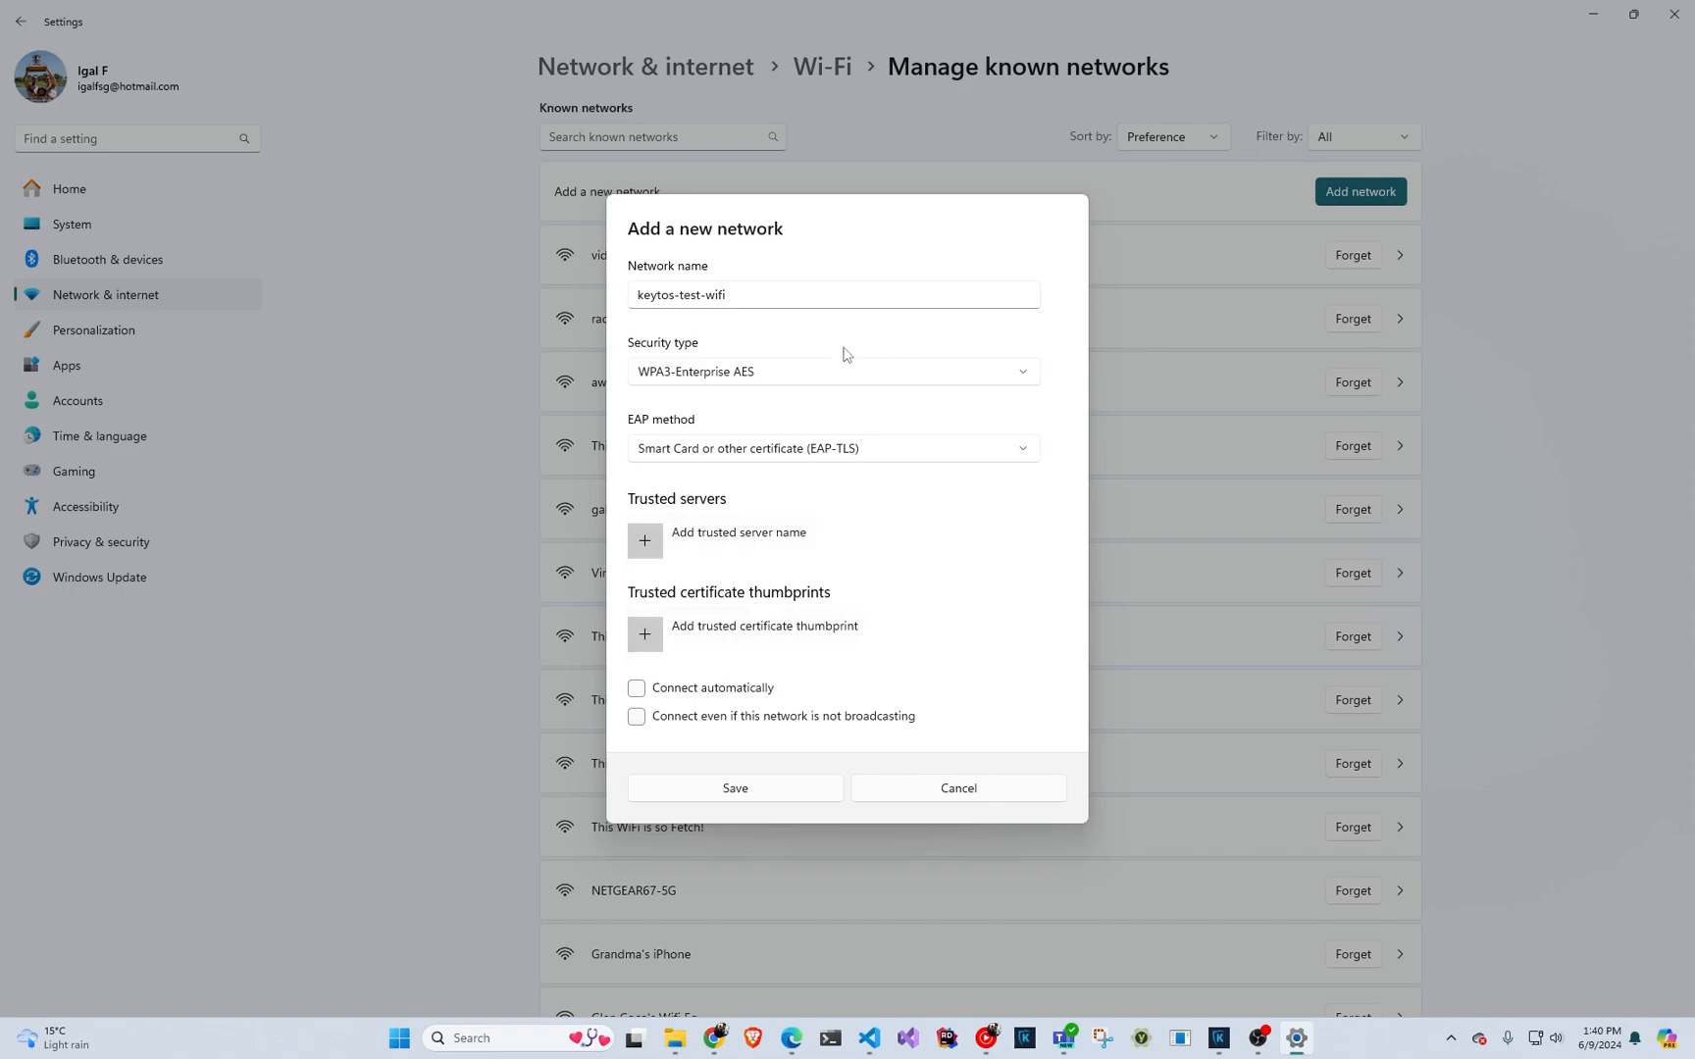
mouse_move(814, 655)
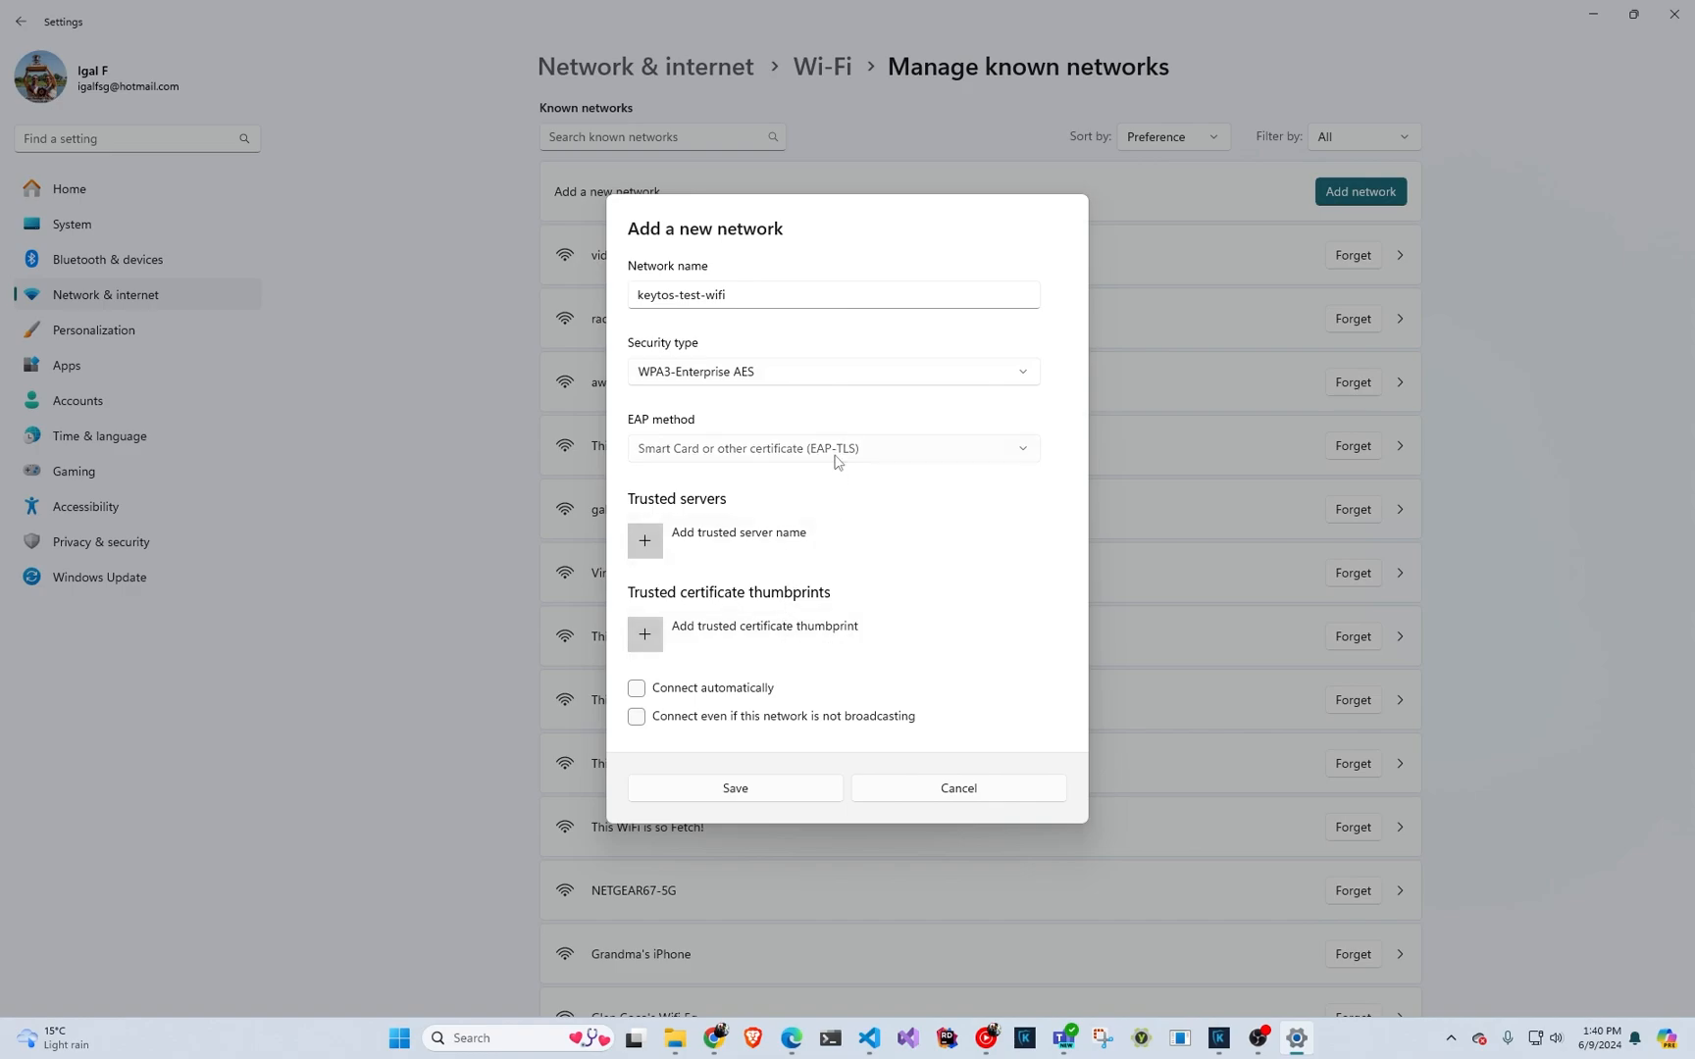
left_click(831, 447)
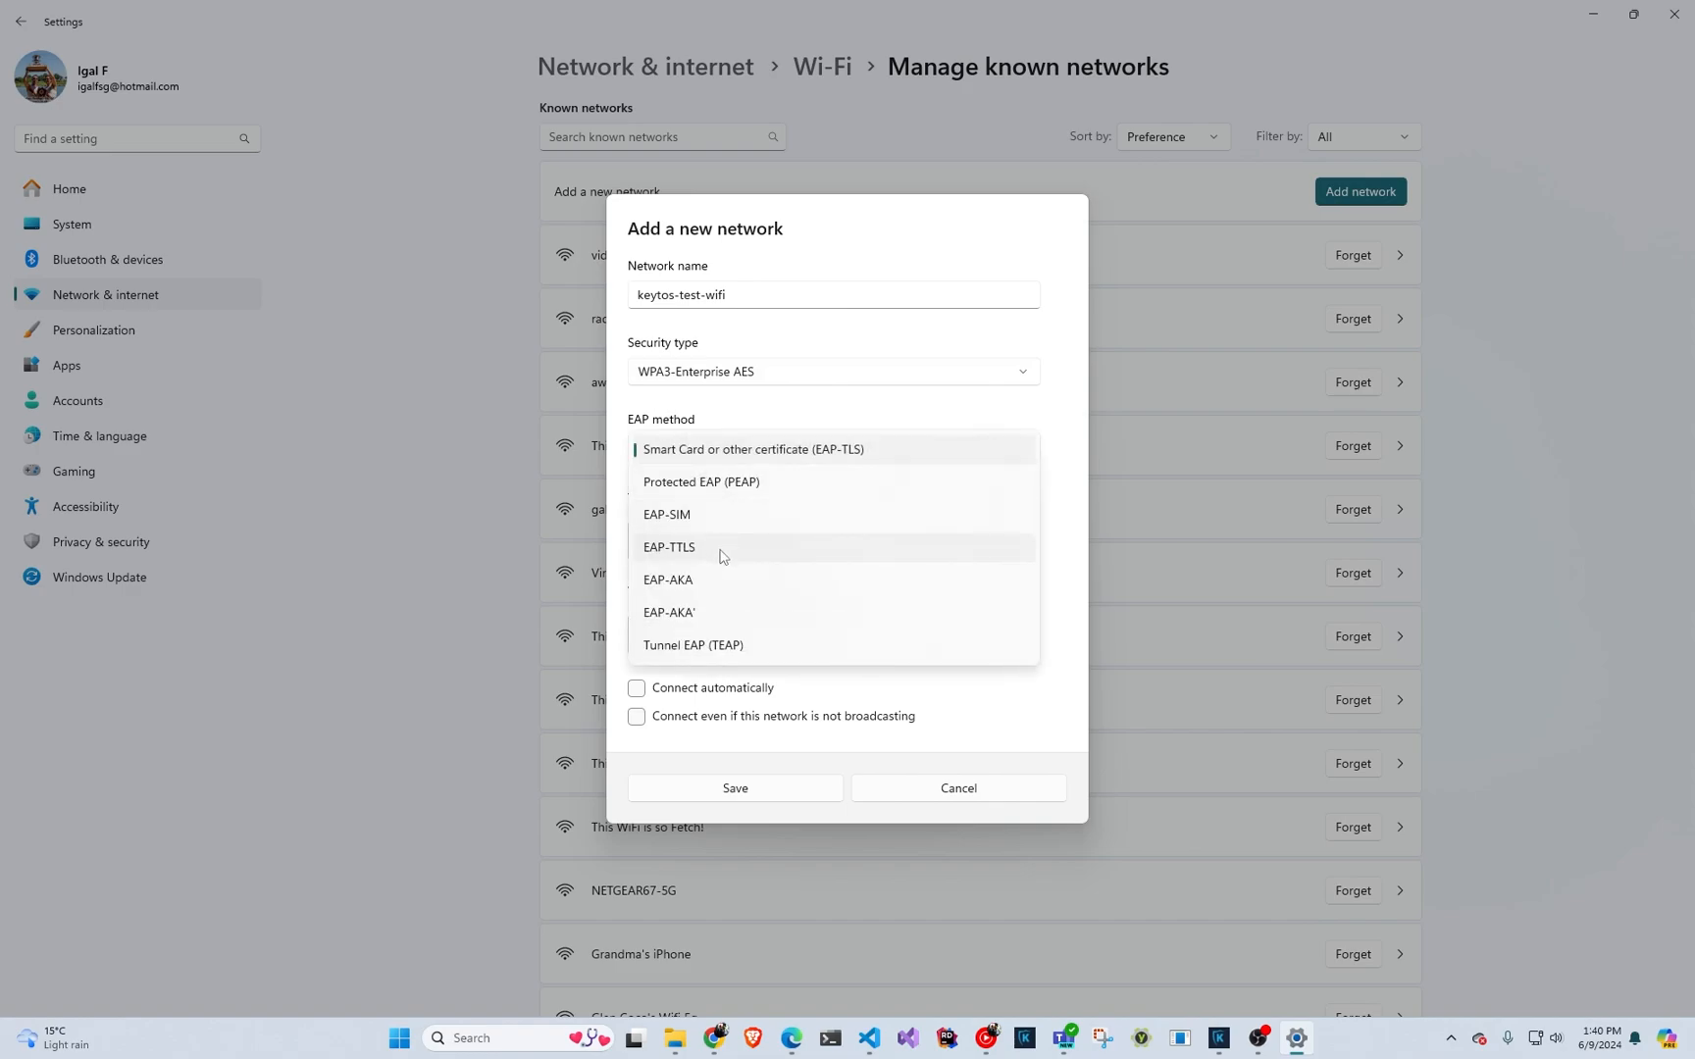
left_click(668, 548)
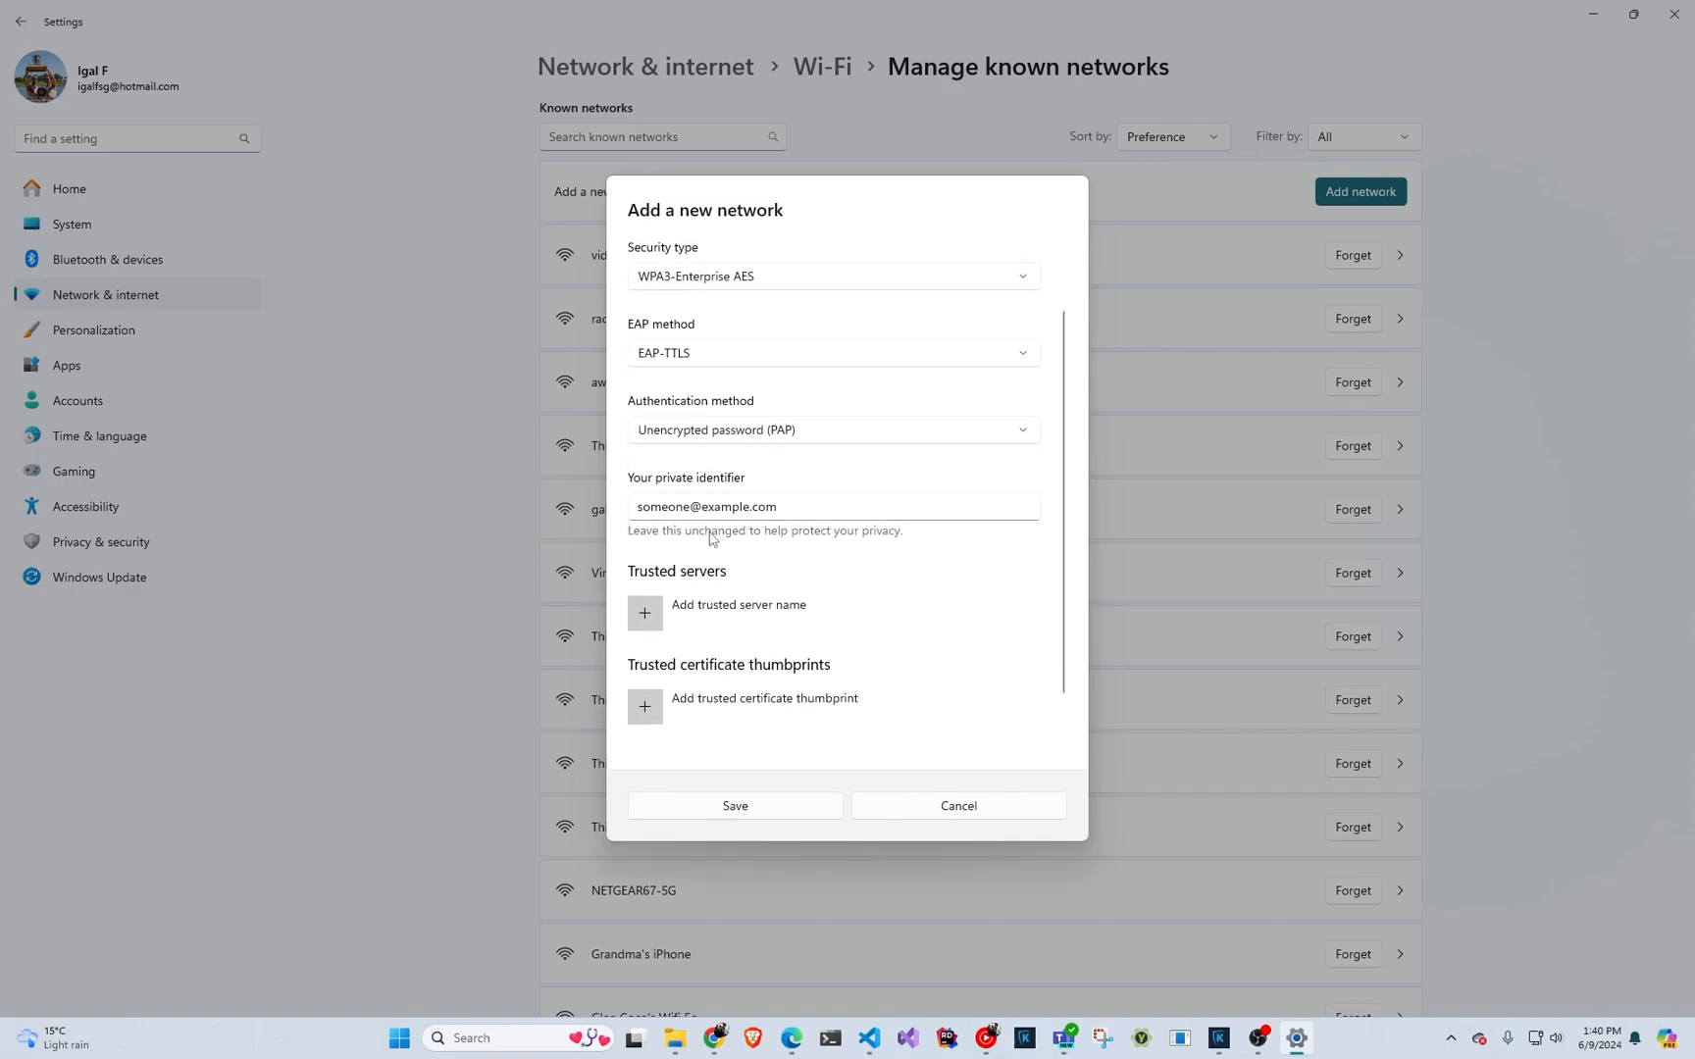
mouse_move(710, 437)
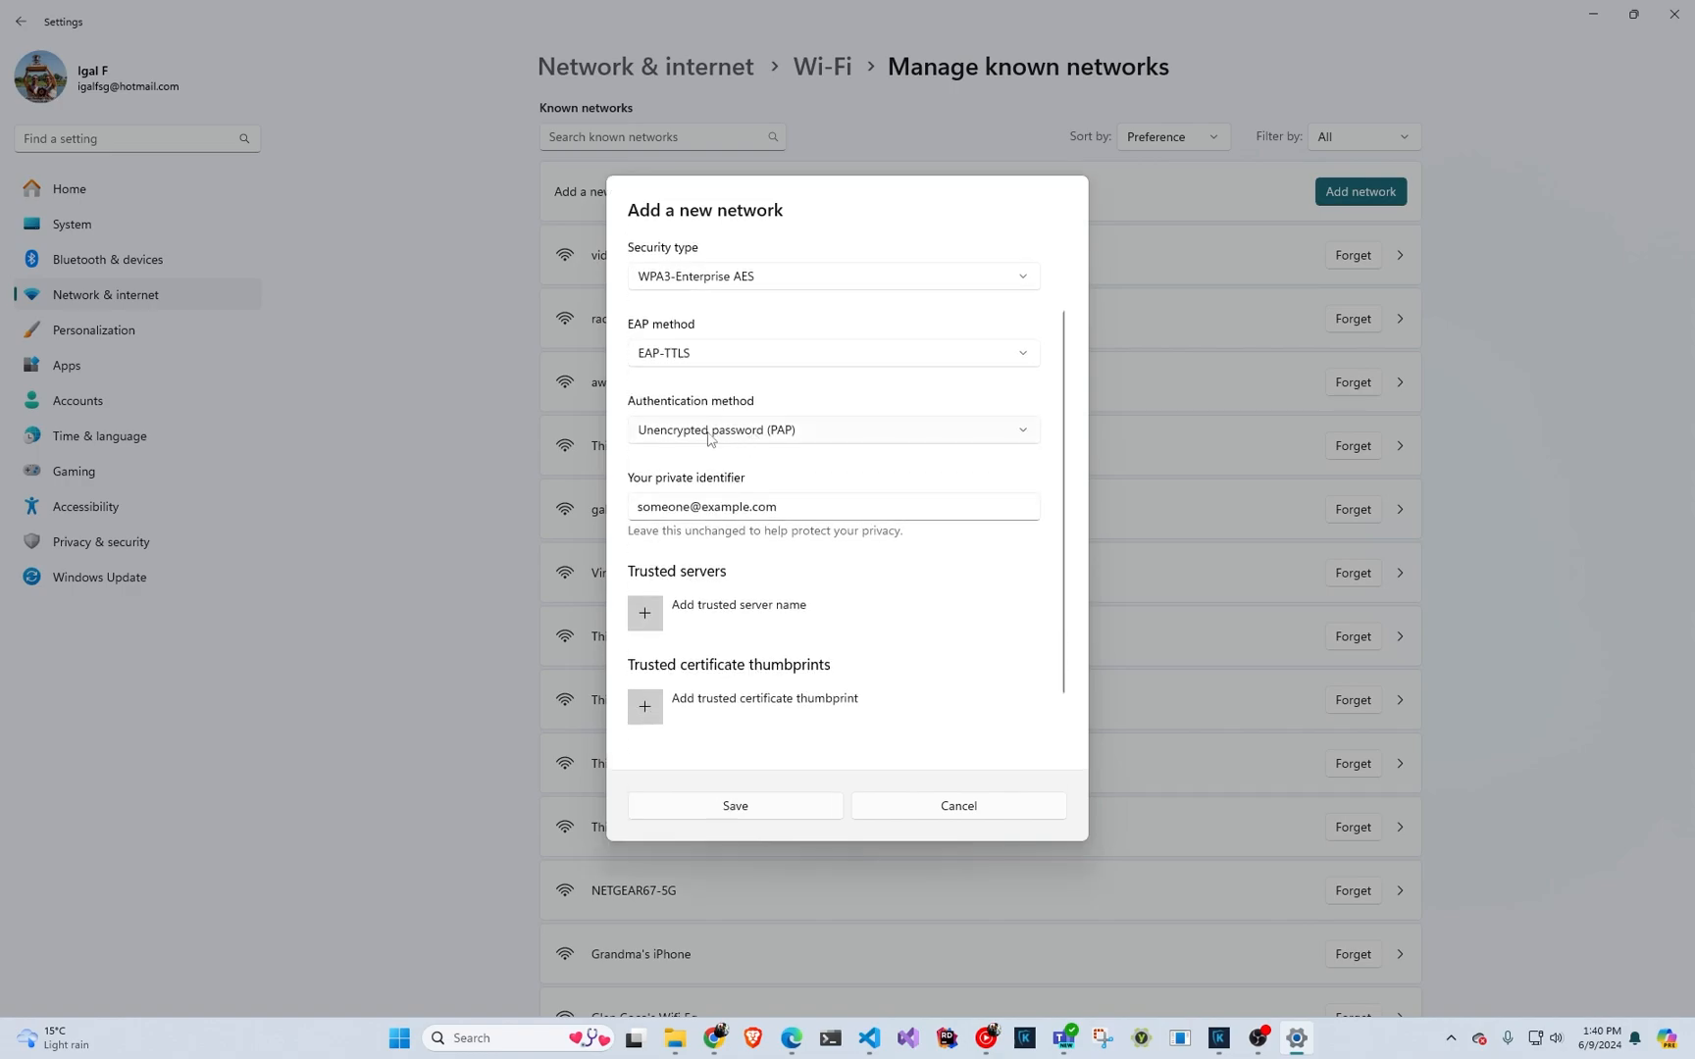
mouse_move(803, 436)
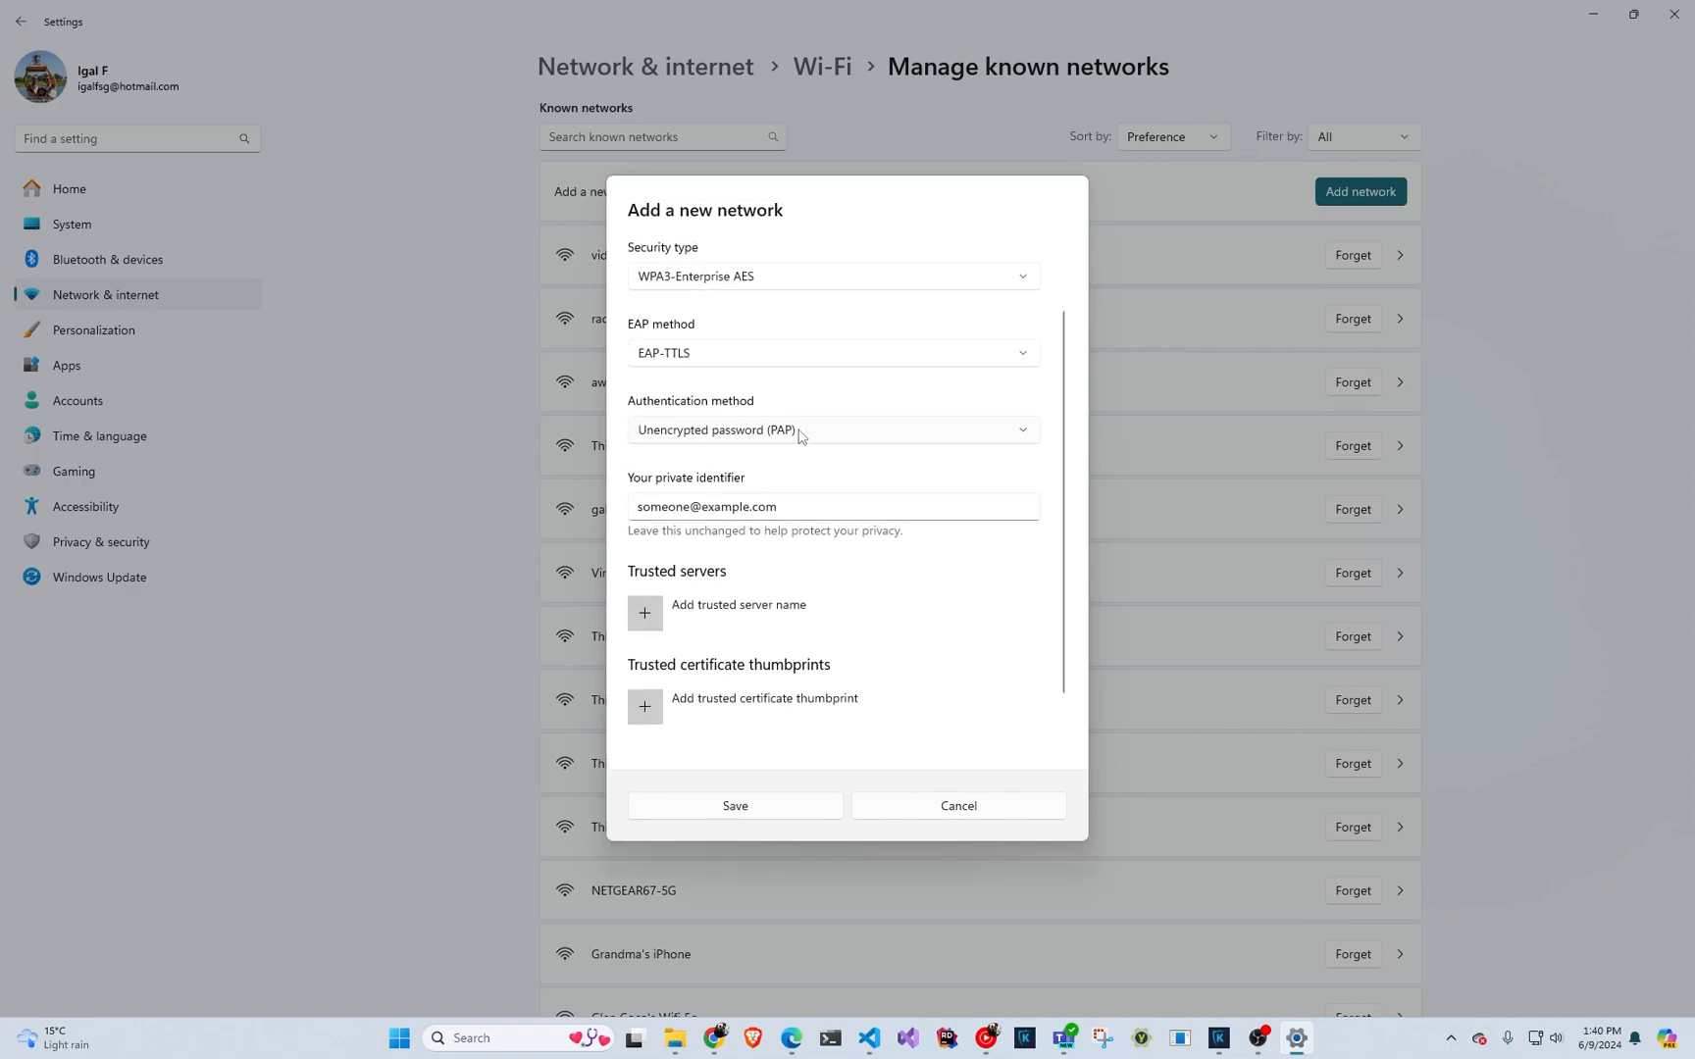
mouse_move(708, 374)
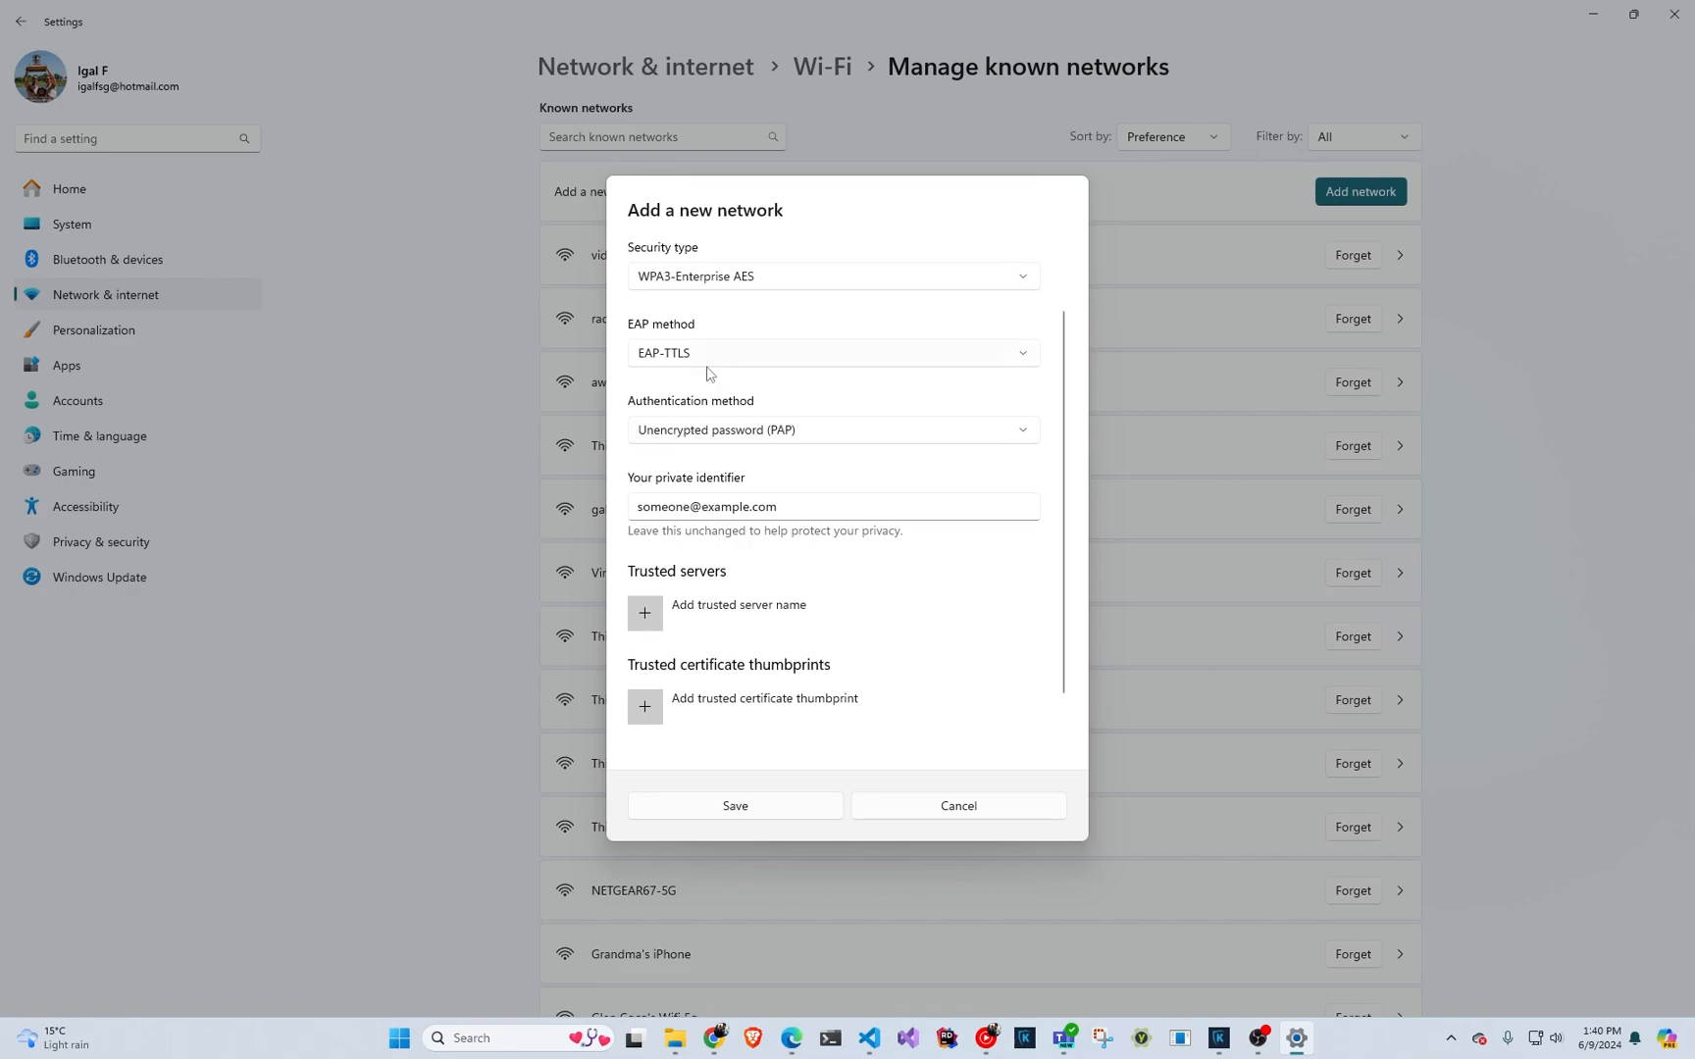
mouse_move(709, 373)
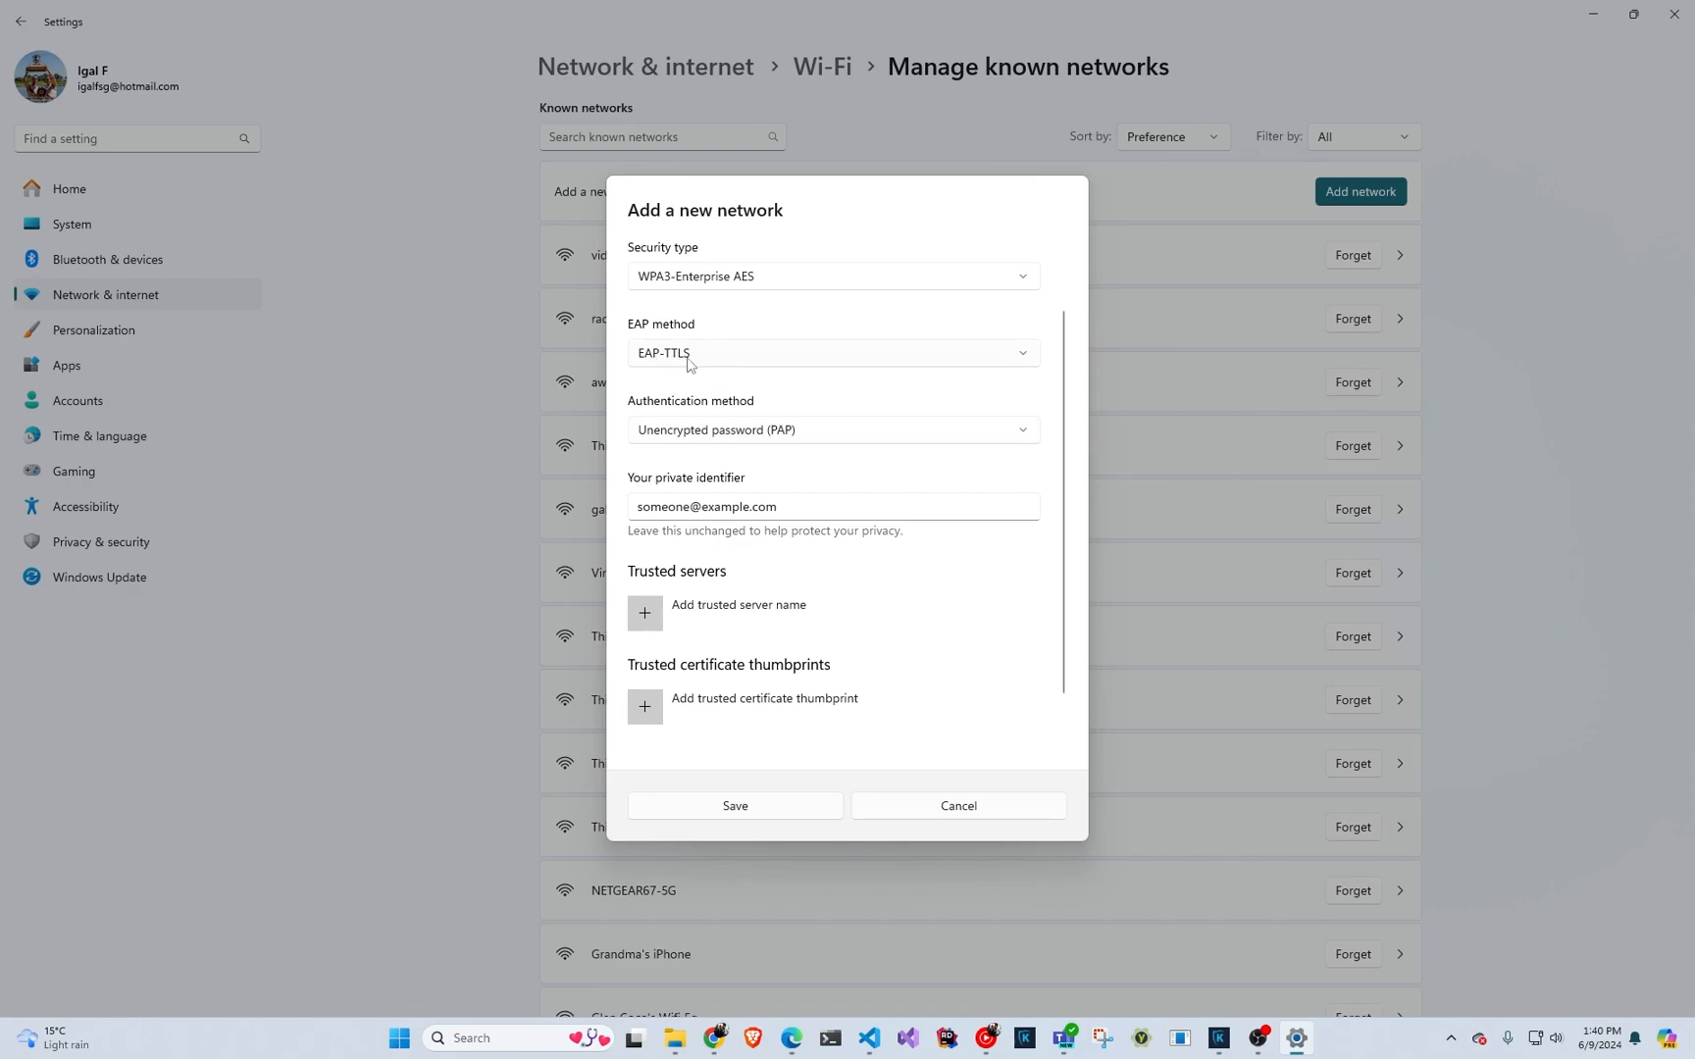
mouse_move(742, 372)
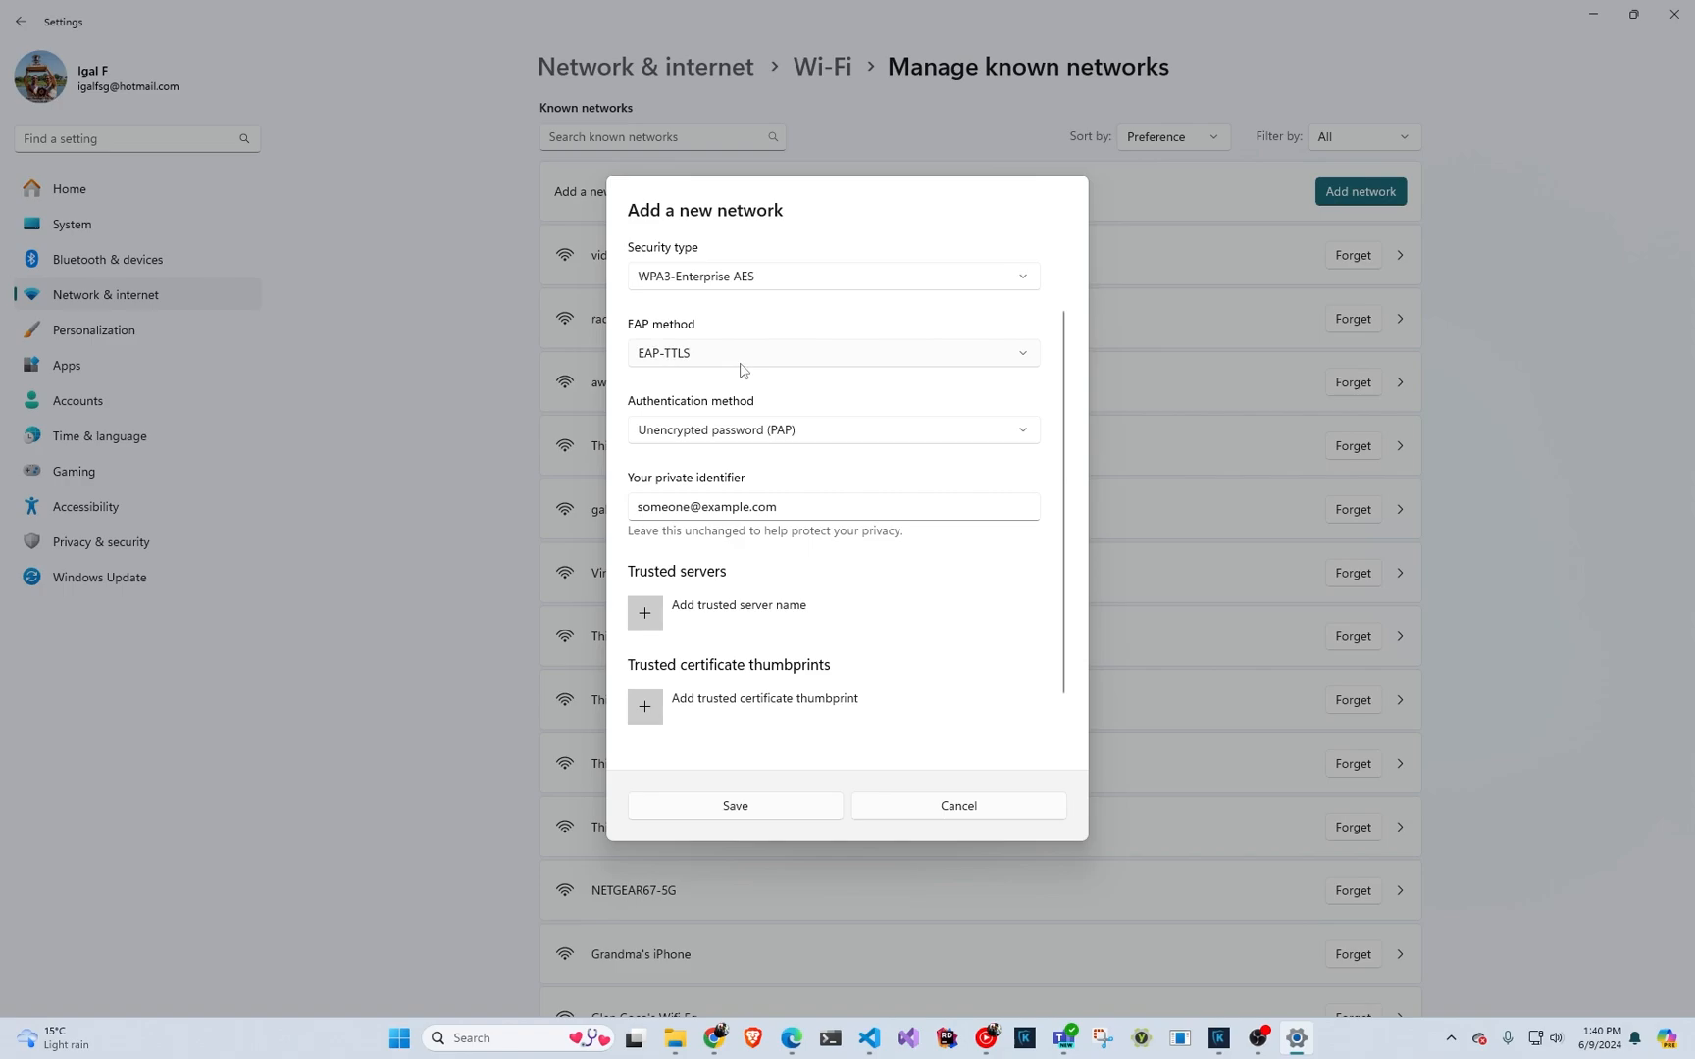
mouse_move(752, 448)
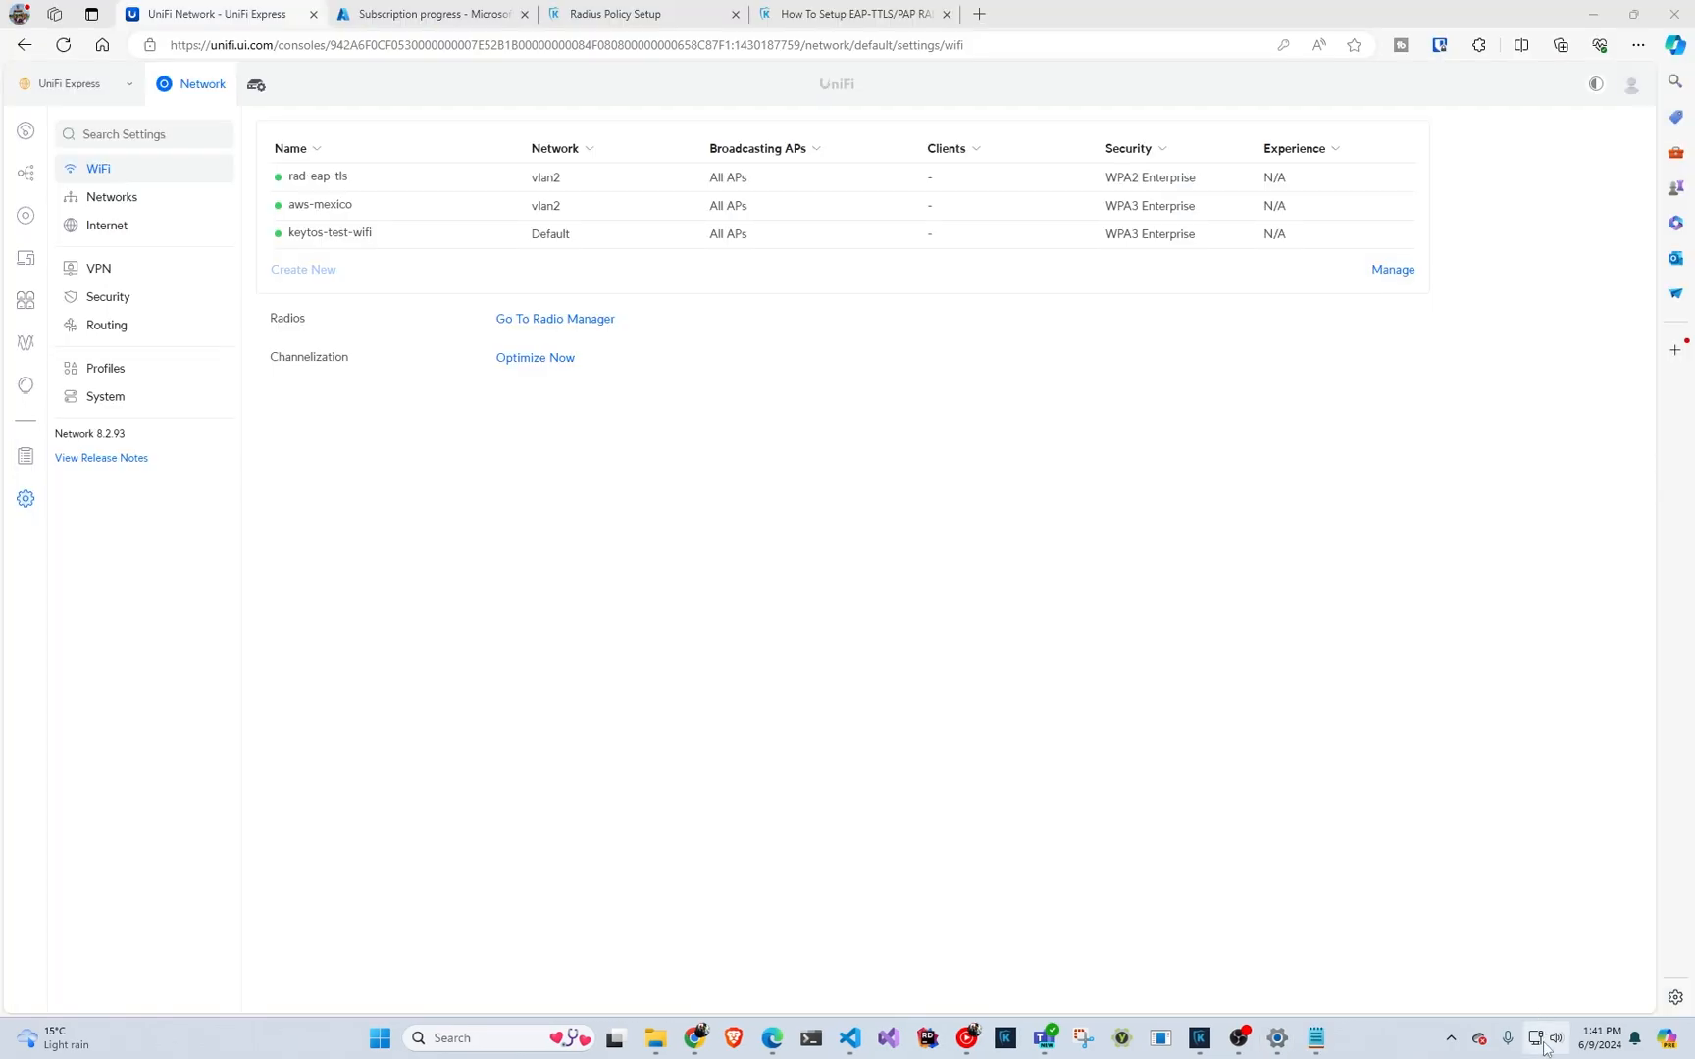
- Submit the EAP-TTLS sign-in credentials and connect to keytos-test-wifi from the Wi-Fi list
left_click(1536, 1038)
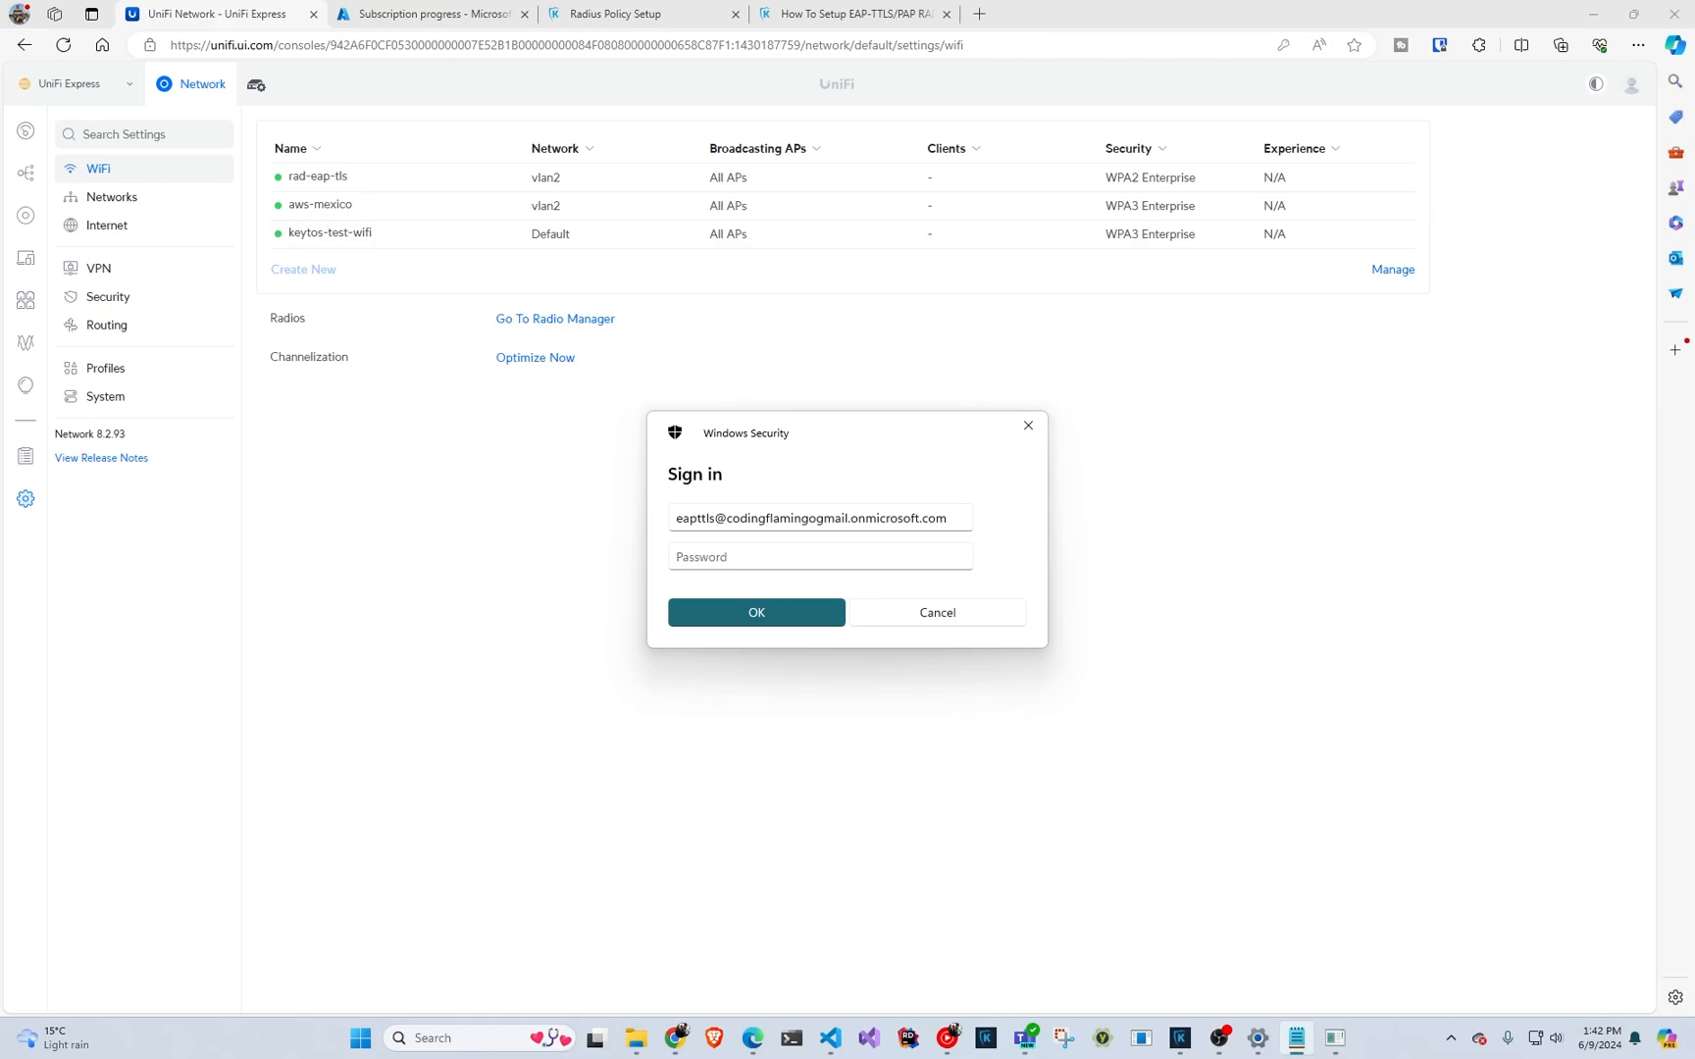
left_click(755, 612)
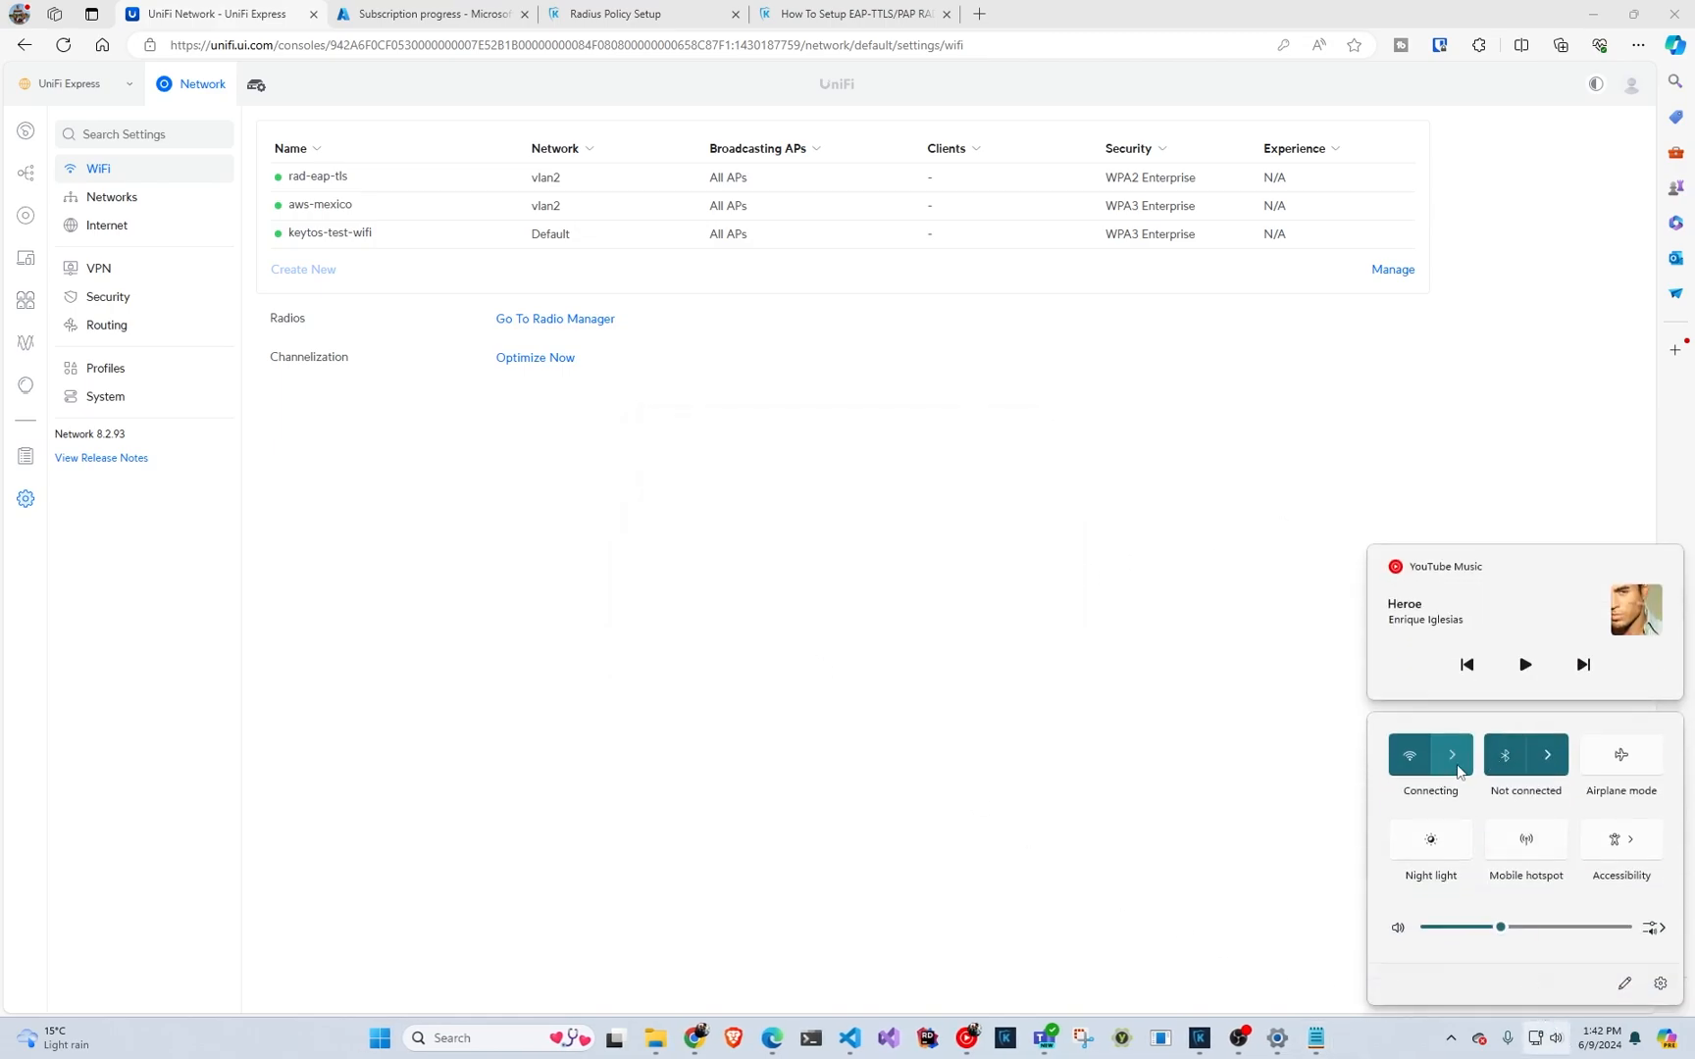
left_click(1452, 754)
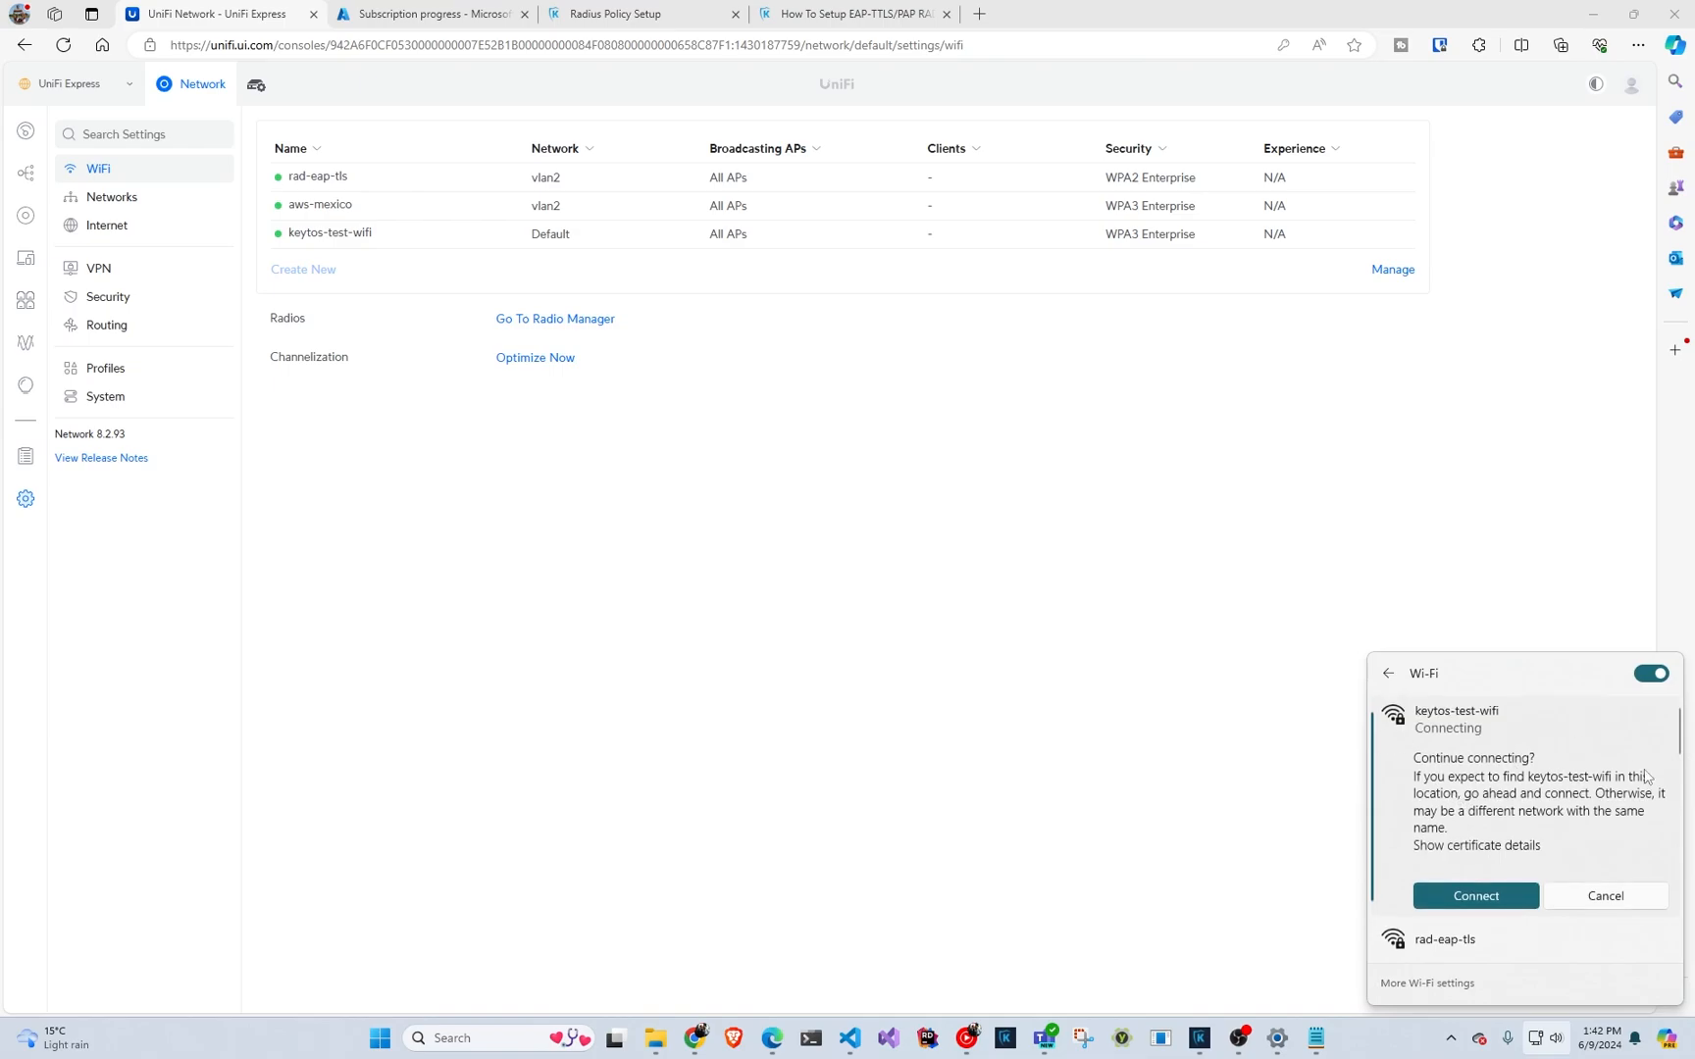
left_click(1474, 894)
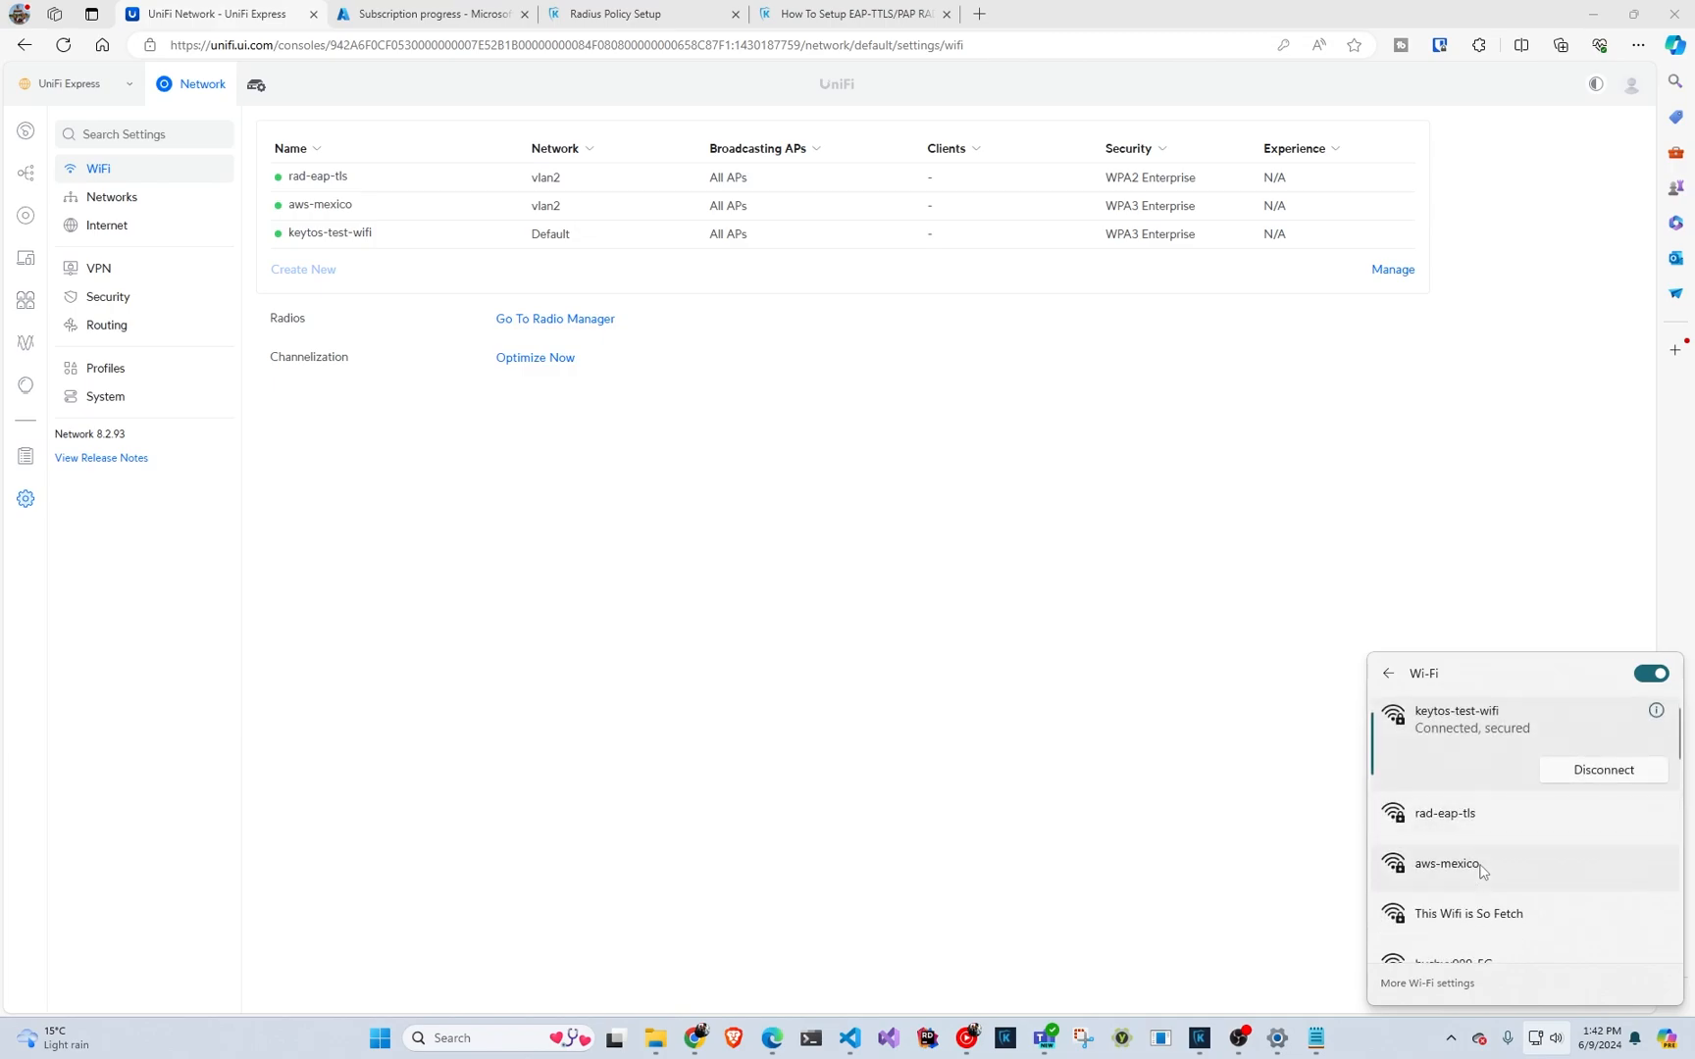
mouse_move(1492, 876)
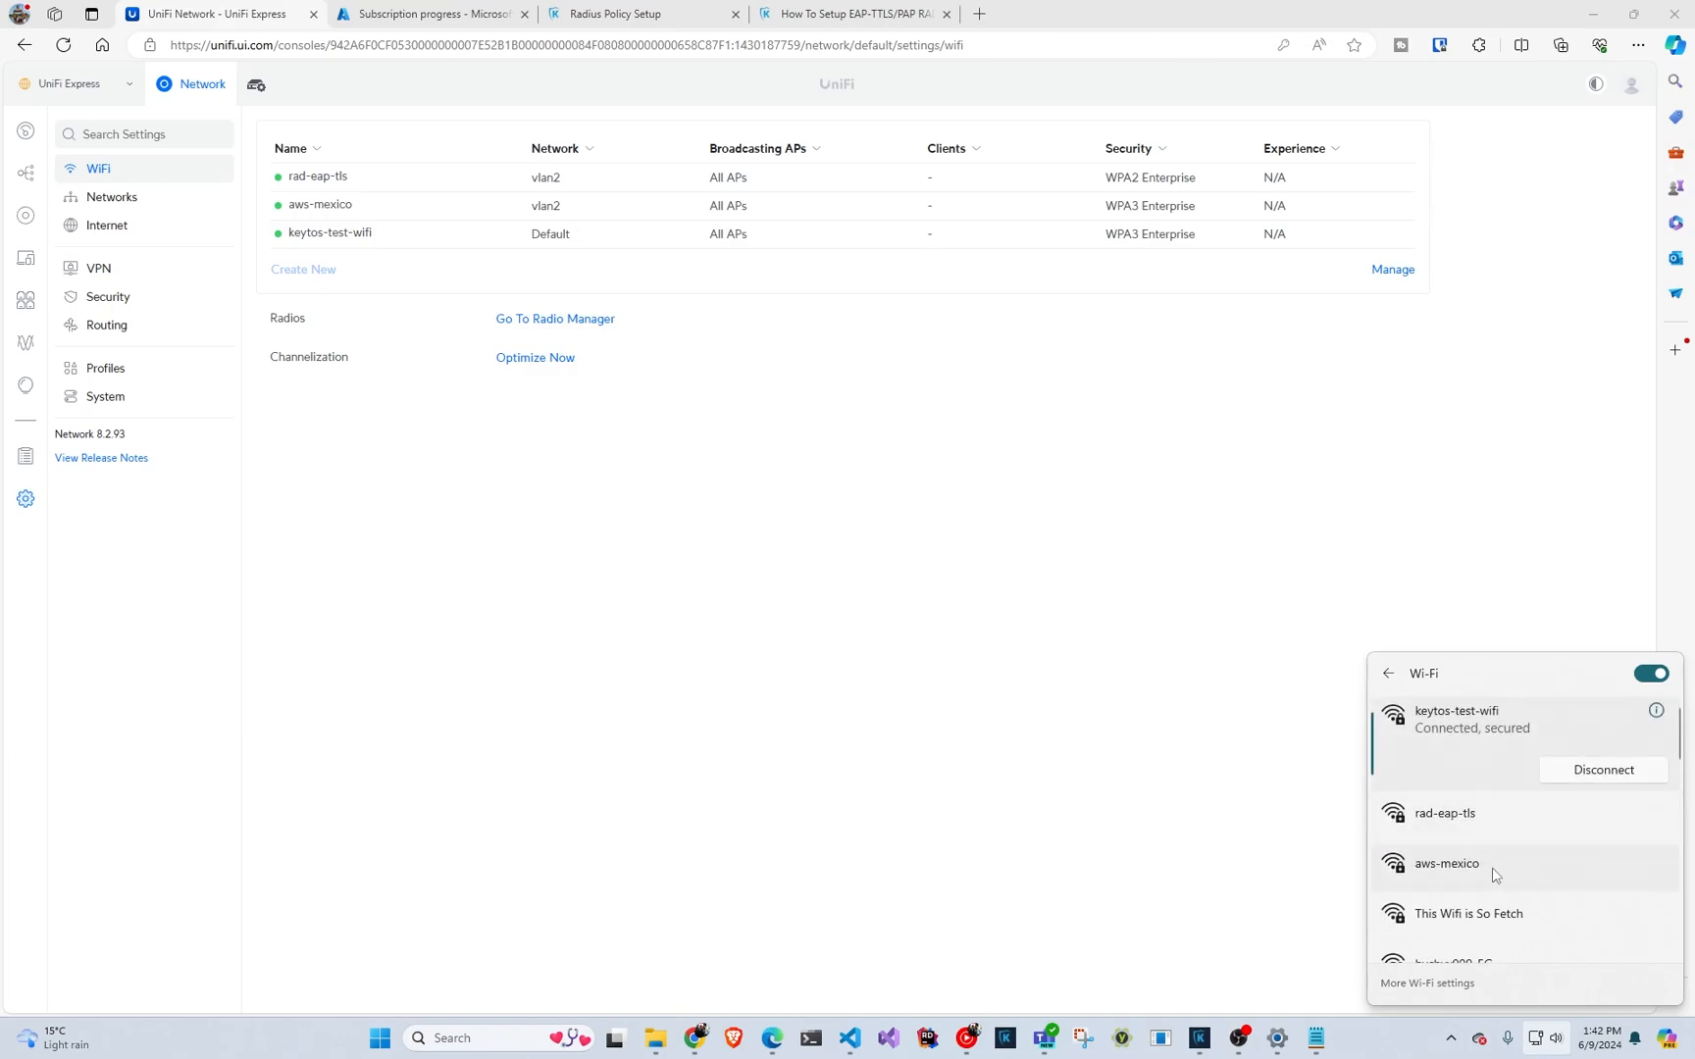